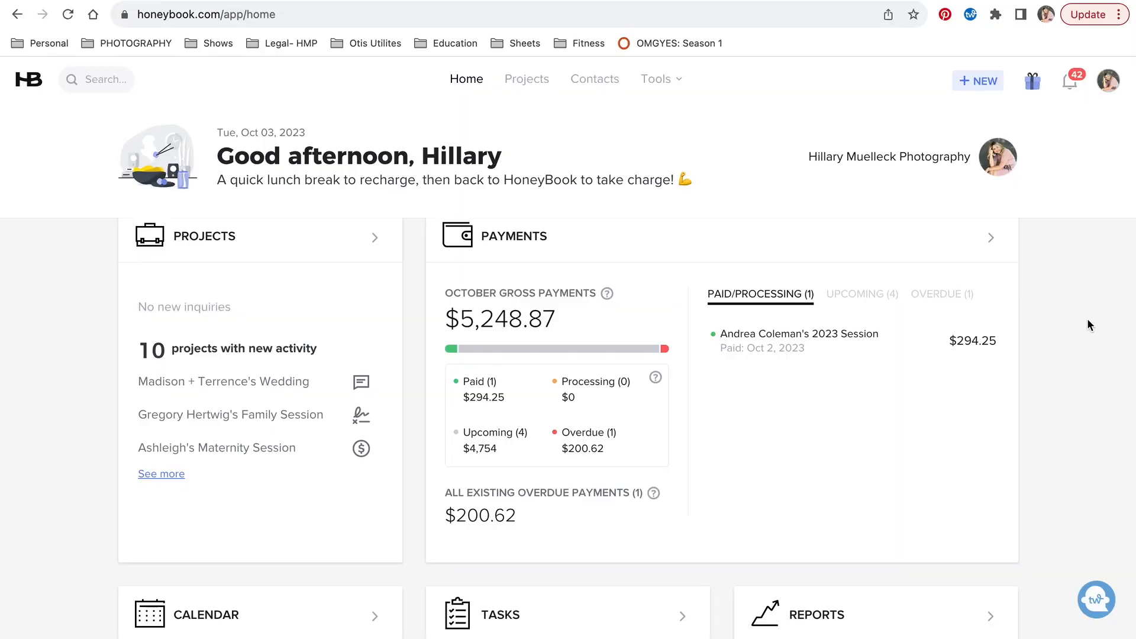
# - Show the Projects pipeline overview with its stages from Inquiry to Archived
pyautogui.scroll(-3)
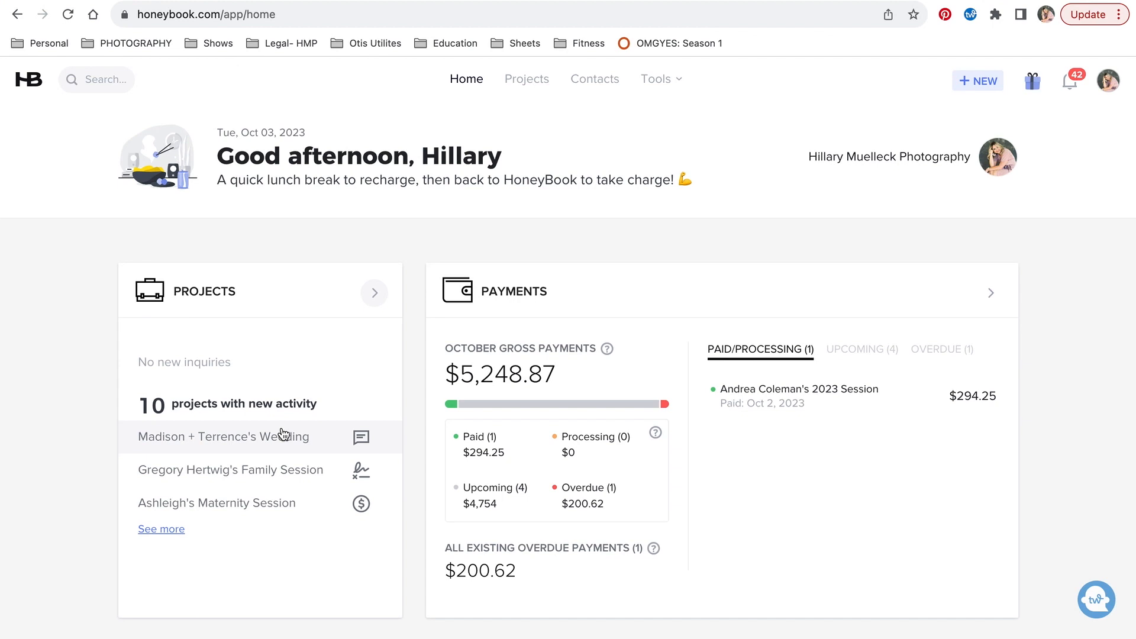
pyautogui.moveTo(282, 471)
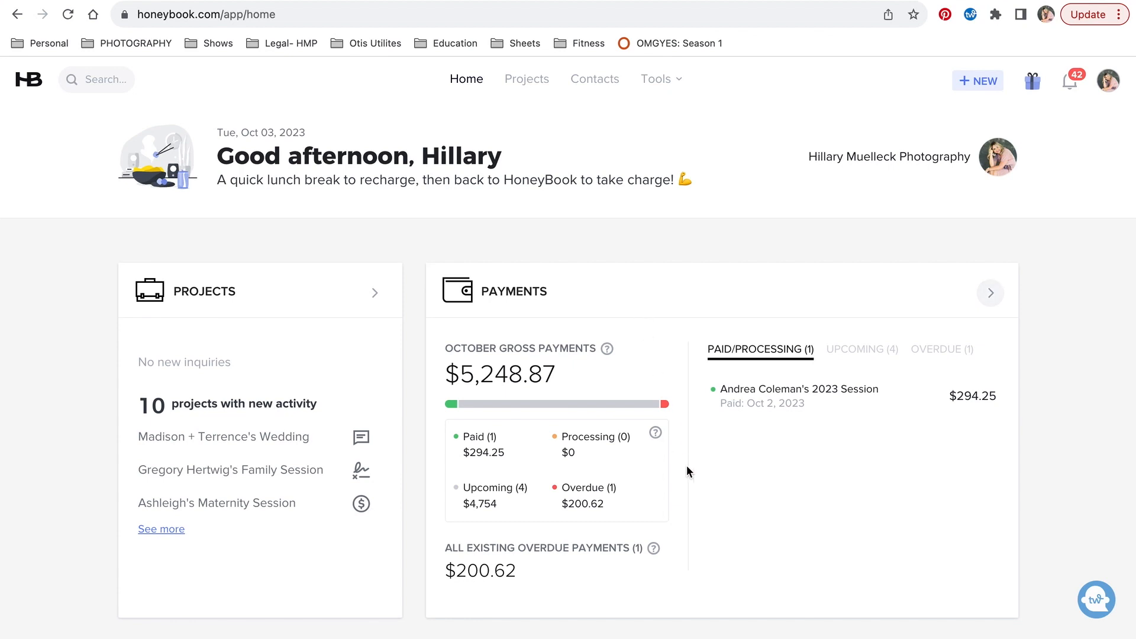
pyautogui.scroll(-3)
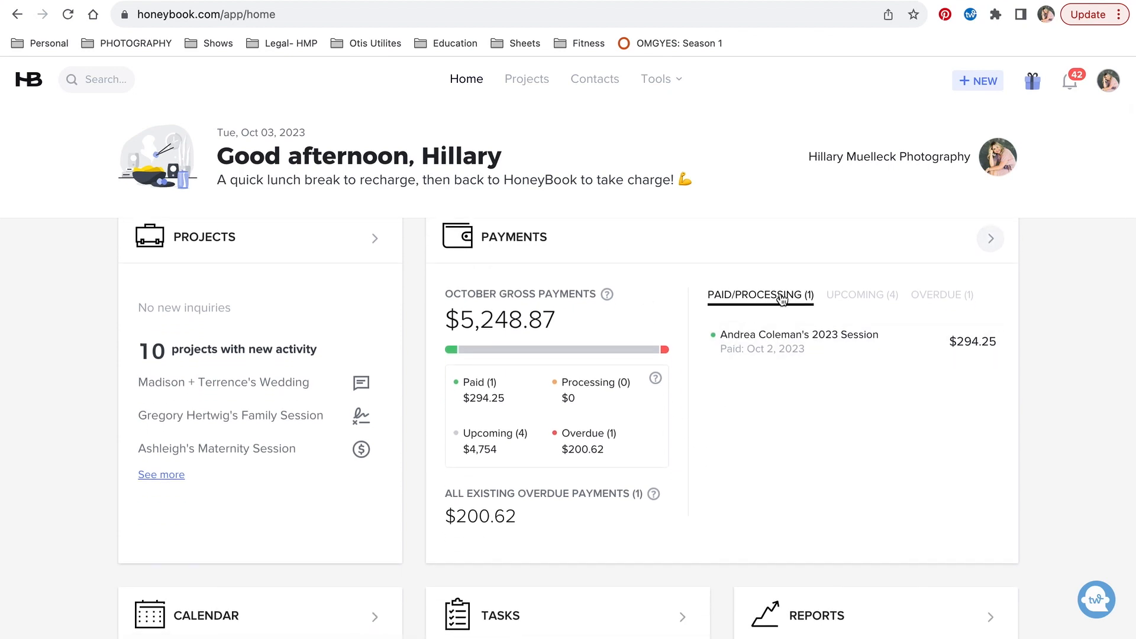
pyautogui.moveTo(950, 304)
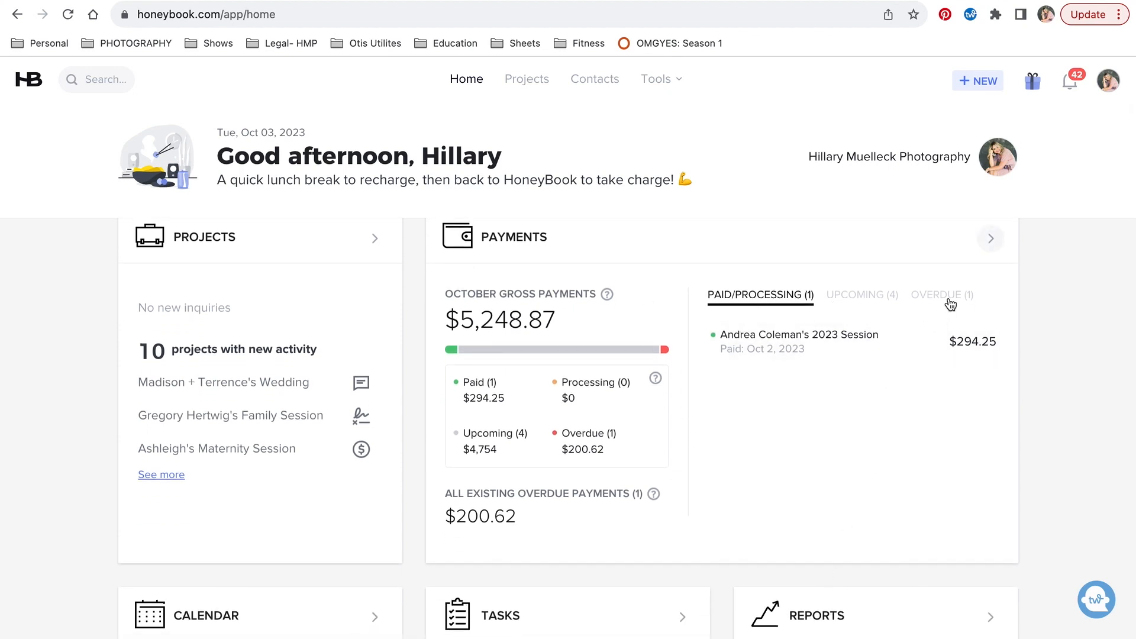
pyautogui.scroll(-3)
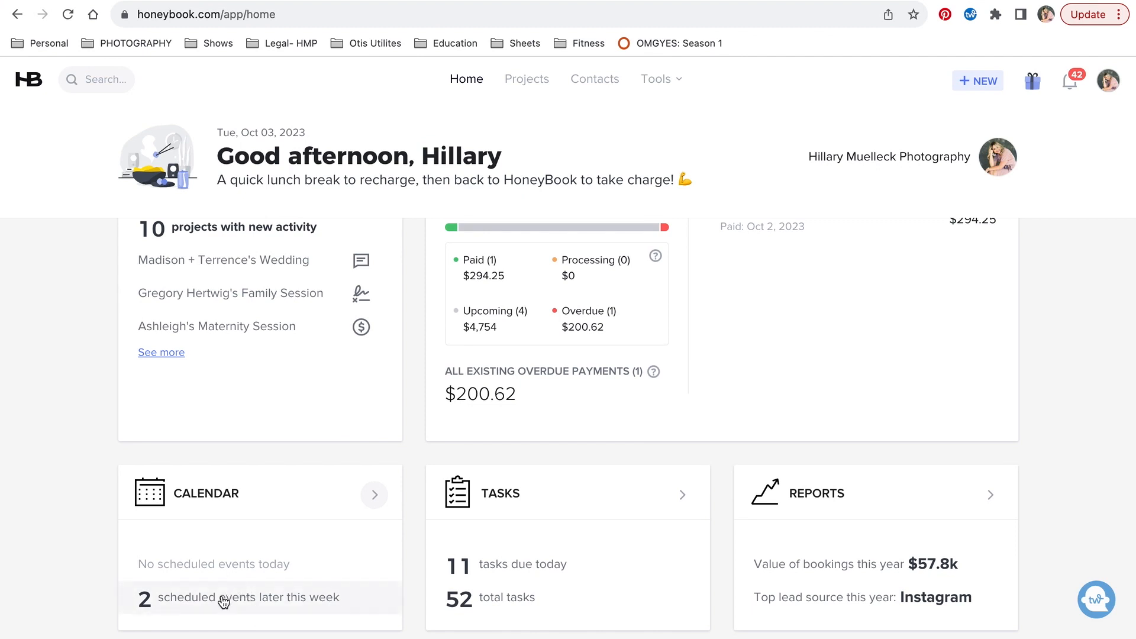
pyautogui.moveTo(264, 606)
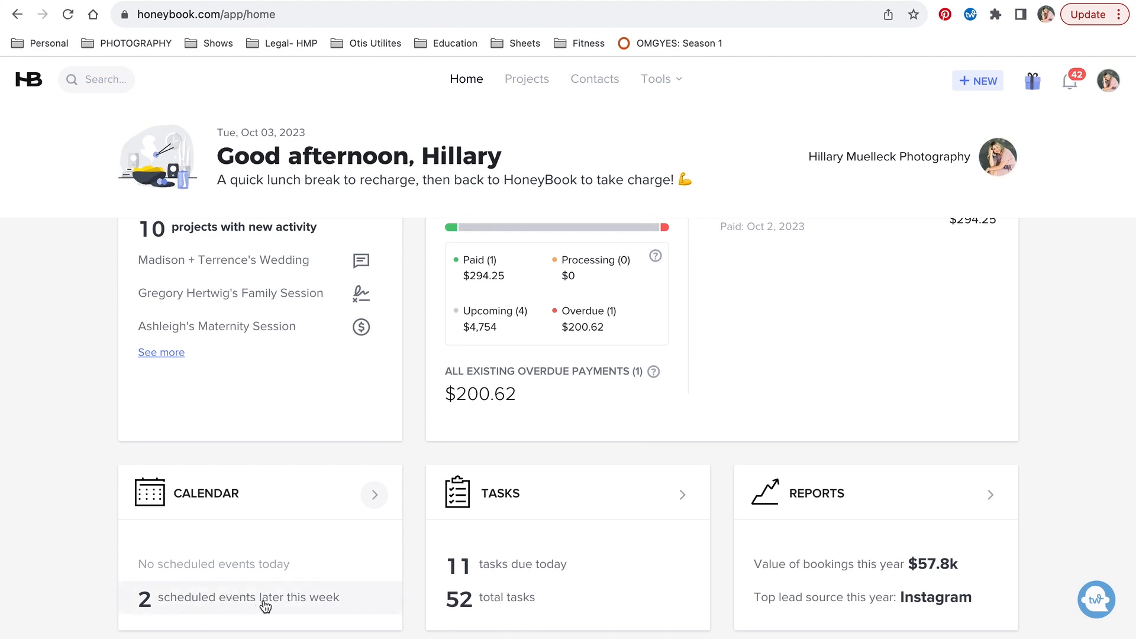
pyautogui.moveTo(431, 579)
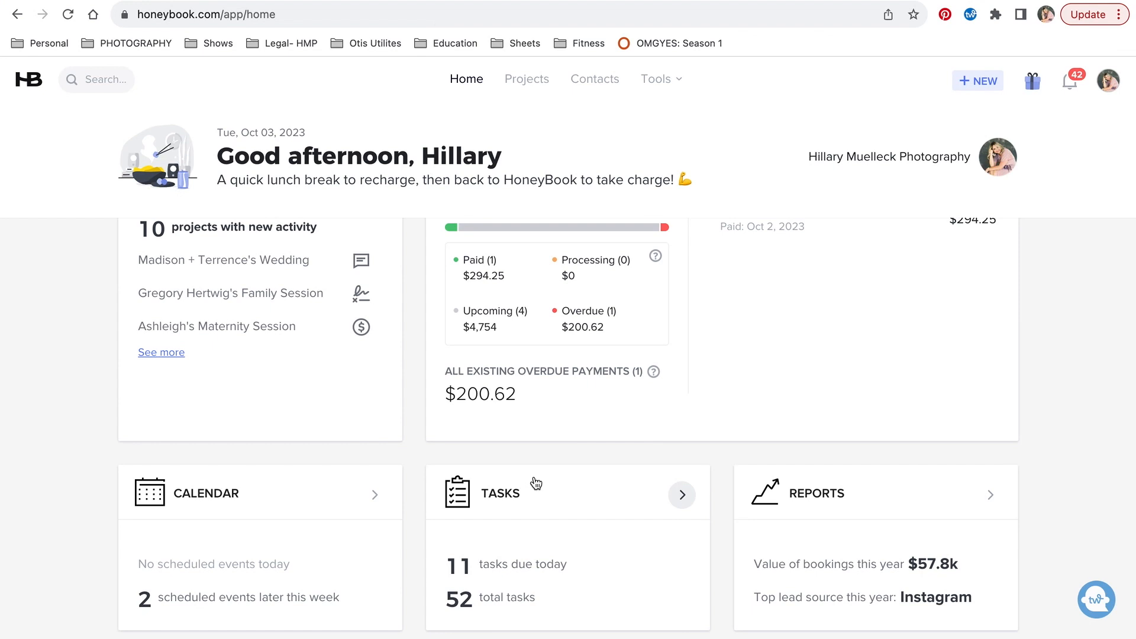
pyautogui.moveTo(528, 537)
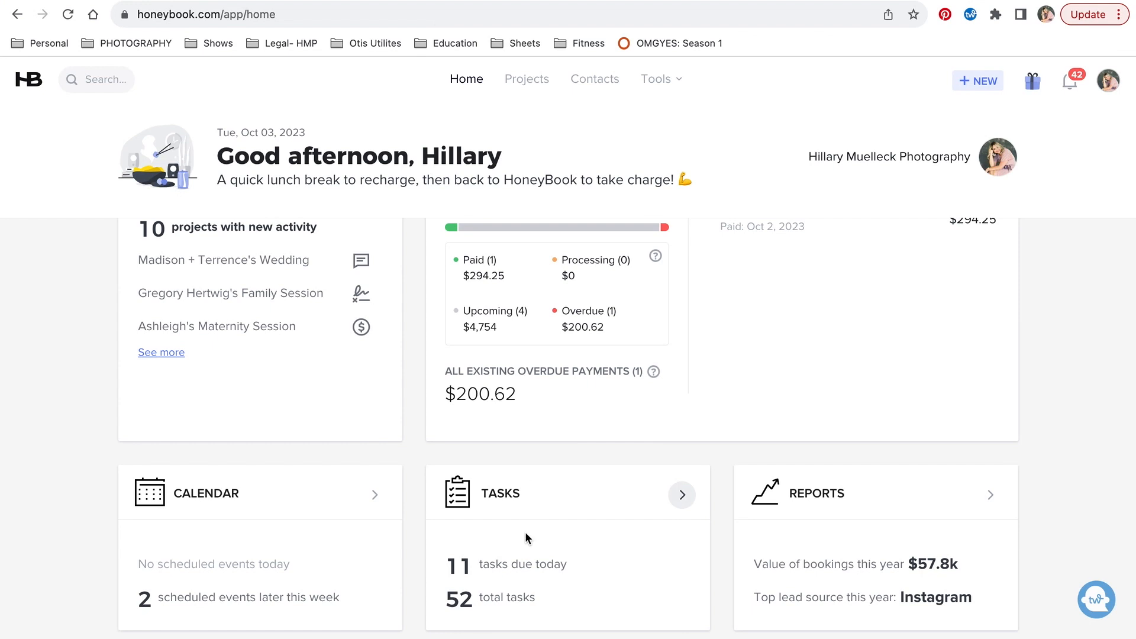
pyautogui.moveTo(546, 569)
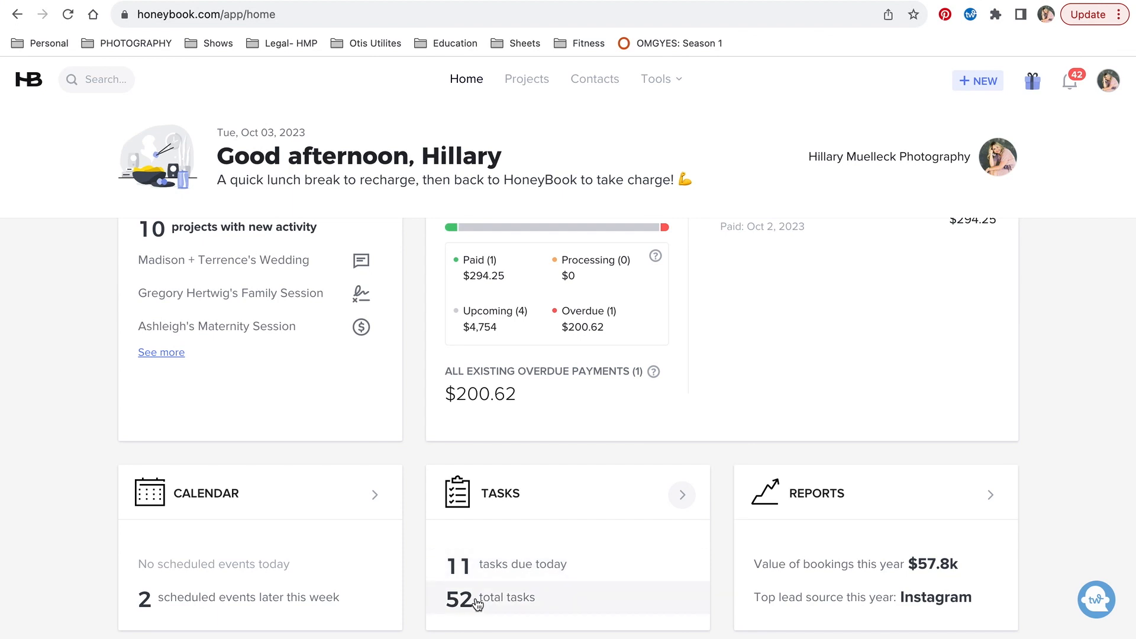
pyautogui.moveTo(502, 605)
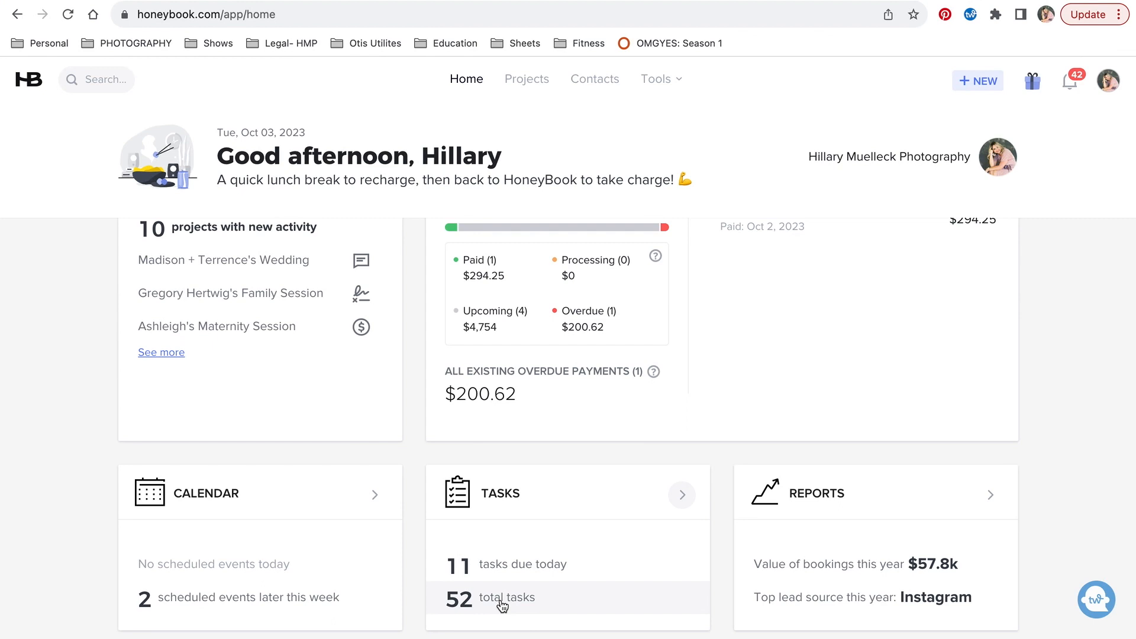
pyautogui.moveTo(833, 585)
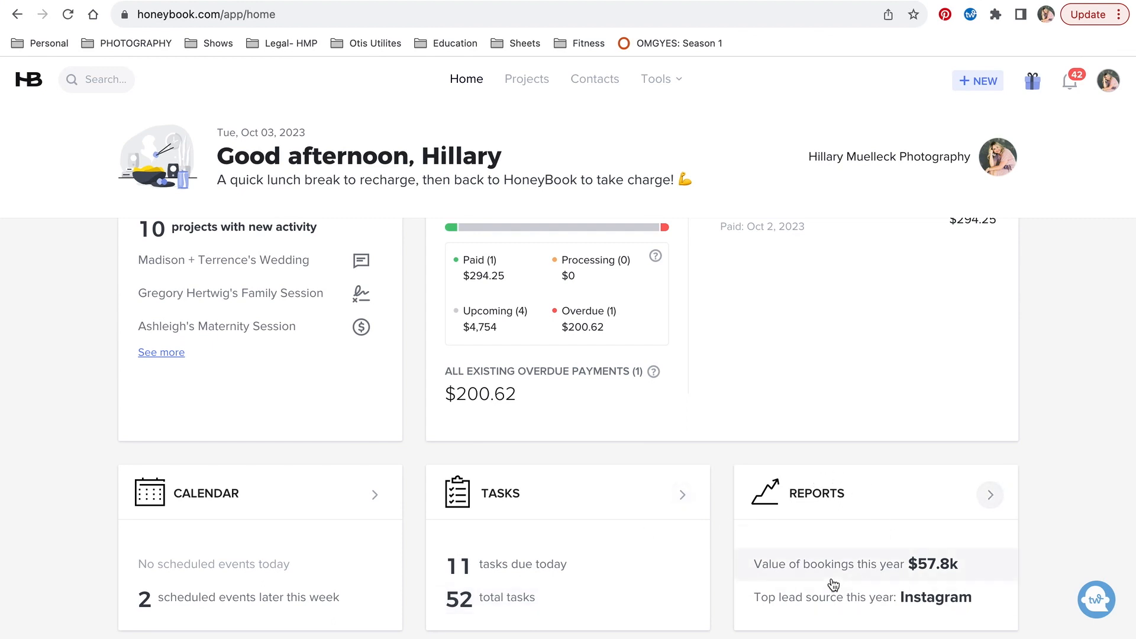
pyautogui.moveTo(838, 603)
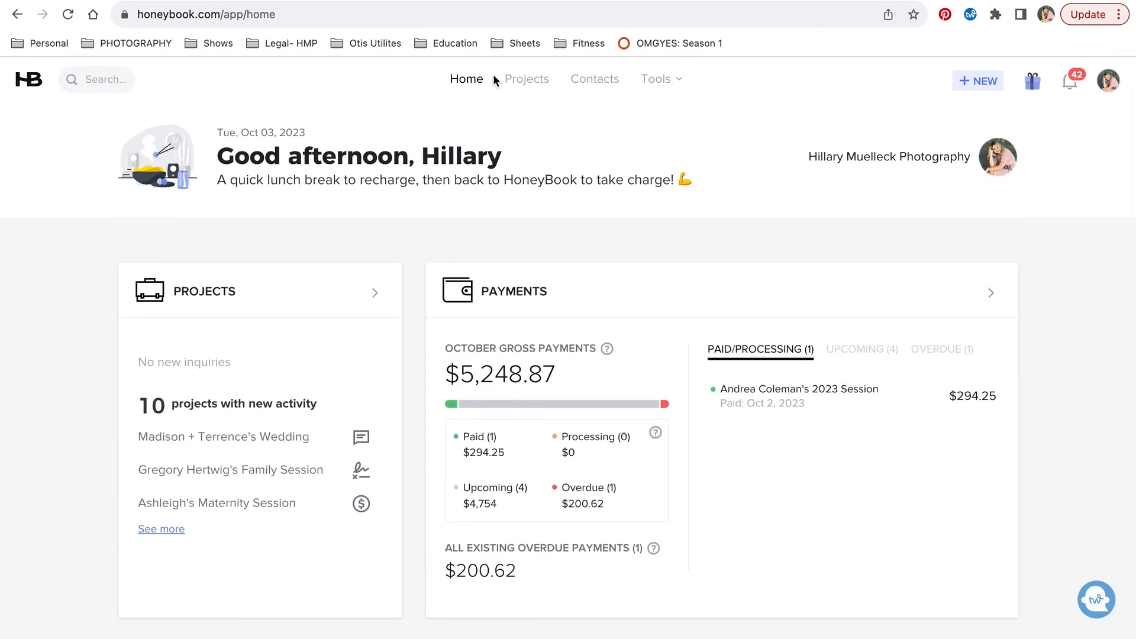
pyautogui.moveTo(526, 79)
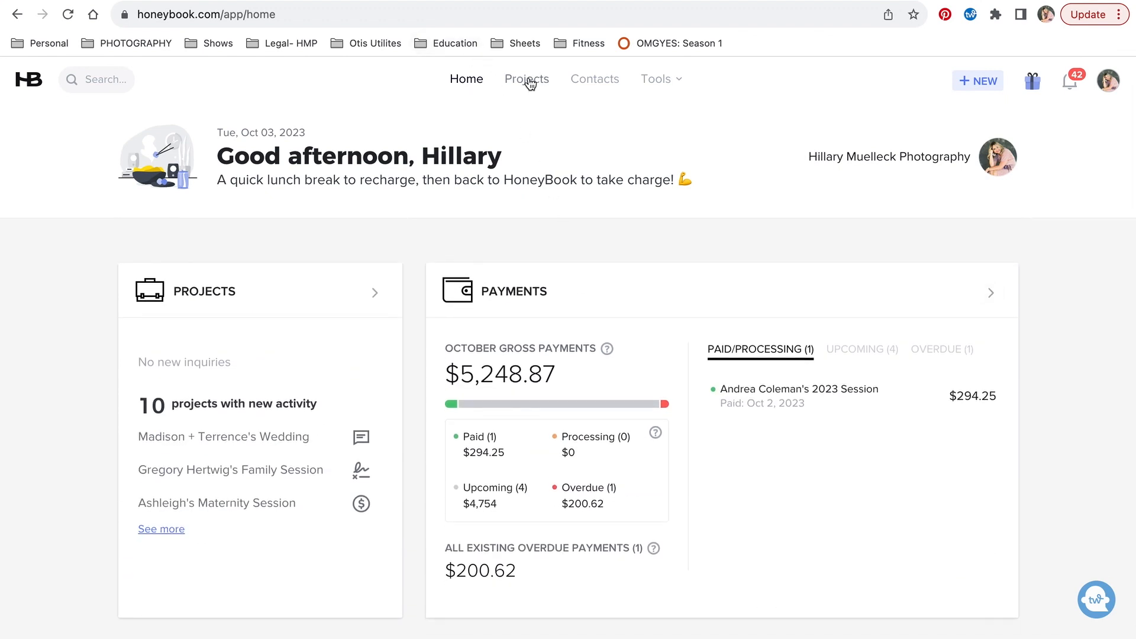
pyautogui.click(525, 79)
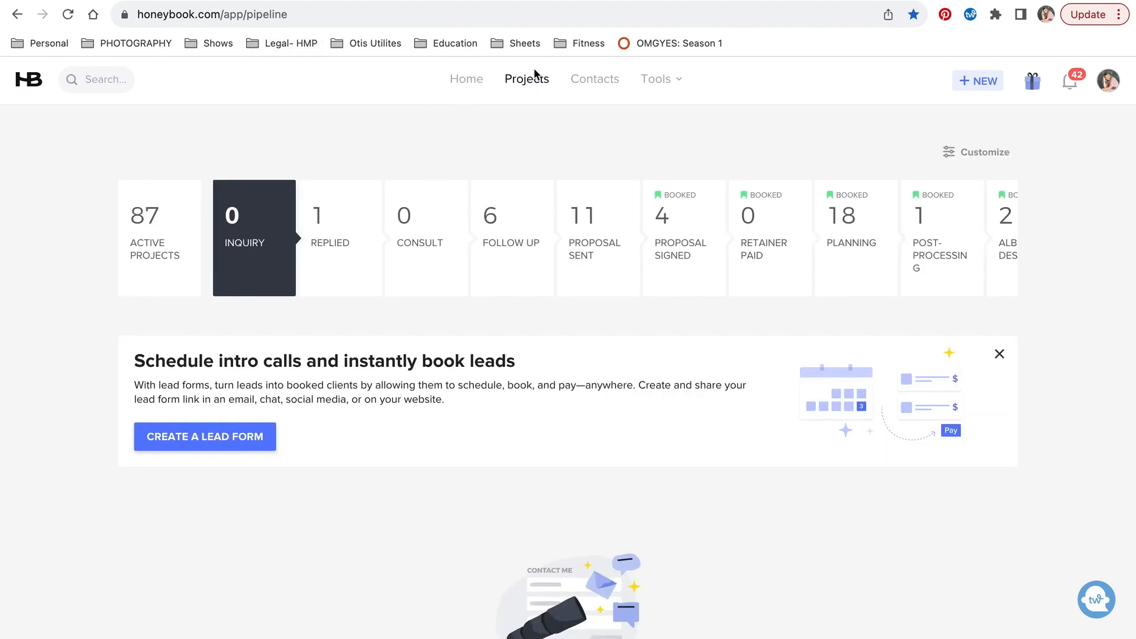
pyautogui.moveTo(927, 256)
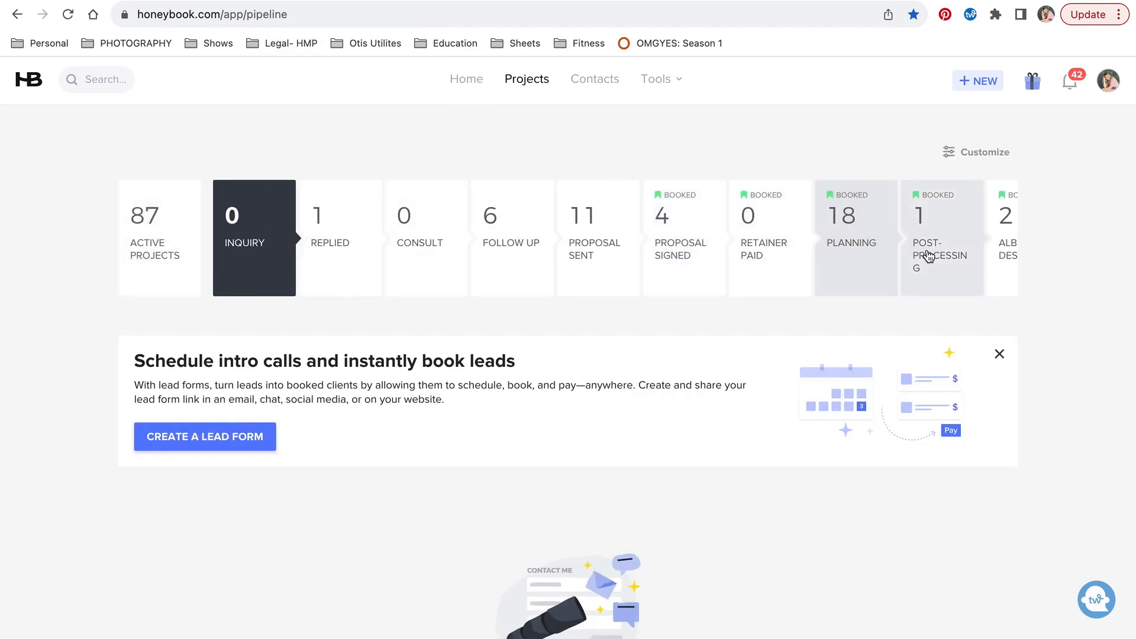
pyautogui.moveTo(474, 141)
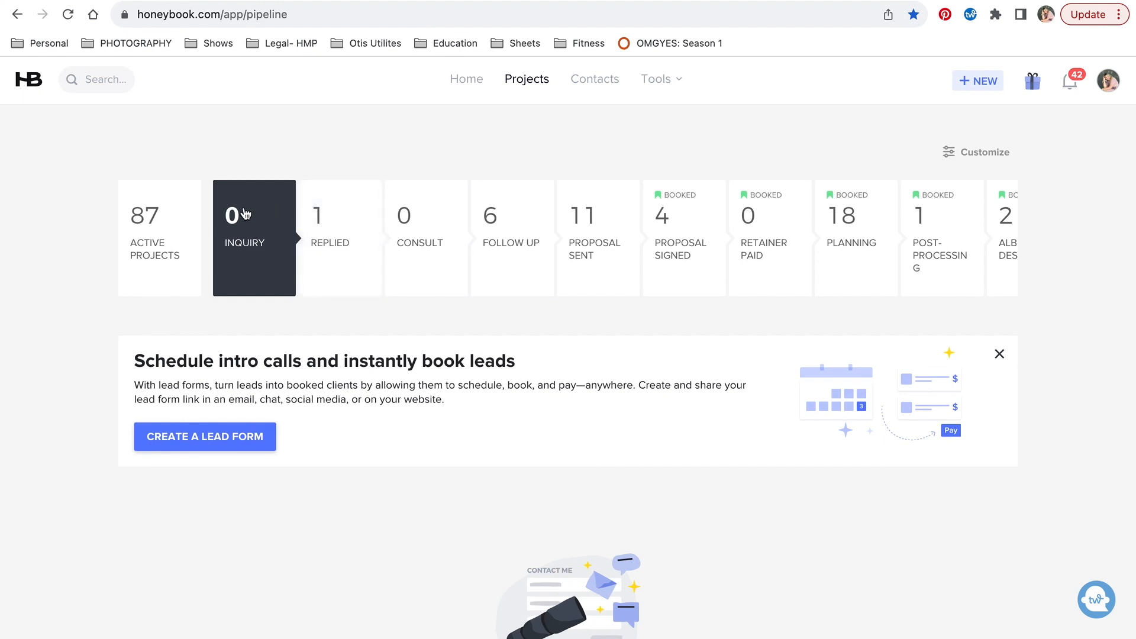
# - List the Replied stage's projects, then switch to the Planning stage's projects
pyautogui.click(340, 238)
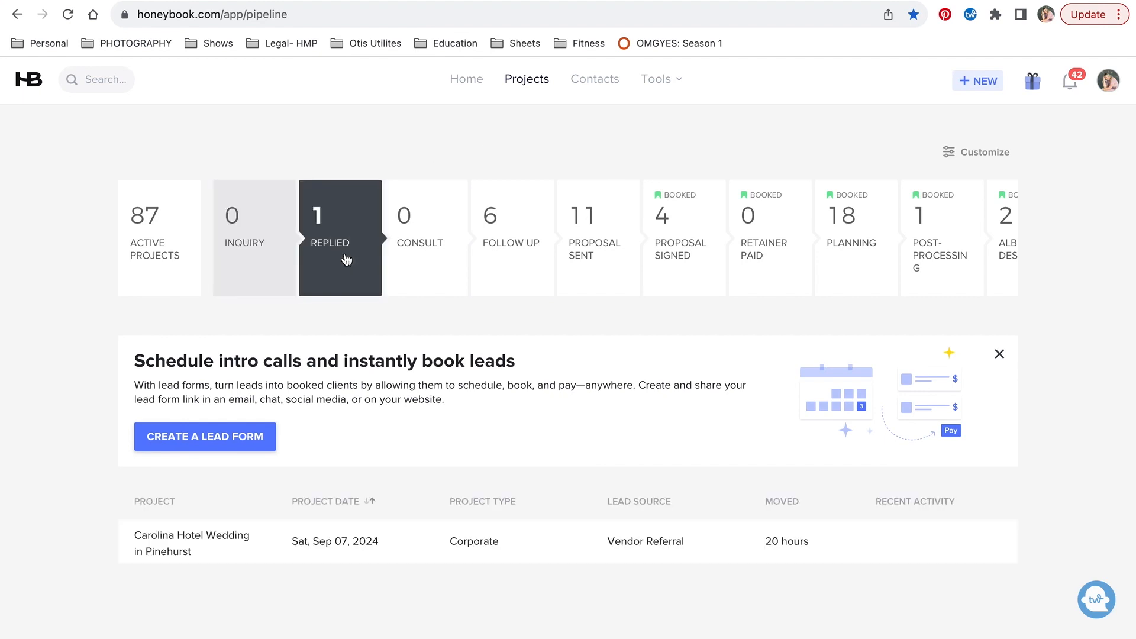
pyautogui.moveTo(224, 546)
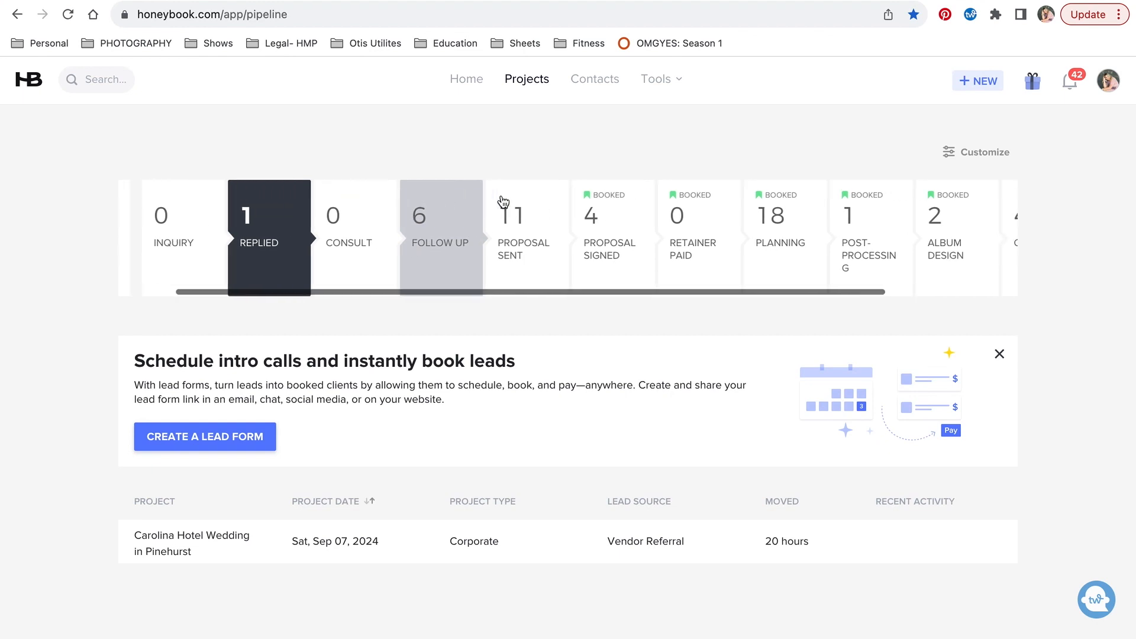
pyautogui.hscroll(3)
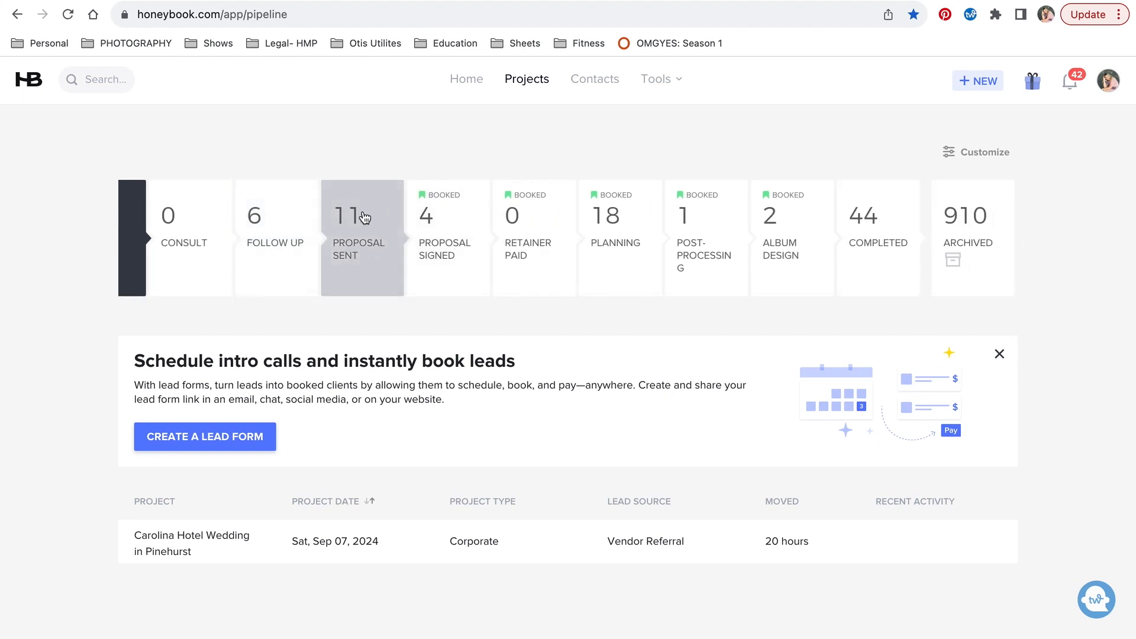
pyautogui.moveTo(447, 232)
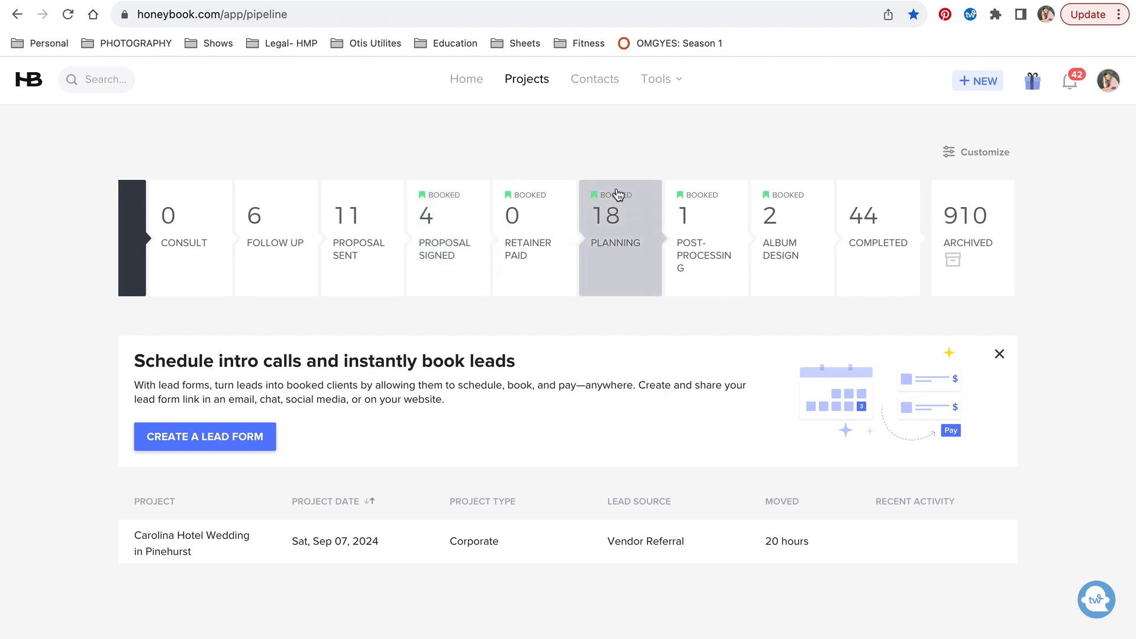
pyautogui.click(619, 236)
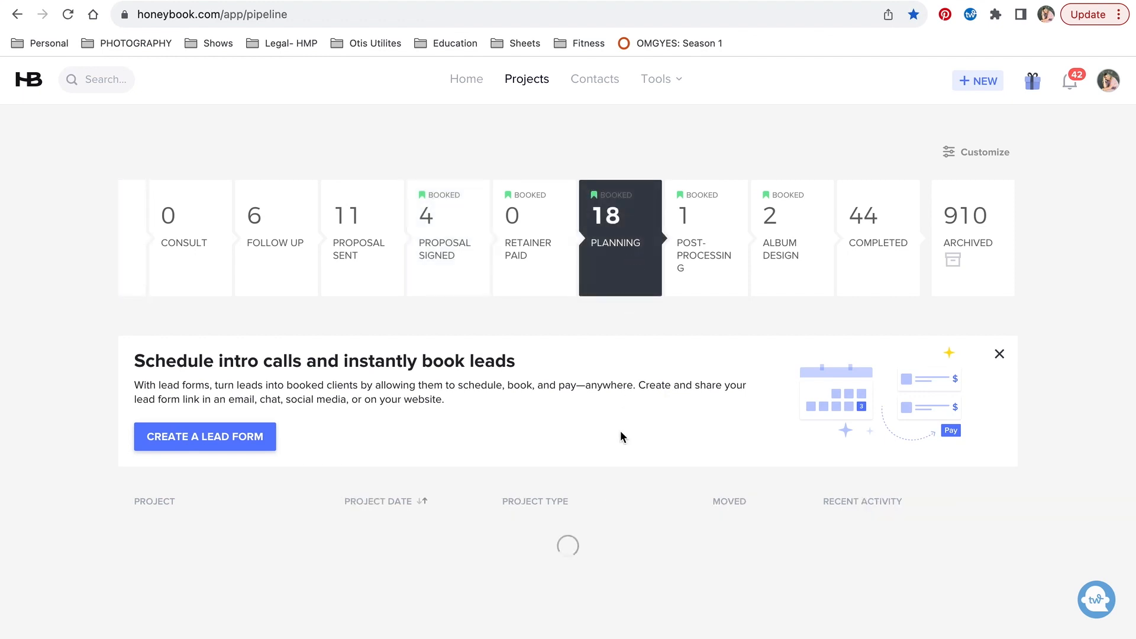
pyautogui.scroll(-3)
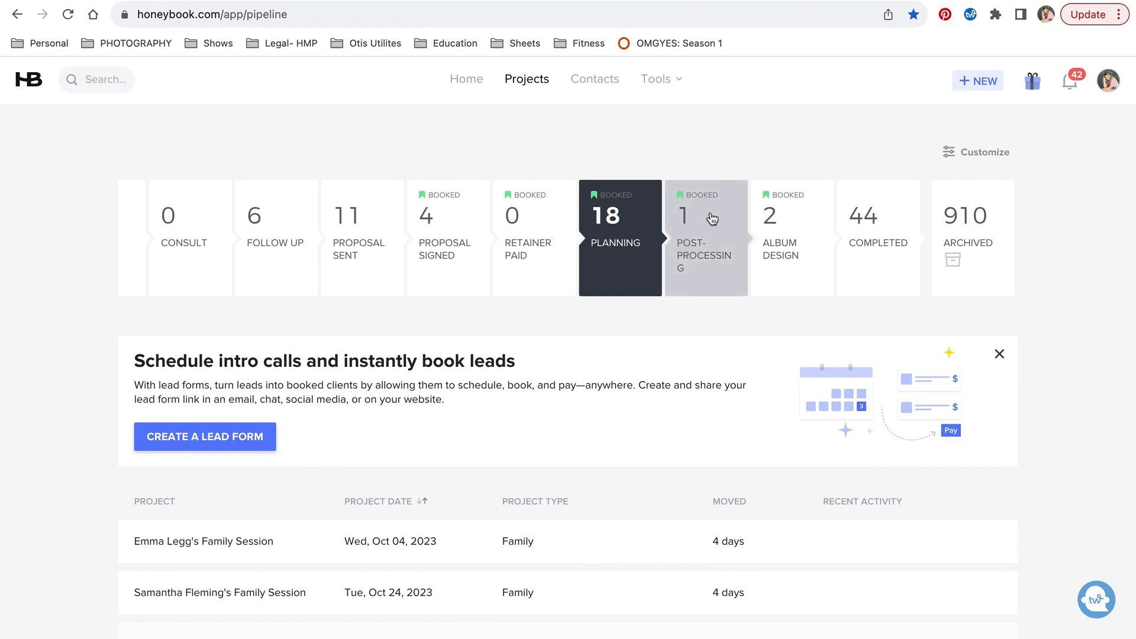
pyautogui.moveTo(706, 240)
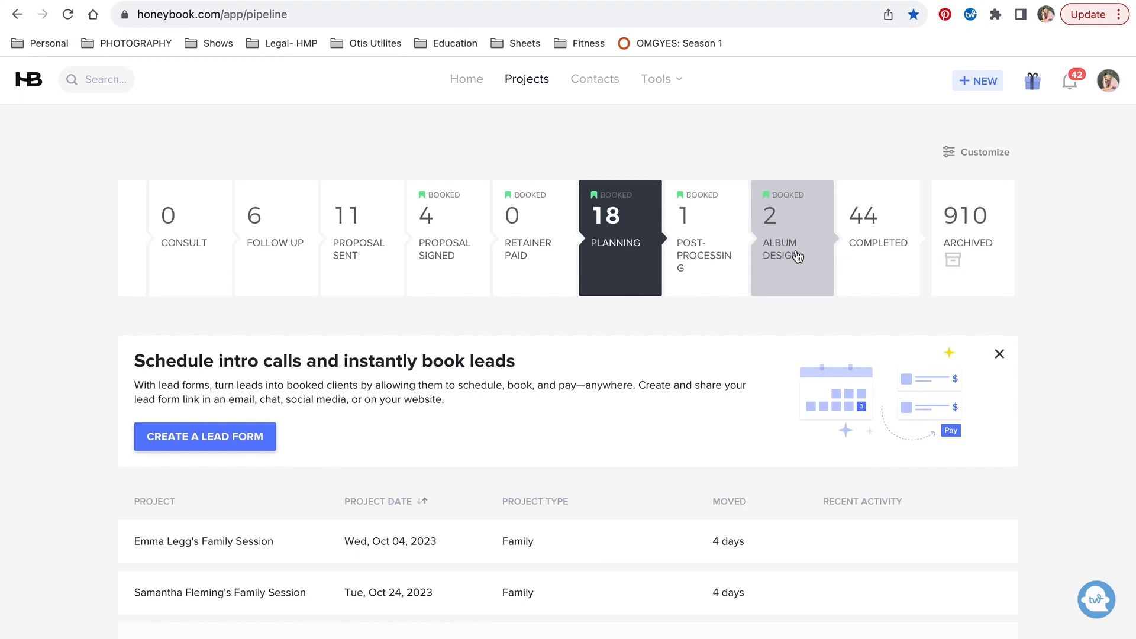
pyautogui.moveTo(878, 225)
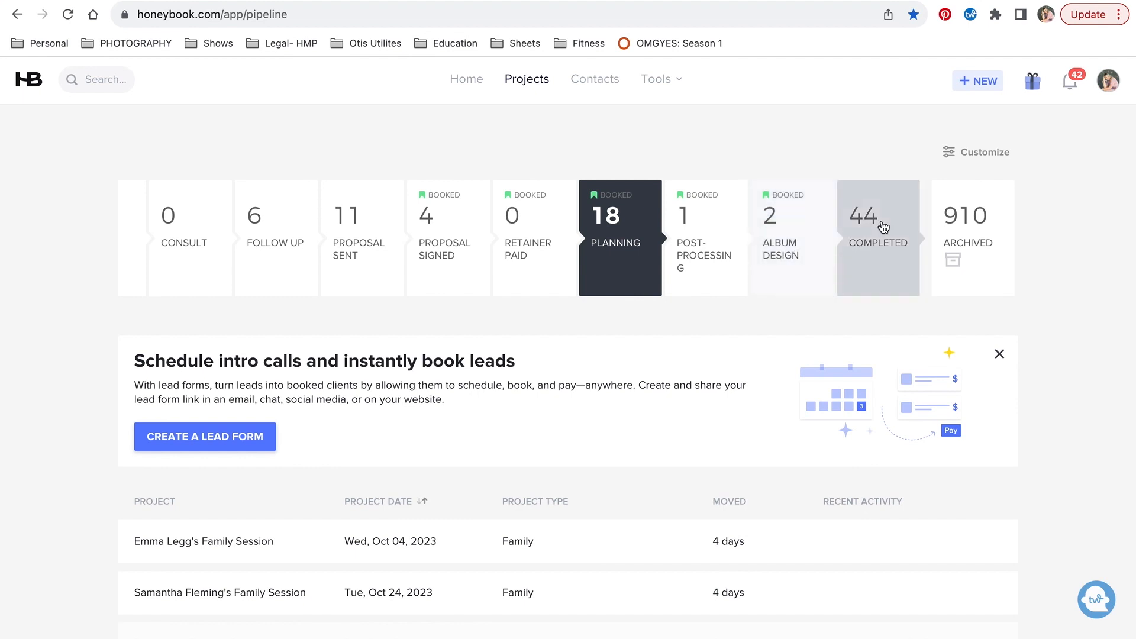
pyautogui.moveTo(888, 247)
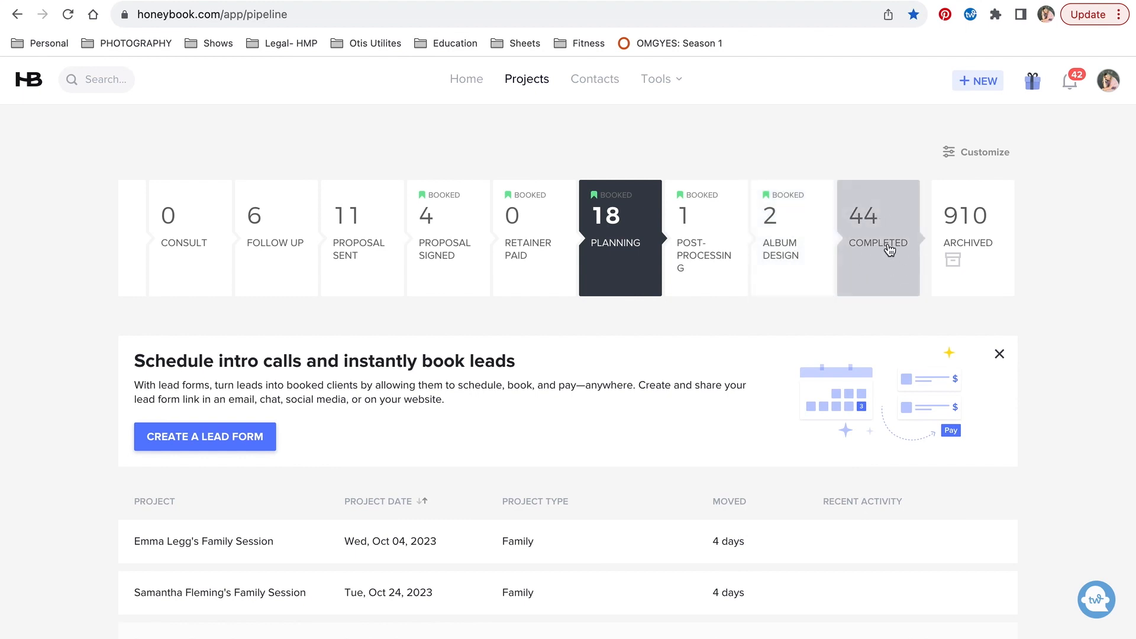
pyautogui.moveTo(968, 224)
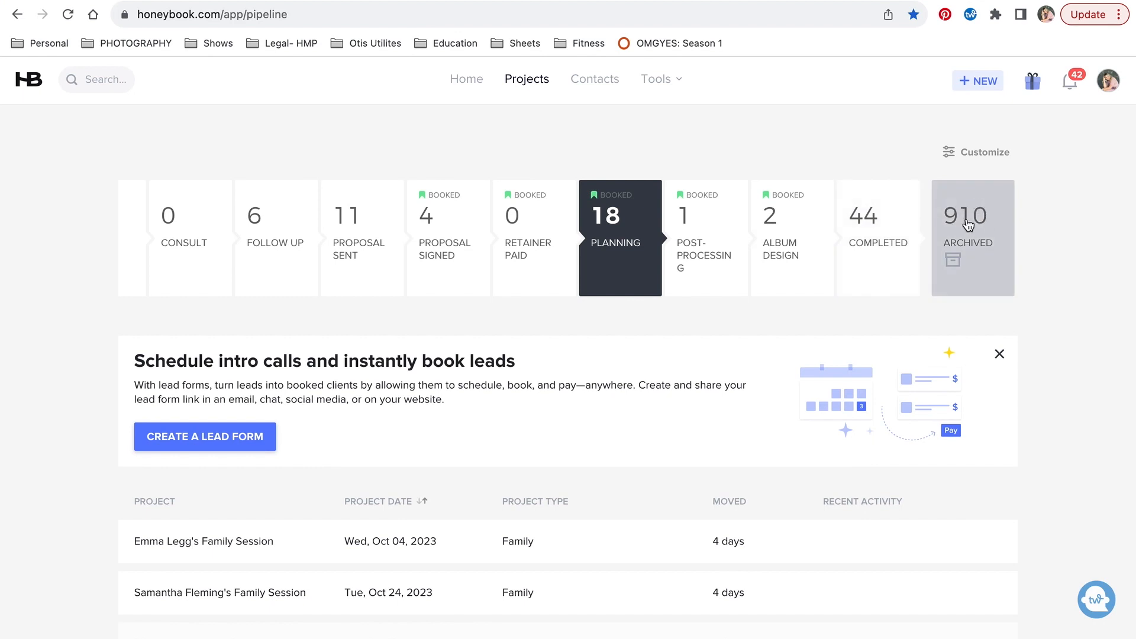
pyautogui.moveTo(969, 226)
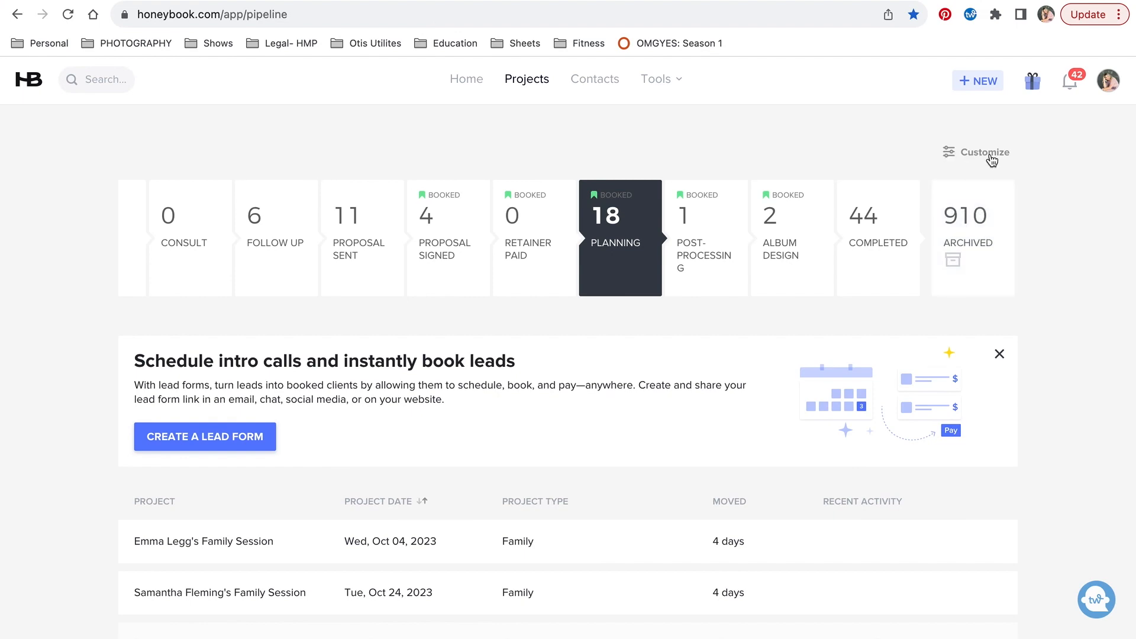
# - Bring up the pipeline customization editor and close it without changes
pyautogui.click(982, 152)
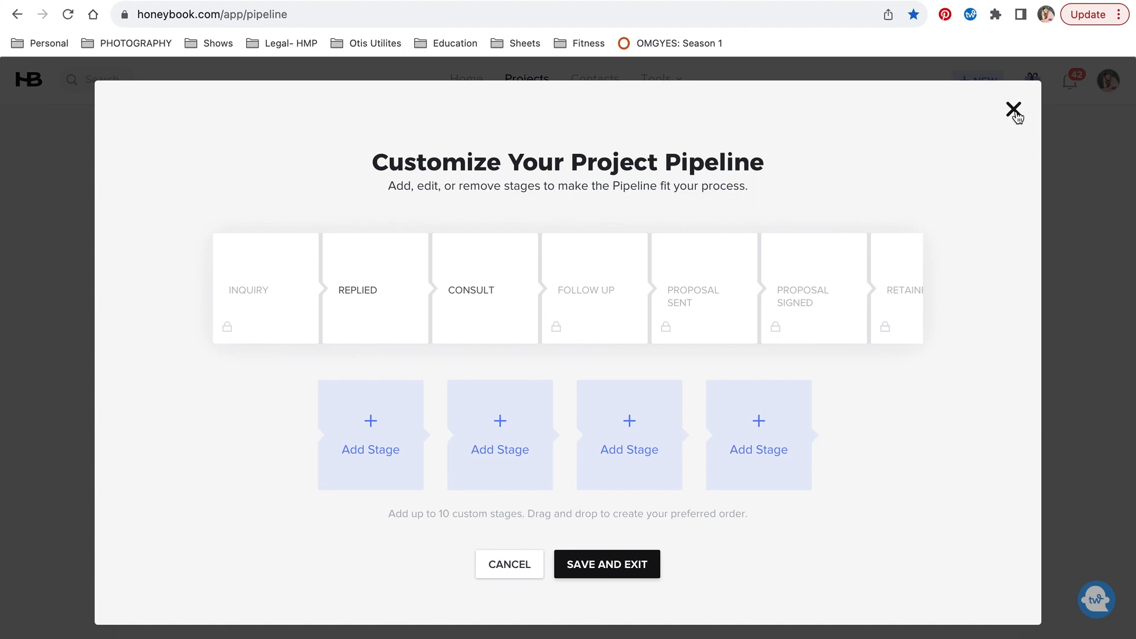
pyautogui.click(1014, 110)
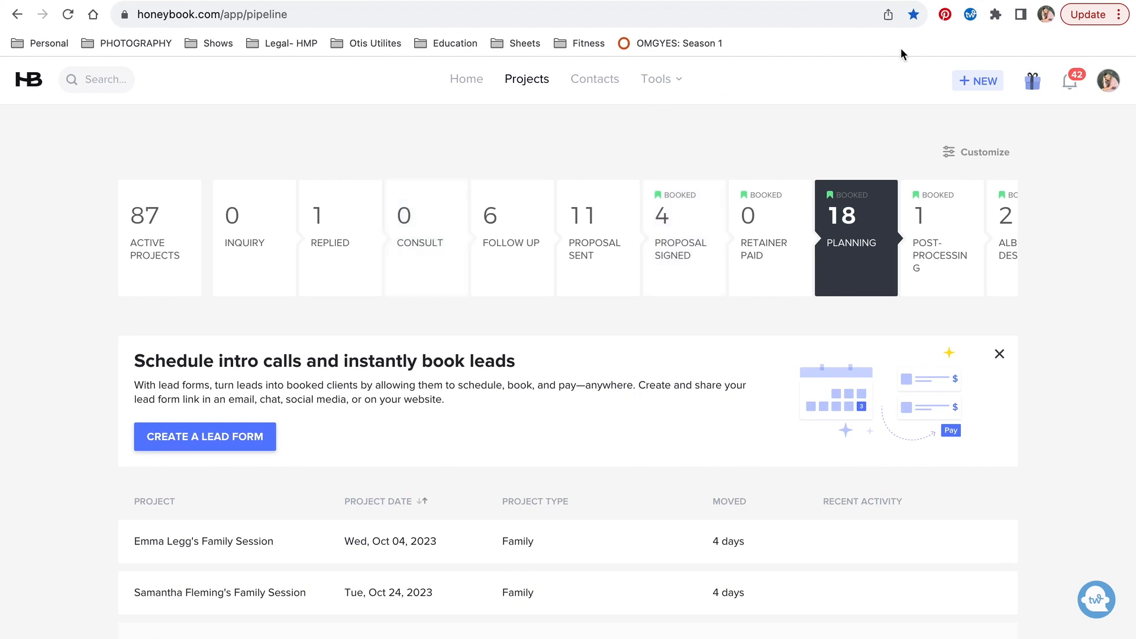
# - Start a new project named Ashley and Patrick's Wedding
pyautogui.click(978, 80)
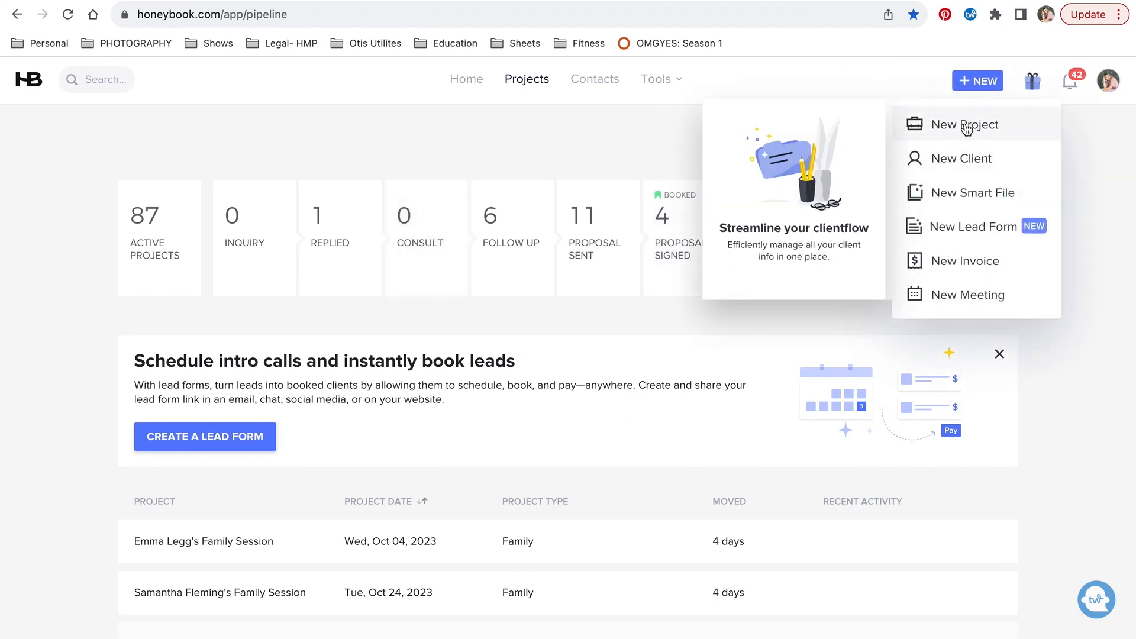
pyautogui.click(964, 125)
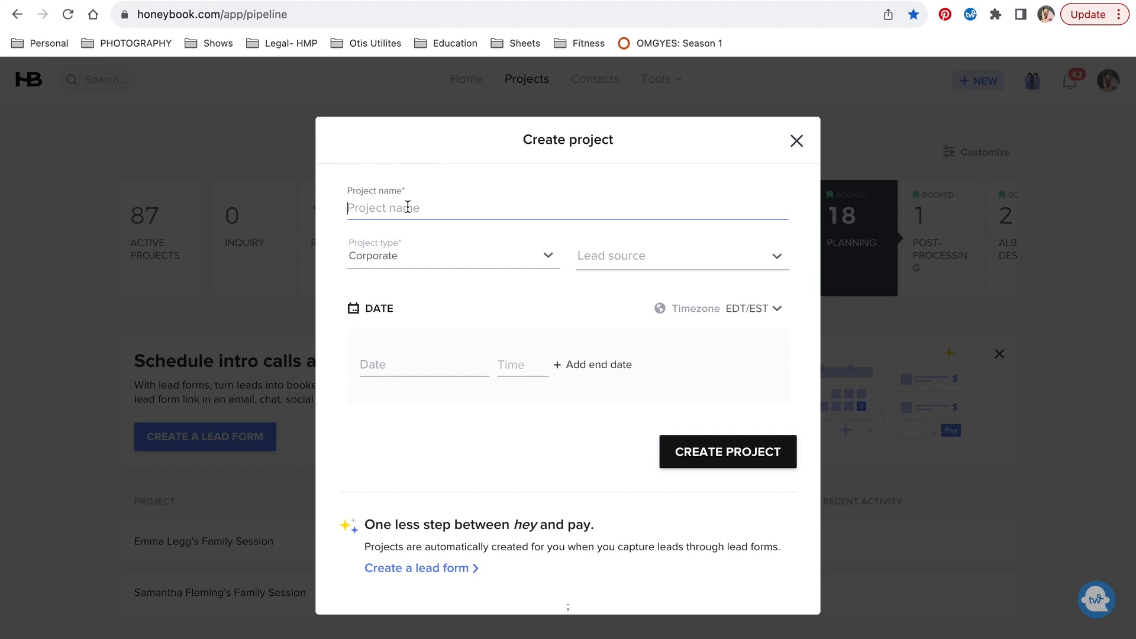
pyautogui.write("Ashley and Patrick's Wedding")
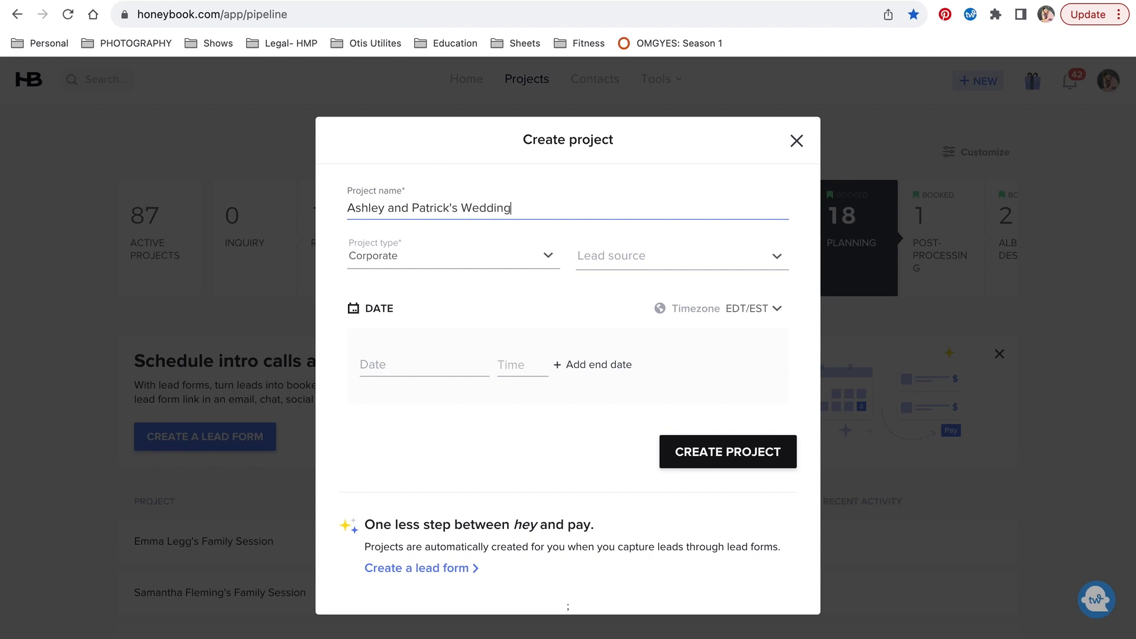
# - Set project type Wedding, lead source Google, date Oct 7, 2023, and create the project
pyautogui.click(451, 256)
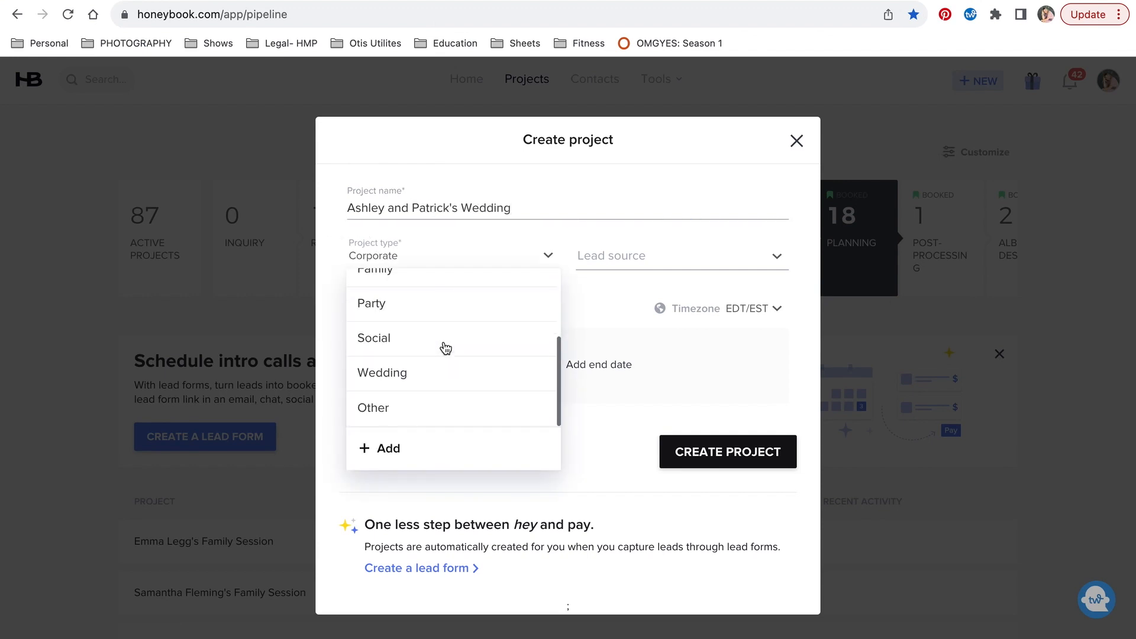
pyautogui.click(382, 373)
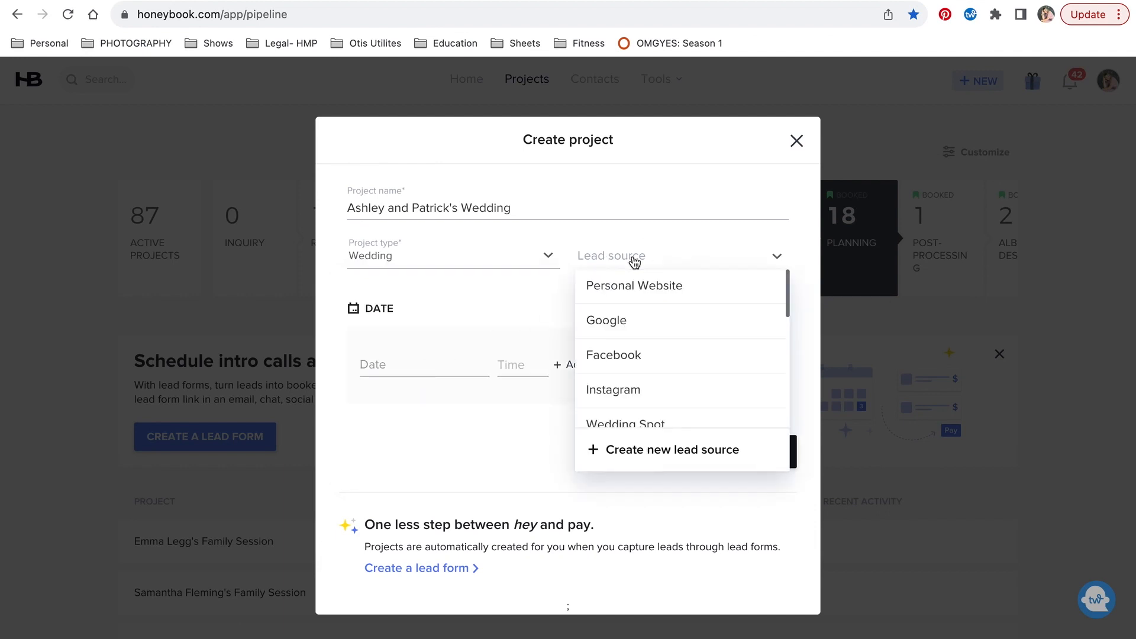
pyautogui.click(605, 319)
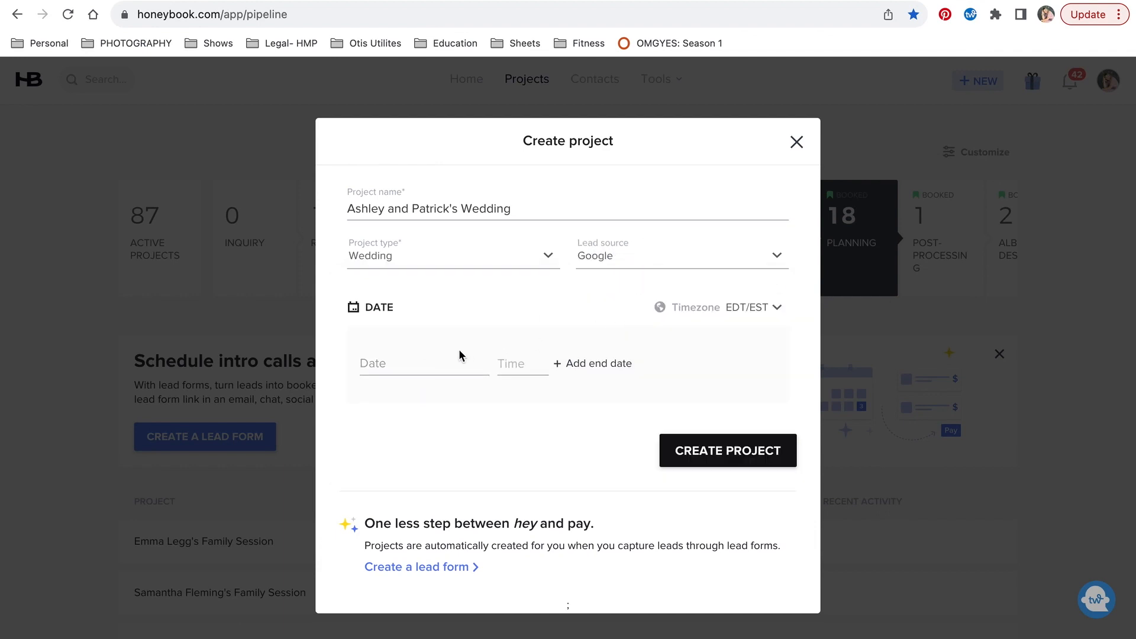
pyautogui.click(422, 363)
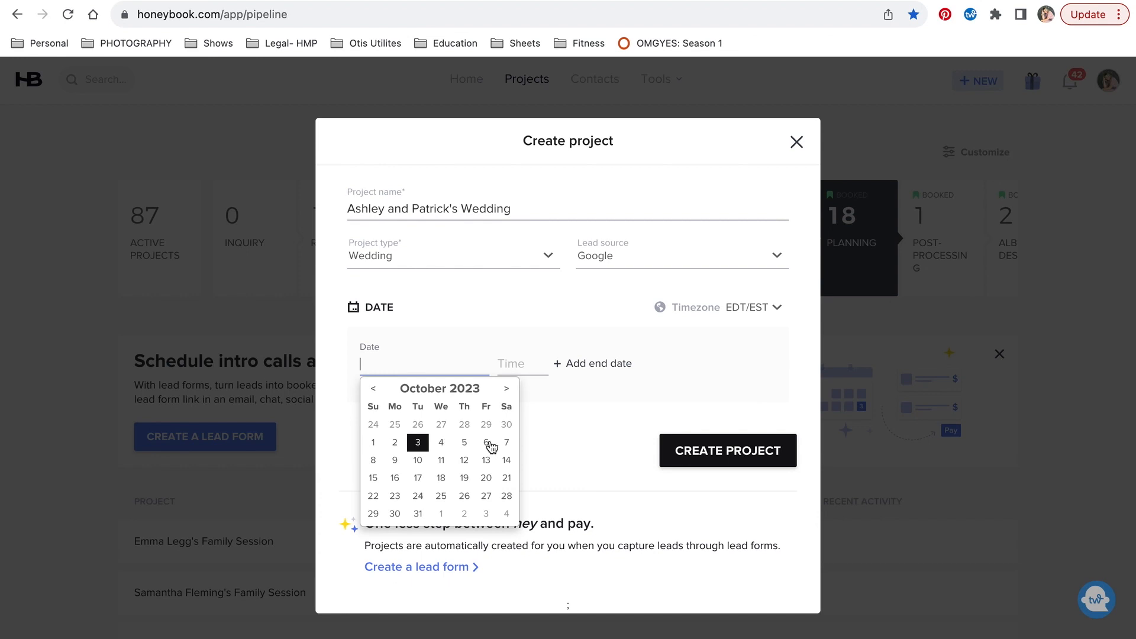
pyautogui.click(506, 443)
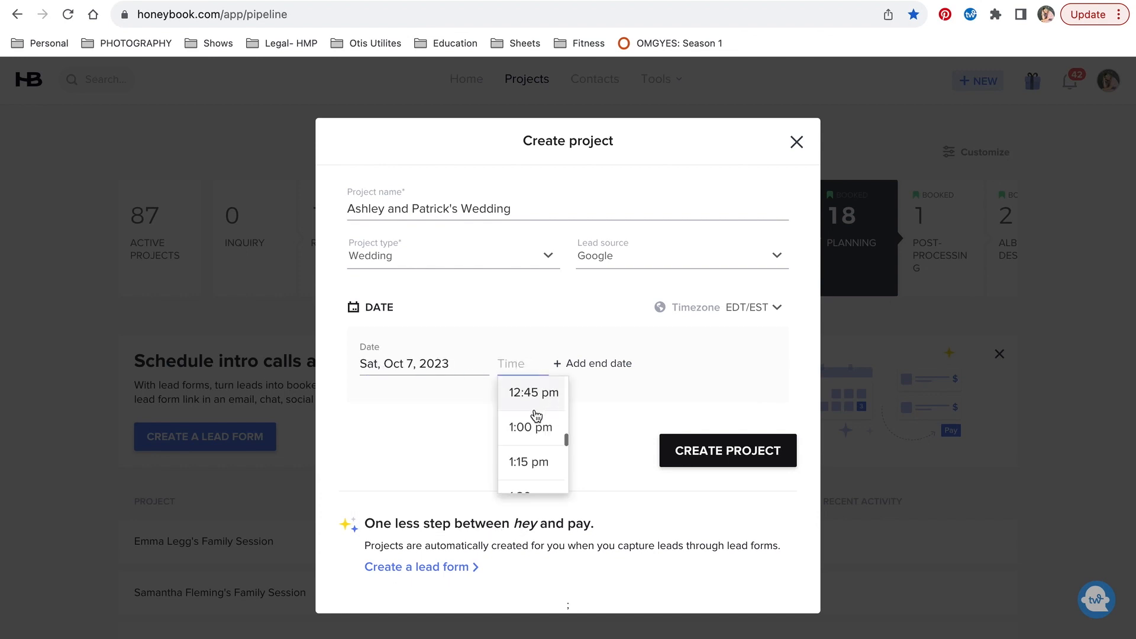
pyautogui.click(524, 402)
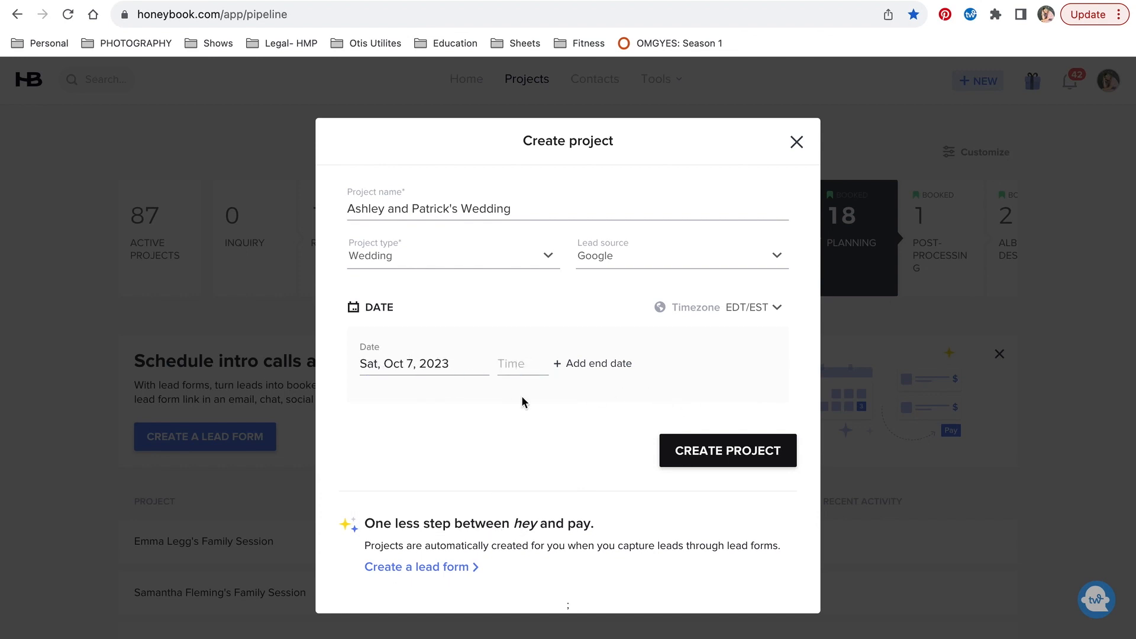
pyautogui.click(726, 449)
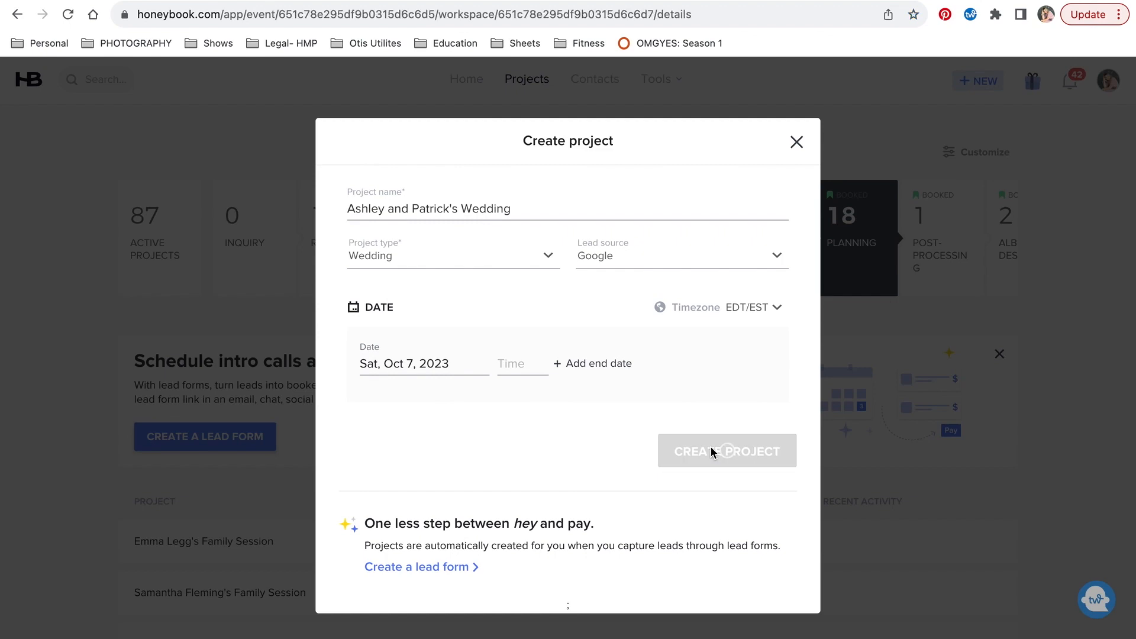
# - On the new wedding project page, begin adding a client via the + ADD participant circle
pyautogui.click(726, 450)
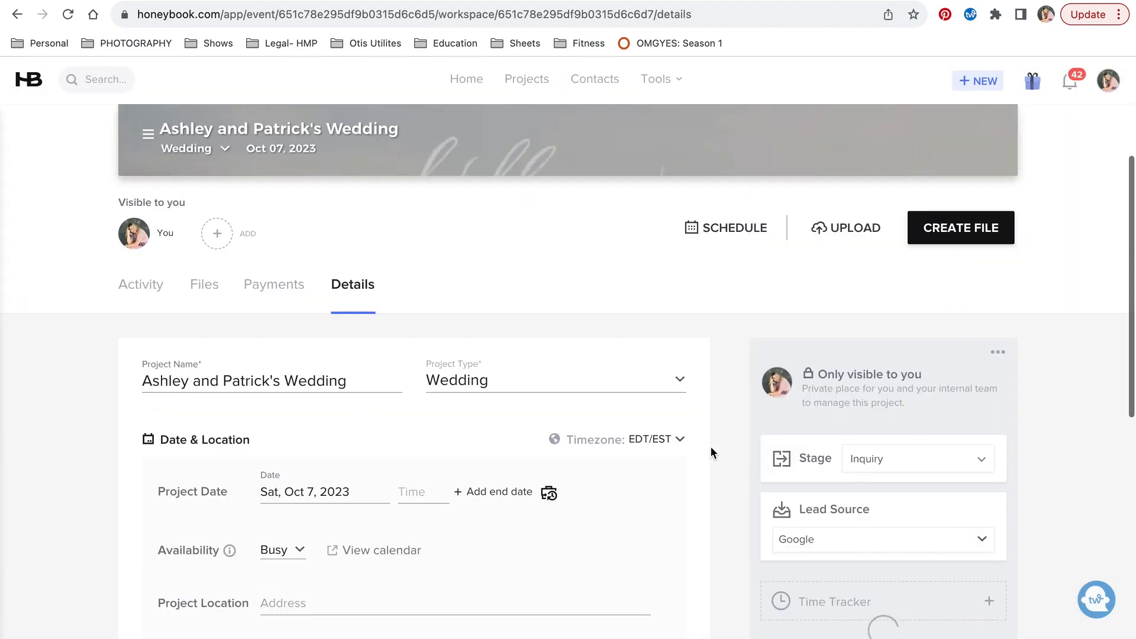
pyautogui.click(215, 233)
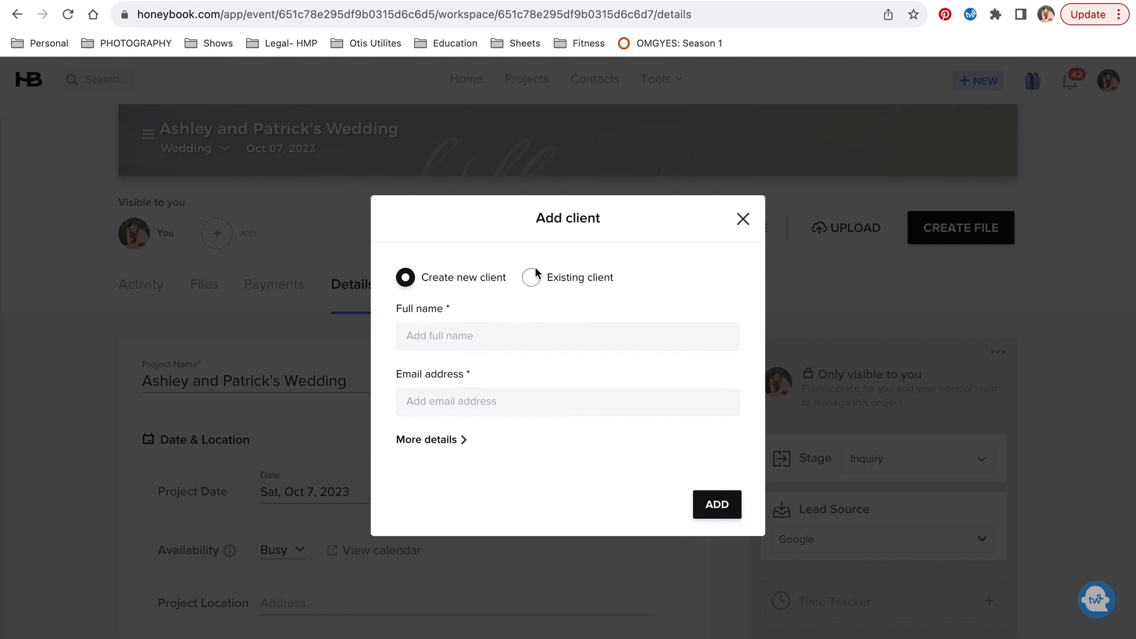
pyautogui.moveTo(531, 277)
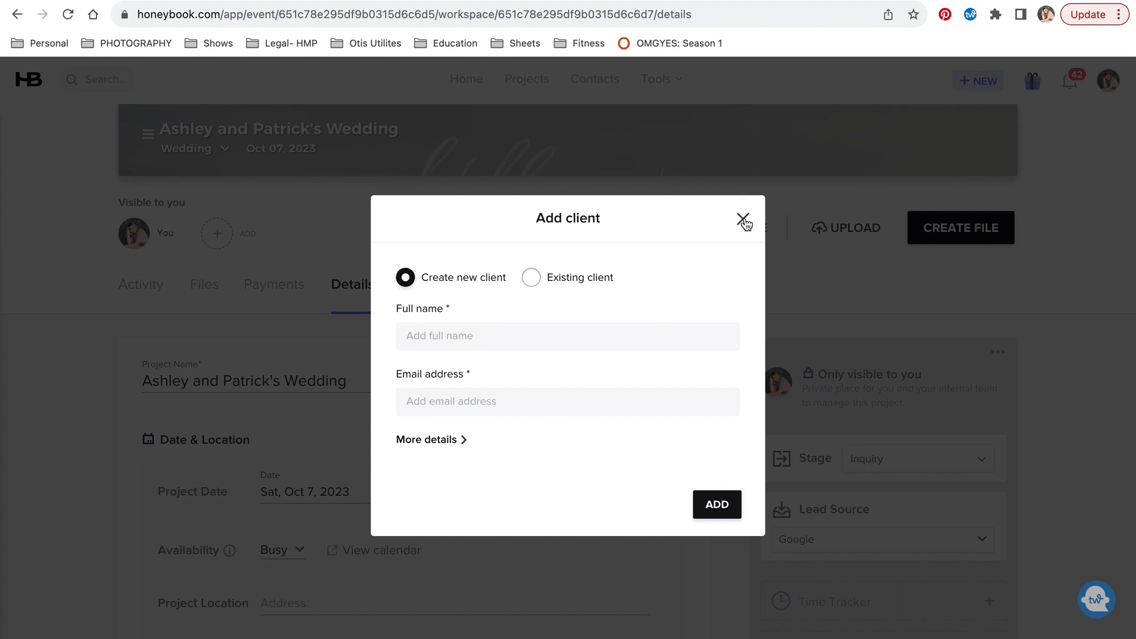
# - Close the Add client dialog without adding anyone and review the Details tab down to Notes
pyautogui.click(743, 218)
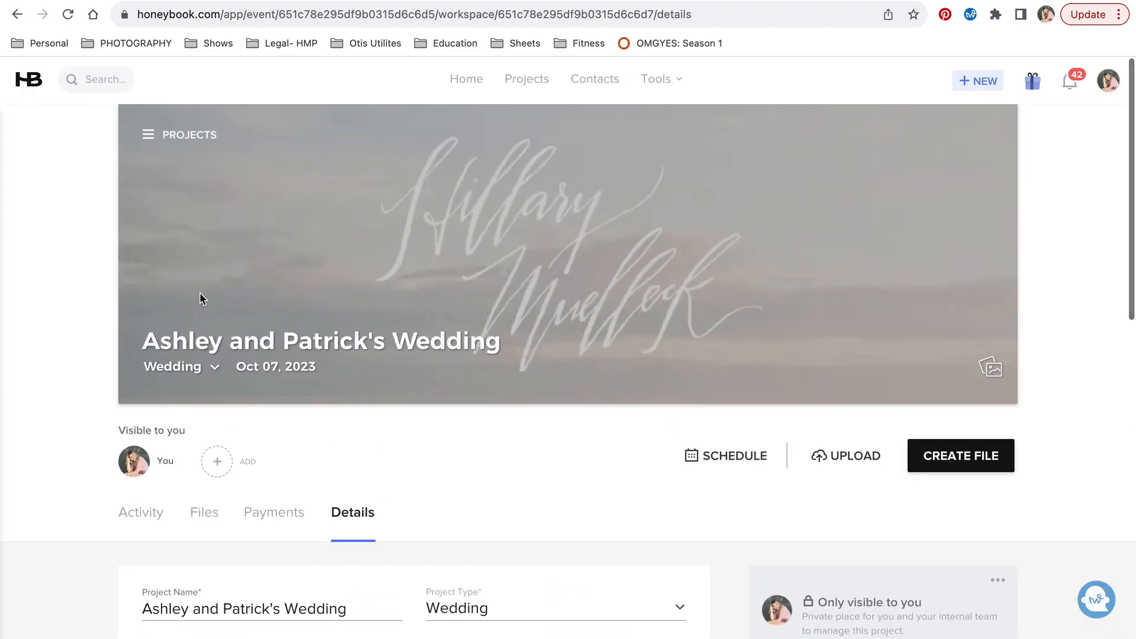
pyautogui.moveTo(472, 458)
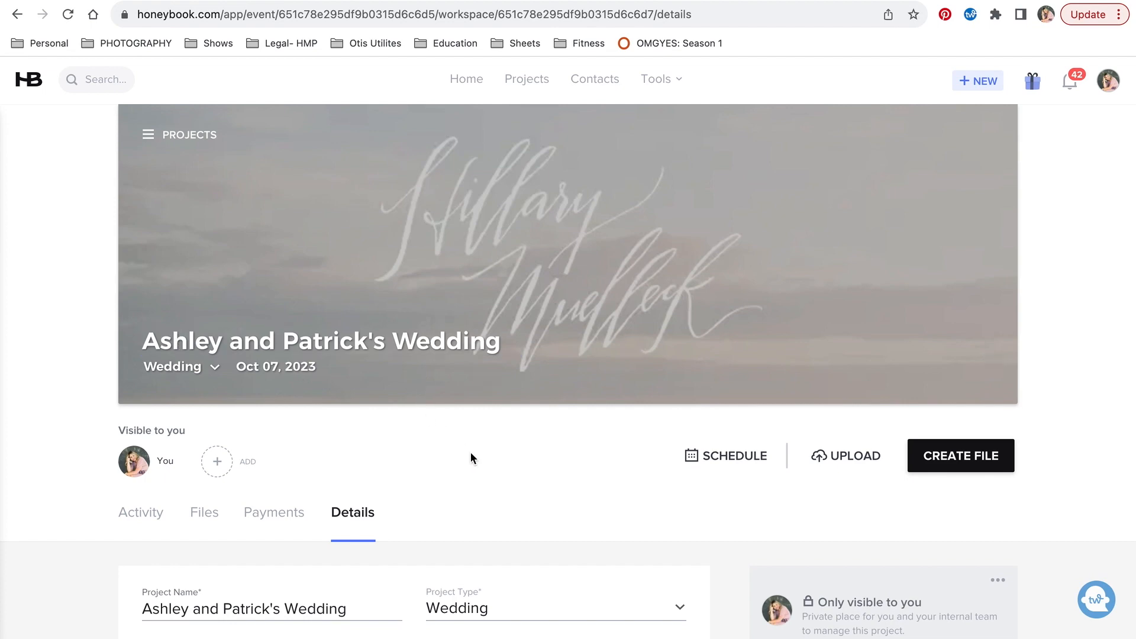
pyautogui.scroll(-3)
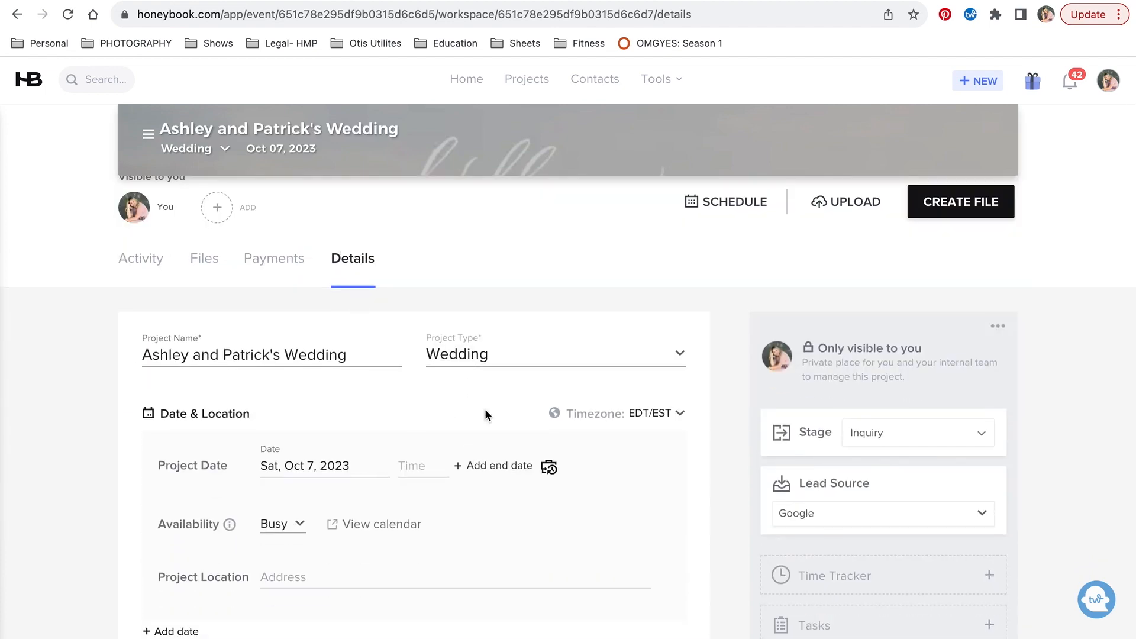
pyautogui.scroll(-3)
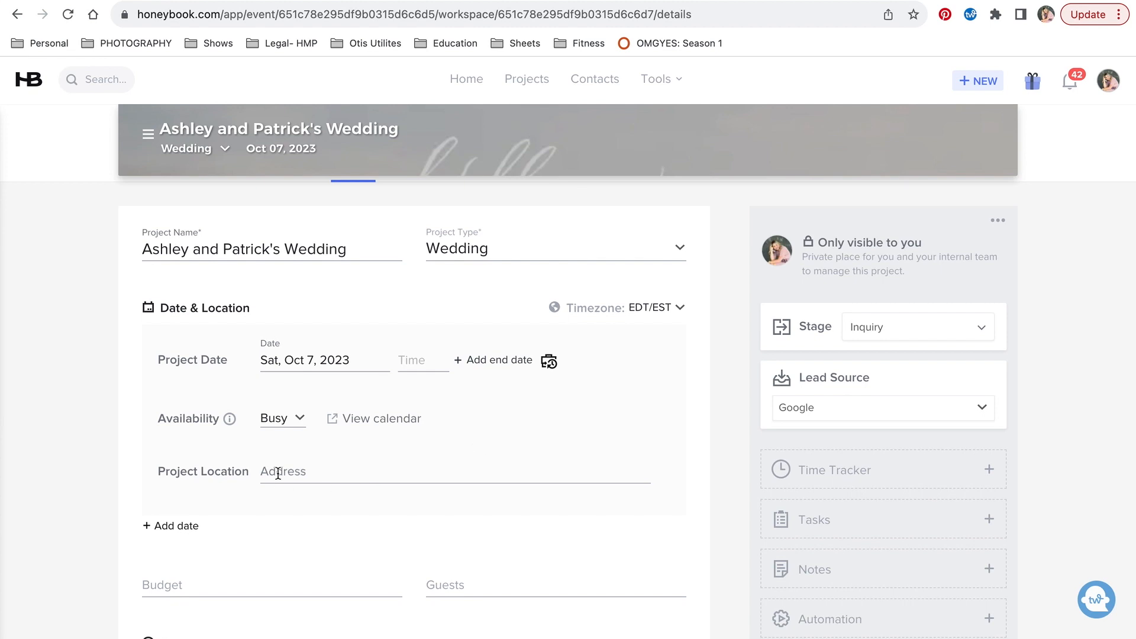
pyautogui.scroll(-3)
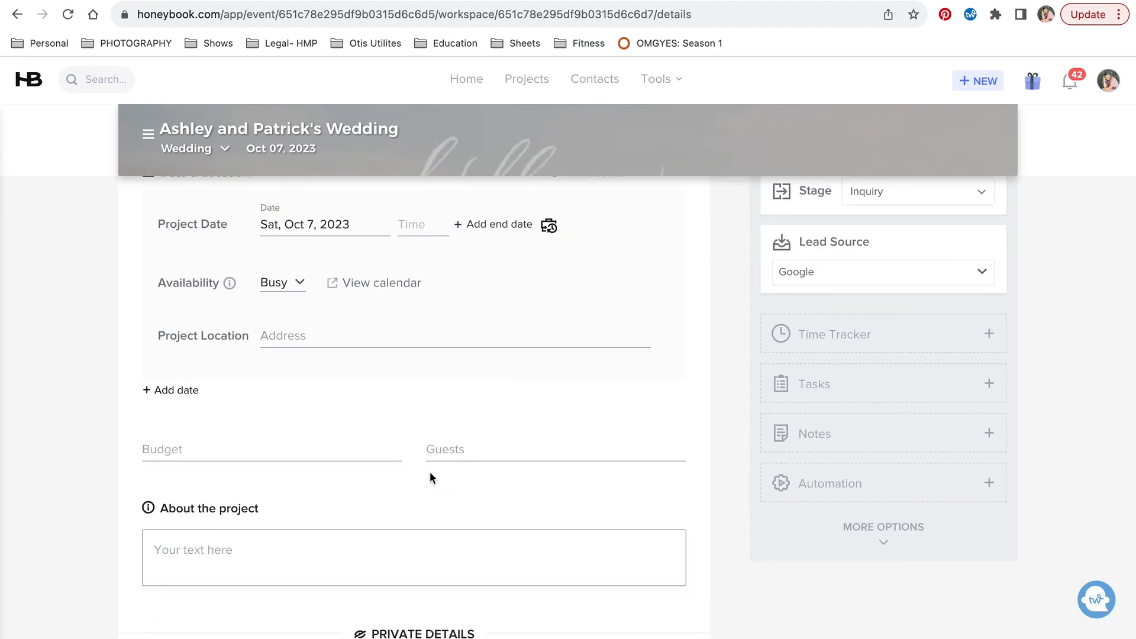
pyautogui.moveTo(388, 552)
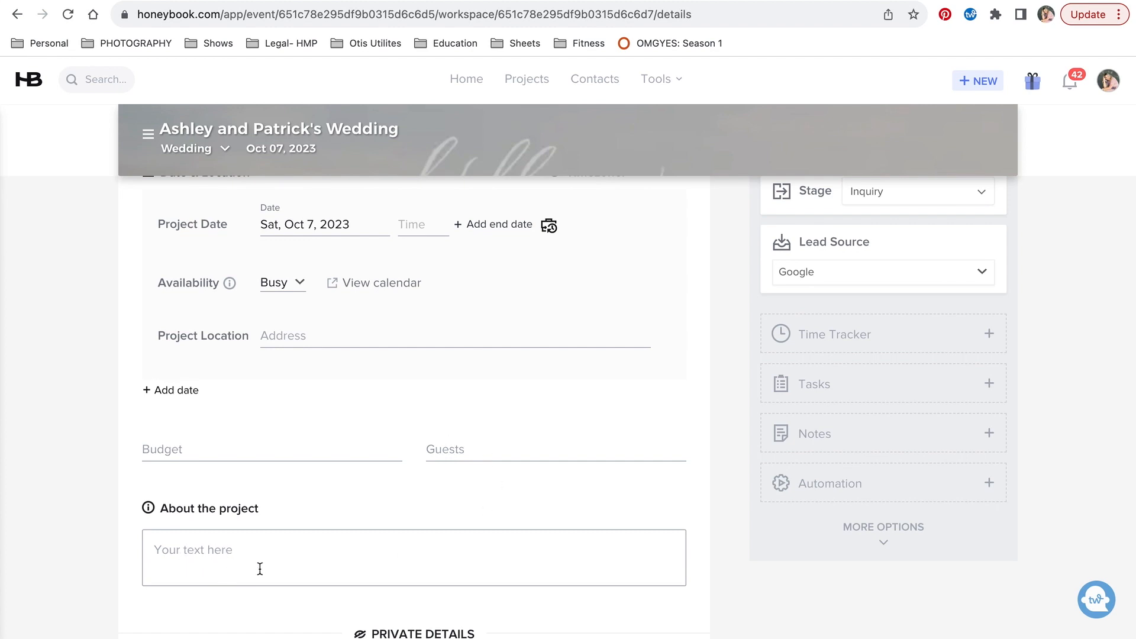
pyautogui.scroll(-3)
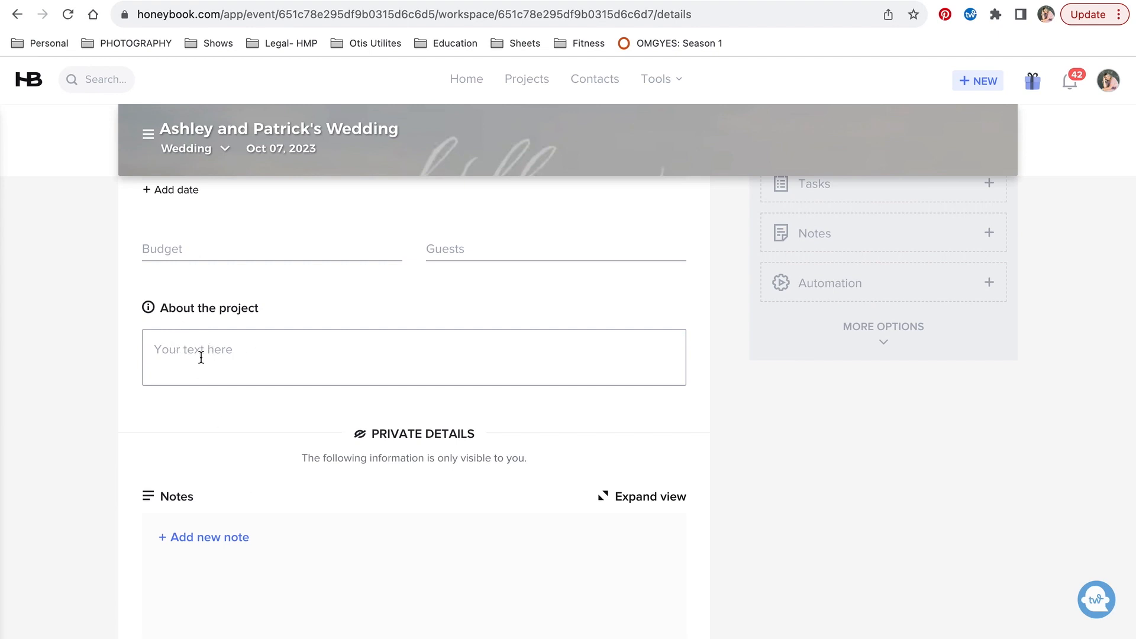
pyautogui.moveTo(203, 537)
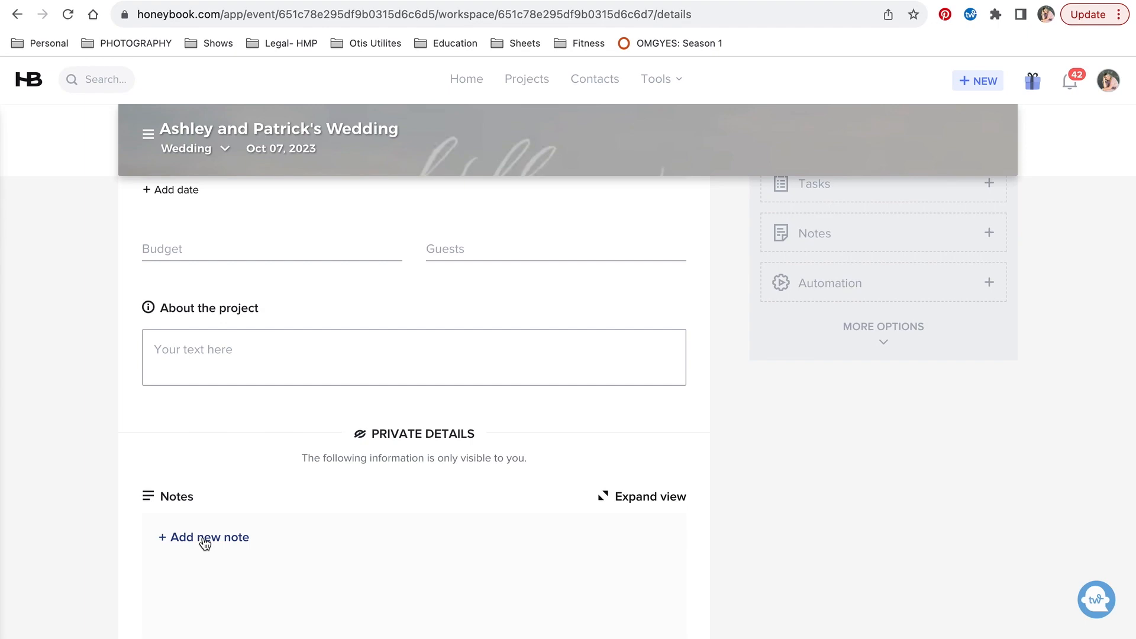
pyautogui.moveTo(382, 634)
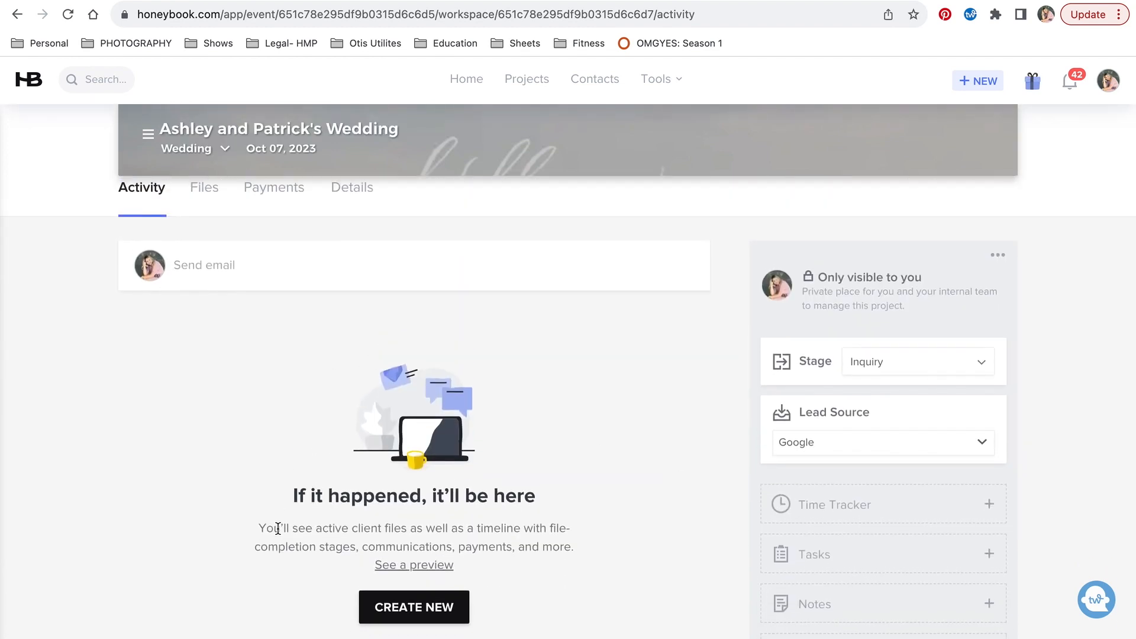
pyautogui.moveTo(228, 270)
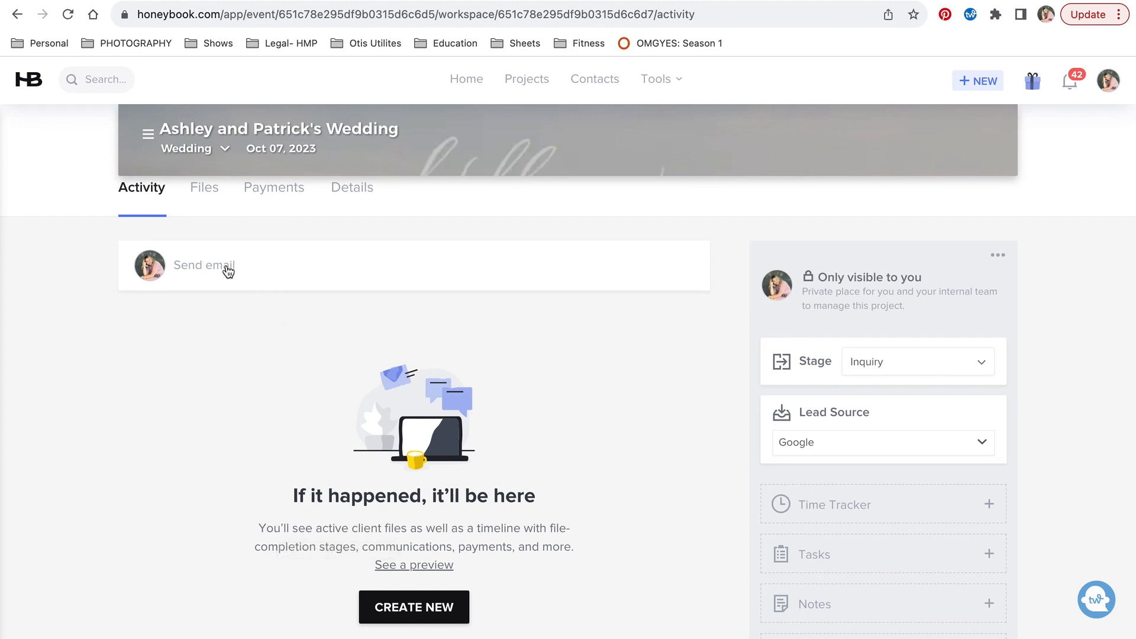
pyautogui.moveTo(292, 276)
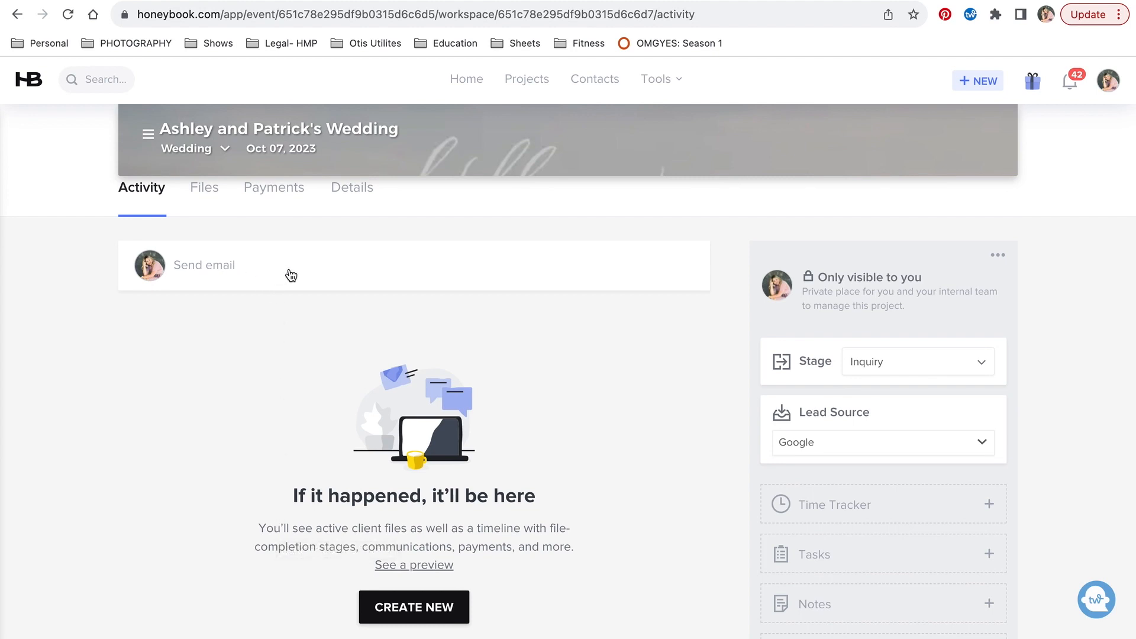
pyautogui.moveTo(335, 531)
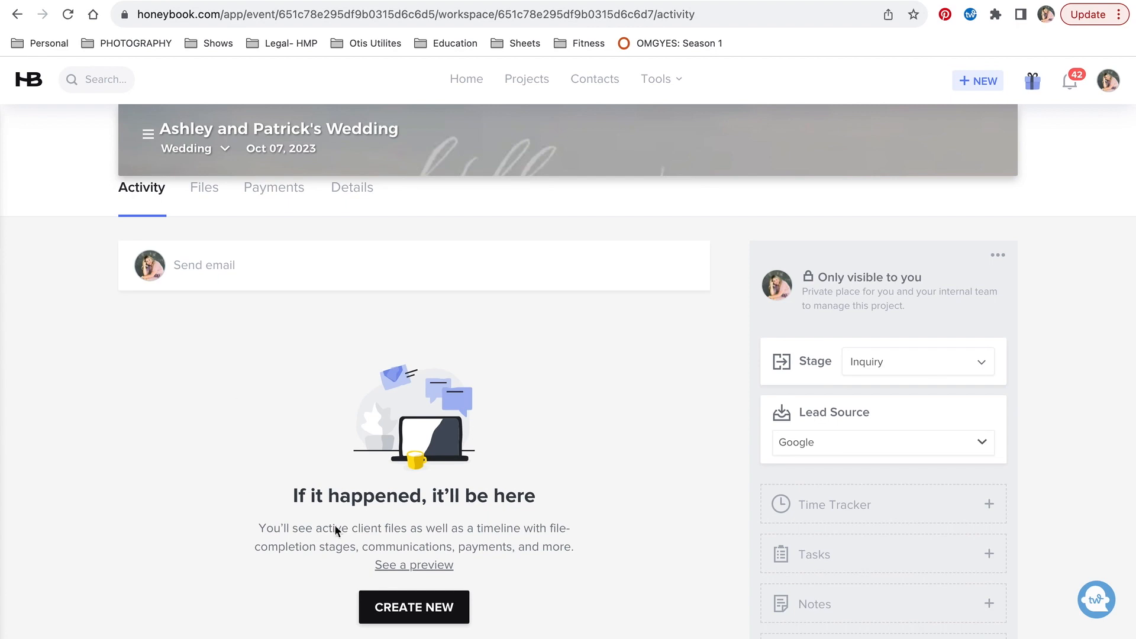
pyautogui.moveTo(480, 324)
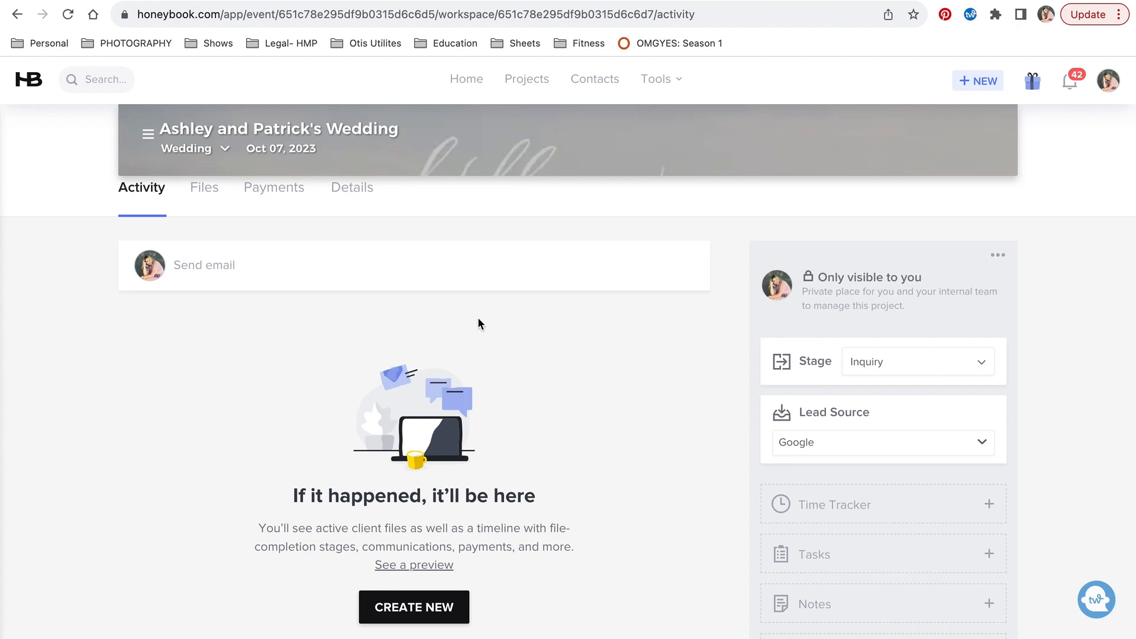
# - Review the project's empty Activity timeline showing Inquiry stage and Google lead source
pyautogui.scroll(-3)
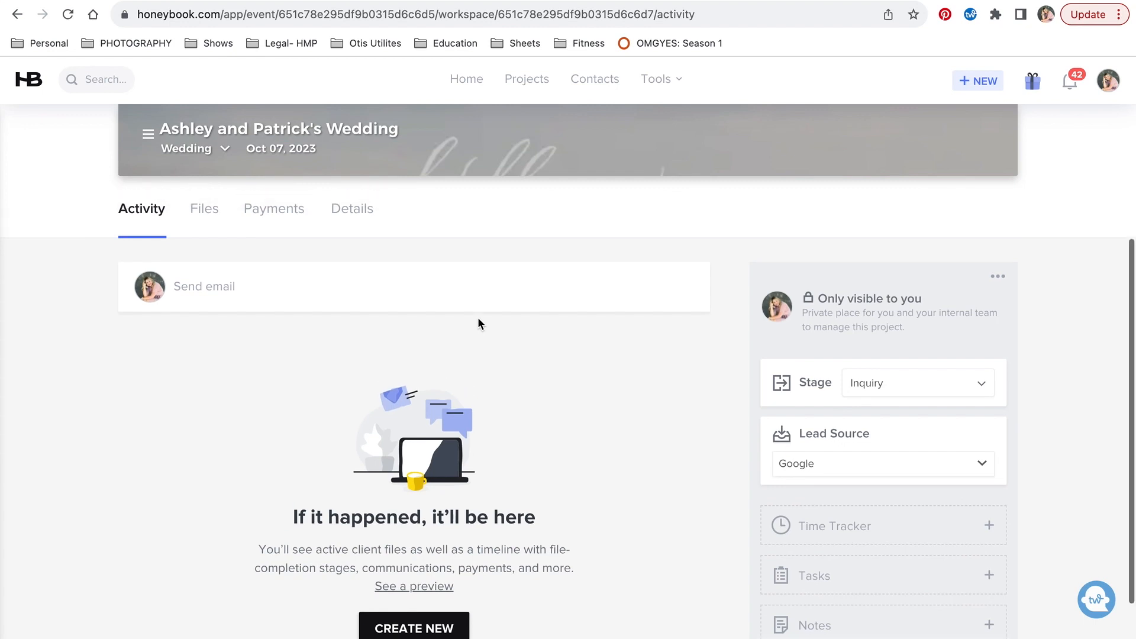
# - From the project's Files view, start a new Proposal smart file to reach the template picker
pyautogui.click(203, 208)
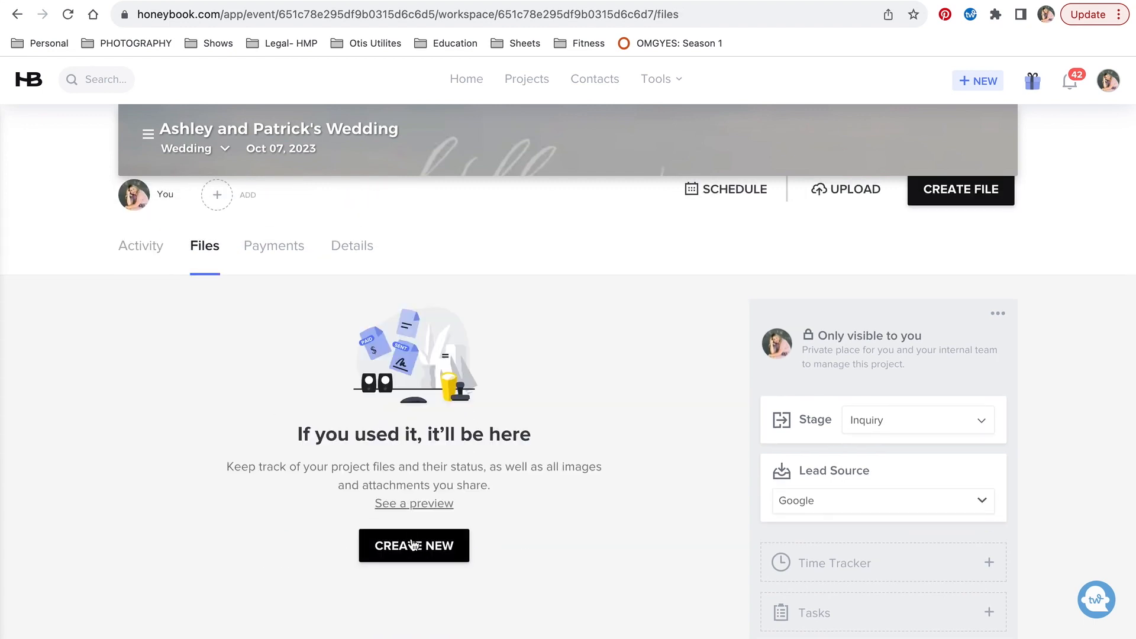
pyautogui.click(960, 189)
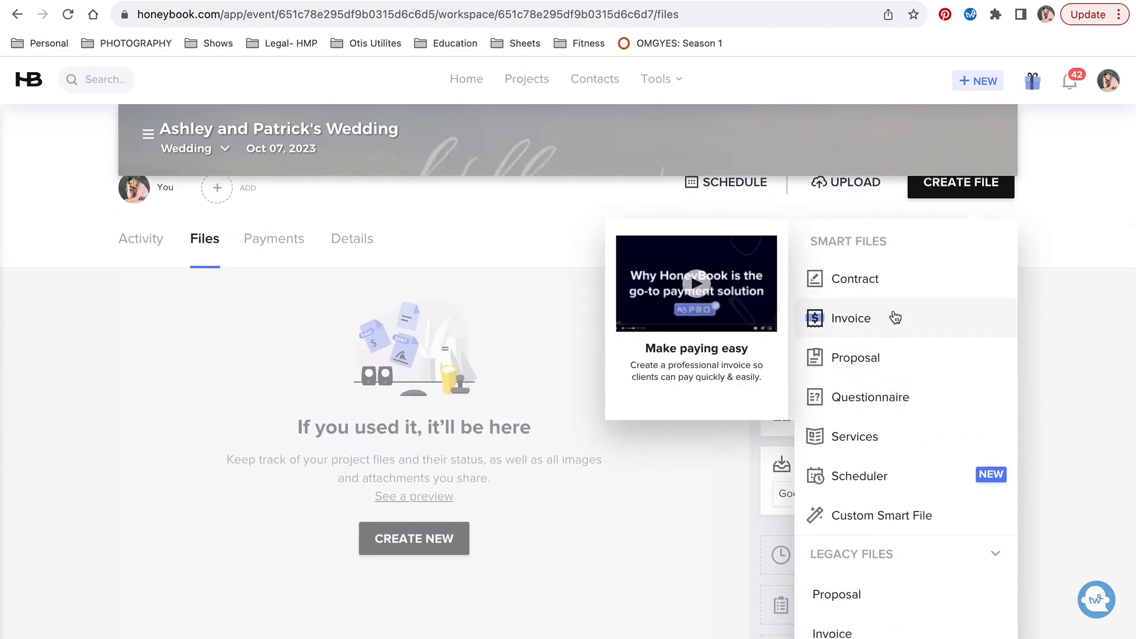
pyautogui.moveTo(867, 357)
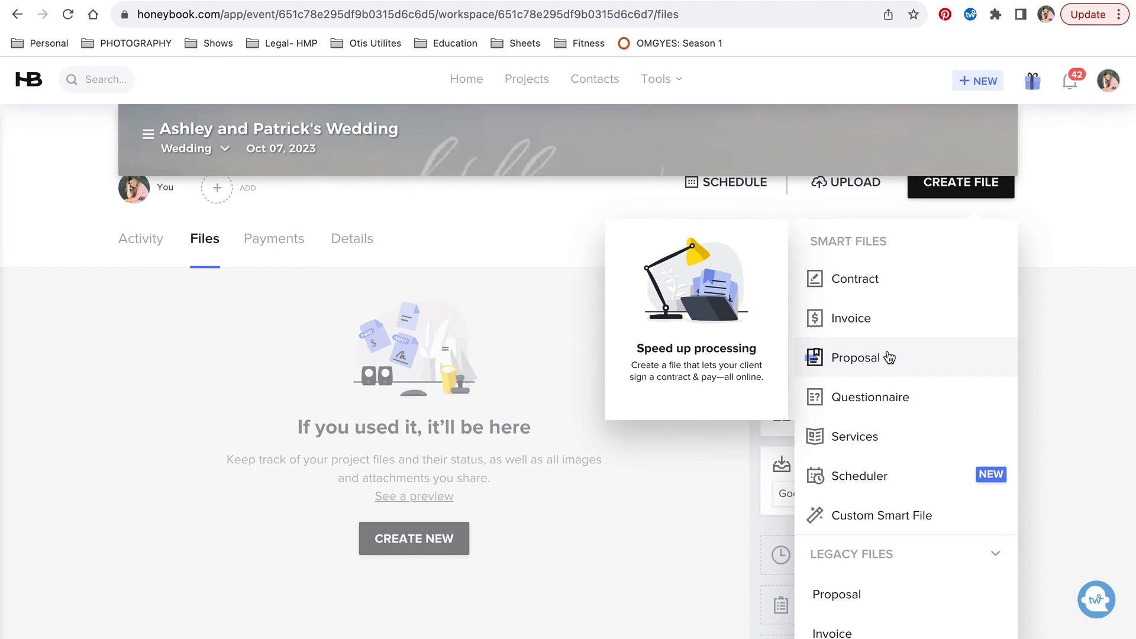
pyautogui.moveTo(878, 364)
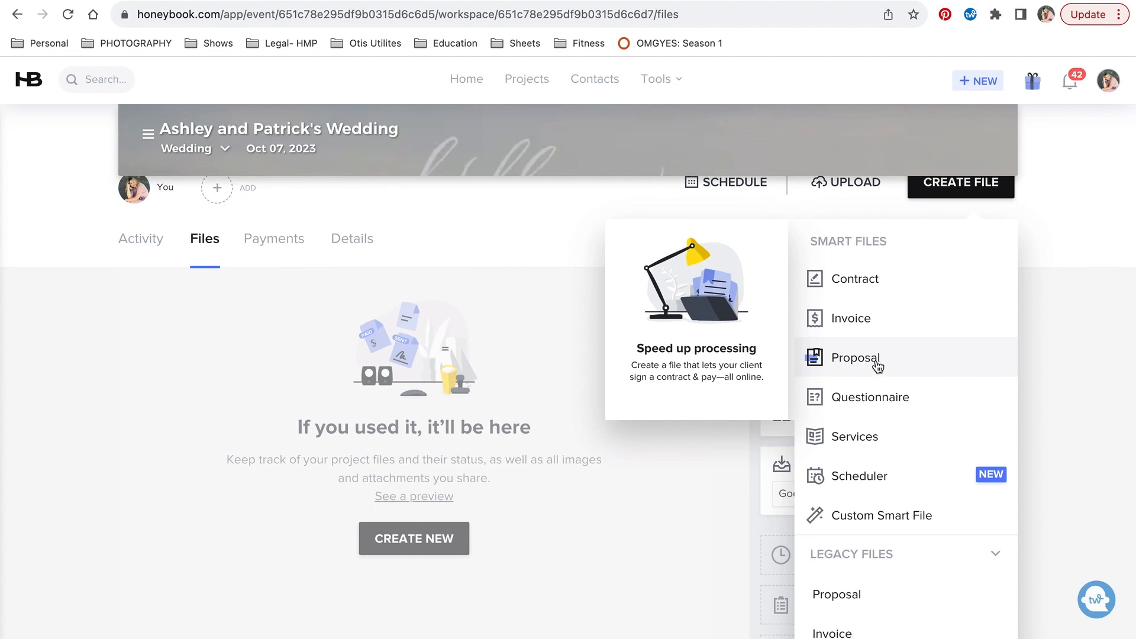
pyautogui.click(857, 358)
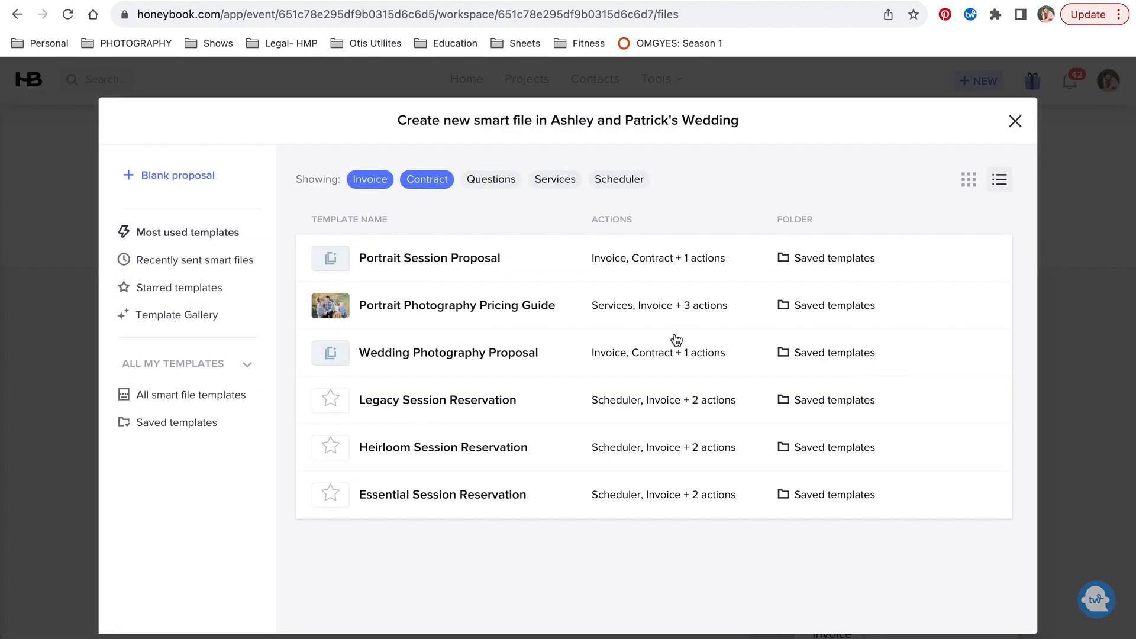
pyautogui.moveTo(497, 511)
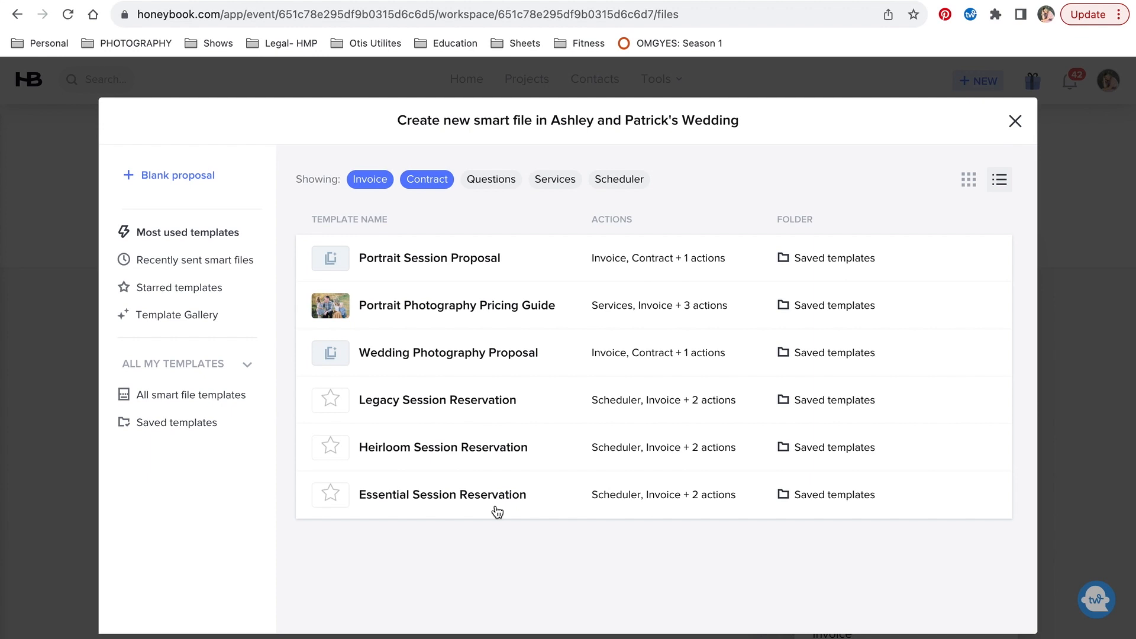
pyautogui.moveTo(496, 511)
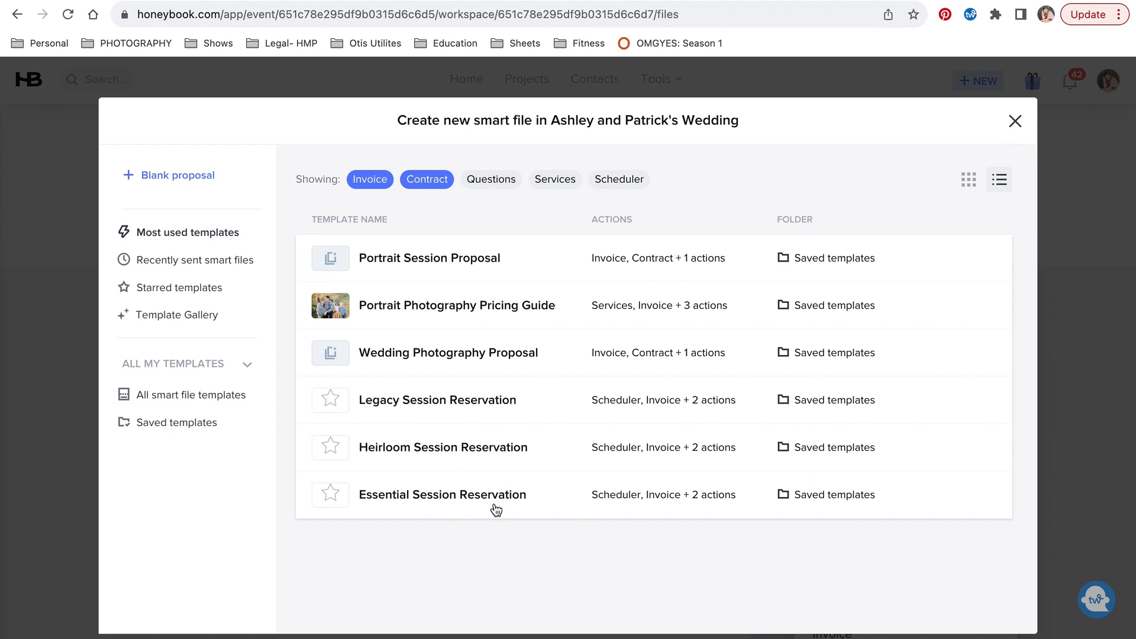
pyautogui.moveTo(495, 486)
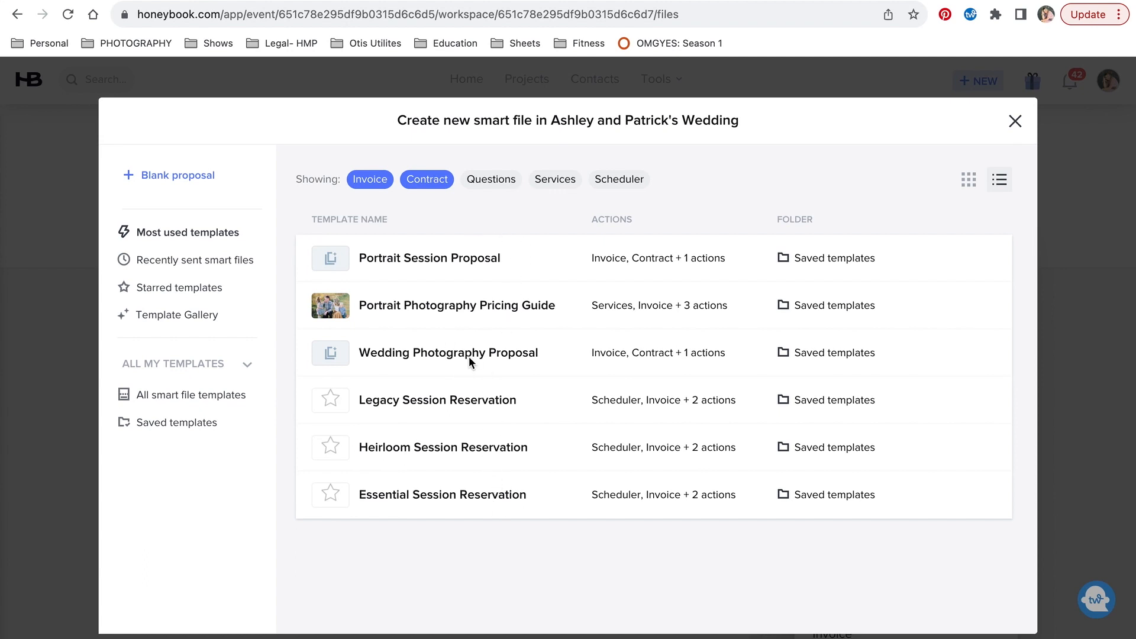
# - Use the Wedding Photography Proposal template, add The Rose Collection for a $6,061.55 total, and check the first payment amount
pyautogui.click(448, 353)
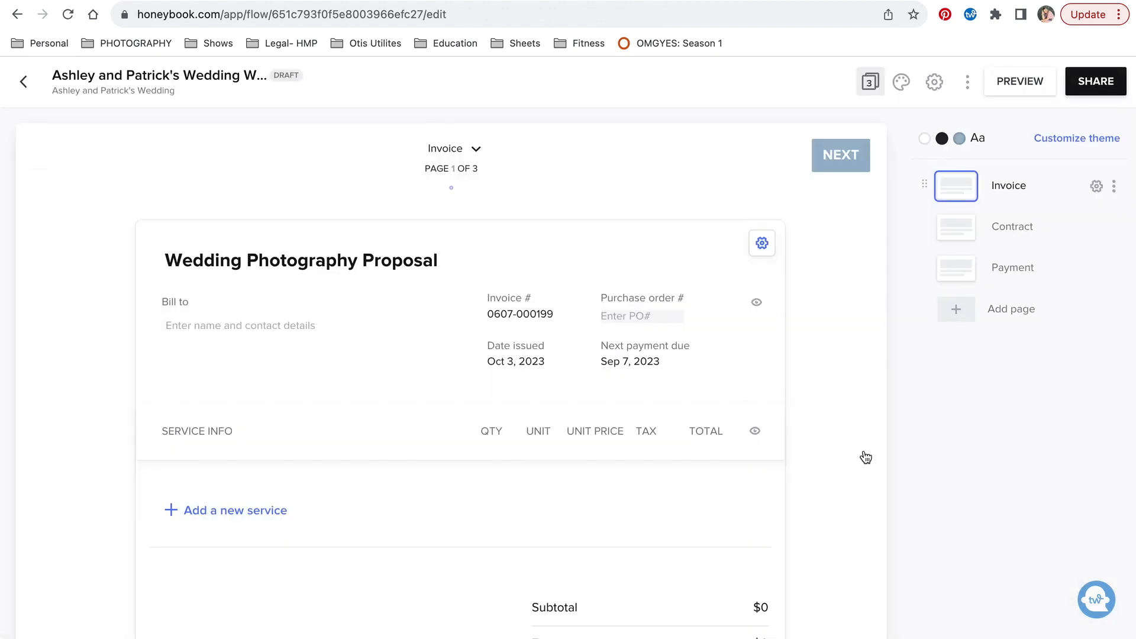
pyautogui.scroll(-3)
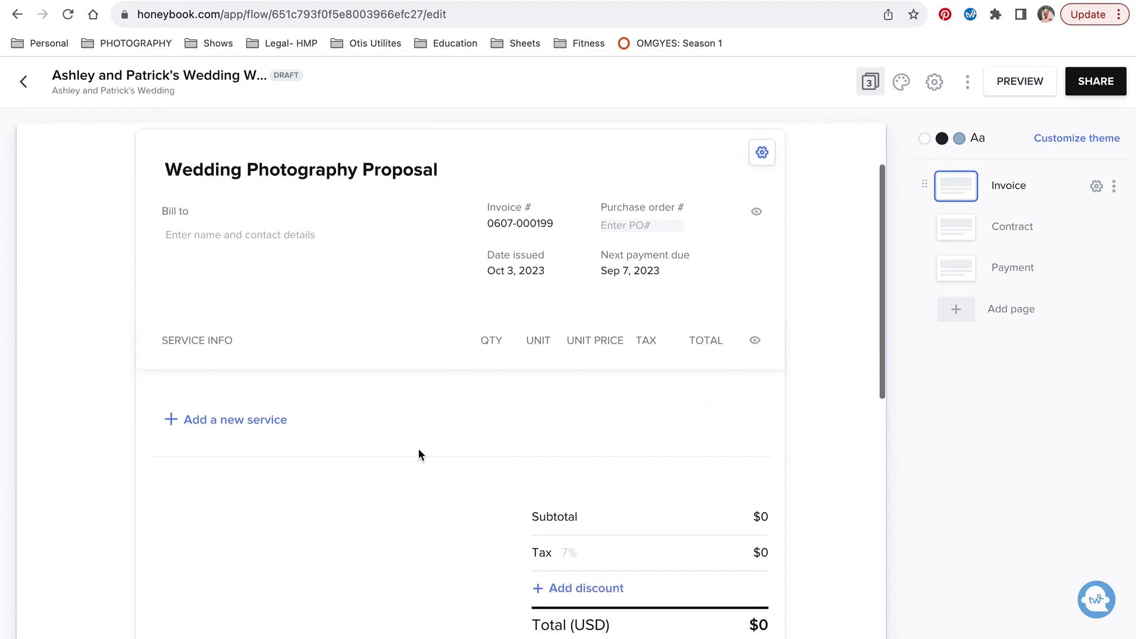
pyautogui.scroll(-3)
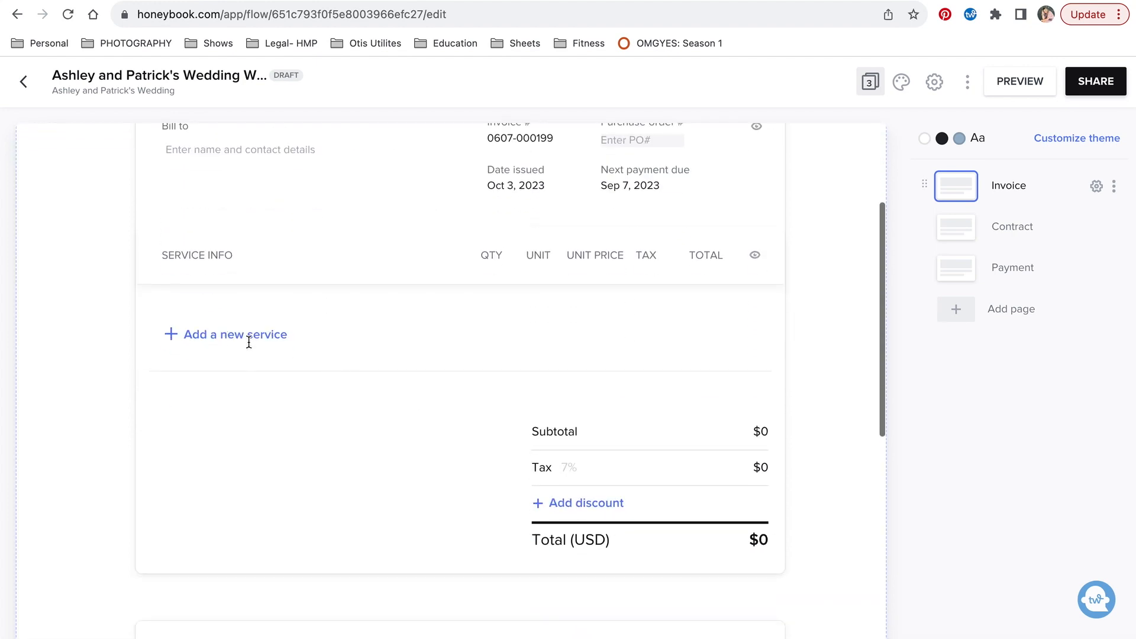
pyautogui.click(234, 333)
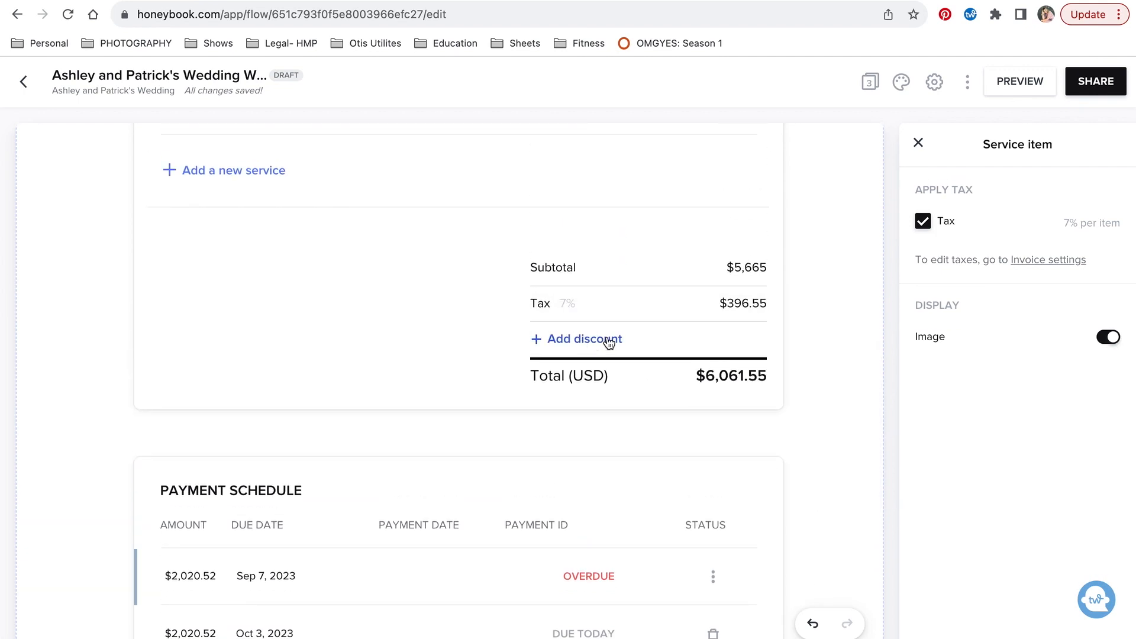
pyautogui.scroll(-3)
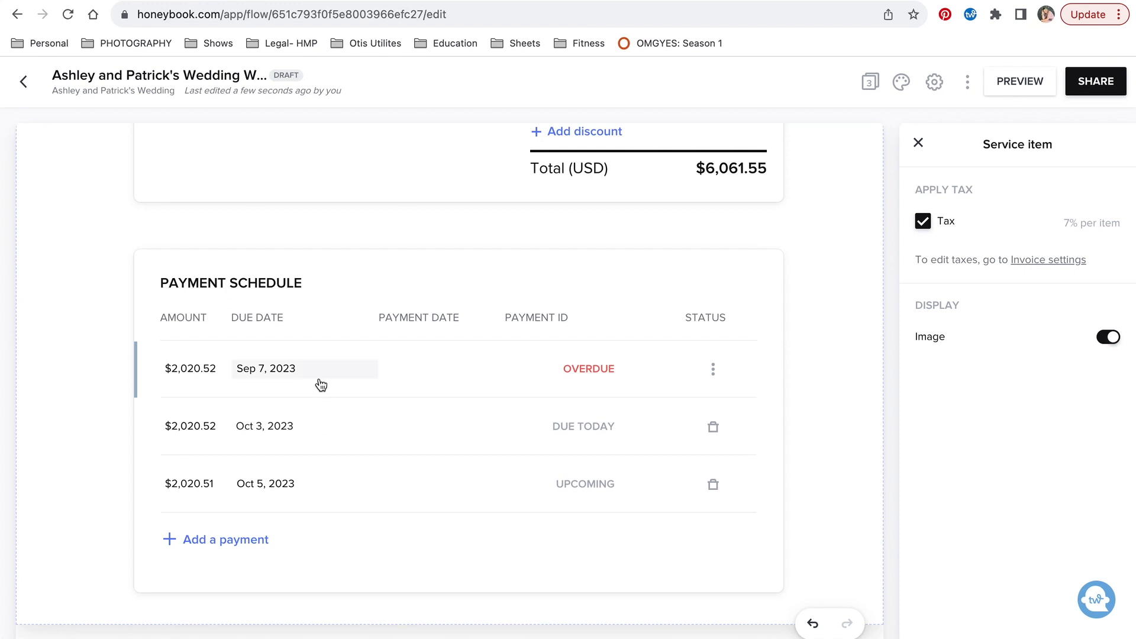
pyautogui.moveTo(327, 444)
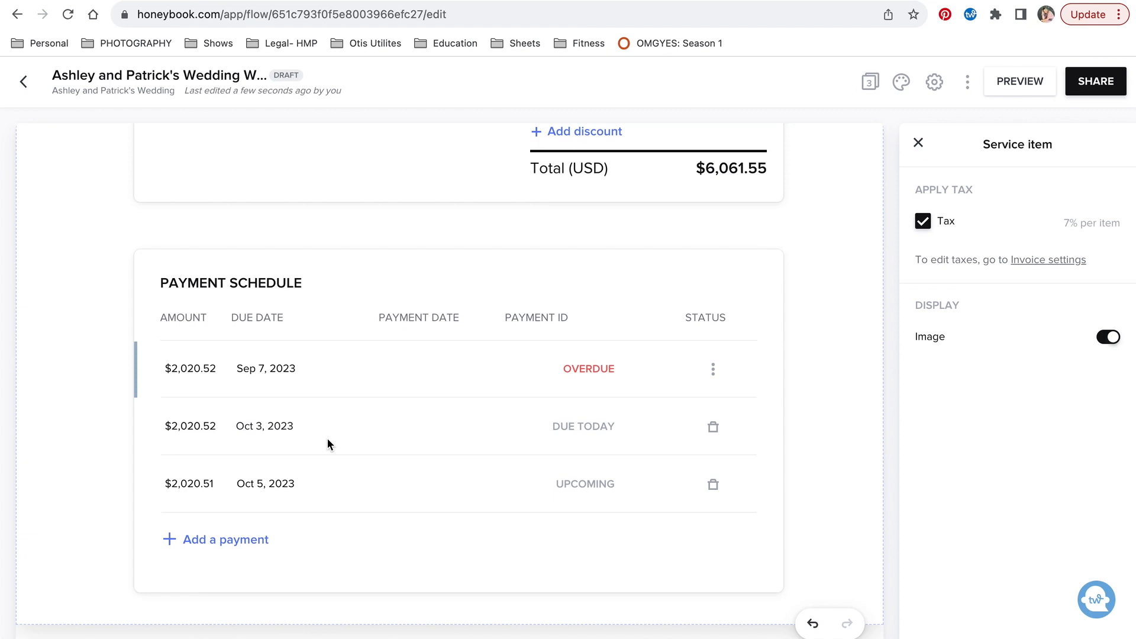
pyautogui.moveTo(284, 522)
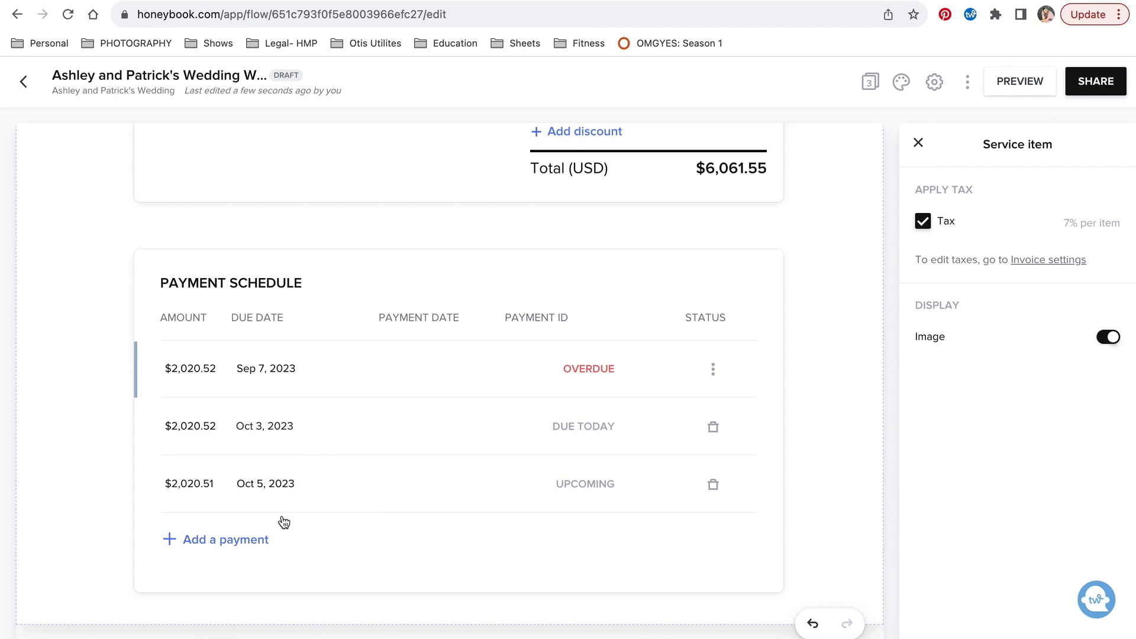
pyautogui.moveTo(290, 466)
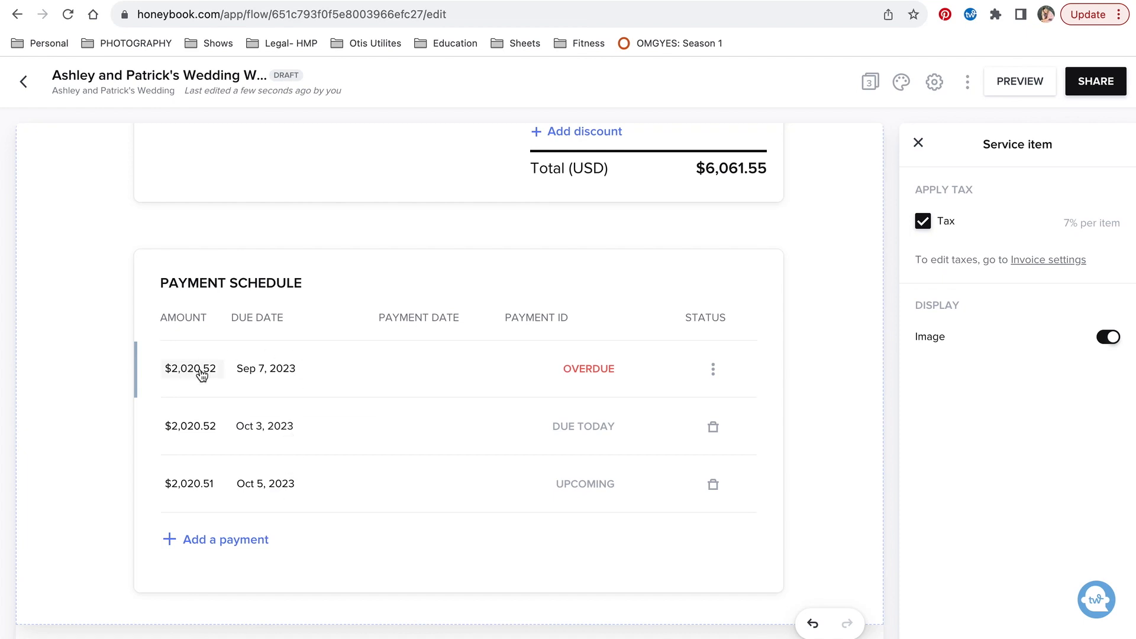
pyautogui.click(190, 368)
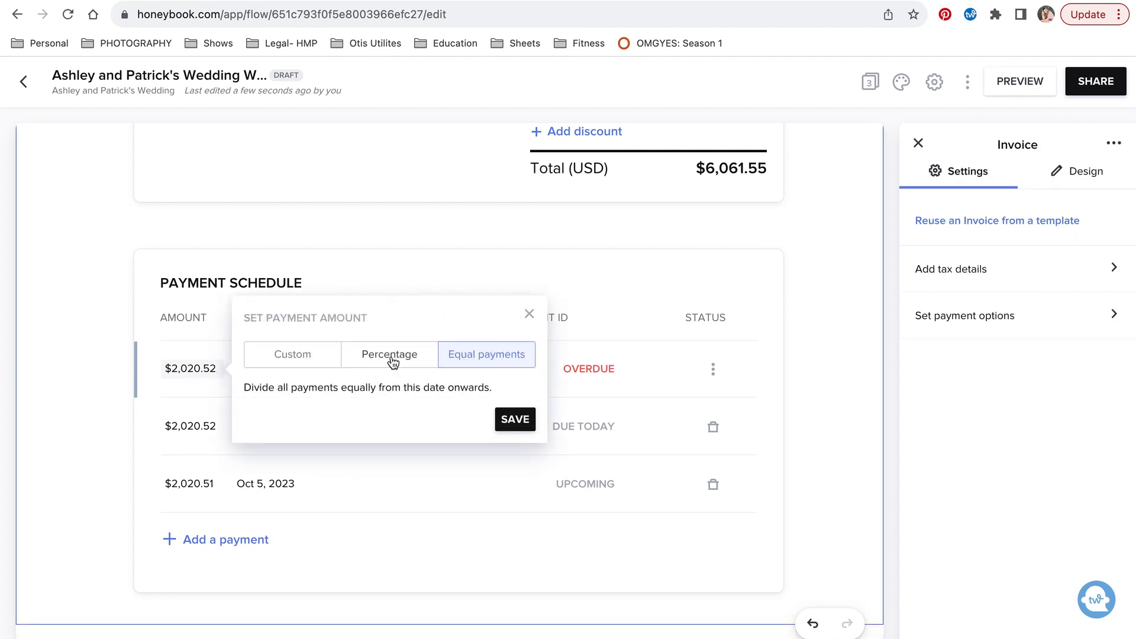
pyautogui.moveTo(352, 346)
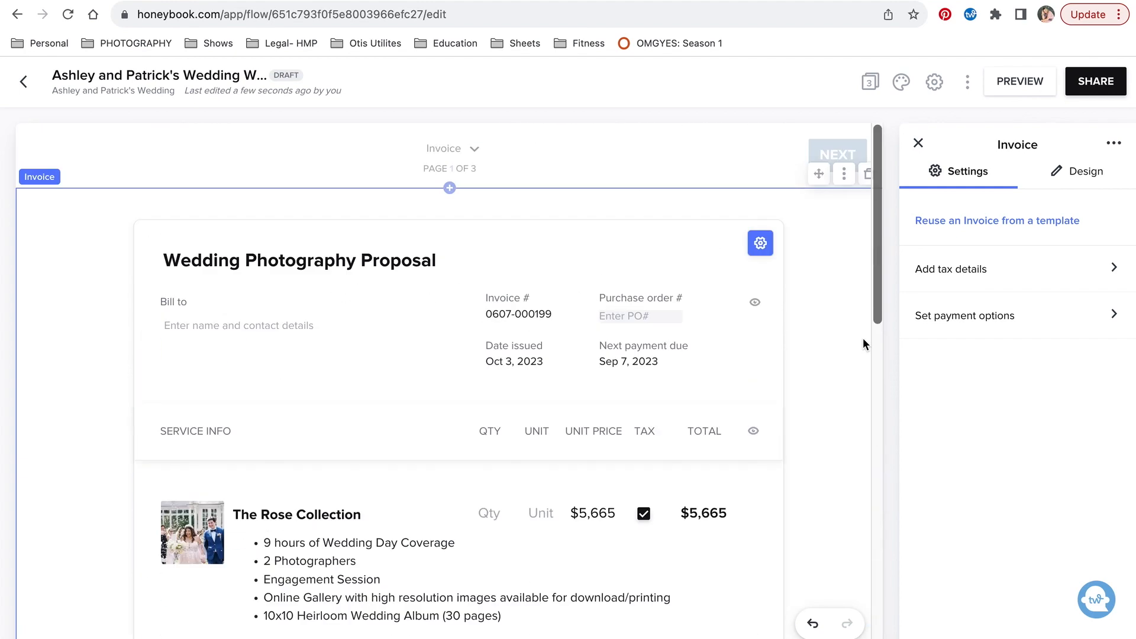
pyautogui.moveTo(473, 153)
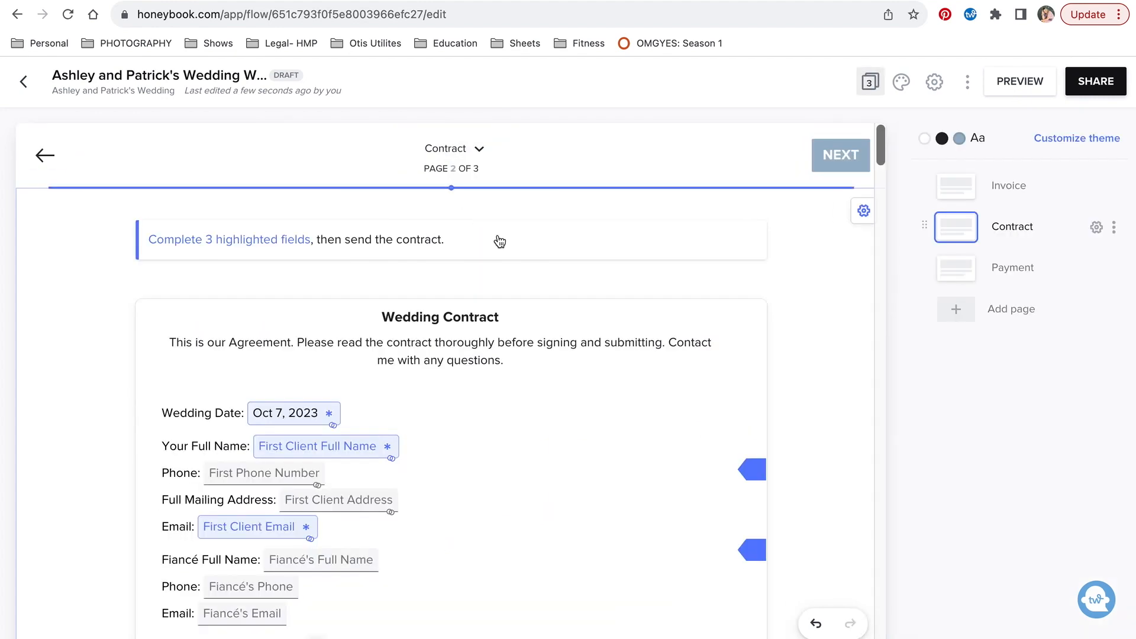
# - Review the contract and payment pages, then leave the proposal for the project's Files tab
pyautogui.scroll(-3)
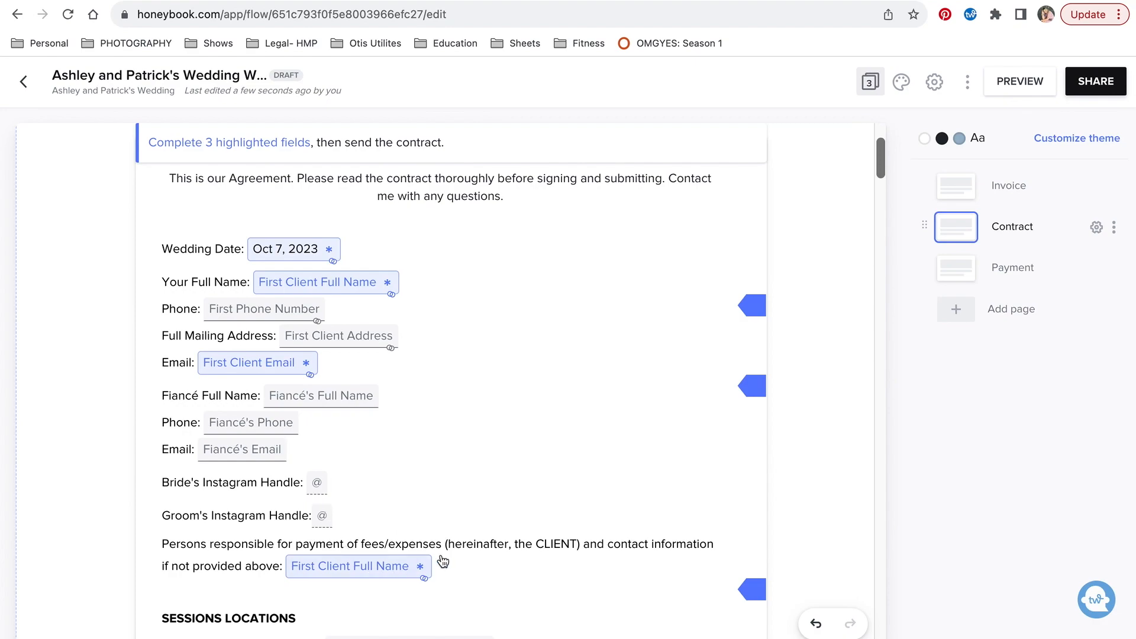
pyautogui.scroll(-3)
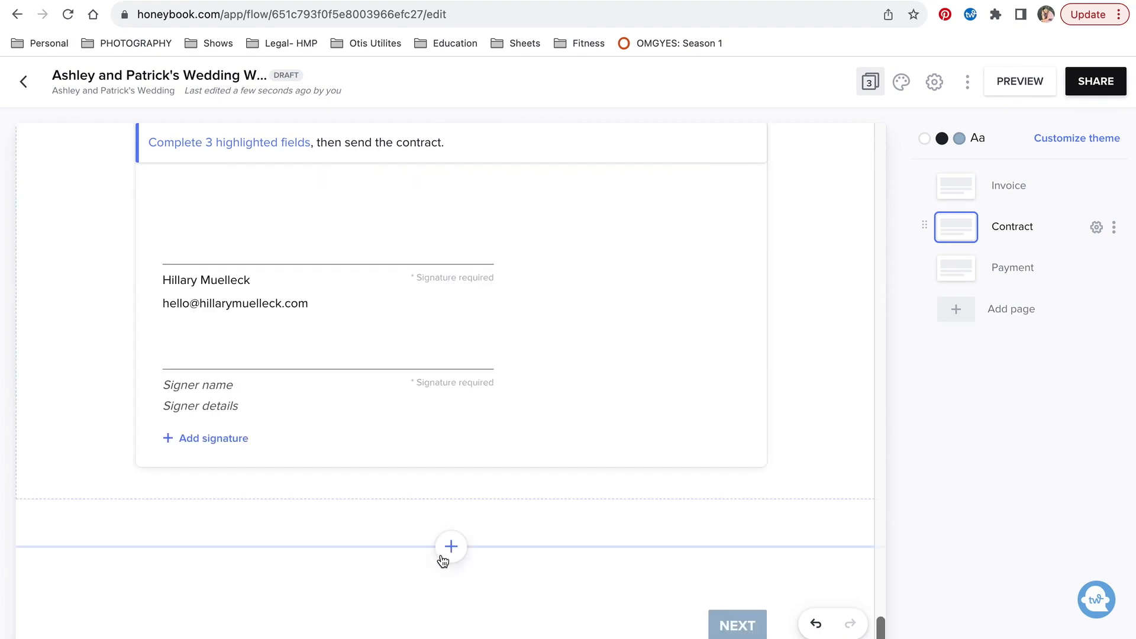
pyautogui.moveTo(424, 371)
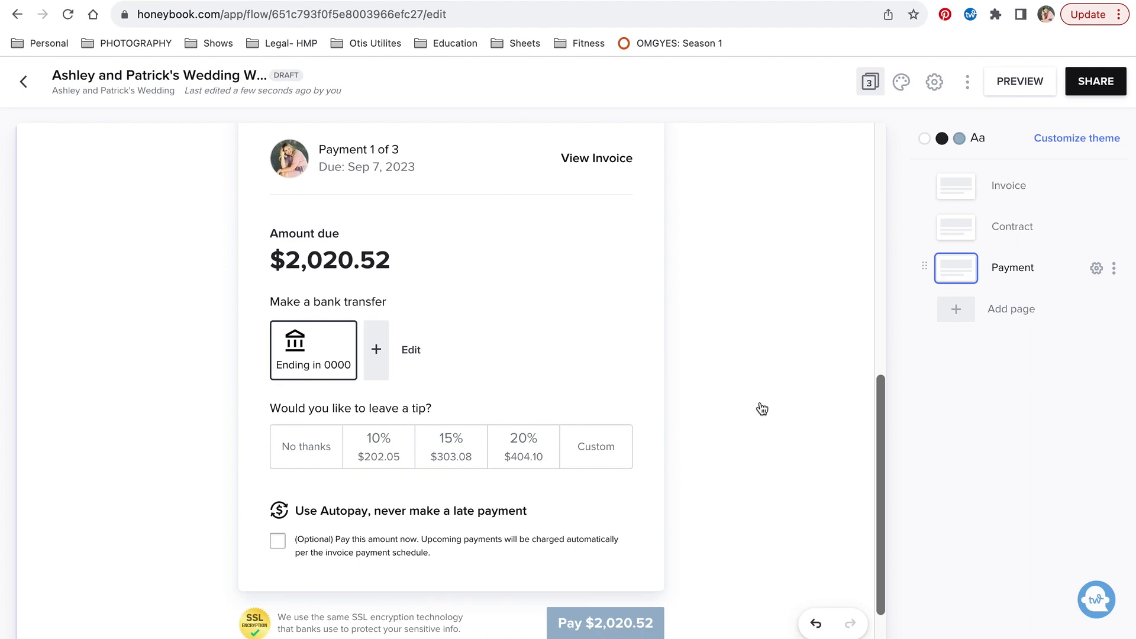
pyautogui.moveTo(394, 307)
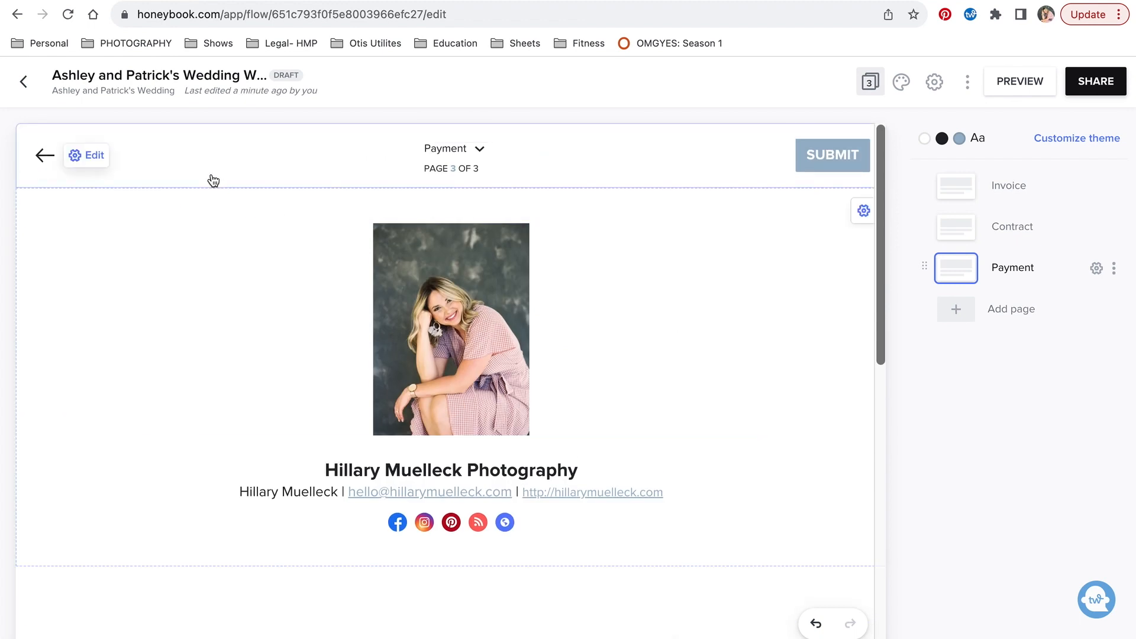
pyautogui.click(23, 81)
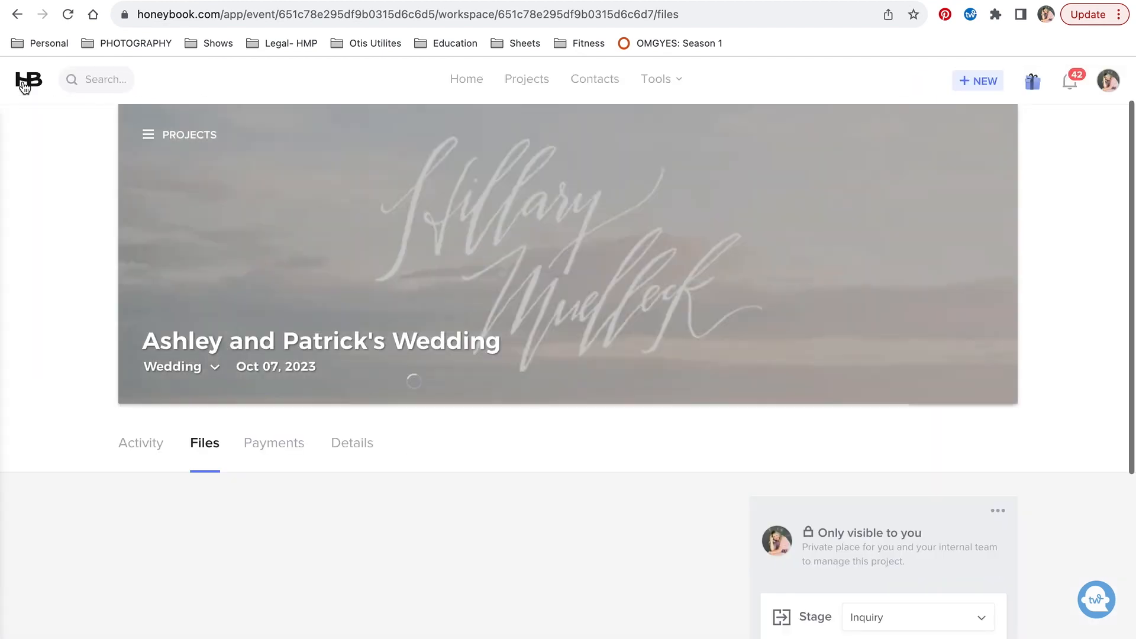
pyautogui.scroll(-3)
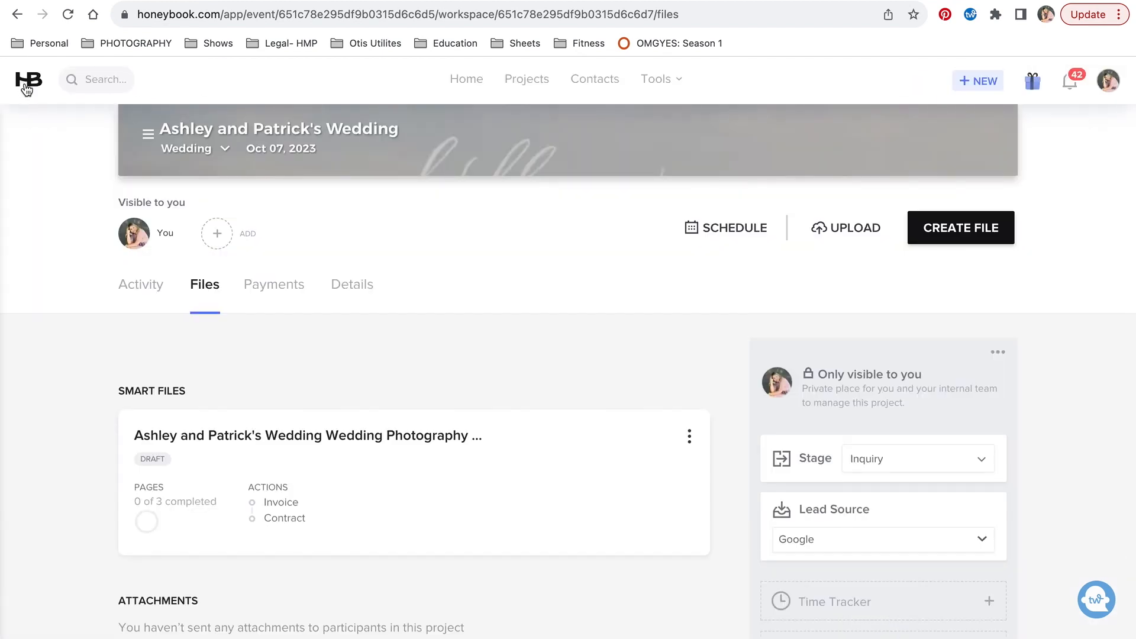
pyautogui.moveTo(403, 459)
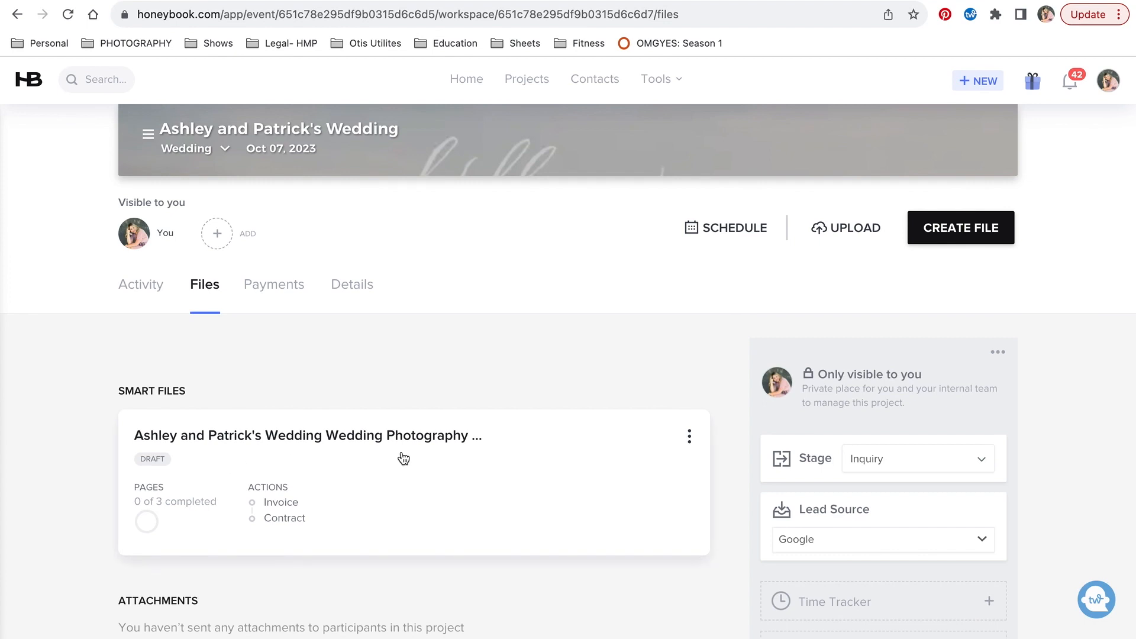
pyautogui.moveTo(550, 498)
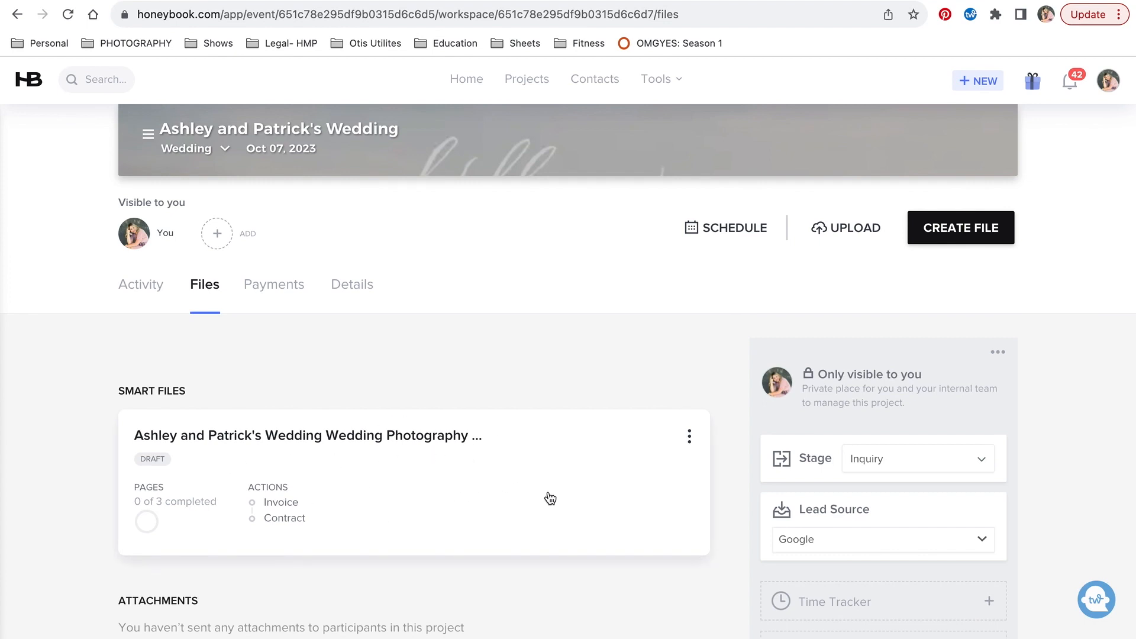
pyautogui.click(960, 228)
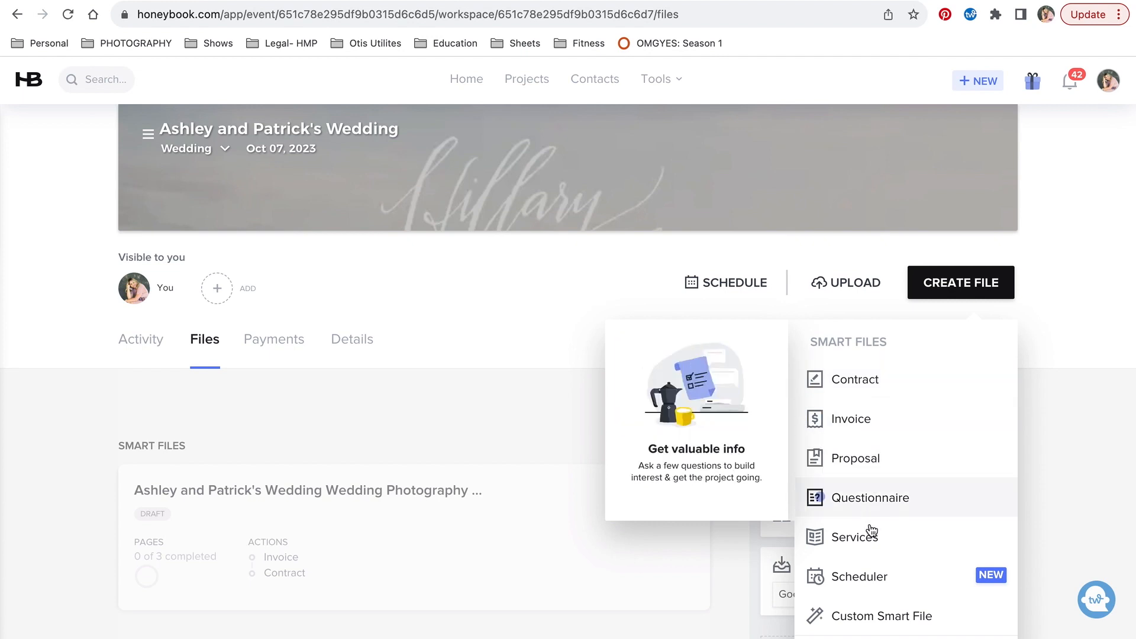
pyautogui.moveTo(854, 378)
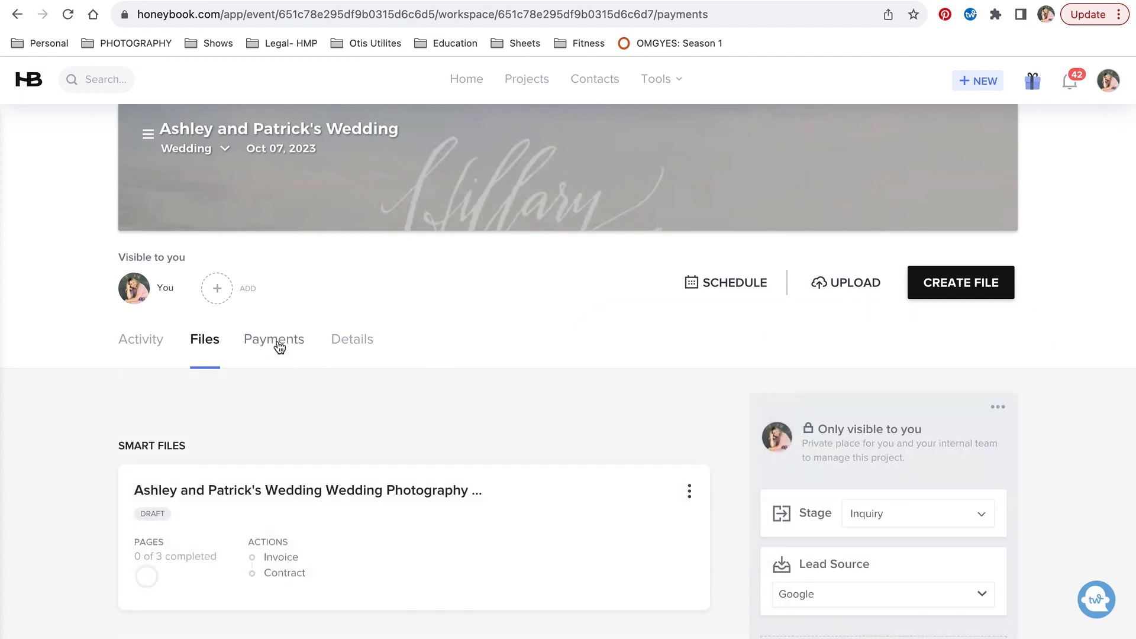
pyautogui.click(273, 340)
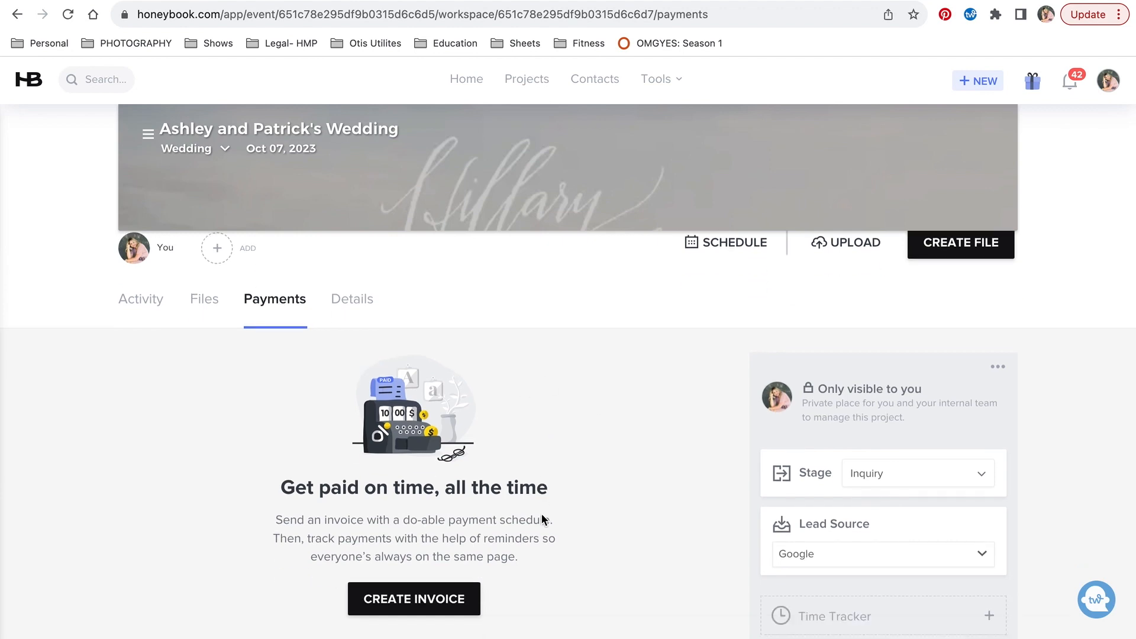
pyautogui.scroll(-3)
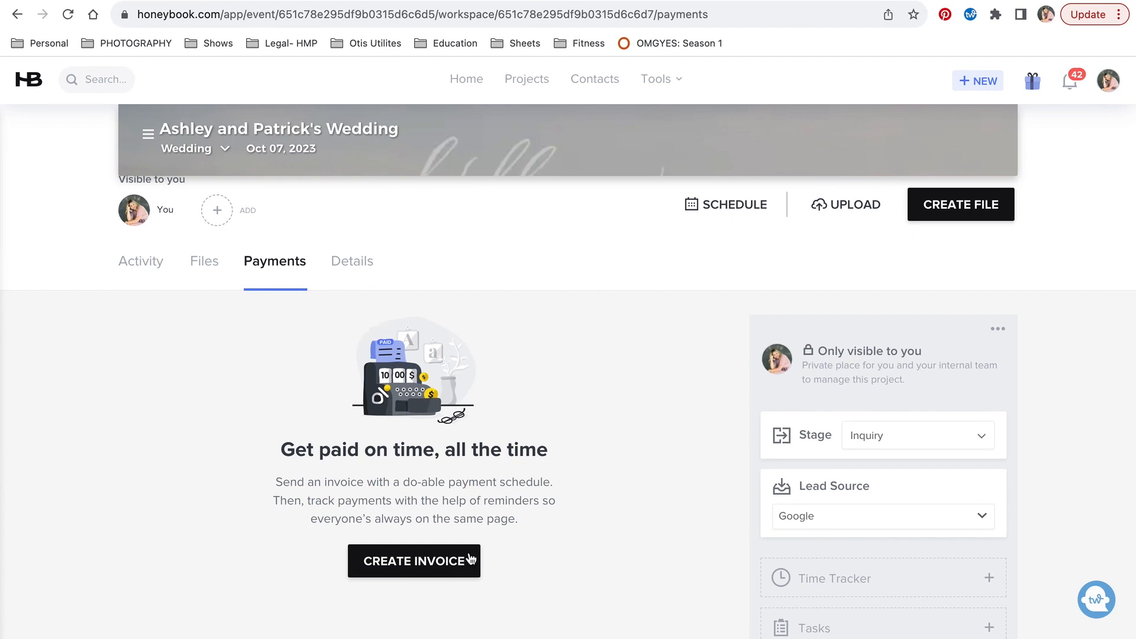
pyautogui.scroll(-3)
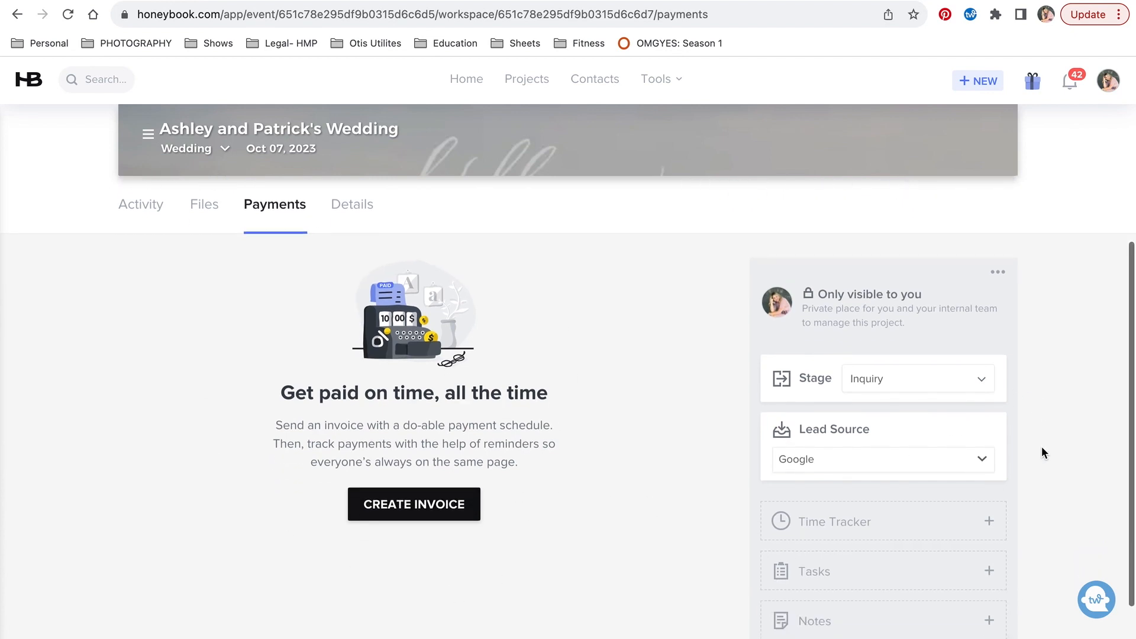
pyautogui.scroll(-3)
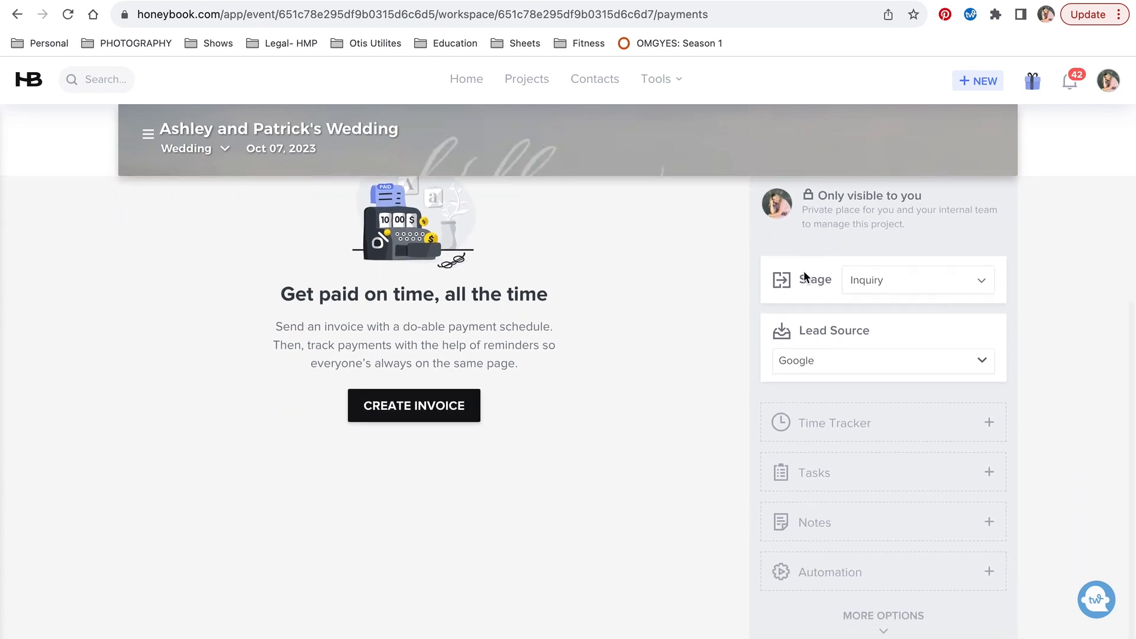
pyautogui.moveTo(838, 278)
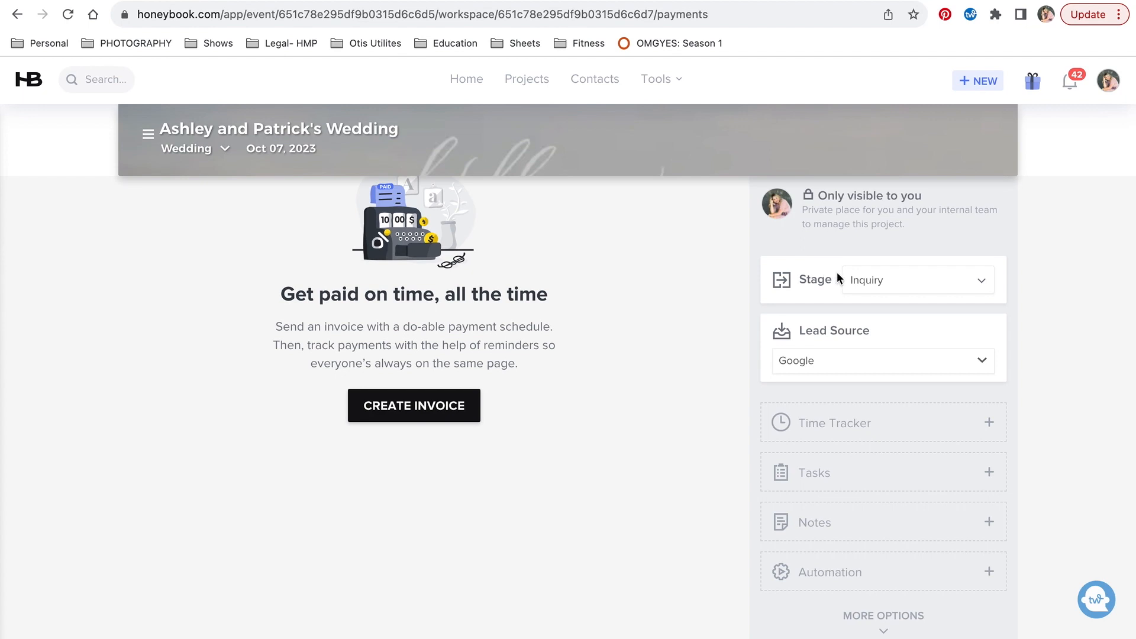
pyautogui.moveTo(914, 279)
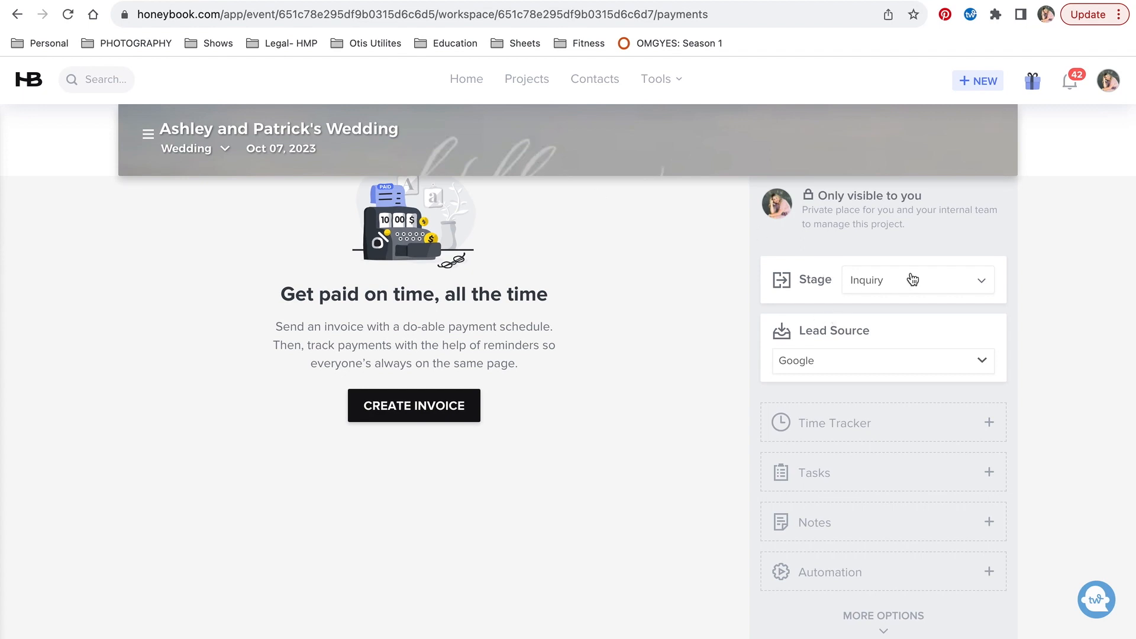
pyautogui.scroll(-3)
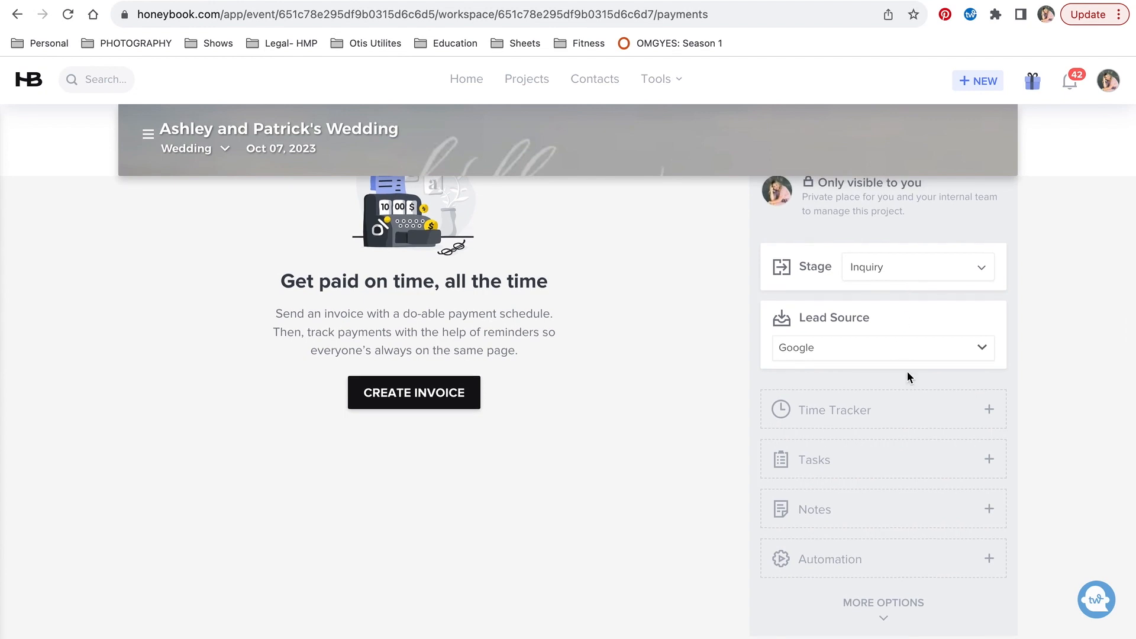
pyautogui.moveTo(950, 466)
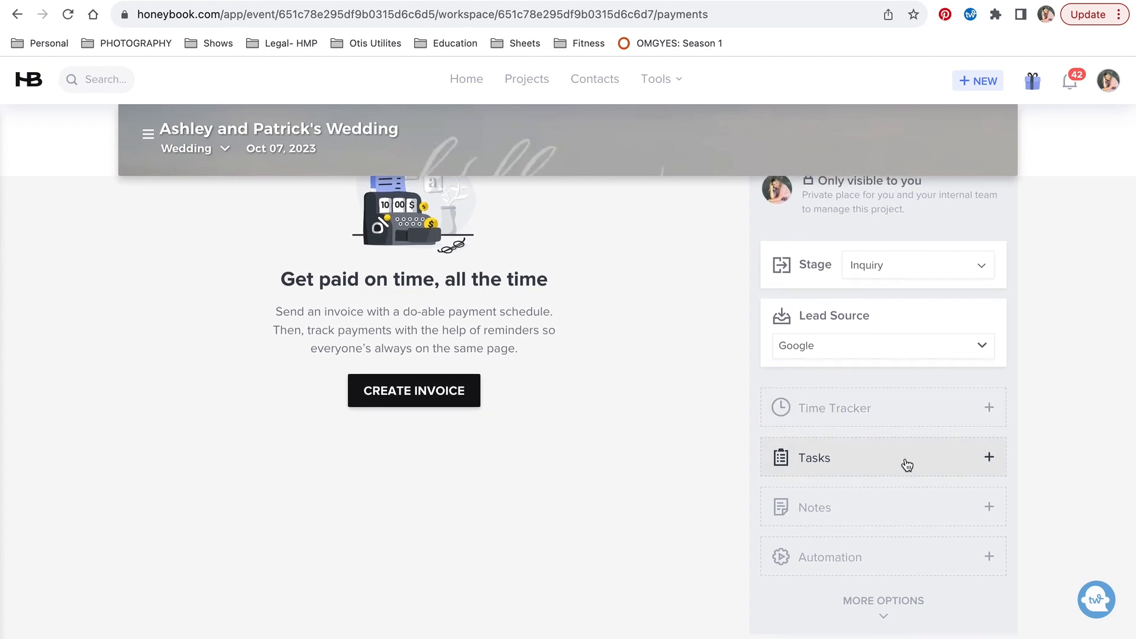
pyautogui.click(988, 556)
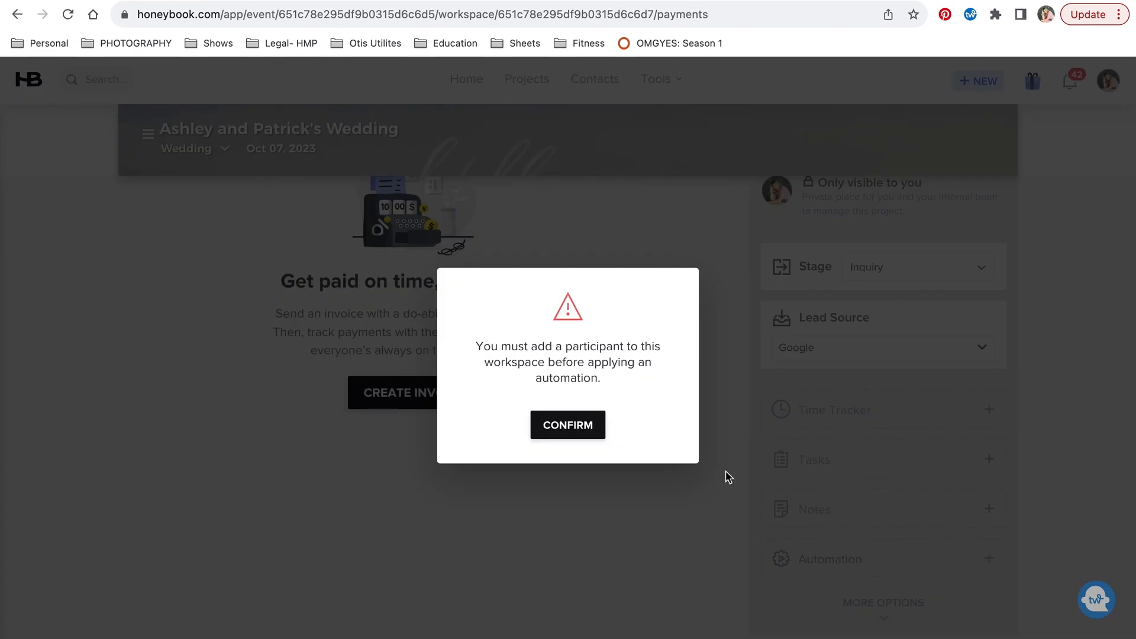
pyautogui.moveTo(578, 369)
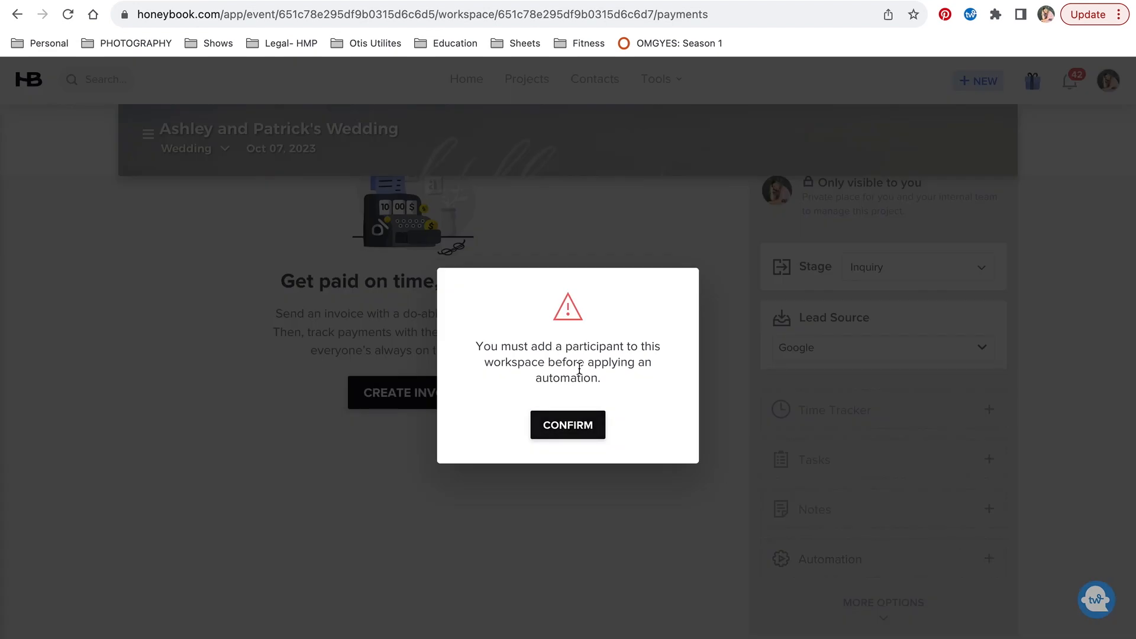
pyautogui.moveTo(567, 425)
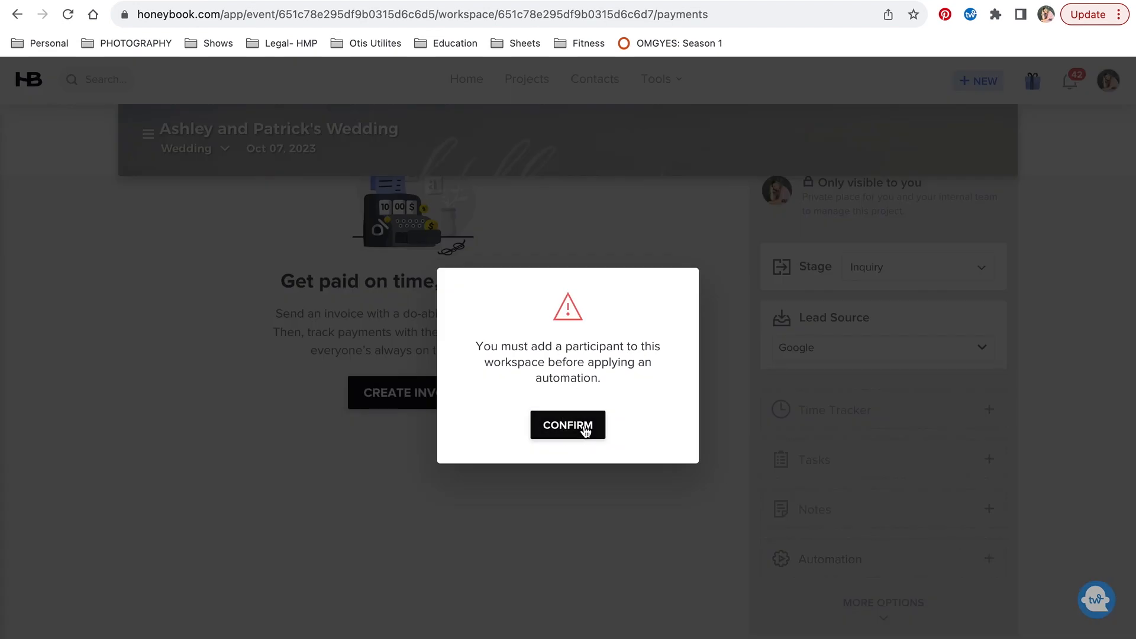
pyautogui.click(566, 425)
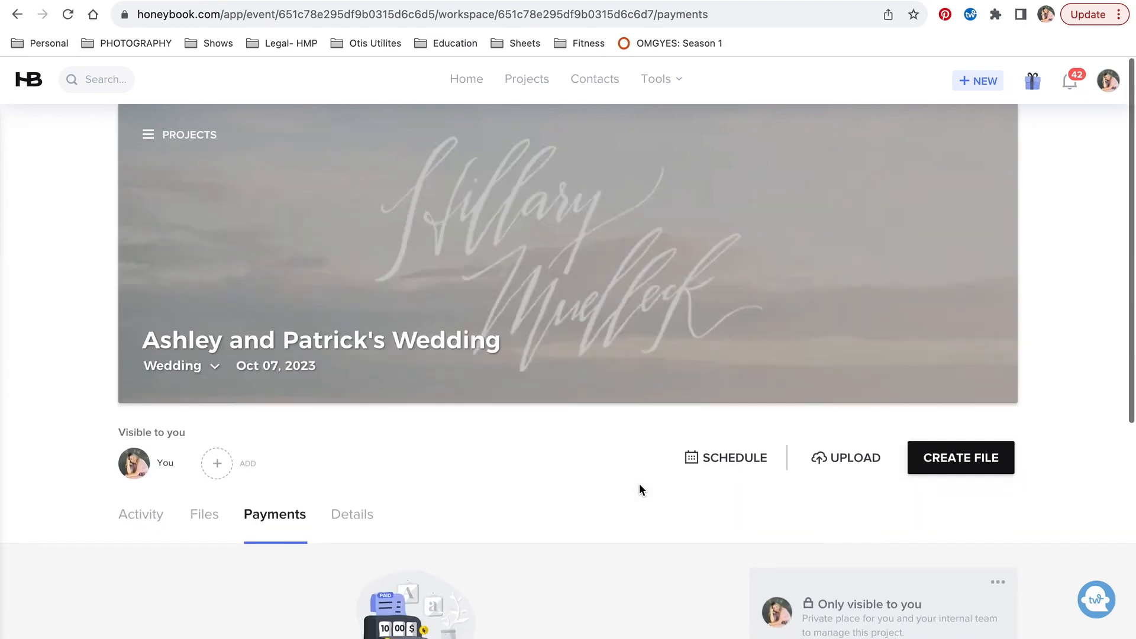
pyautogui.scroll(-3)
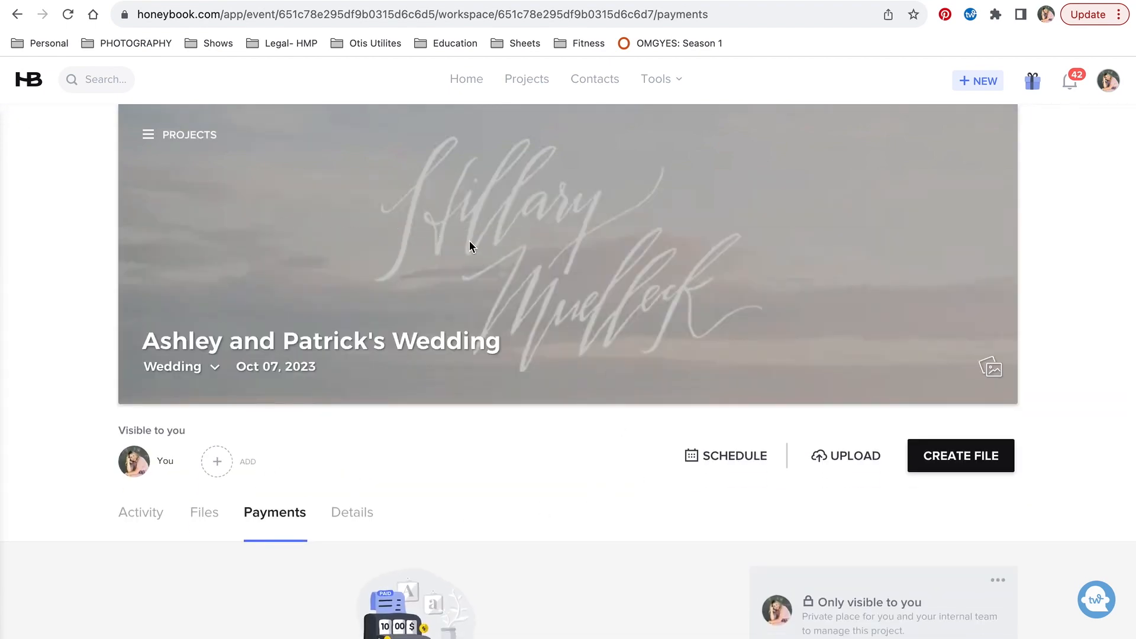
pyautogui.scroll(-3)
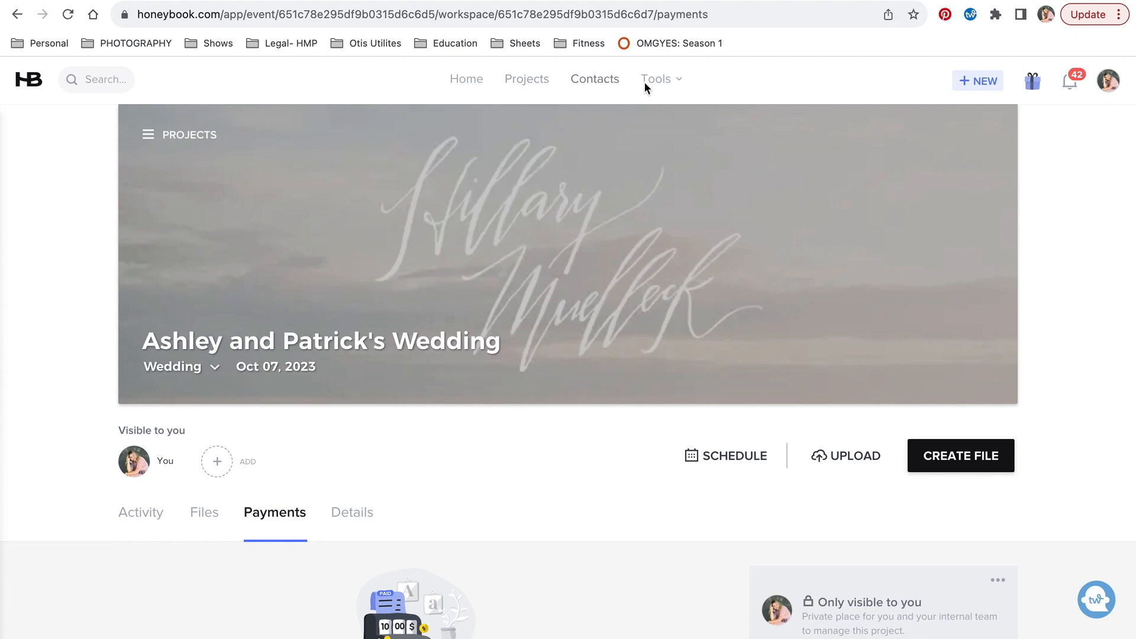
# - Browse the Tools list, then move to a new browser tab for the photographer's website
pyautogui.click(656, 78)
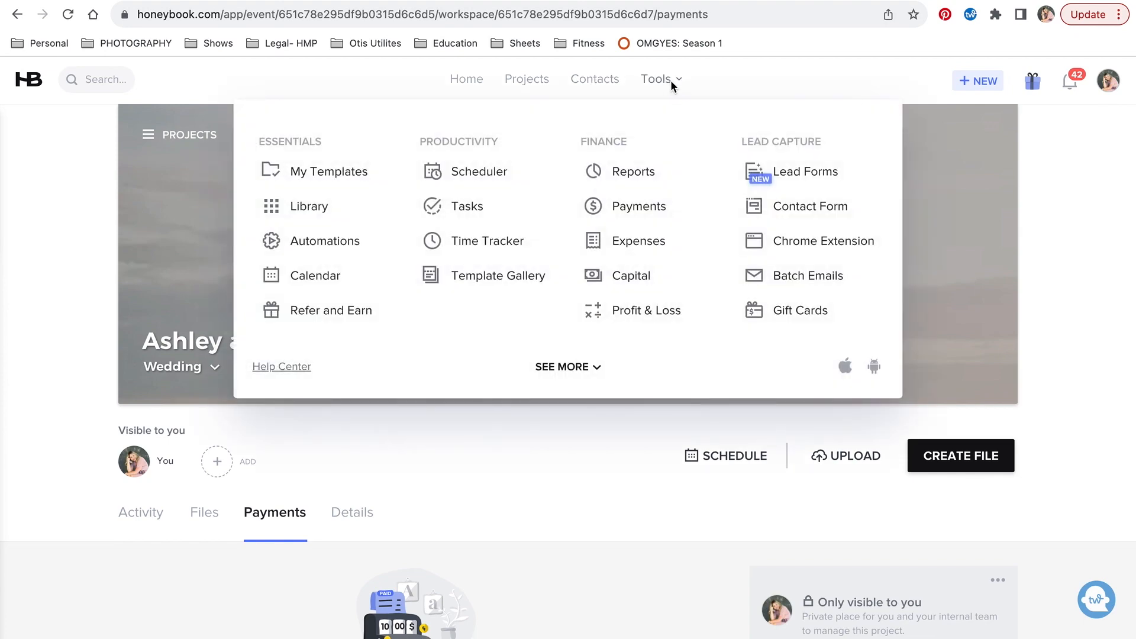
pyautogui.click(328, 172)
pyautogui.write('hi')
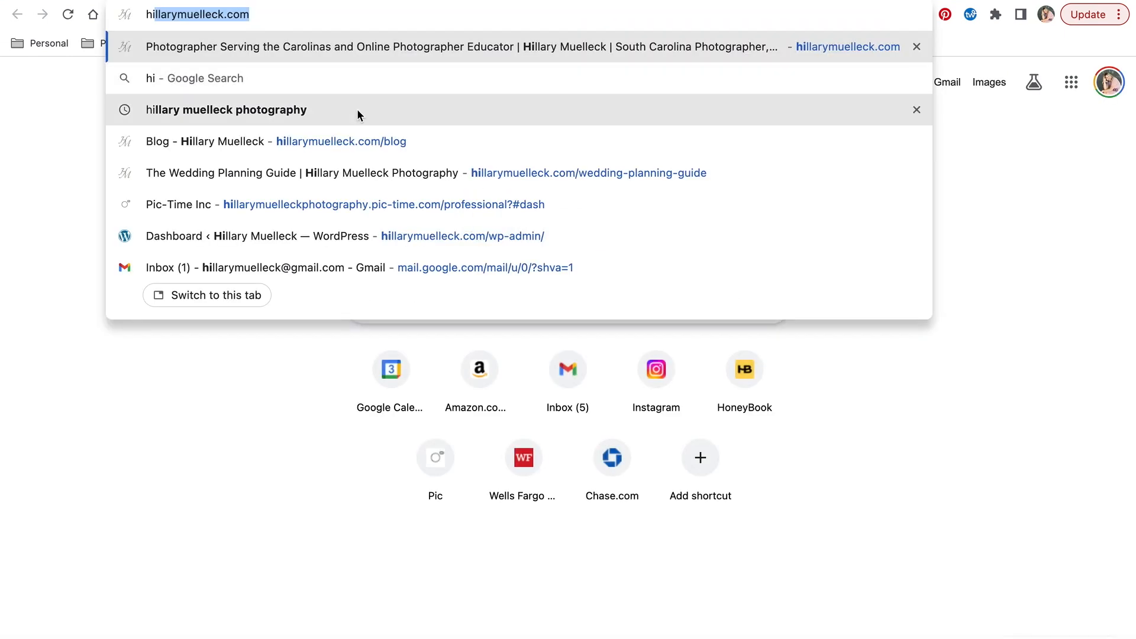
# - Load hillarymuelleck.com, go to its Contact page and scroll through the Wedding inquiry form
pyautogui.press('Enter')
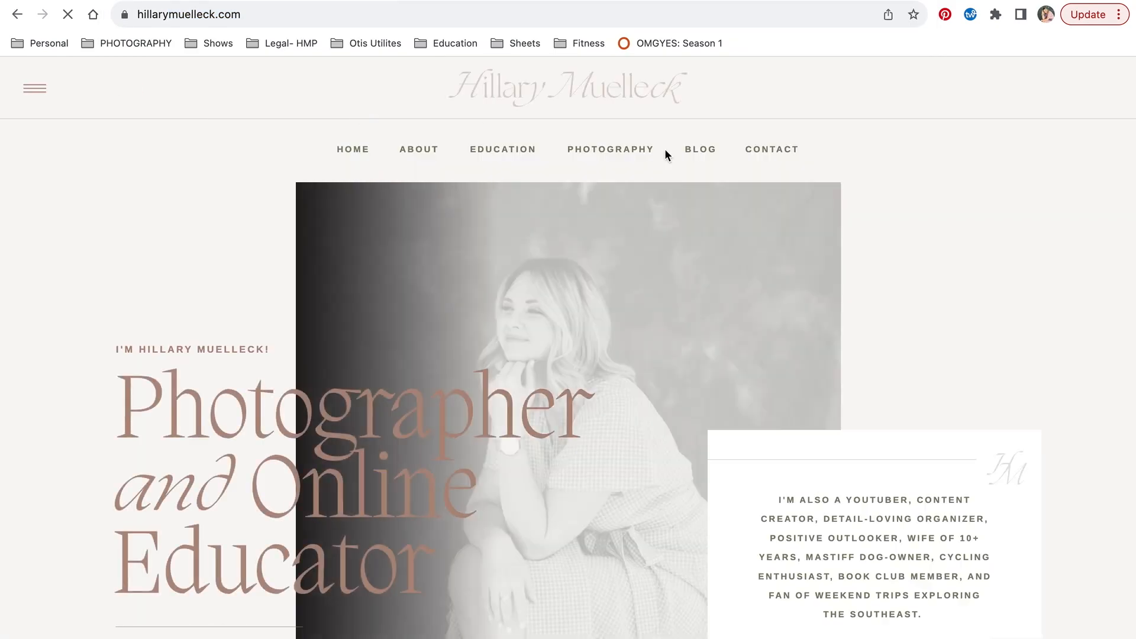
pyautogui.click(770, 149)
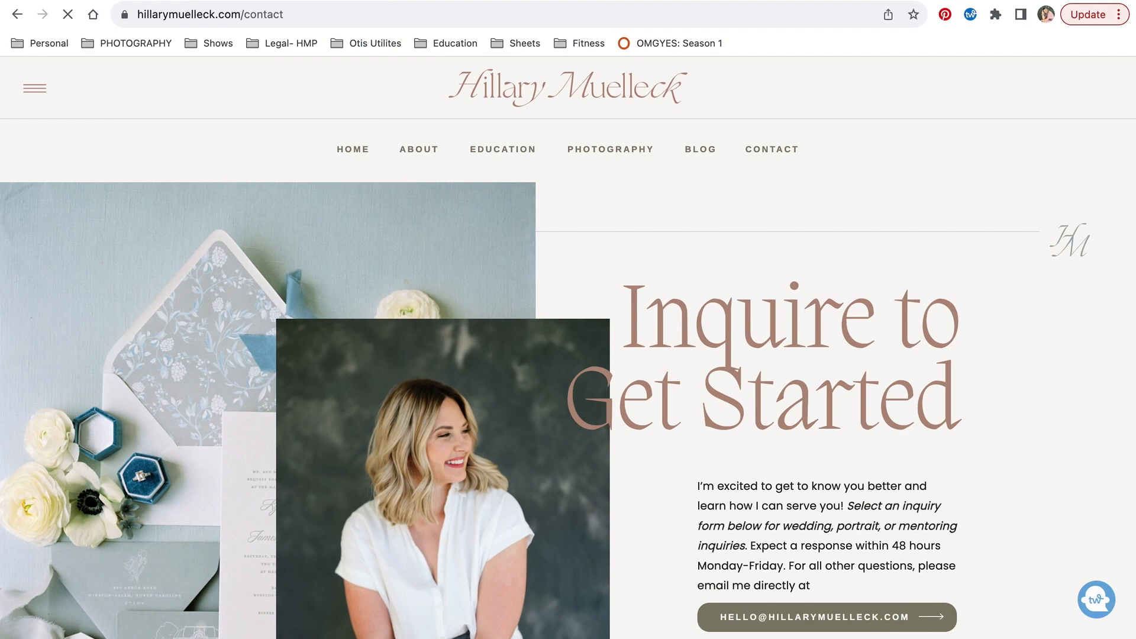
pyautogui.scroll(-3)
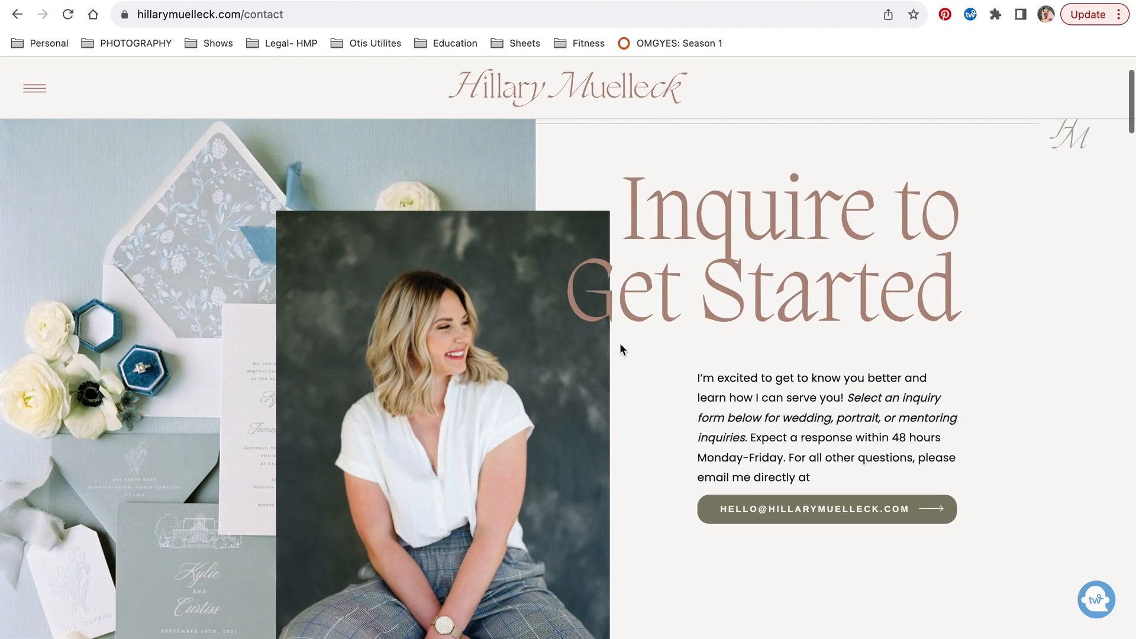
pyautogui.scroll(-3)
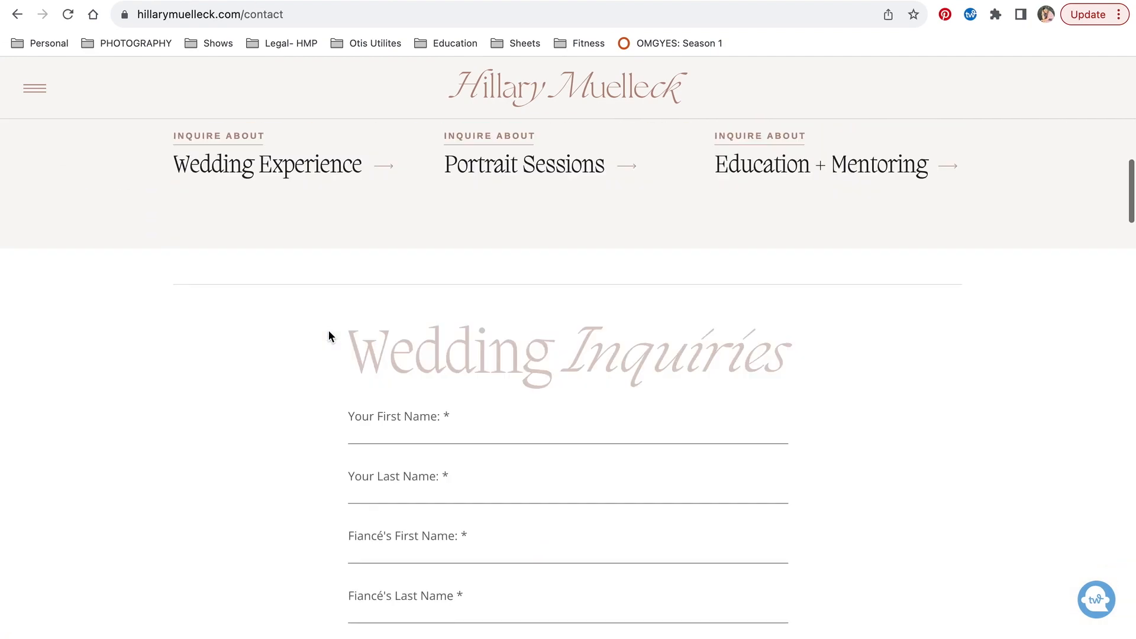
pyautogui.scroll(-3)
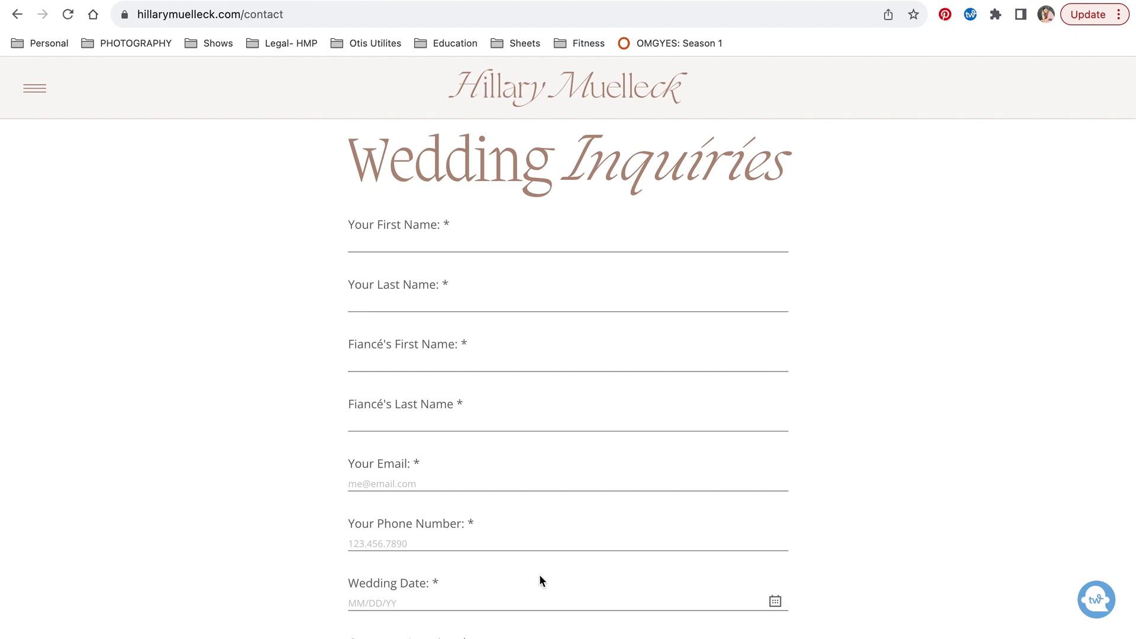
pyautogui.scroll(-3)
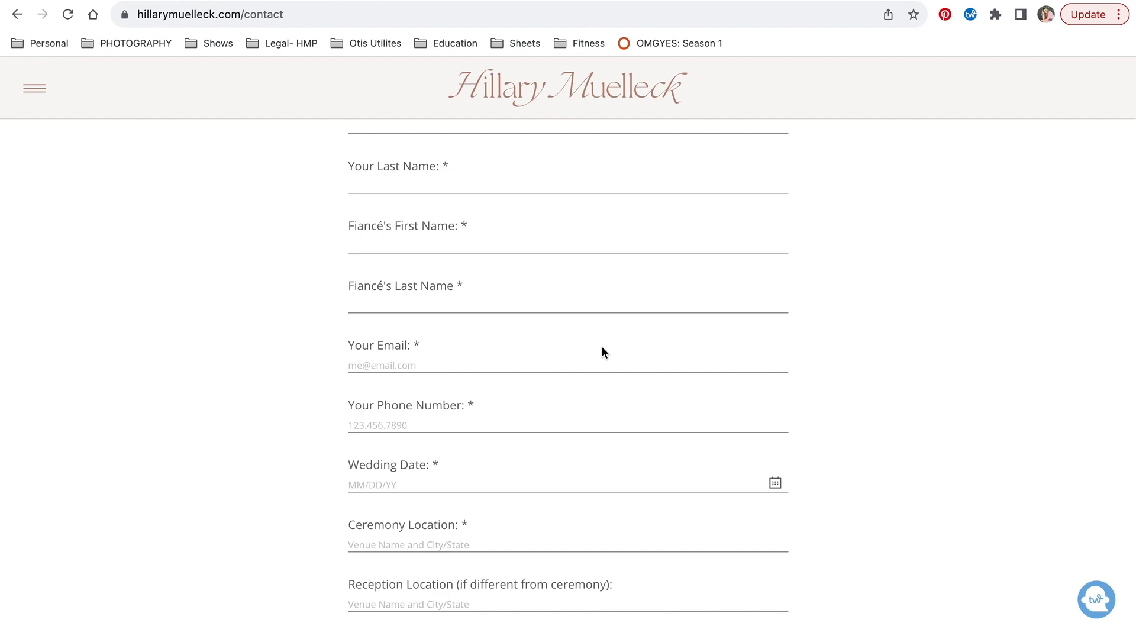
pyautogui.scroll(3)
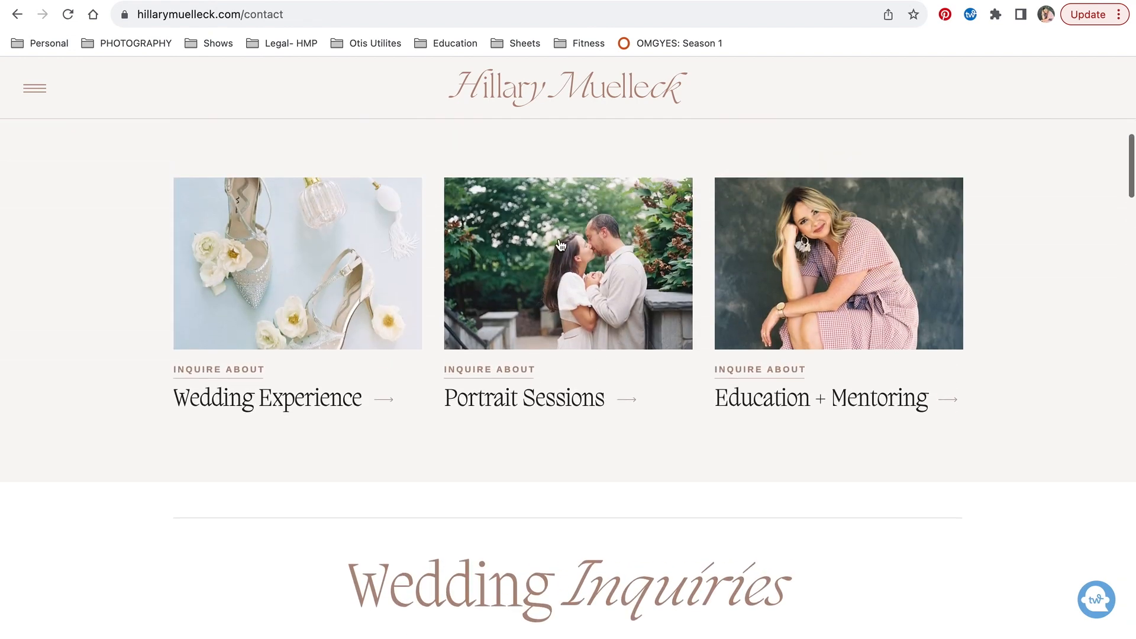
# - View the Portrait Sessions inquiry form, then the Education + Mentoring inquiry form
pyautogui.click(522, 398)
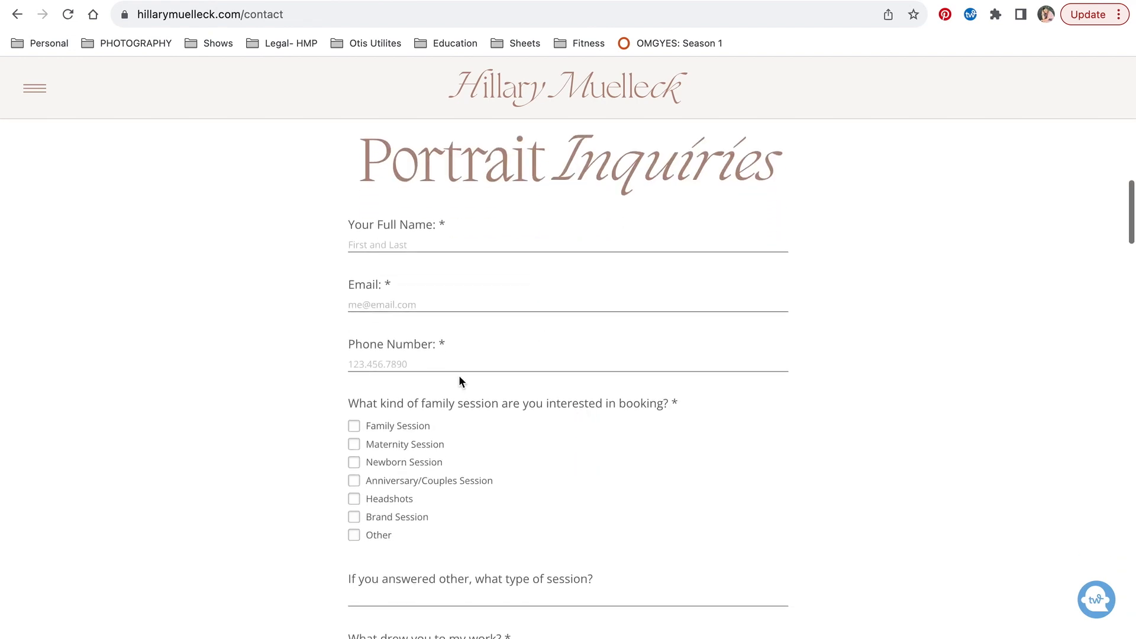
pyautogui.scroll(3)
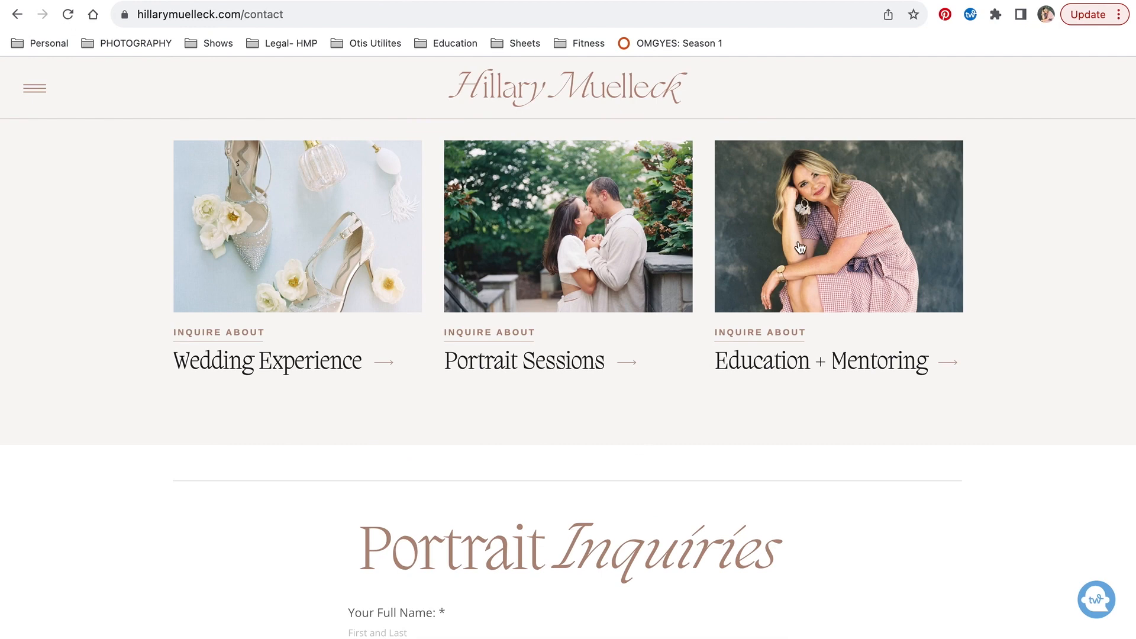
pyautogui.click(820, 361)
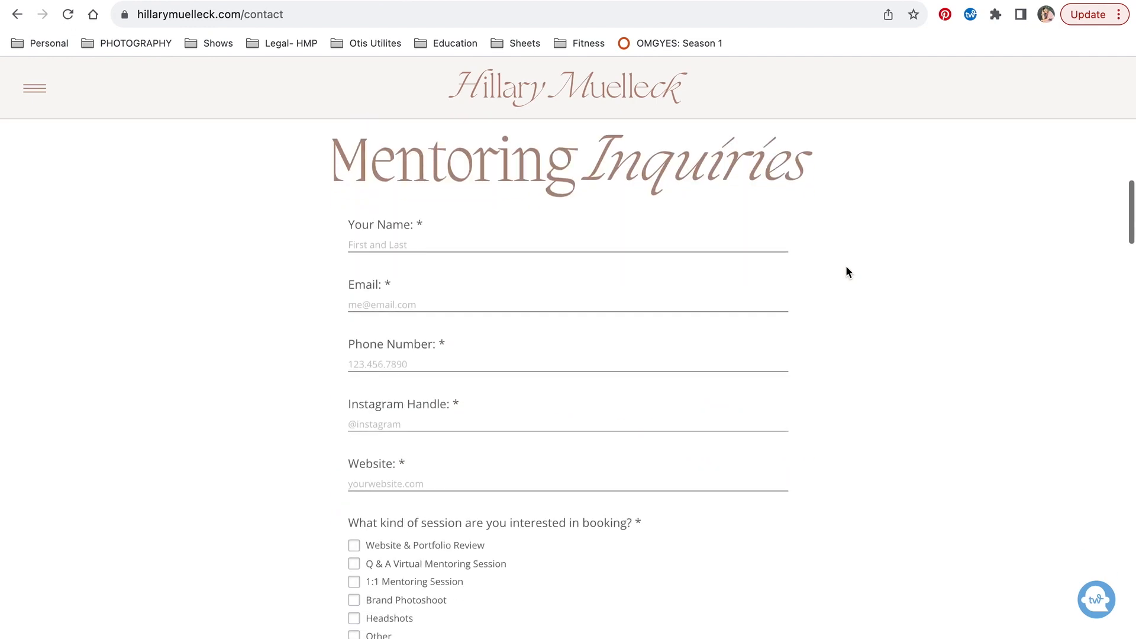
pyautogui.scroll(-3)
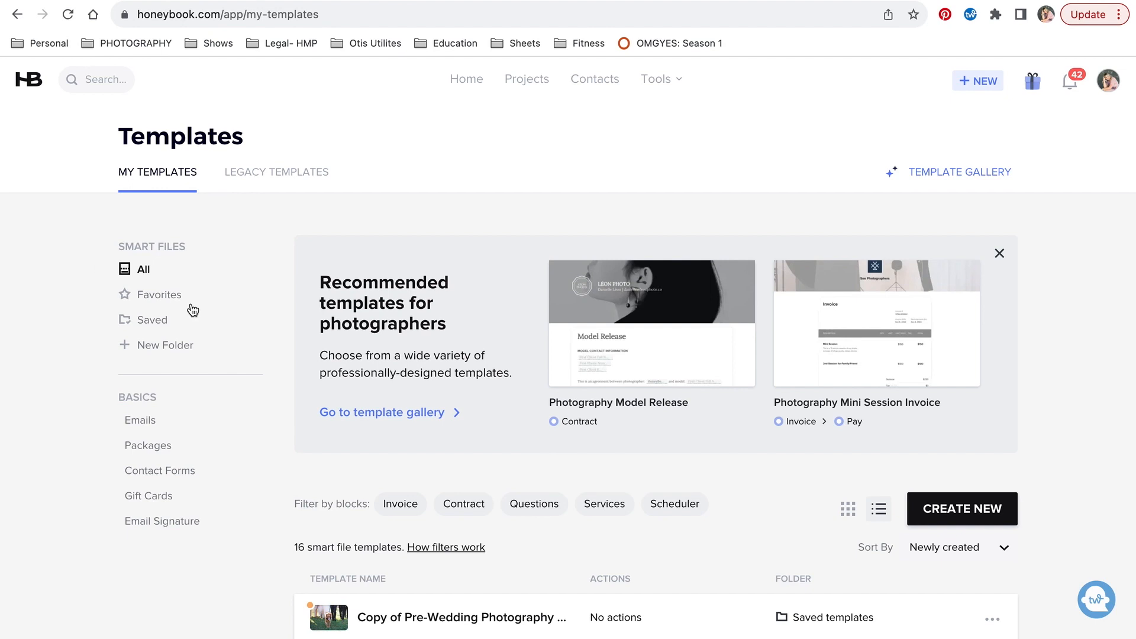
pyautogui.moveTo(376, 170)
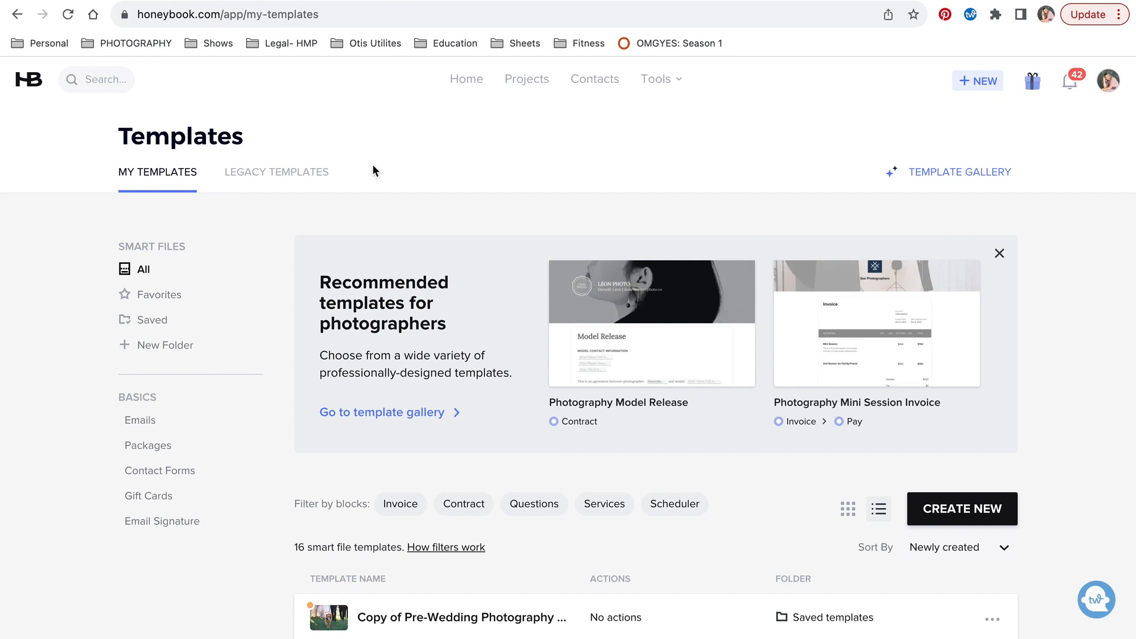
pyautogui.moveTo(148, 234)
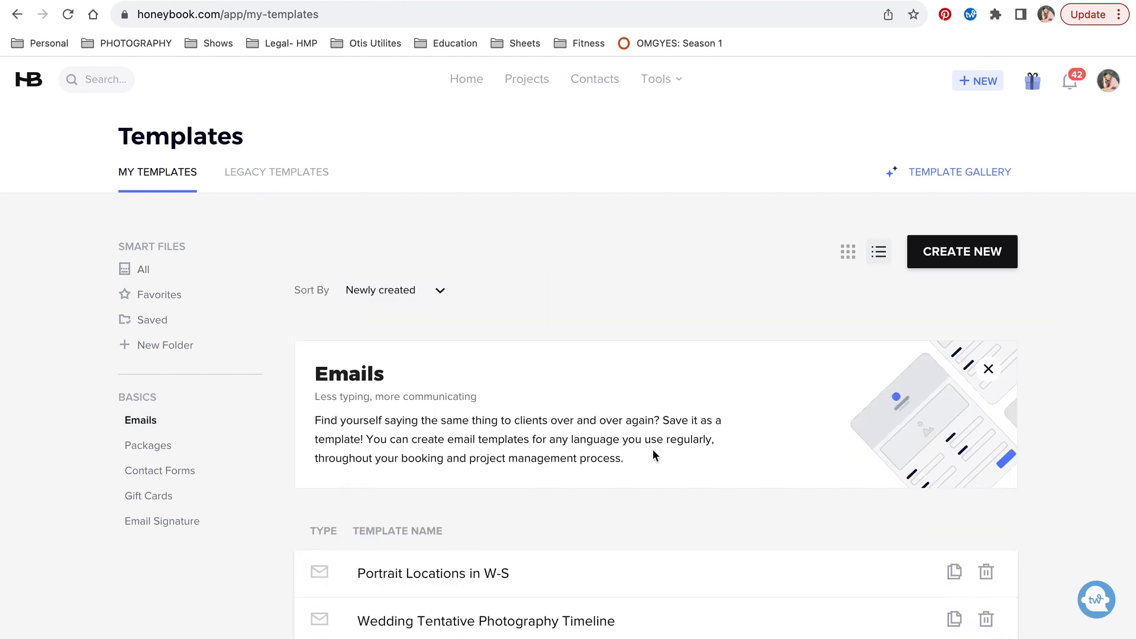
# - Scroll through the Emails templates list, then show Packages like The Legacy Session and The Rose Collection
pyautogui.click(987, 369)
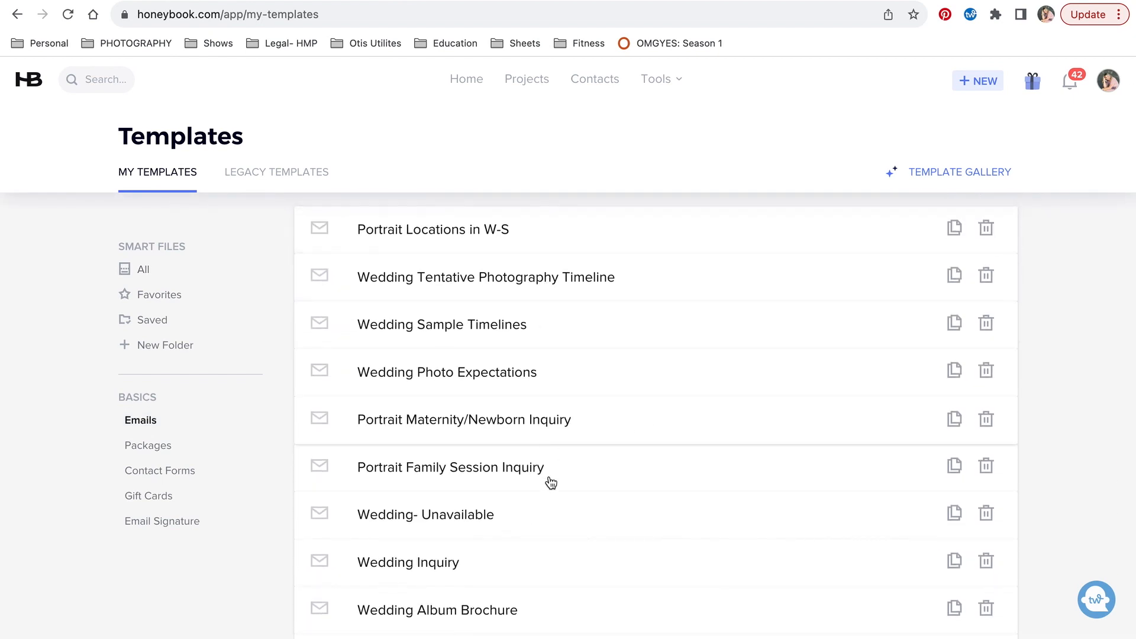
pyautogui.scroll(-3)
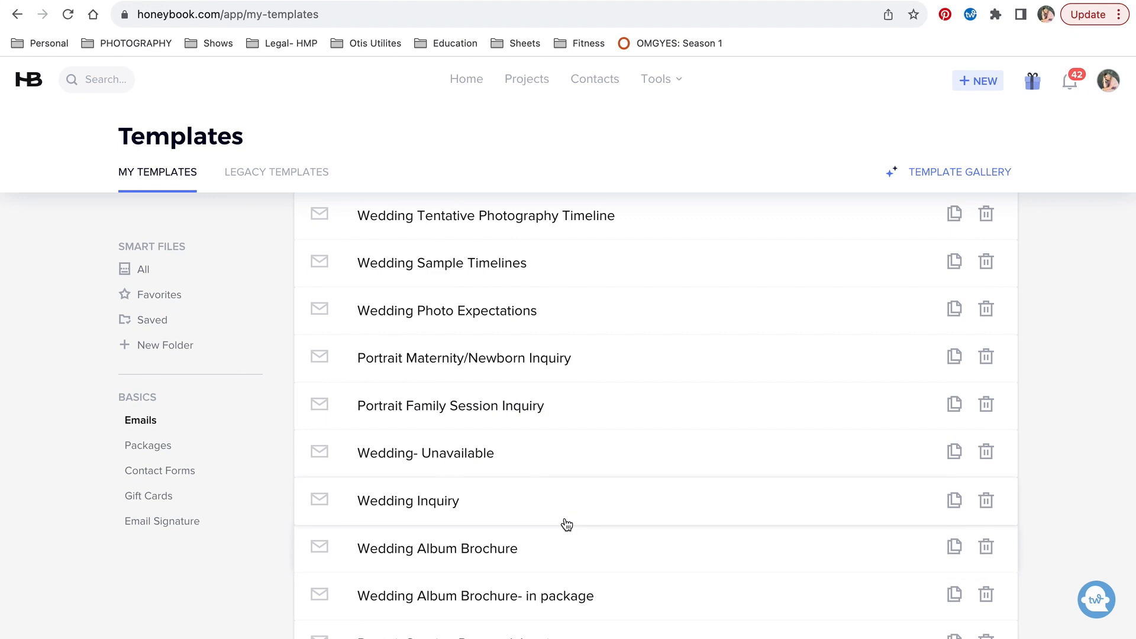
pyautogui.scroll(-3)
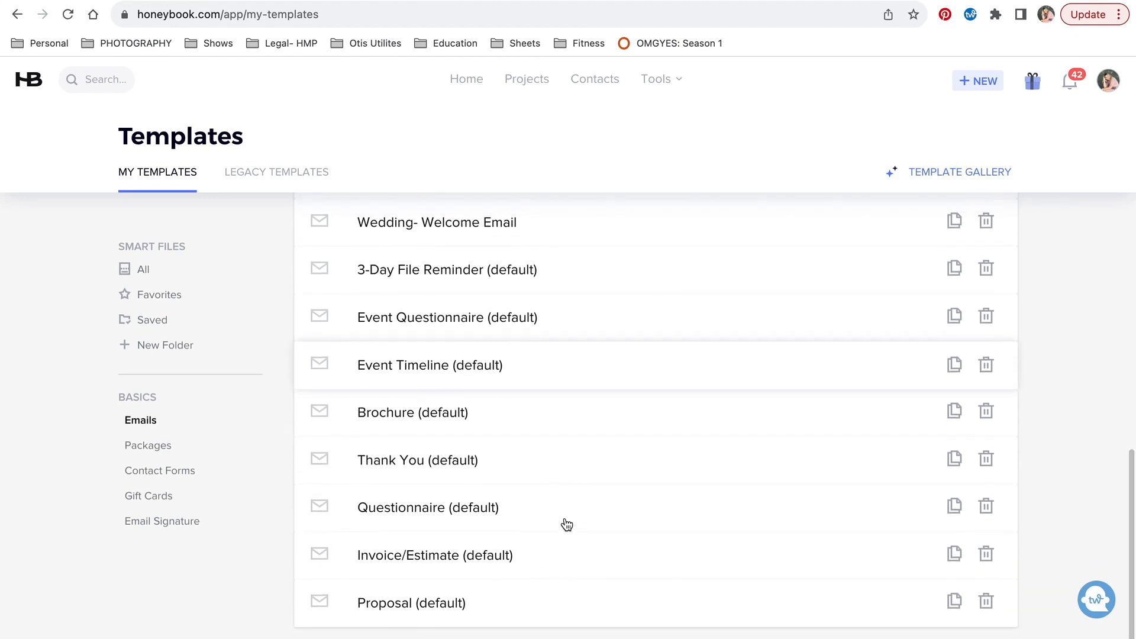
pyautogui.moveTo(530, 278)
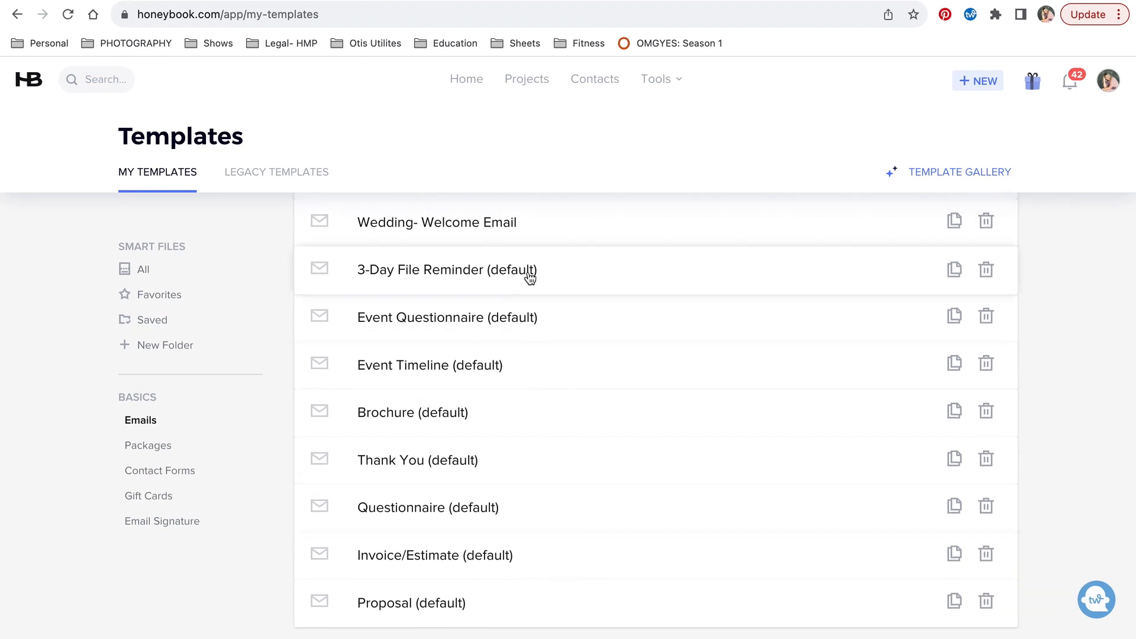
pyautogui.moveTo(443, 422)
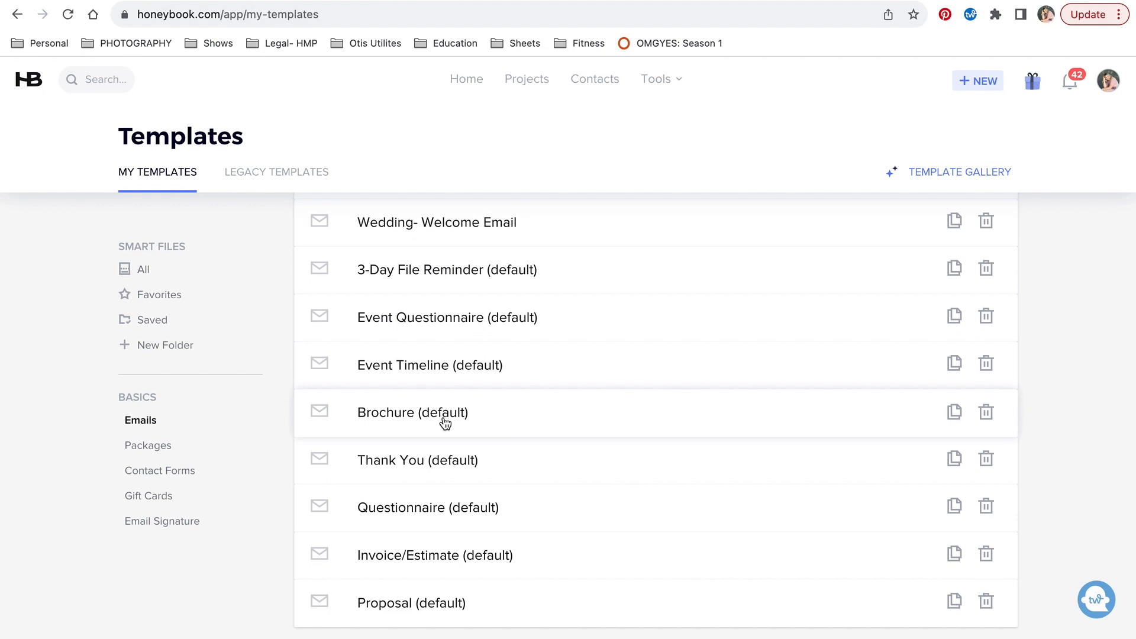
pyautogui.moveTo(454, 607)
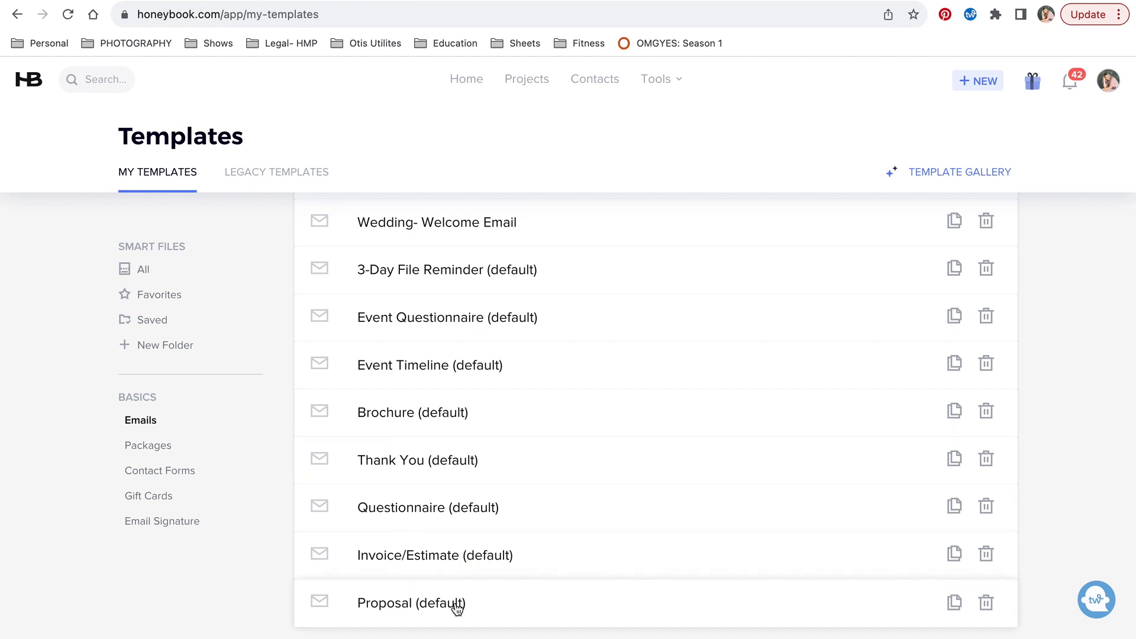
pyautogui.click(148, 445)
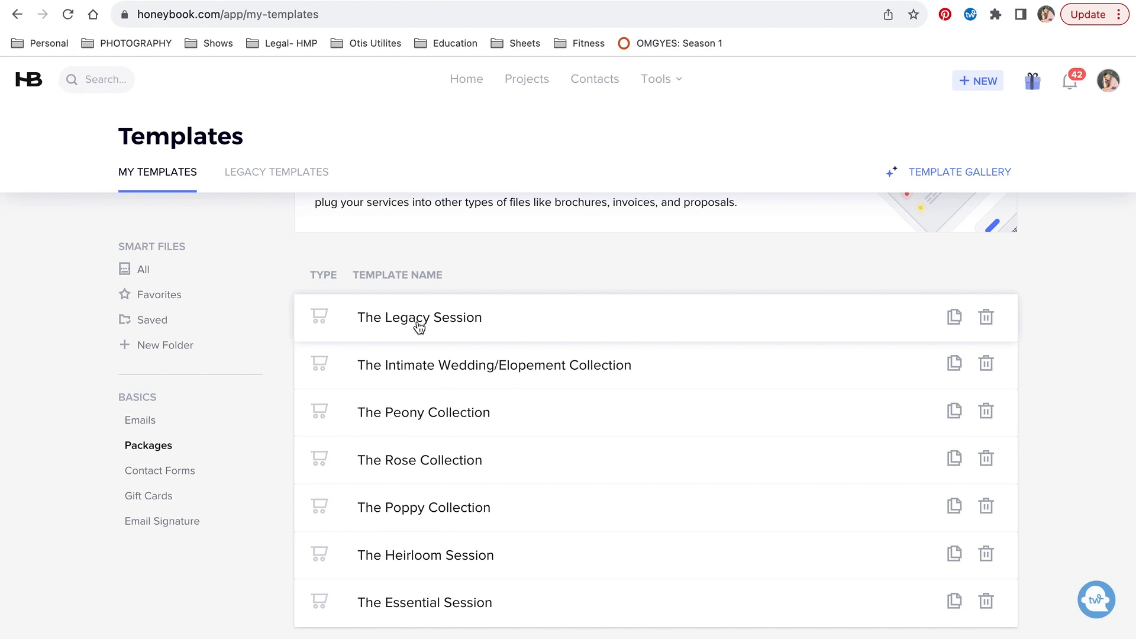
pyautogui.moveTo(500, 607)
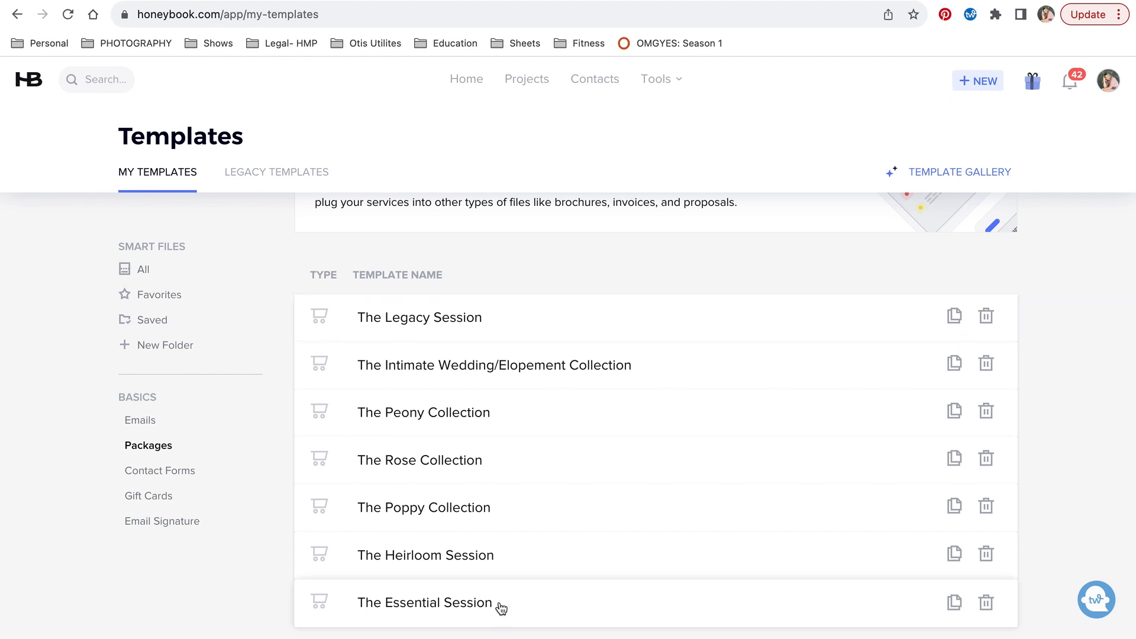
pyautogui.moveTo(224, 522)
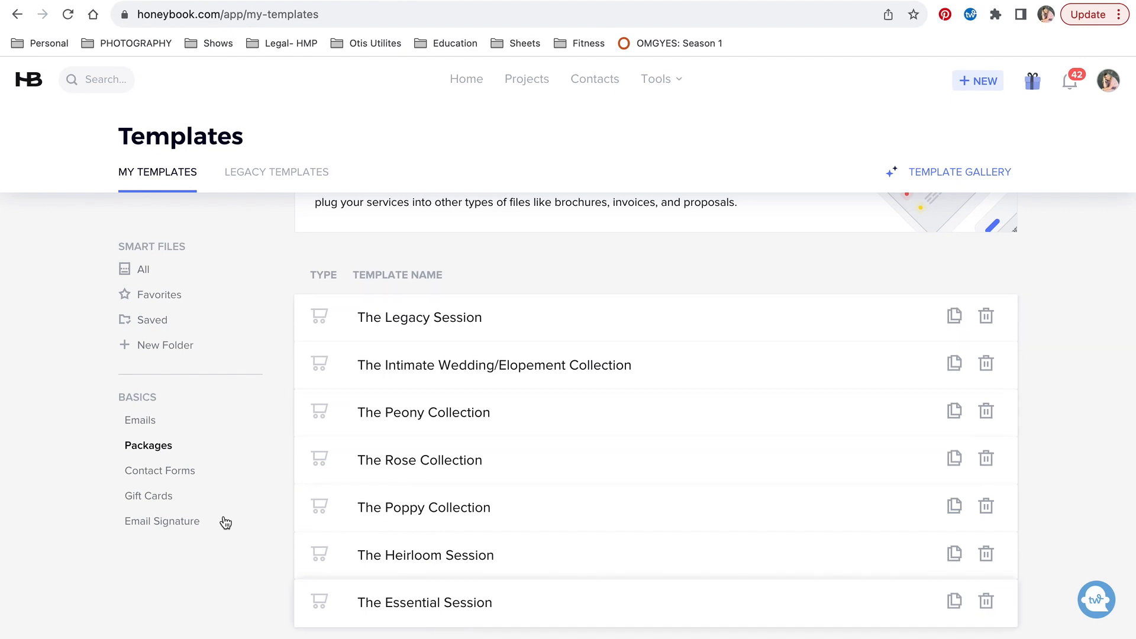
# - View the Contact Forms templates, then open the Portrait Photography Pricing Guide for editing and start its preview
pyautogui.click(160, 469)
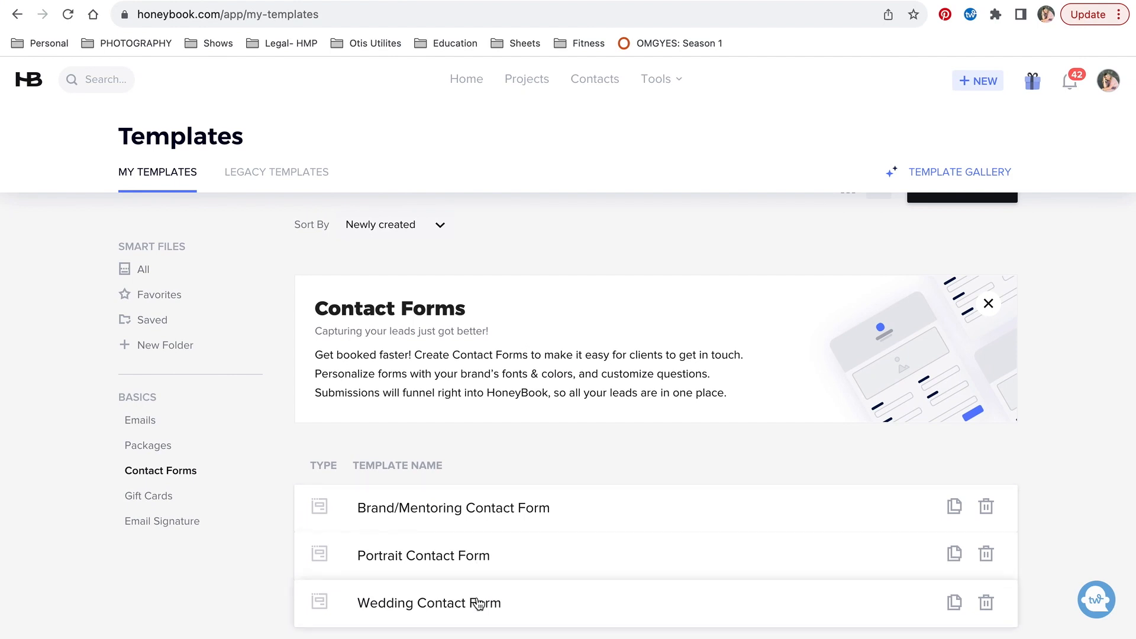
pyautogui.moveTo(149, 496)
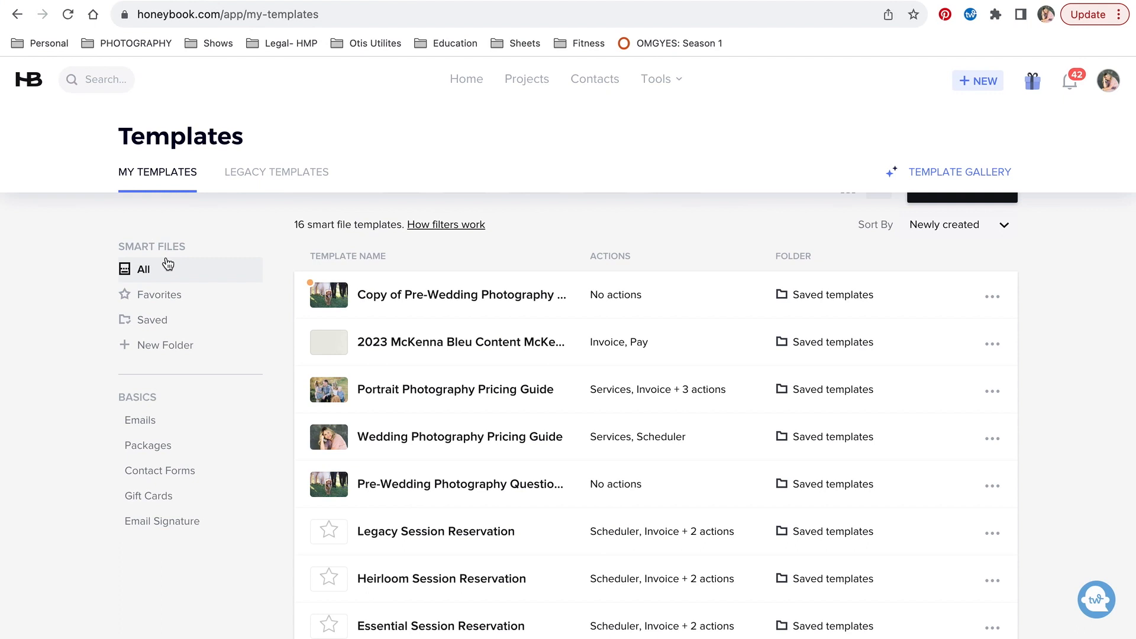
pyautogui.moveTo(1046, 360)
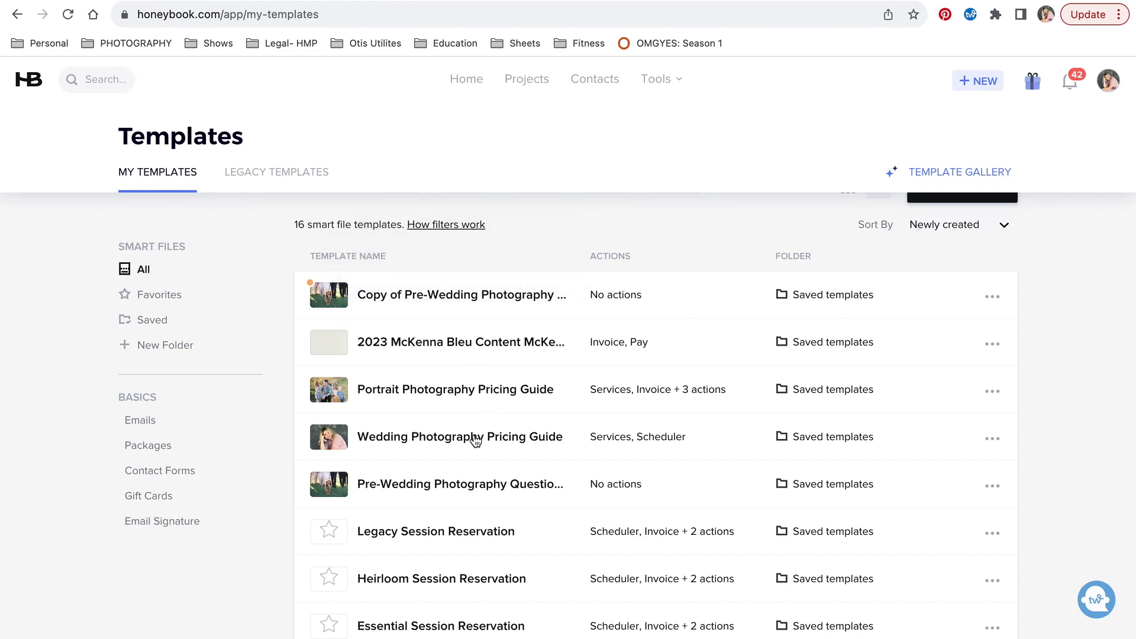
pyautogui.click(455, 389)
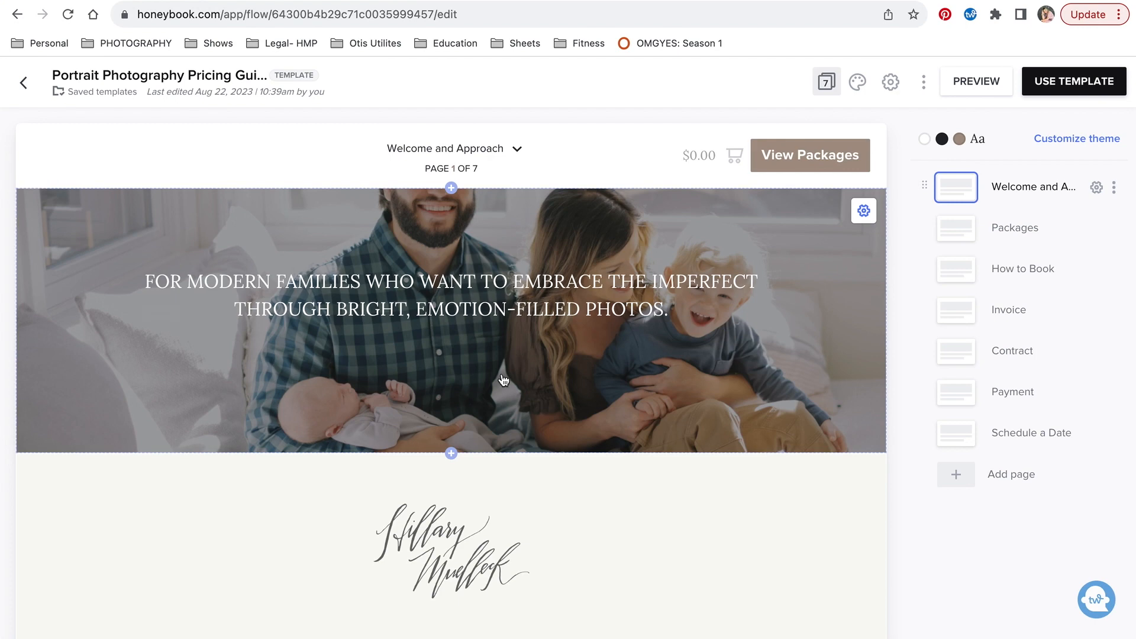
pyautogui.click(976, 82)
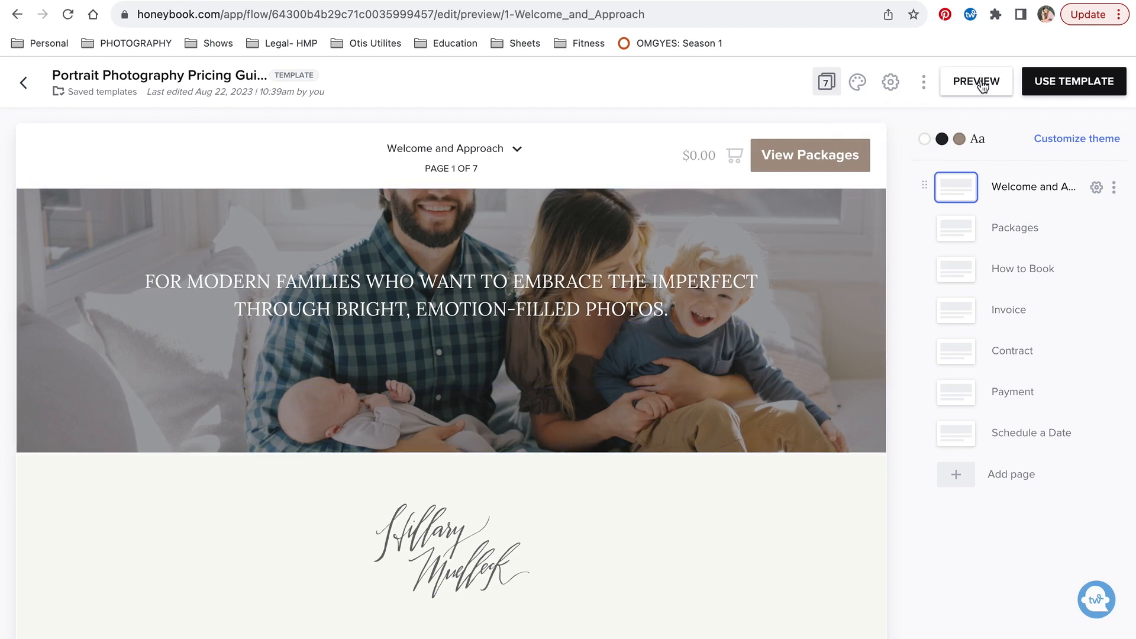
# - In client preview, move from the welcome page to Packages and scroll past The Essential and Heirloom Sessions
pyautogui.click(975, 81)
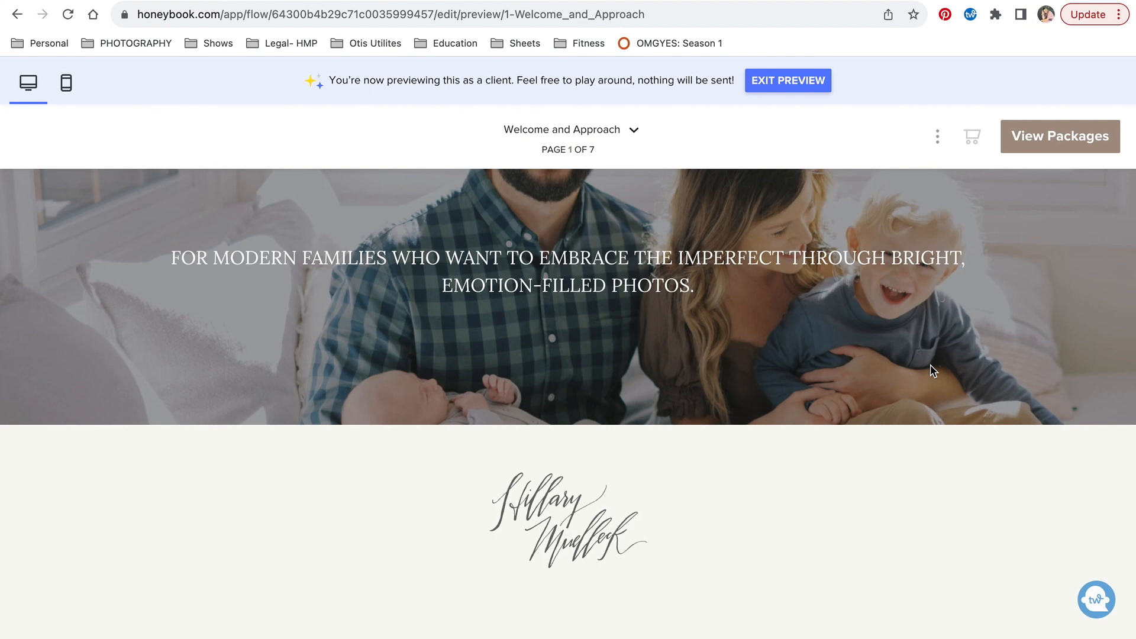
pyautogui.moveTo(832, 307)
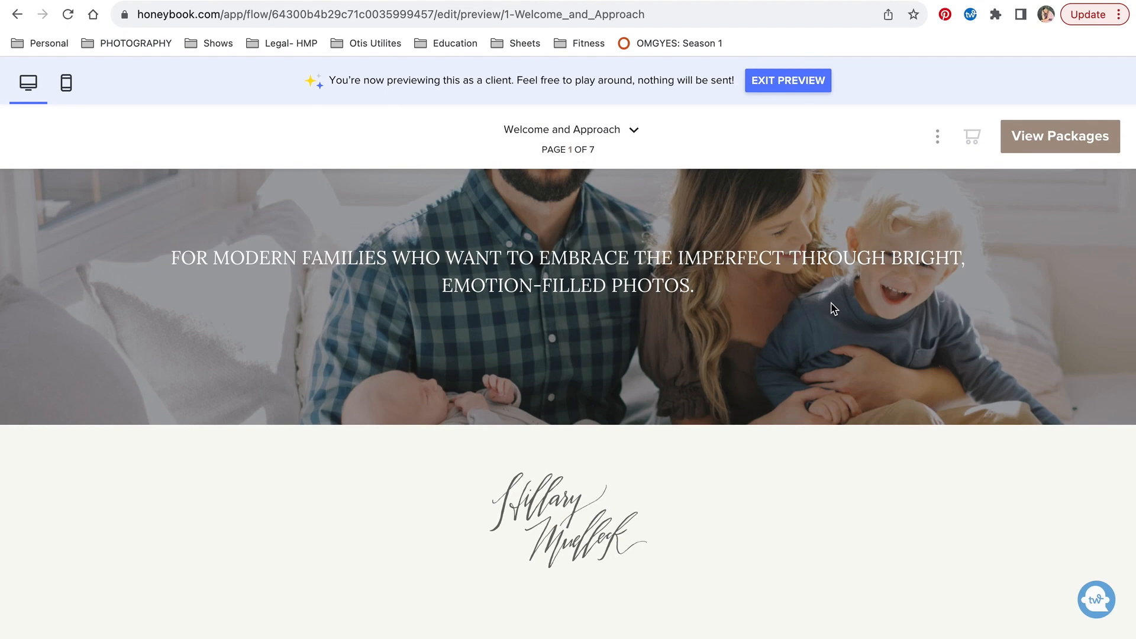
pyautogui.moveTo(667, 505)
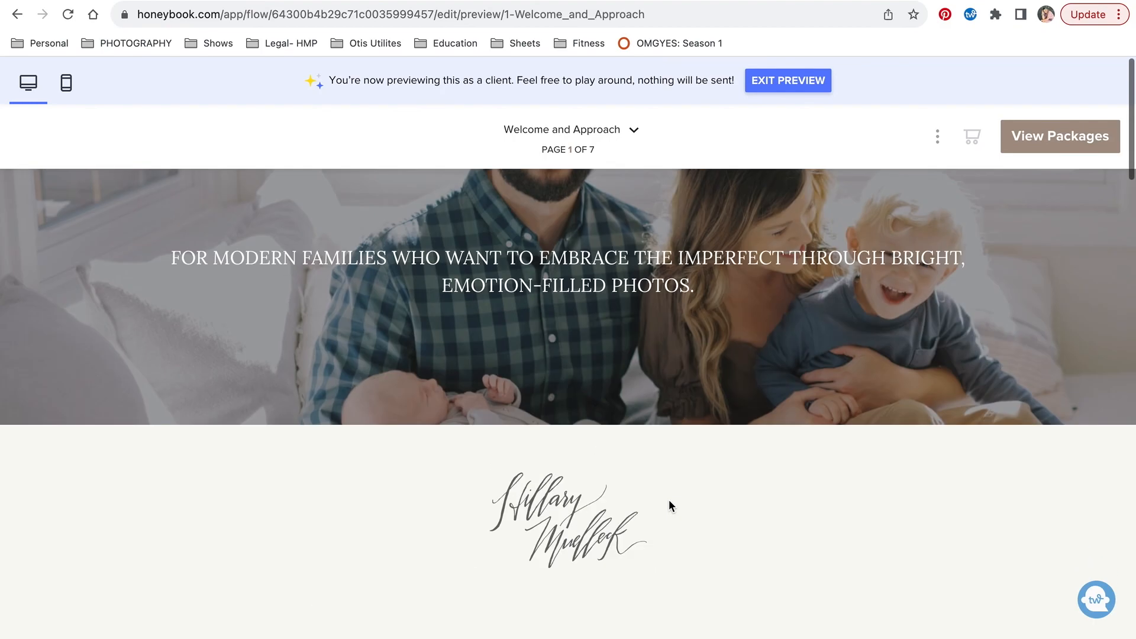
pyautogui.scroll(-3)
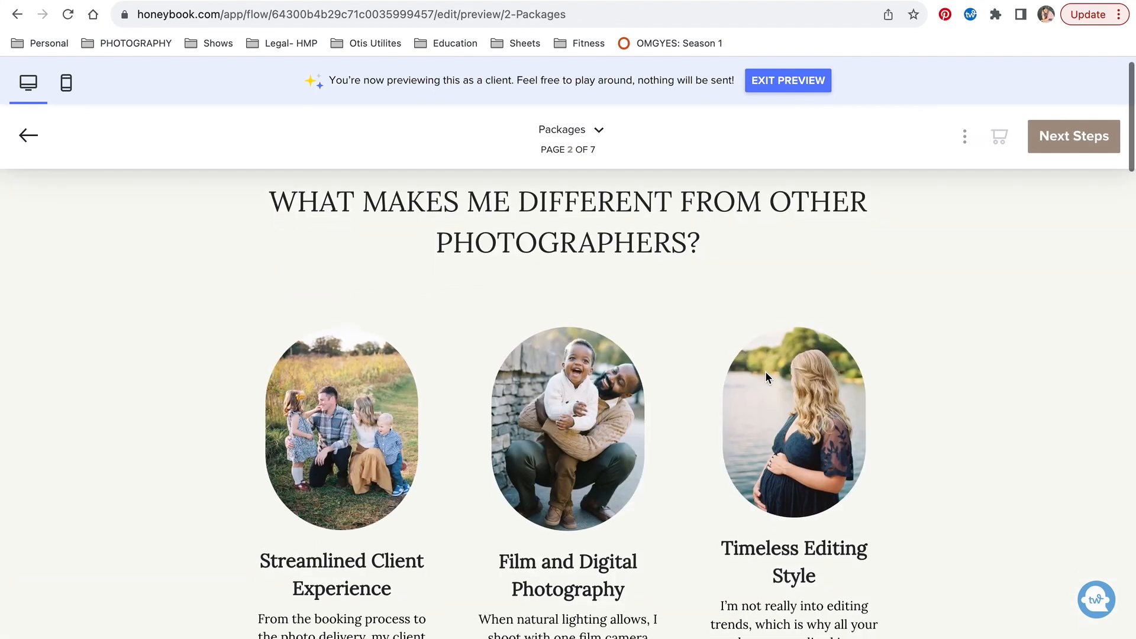
pyautogui.scroll(-3)
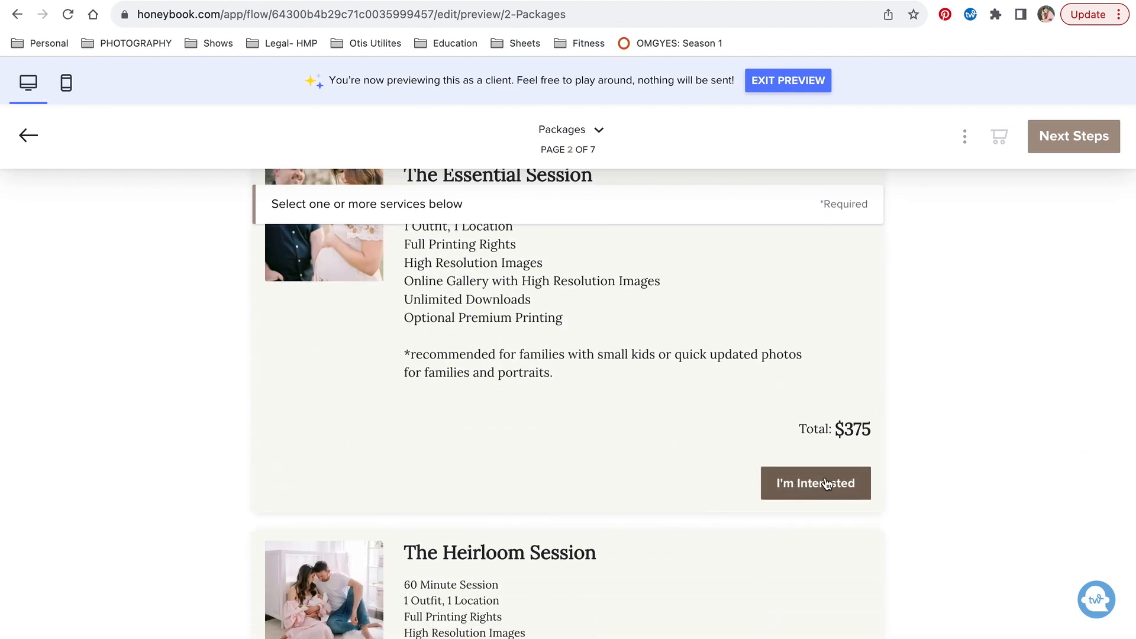
pyautogui.scroll(-3)
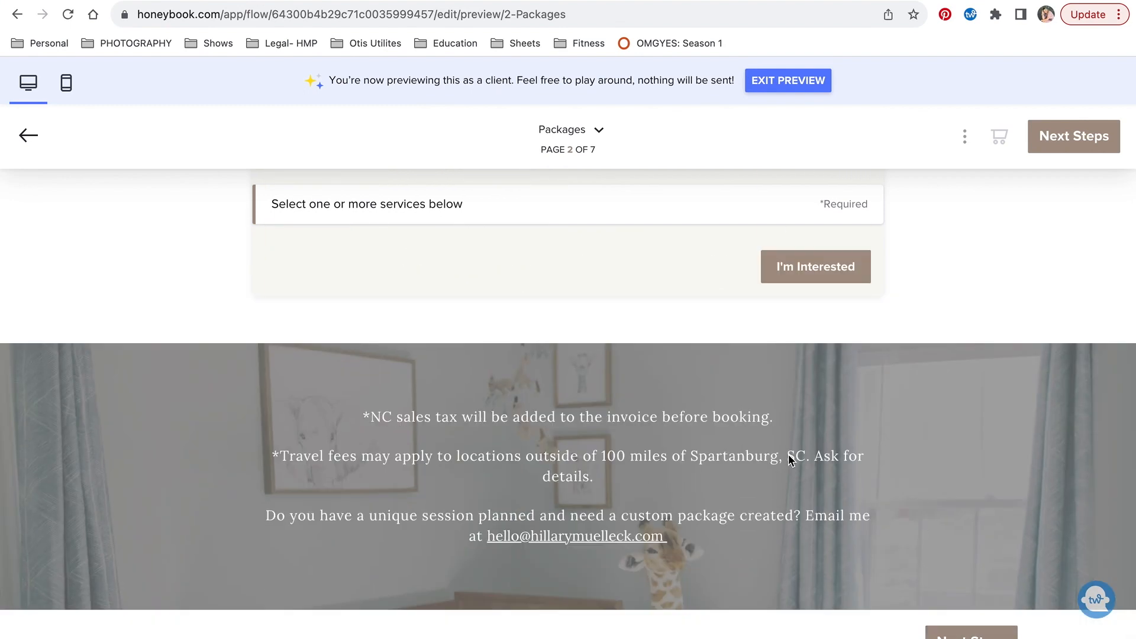
# - Read through the How to Book page, go back to Packages, and exit the preview to the editor
pyautogui.click(1073, 136)
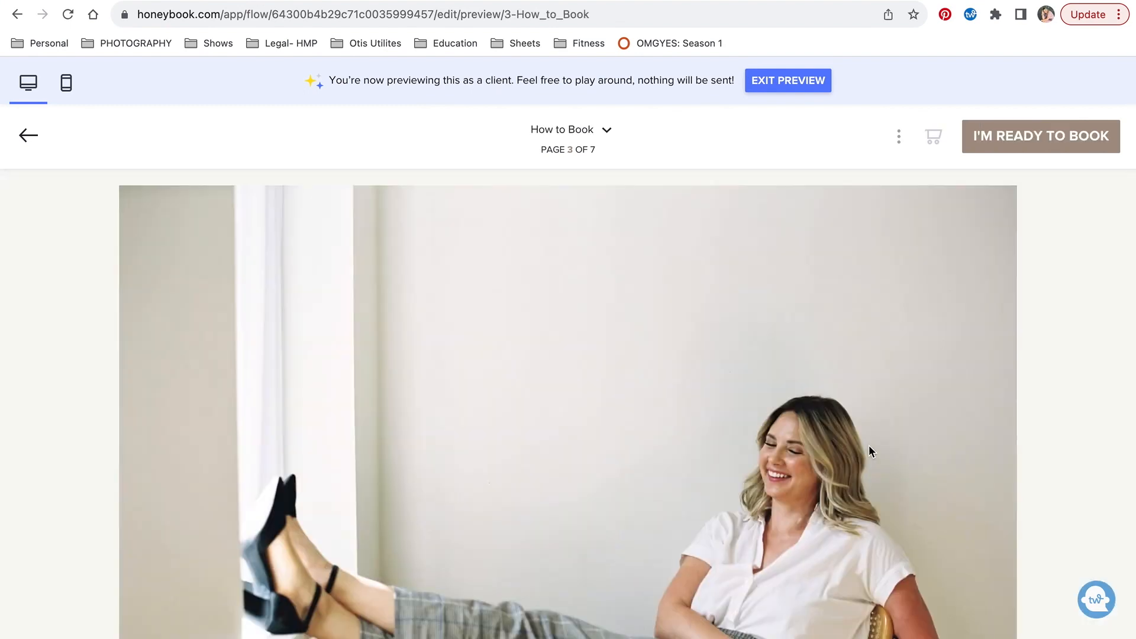
pyautogui.scroll(-3)
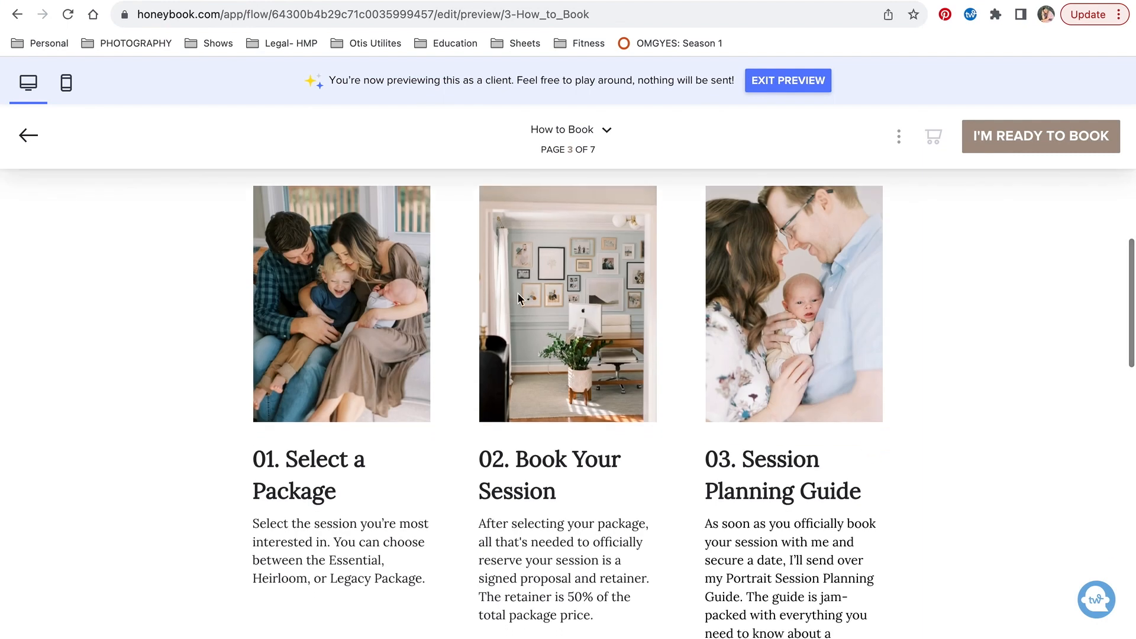
pyautogui.scroll(-3)
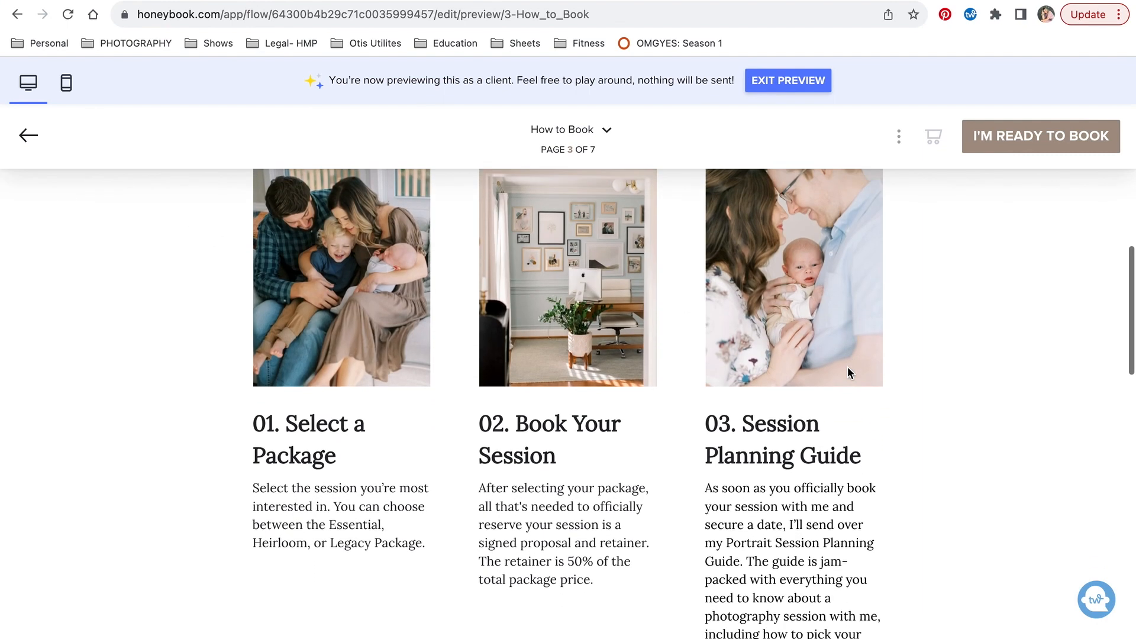
pyautogui.scroll(-3)
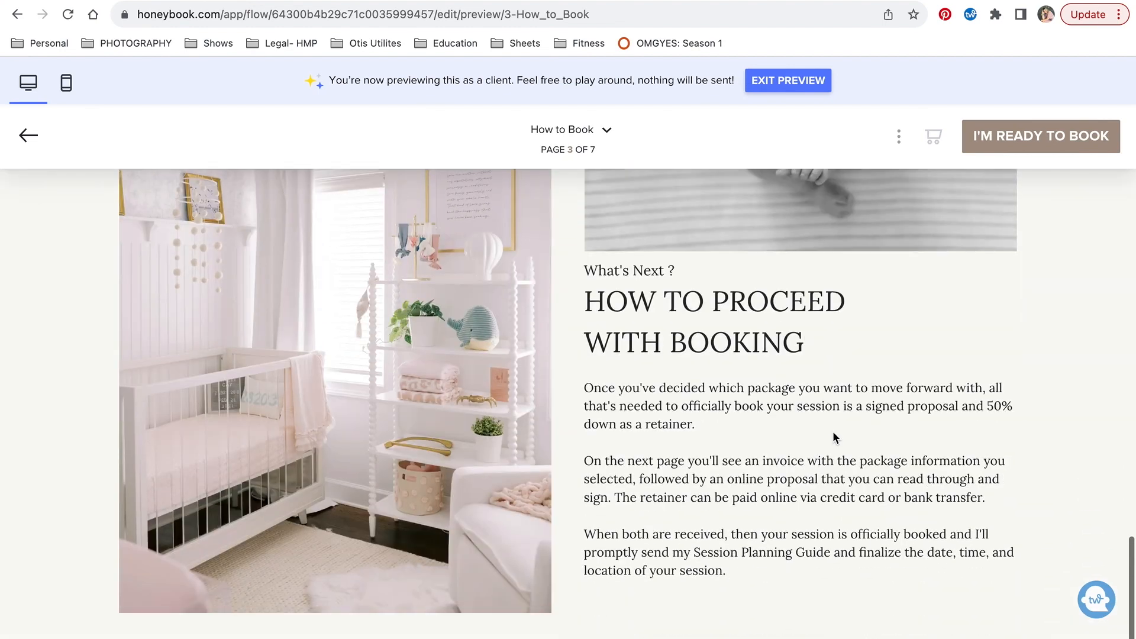
pyautogui.scroll(-3)
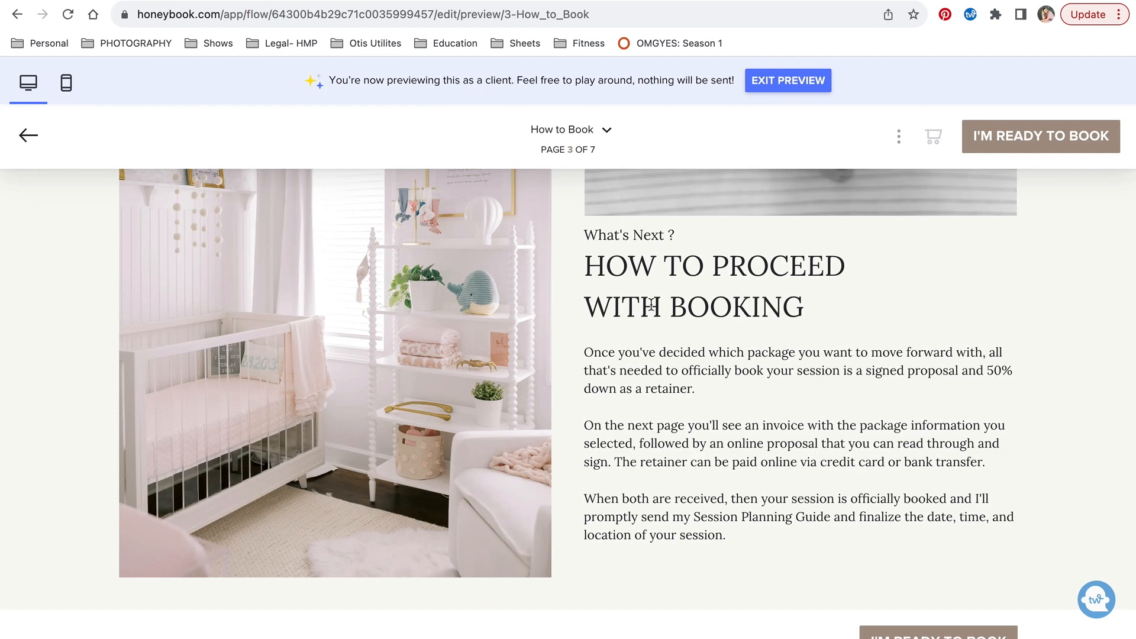
pyautogui.moveTo(4, 133)
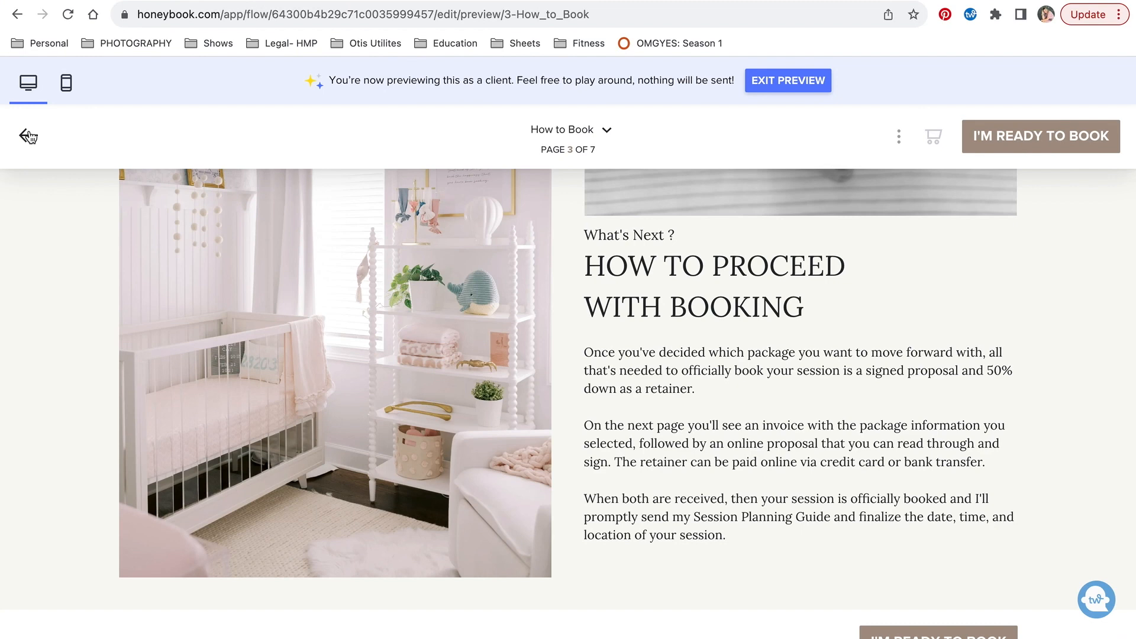
pyautogui.click(27, 136)
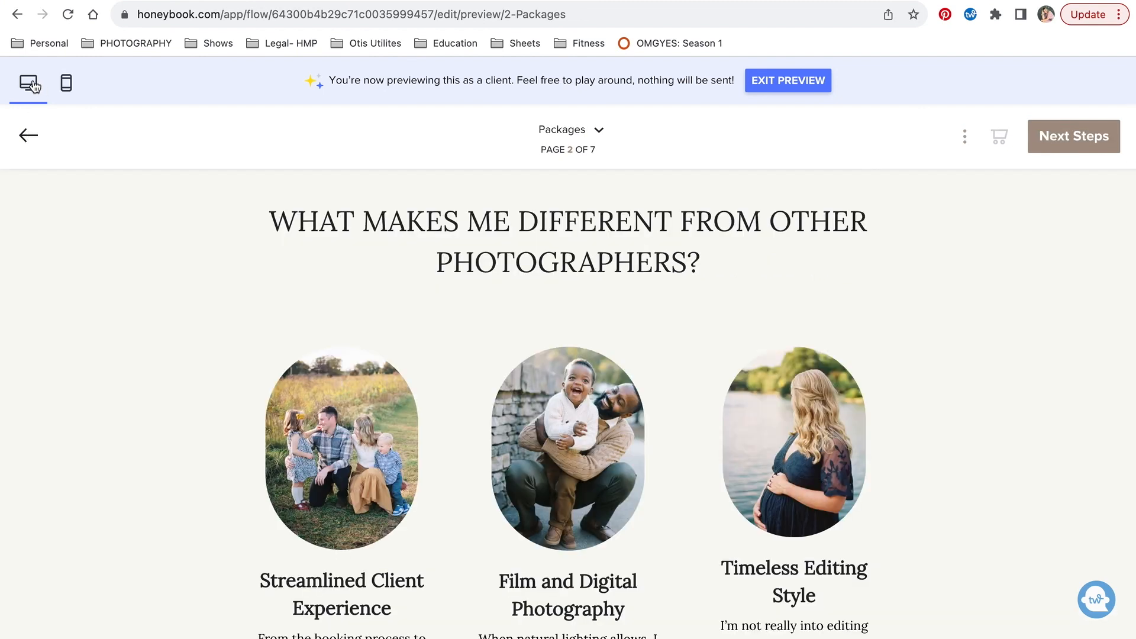
pyautogui.click(787, 81)
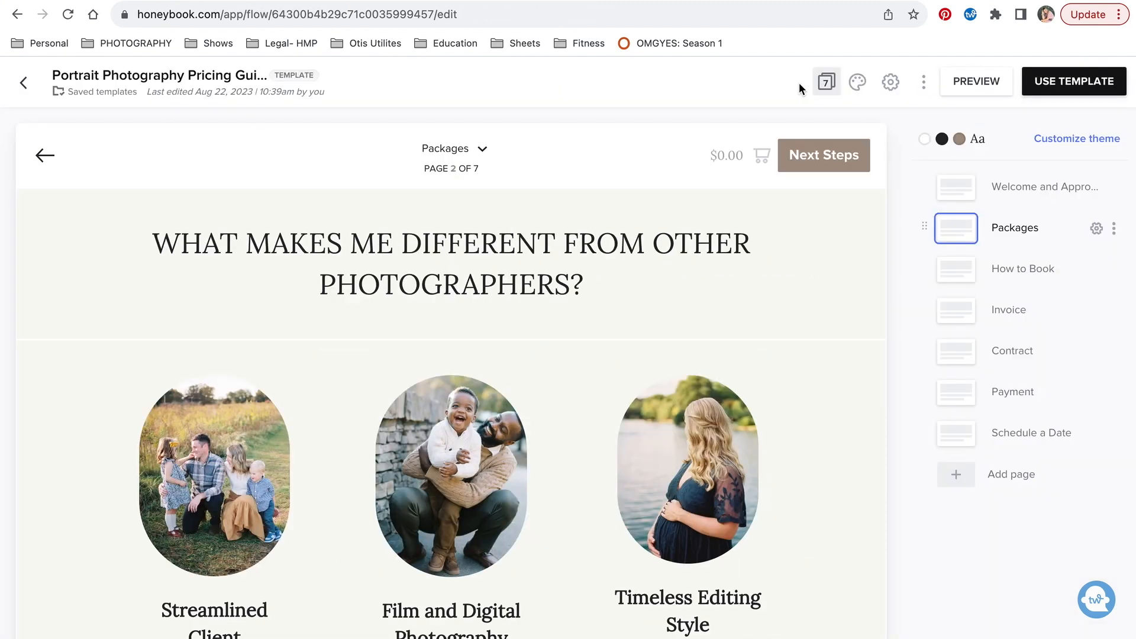
# - Return to My Templates and go to Tools > Automations listing the Portrait Session and Wedding Photography workflows
pyautogui.click(24, 82)
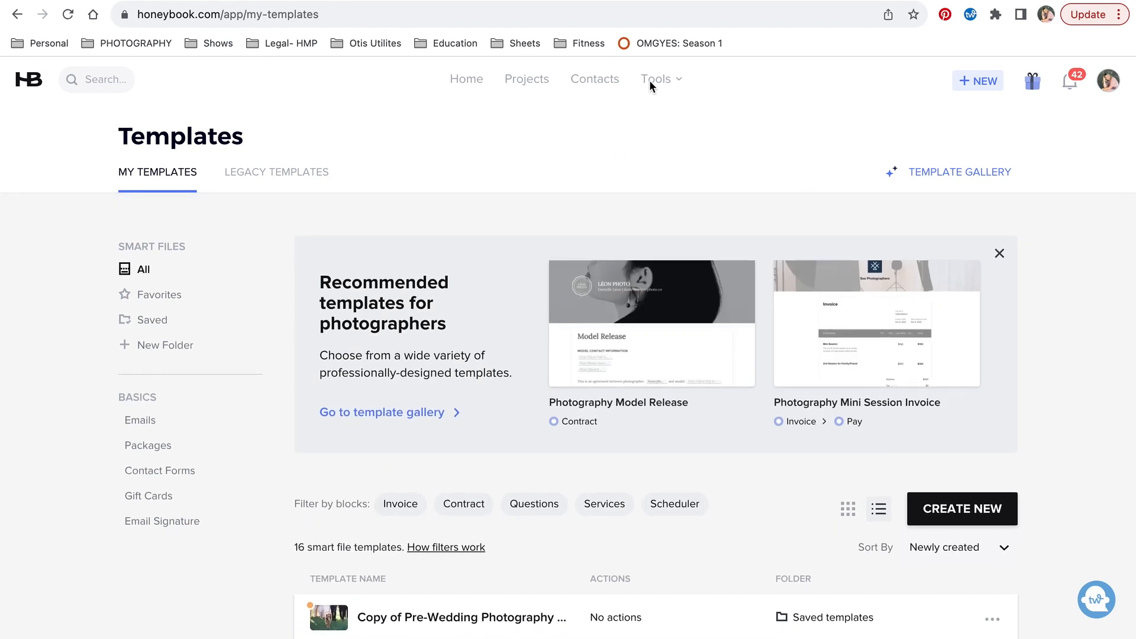
pyautogui.click(657, 79)
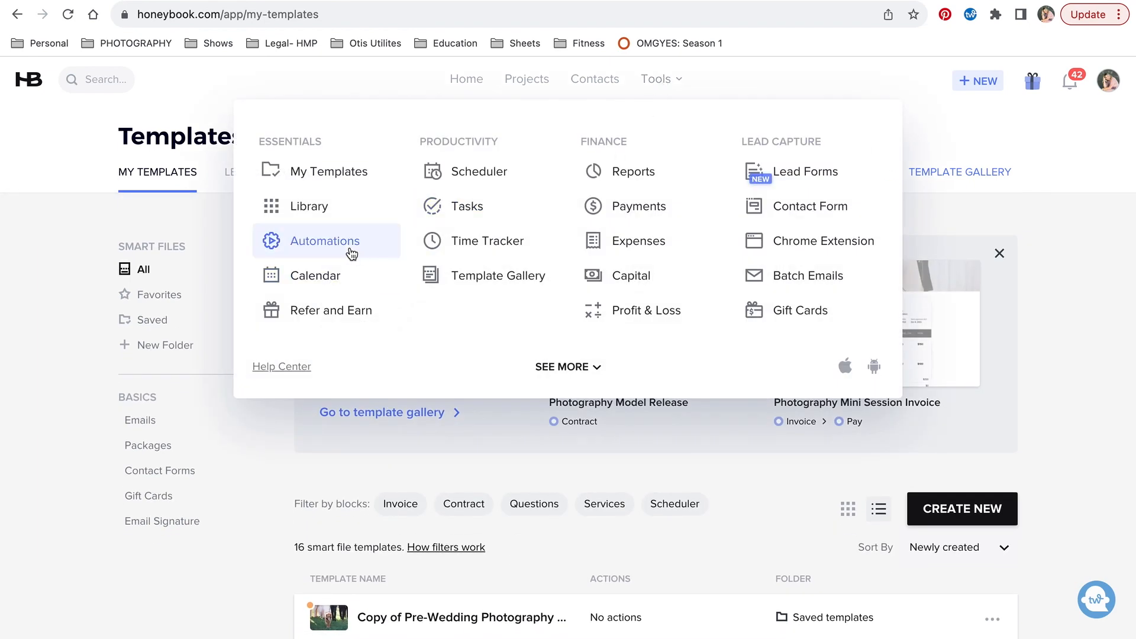
pyautogui.moveTo(337, 250)
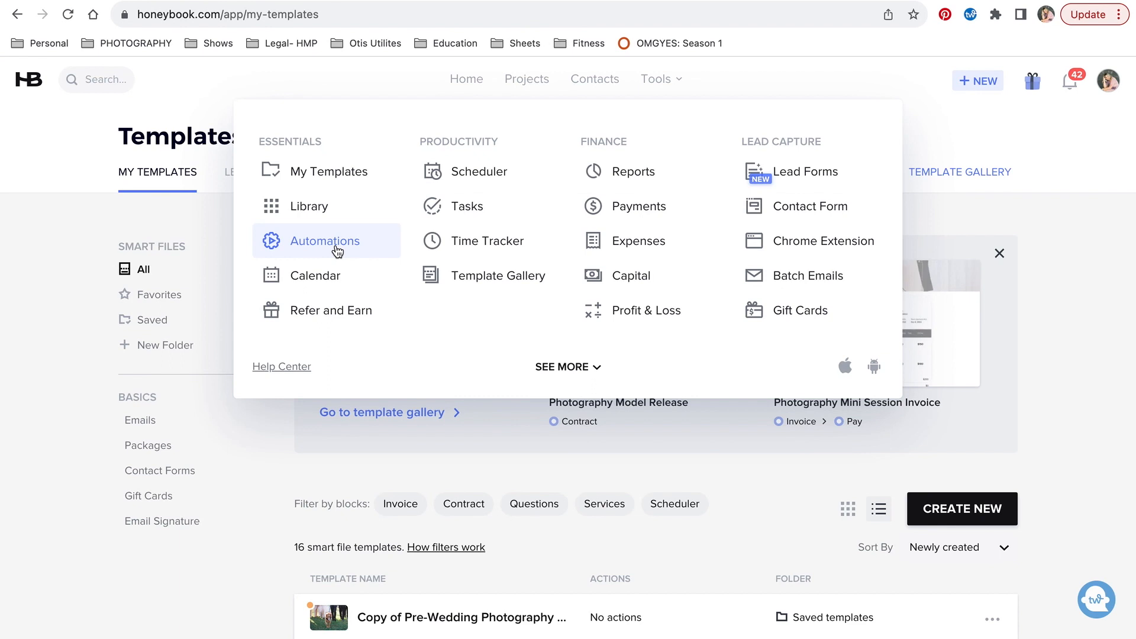
pyautogui.click(328, 241)
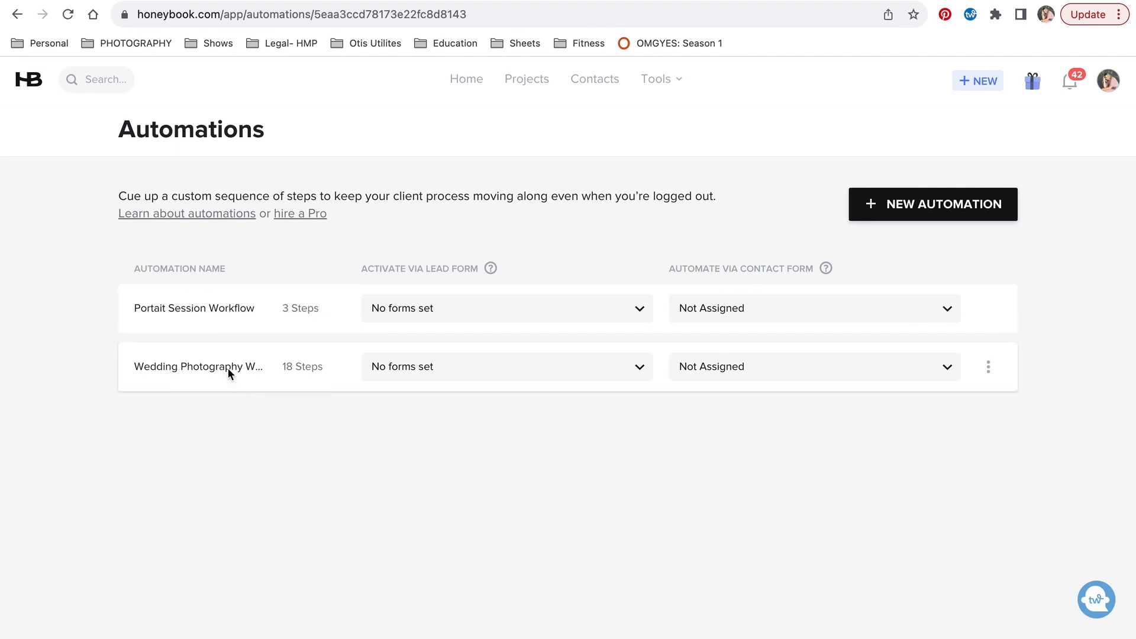
# - Open the Wedding Photography Workflow and scroll its welcome email, engagement and bridal session steps
pyautogui.click(197, 365)
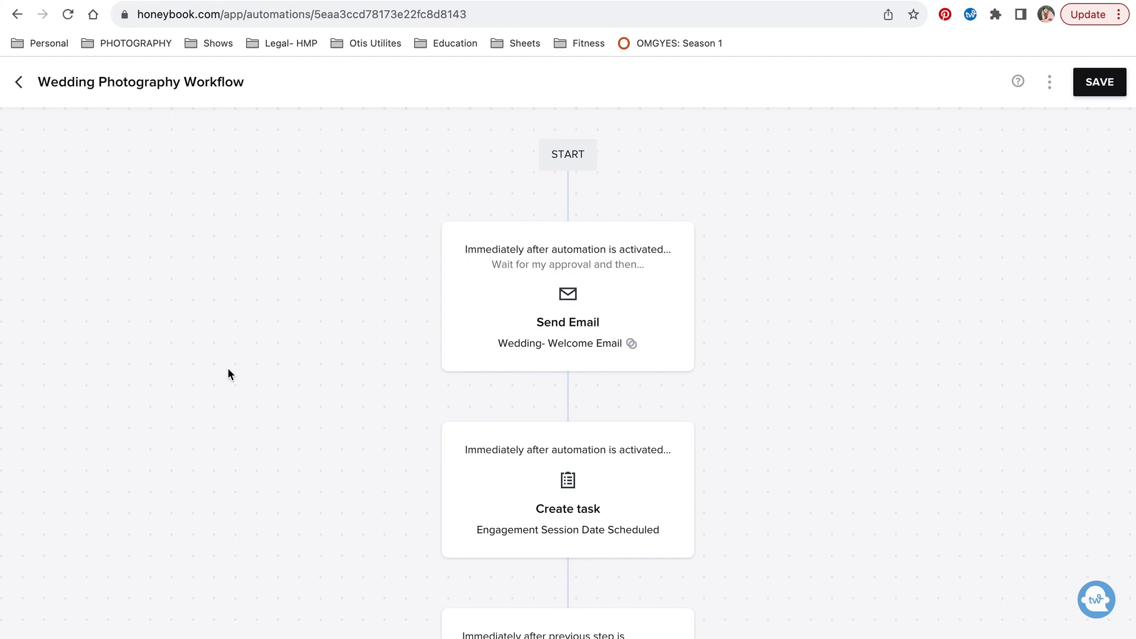
pyautogui.scroll(-3)
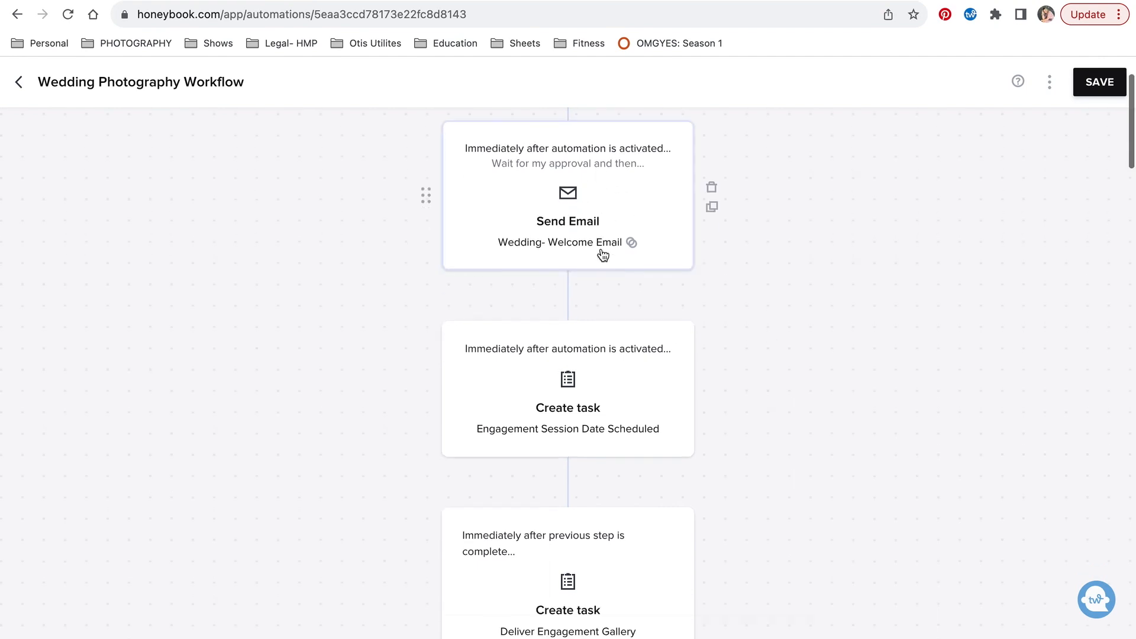
pyautogui.scroll(-3)
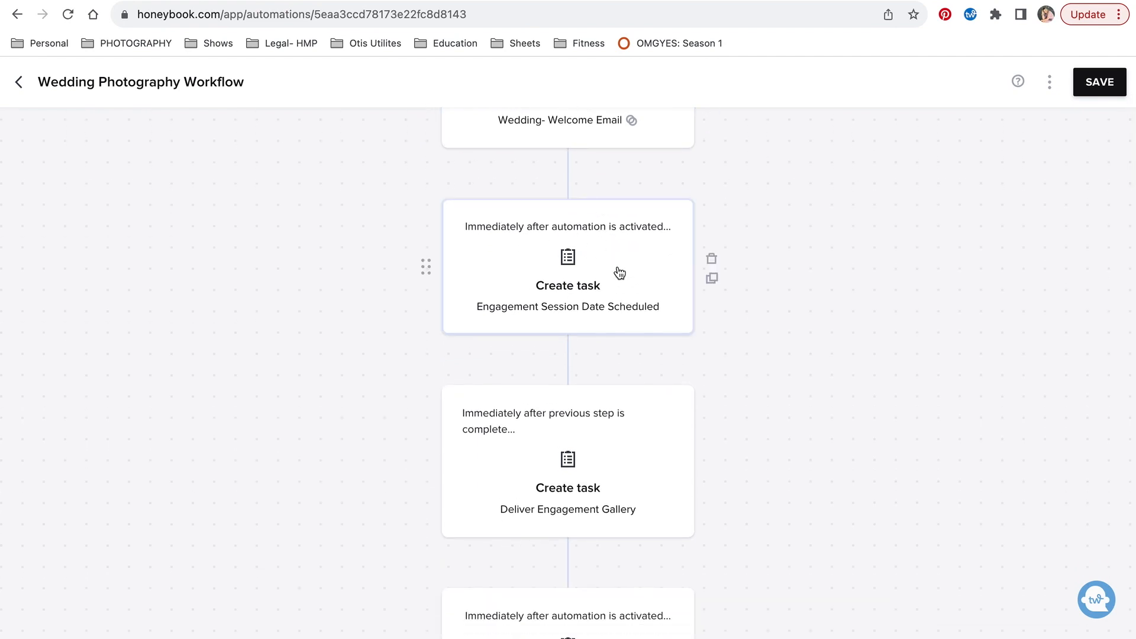
pyautogui.moveTo(634, 320)
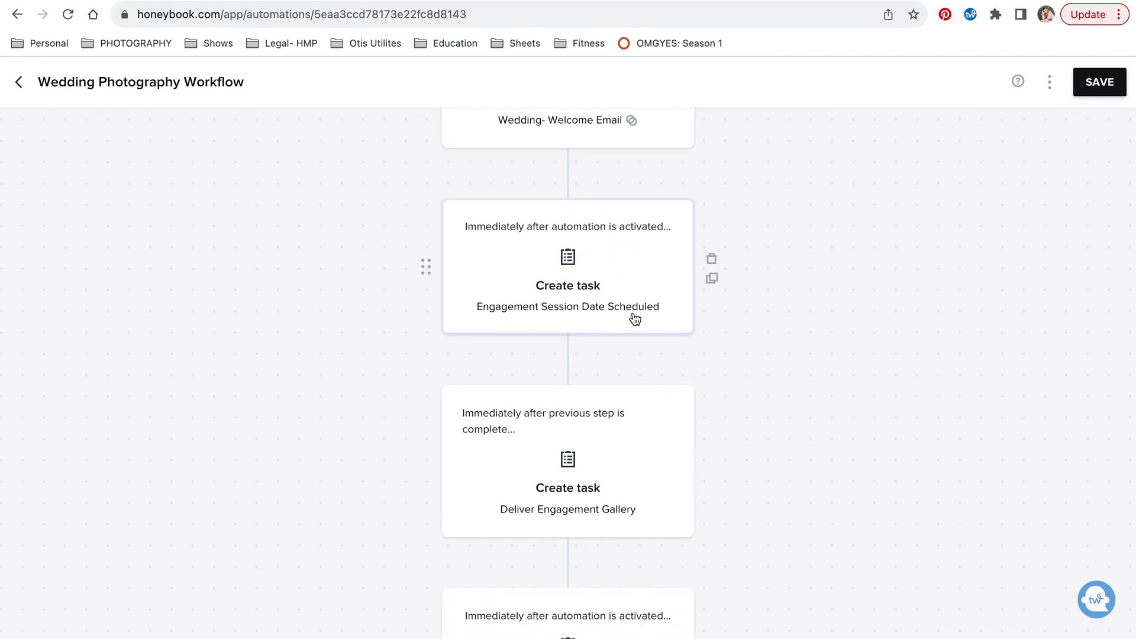
pyautogui.scroll(-3)
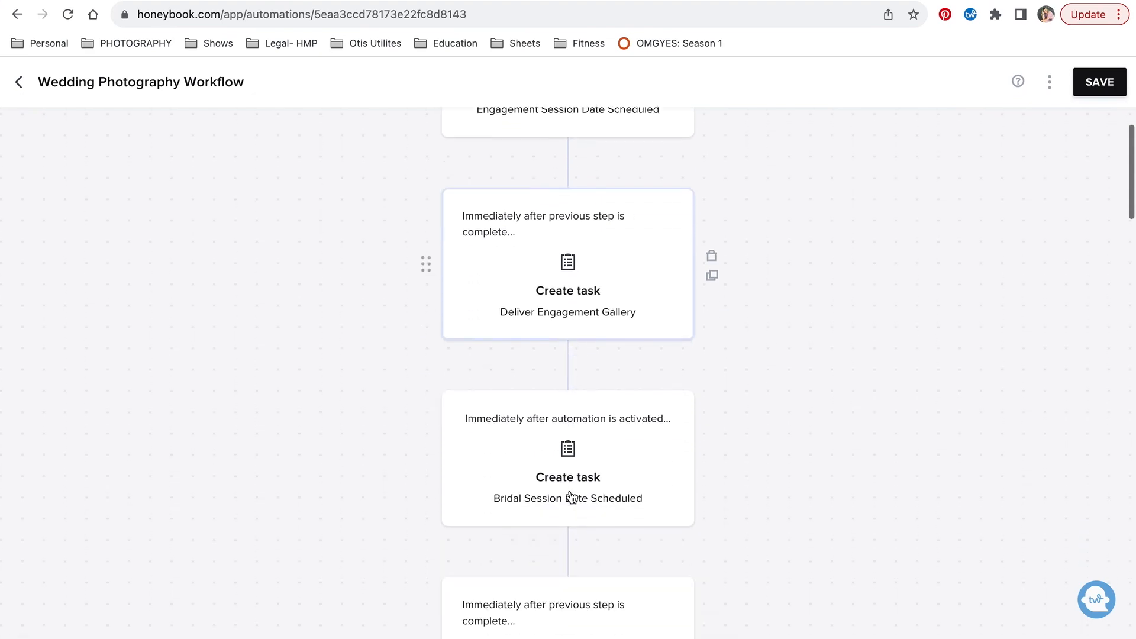
pyautogui.scroll(-3)
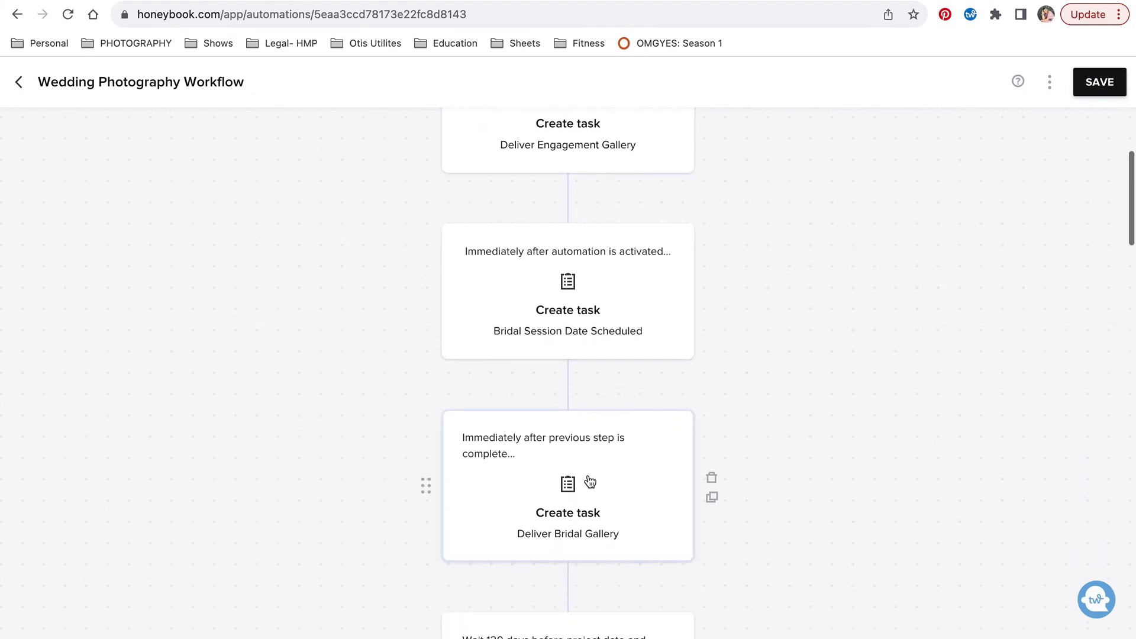
# - Scroll to the final Design/Order Album task 30 days after the wedding, then leave the workflow editor
pyautogui.scroll(-3)
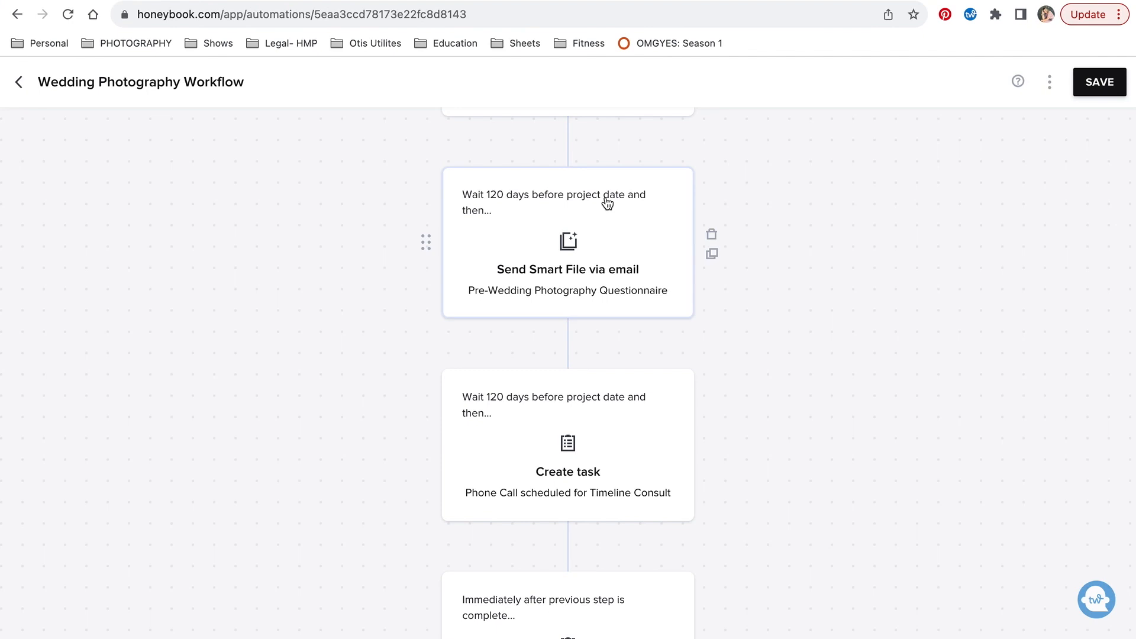
pyautogui.moveTo(647, 295)
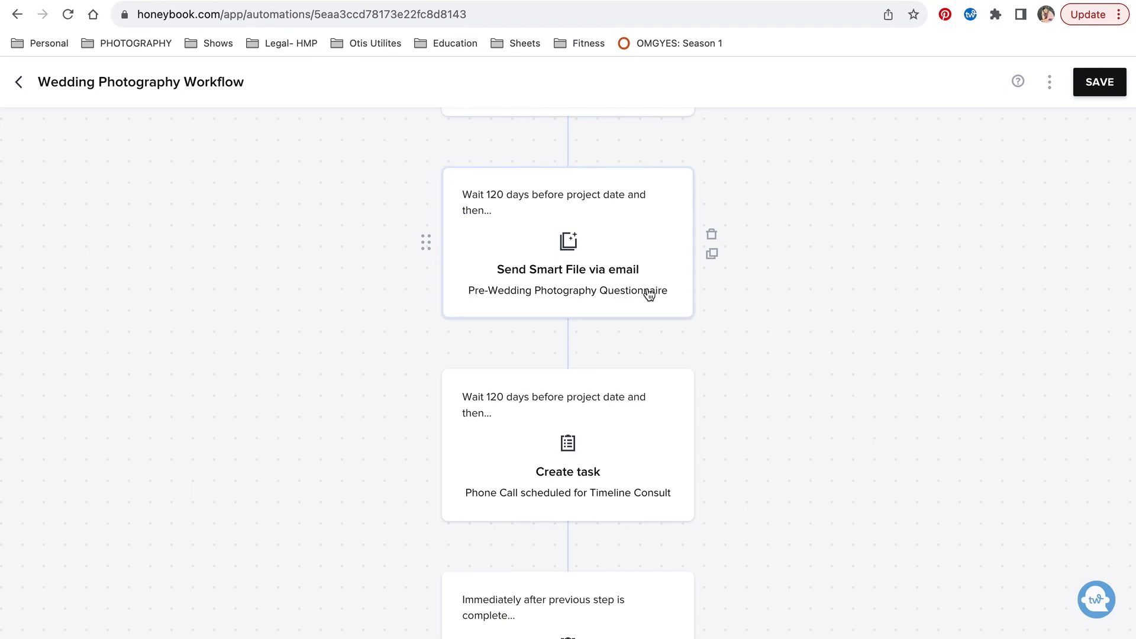
pyautogui.moveTo(572, 233)
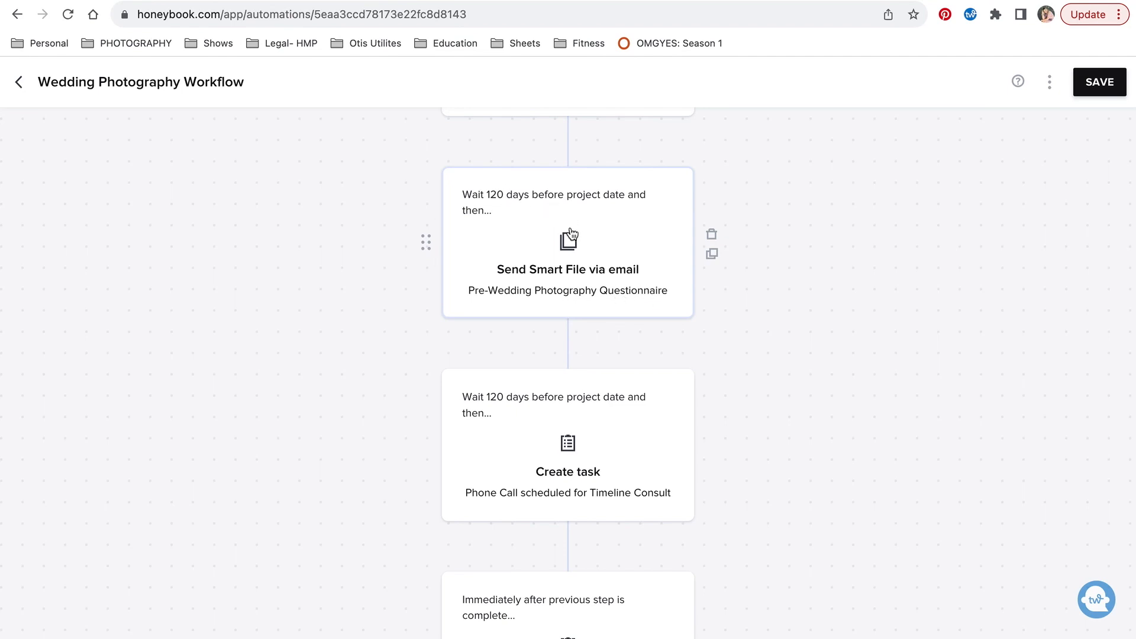
pyautogui.scroll(-3)
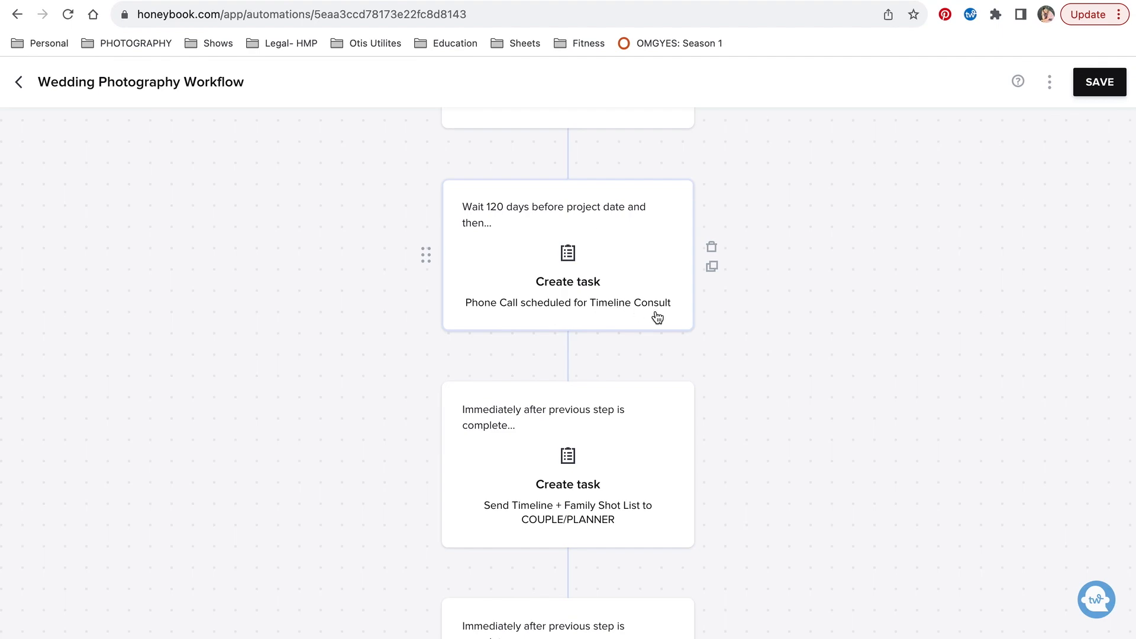
pyautogui.scroll(-3)
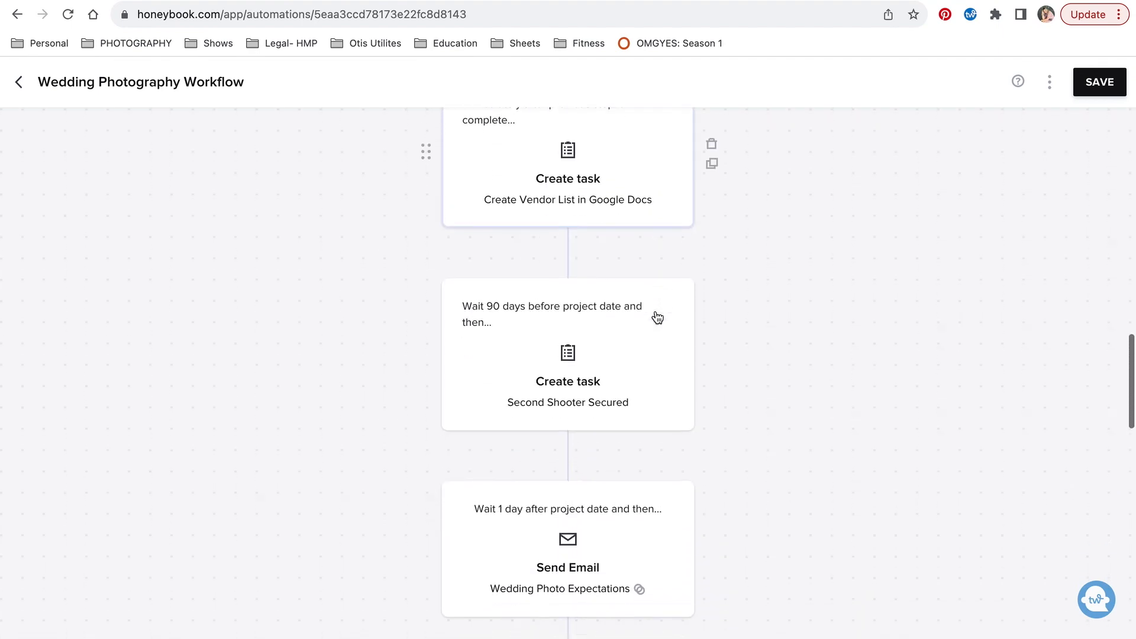
pyautogui.scroll(-3)
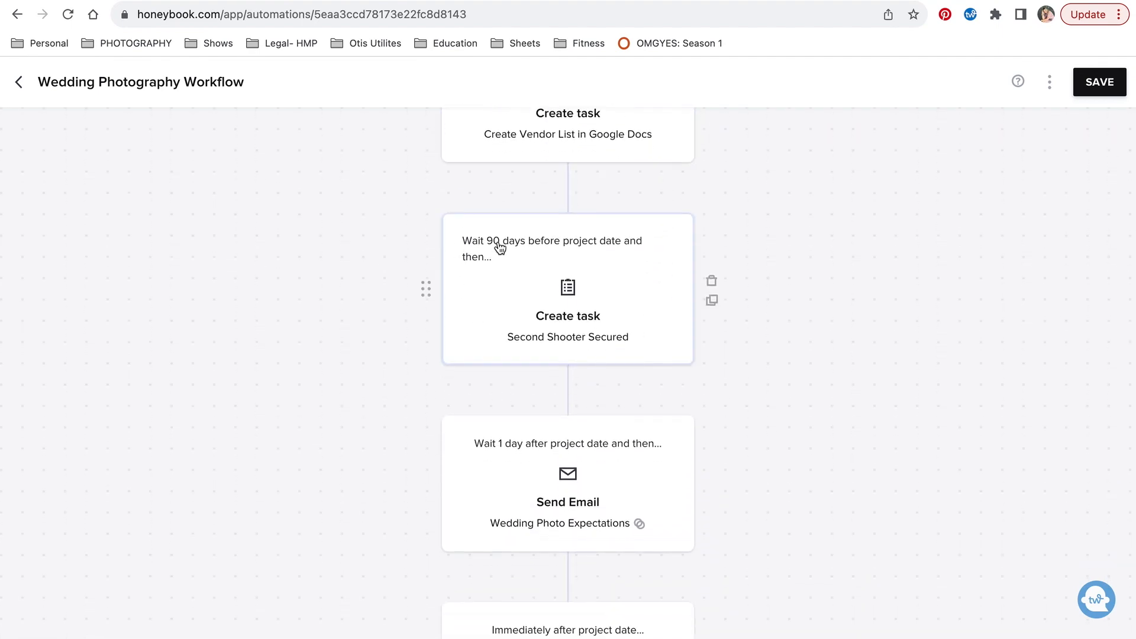
pyautogui.moveTo(594, 344)
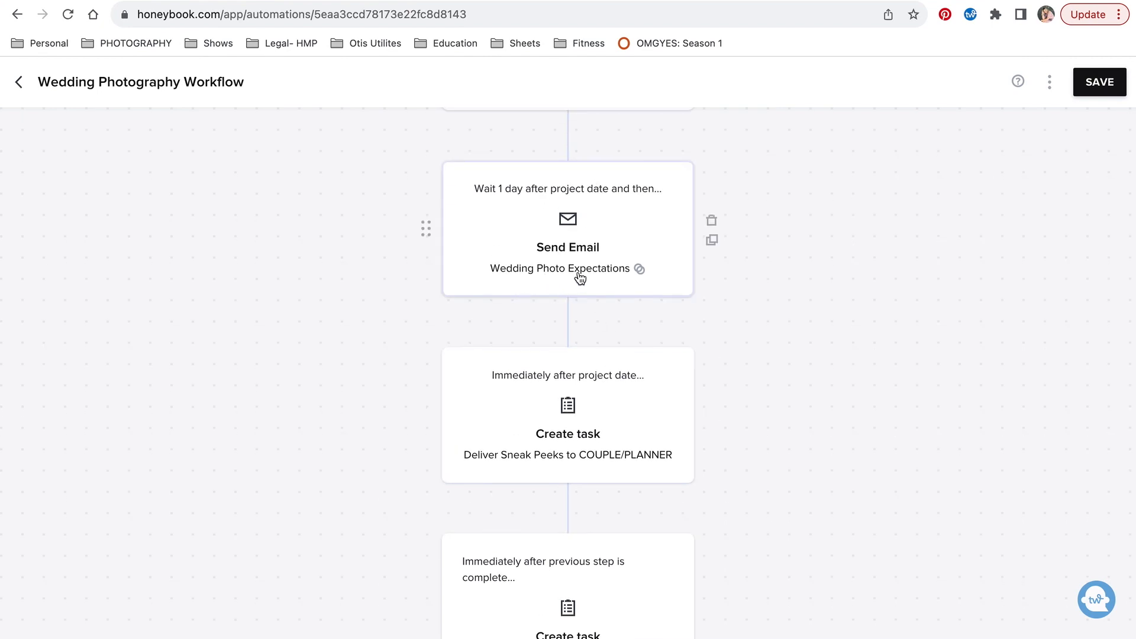
pyautogui.moveTo(603, 277)
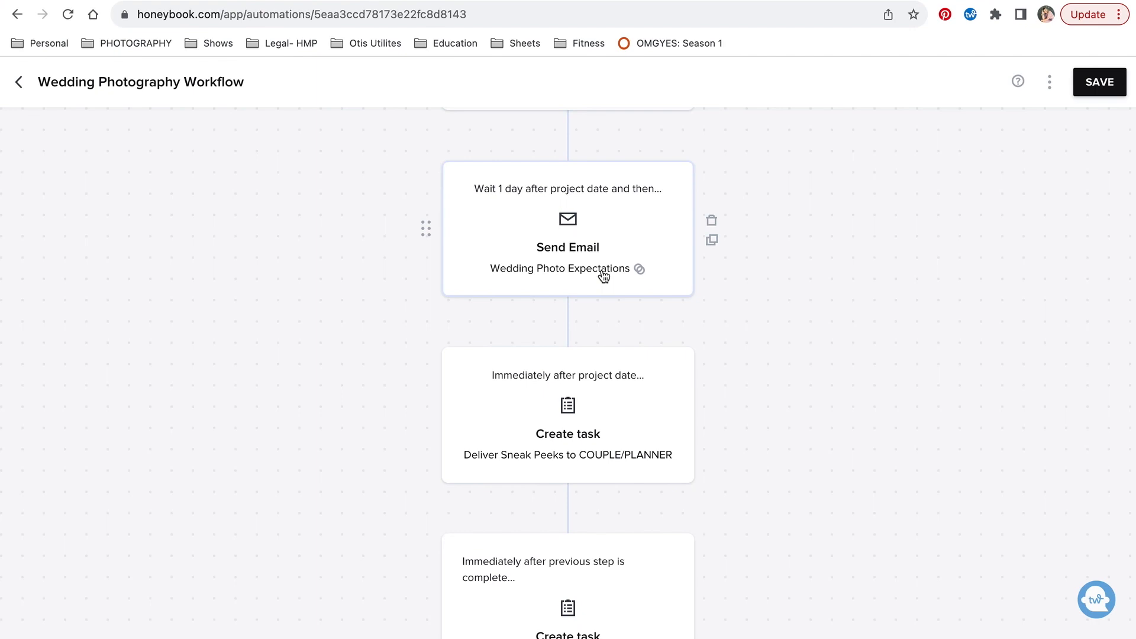
pyautogui.moveTo(584, 247)
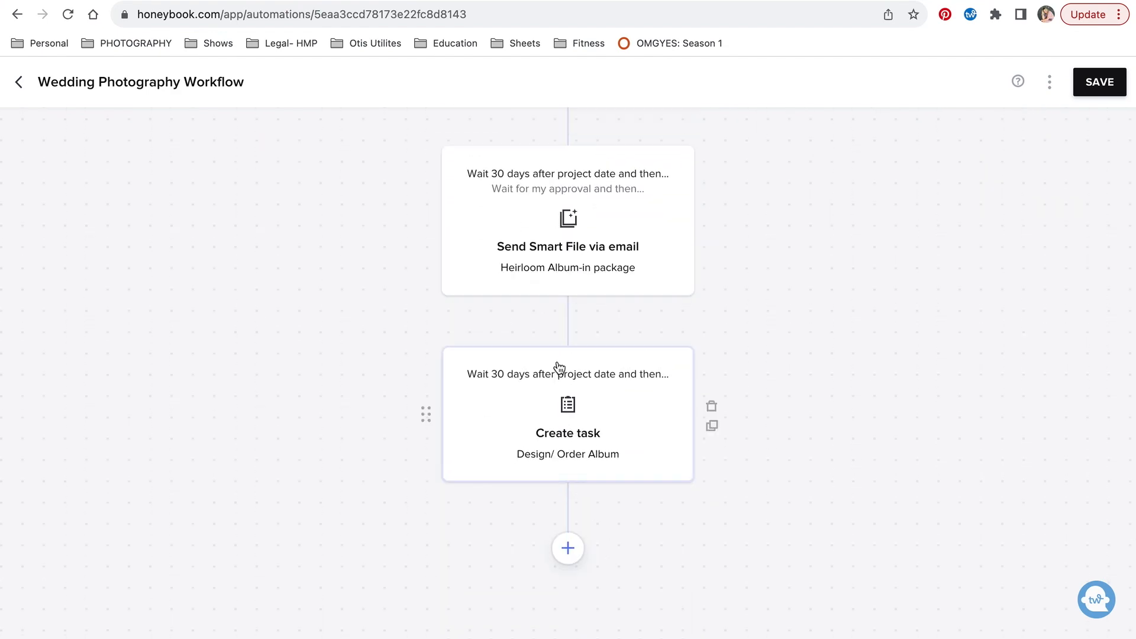
pyautogui.click(18, 81)
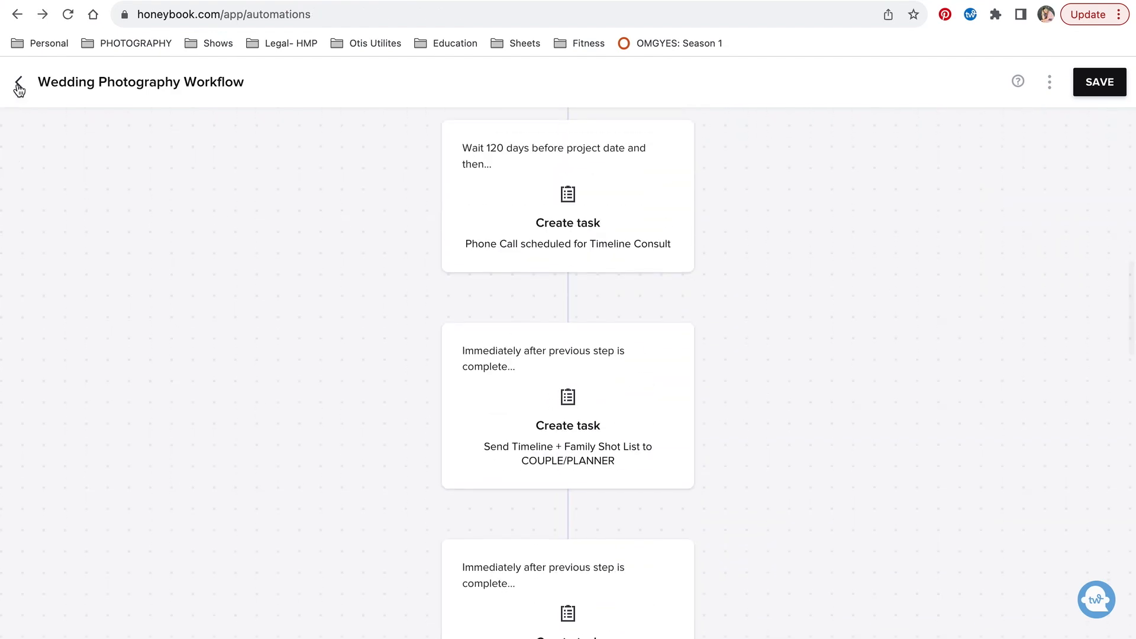
# - Return to the Automations list and open the Tools dropdown in the top navigation
pyautogui.click(18, 83)
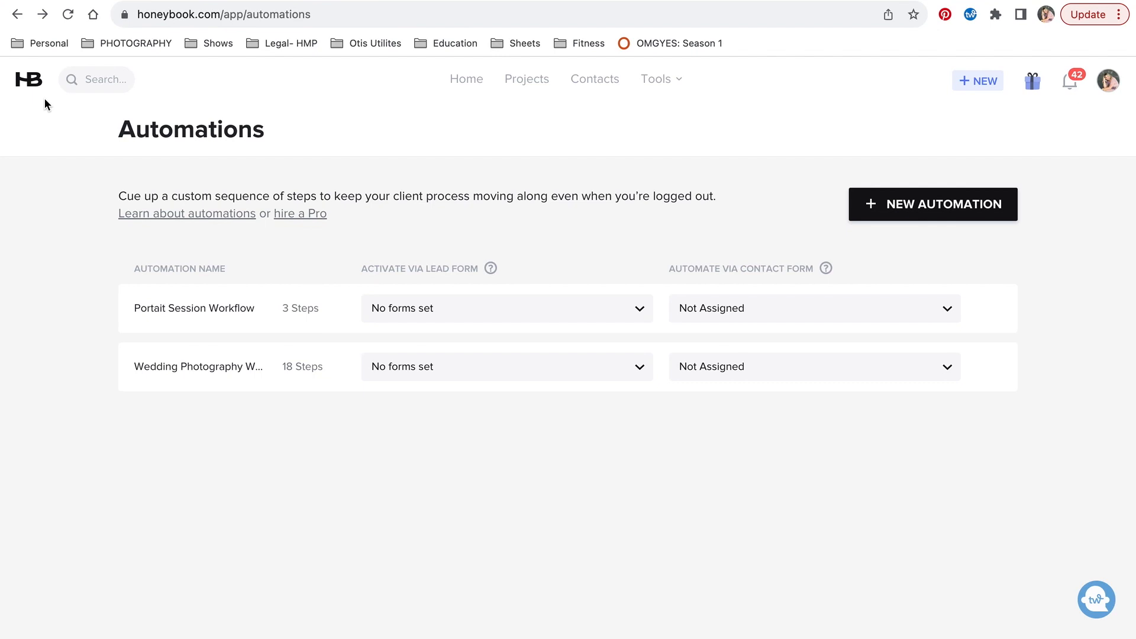
pyautogui.click(655, 79)
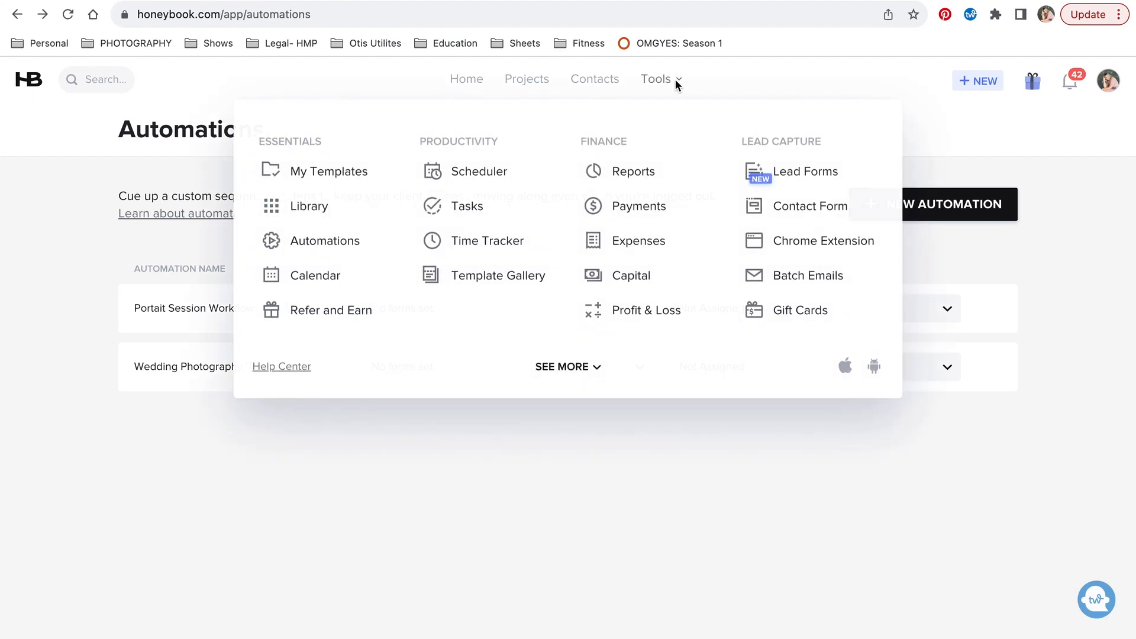
pyautogui.moveTo(315, 276)
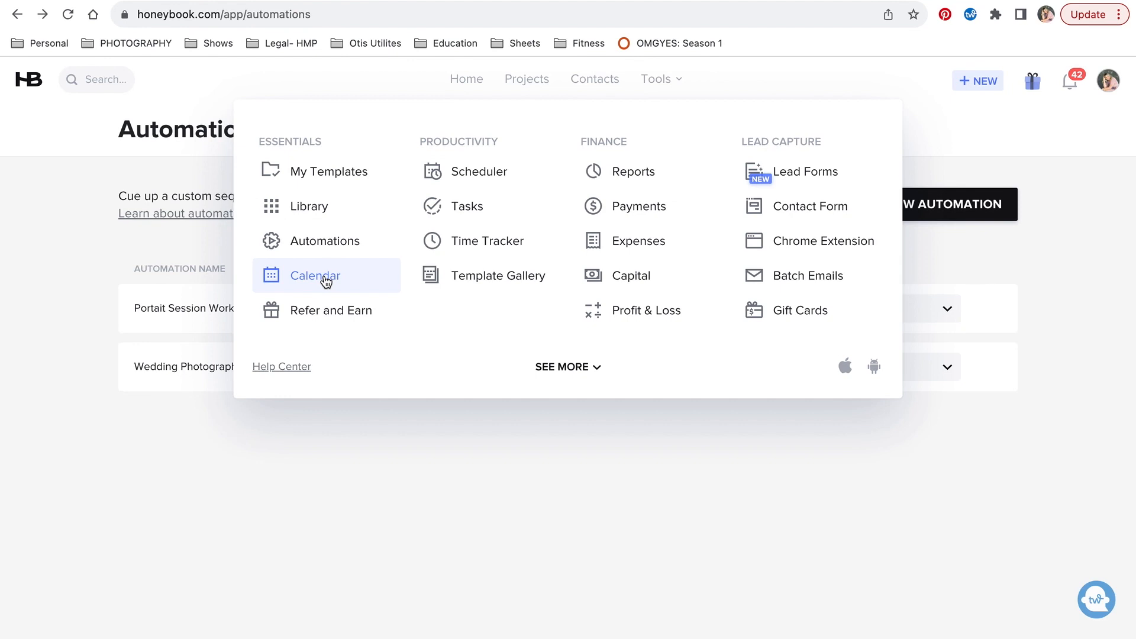
pyautogui.moveTo(479, 172)
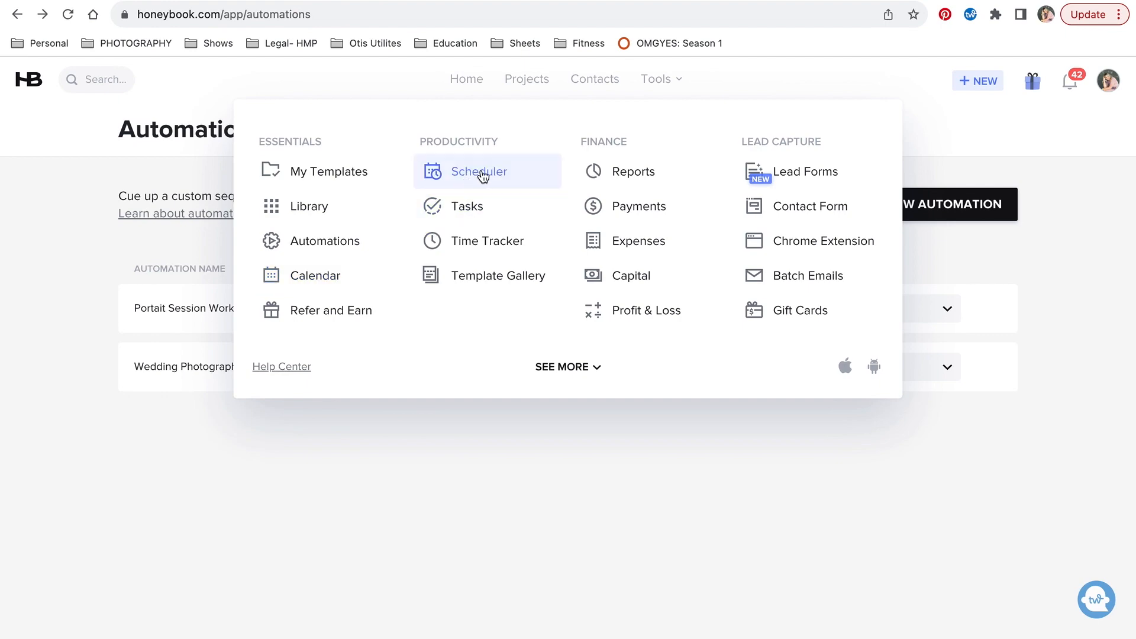
# - Open Scheduler, scroll to Manage your sessions with five session types, and cancel the Timeline Call edit form
pyautogui.click(480, 171)
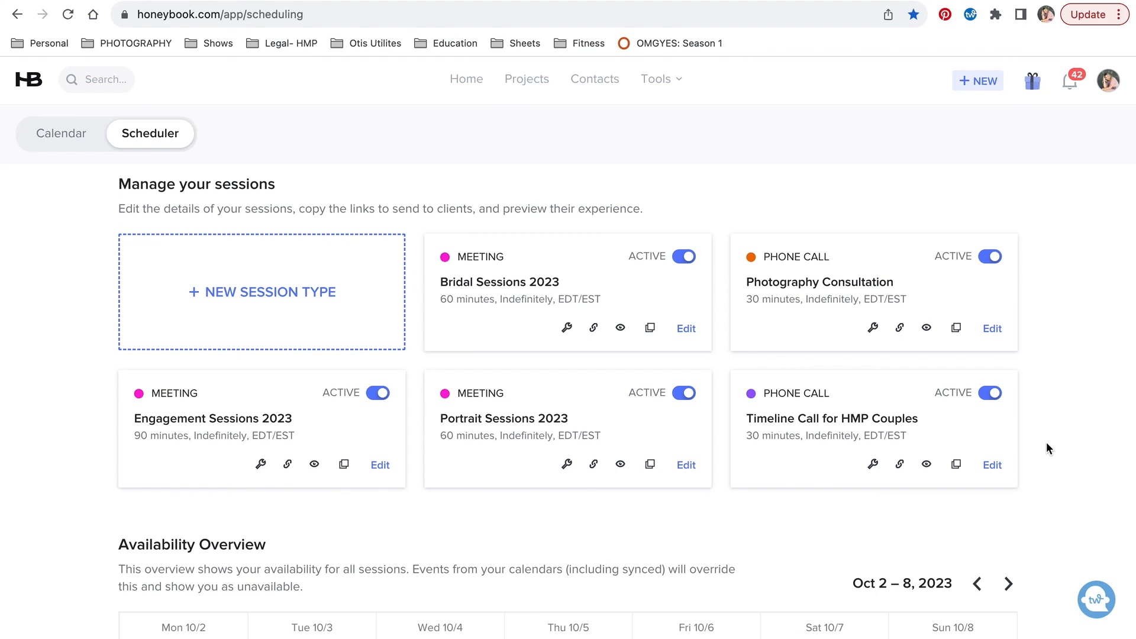
pyautogui.scroll(-3)
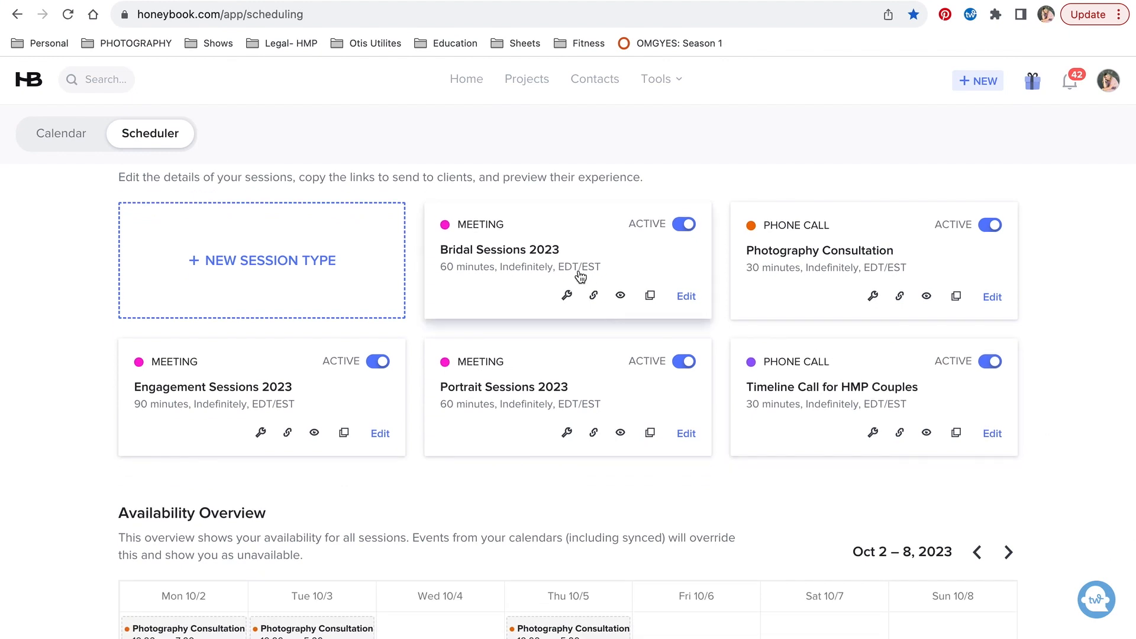
pyautogui.moveTo(595, 411)
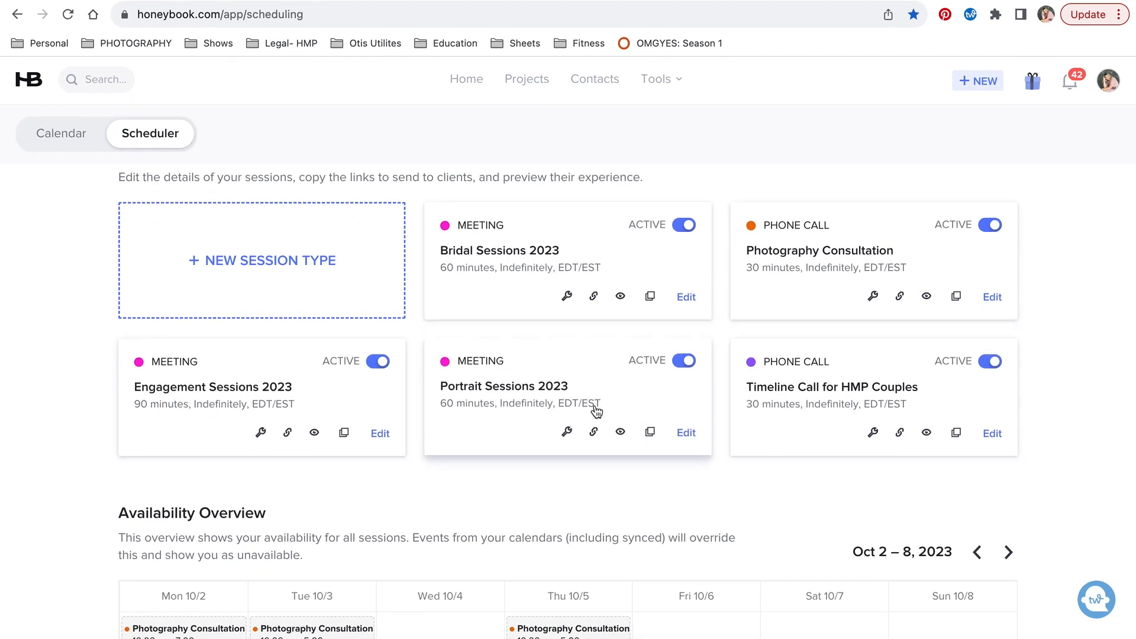
pyautogui.moveTo(536, 412)
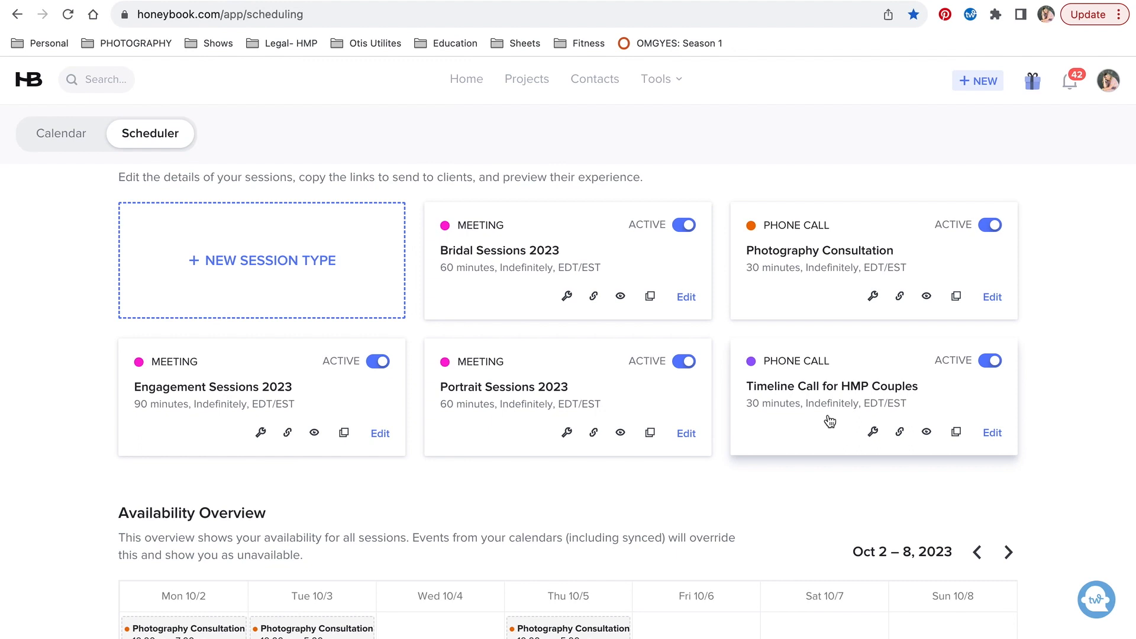
pyautogui.moveTo(821, 380)
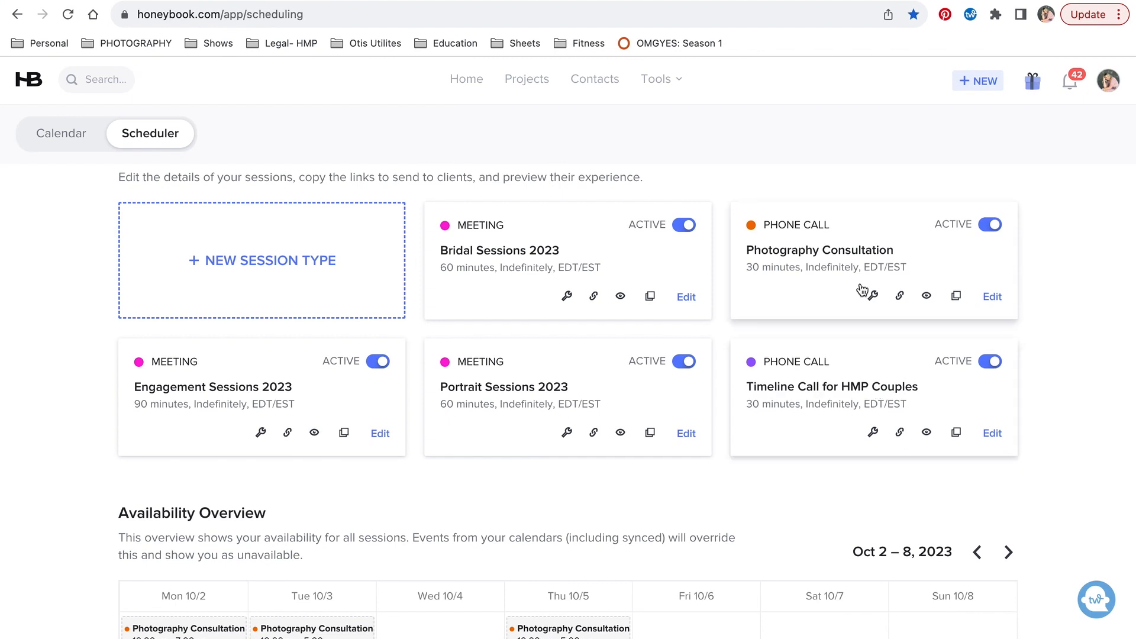
pyautogui.moveTo(860, 272)
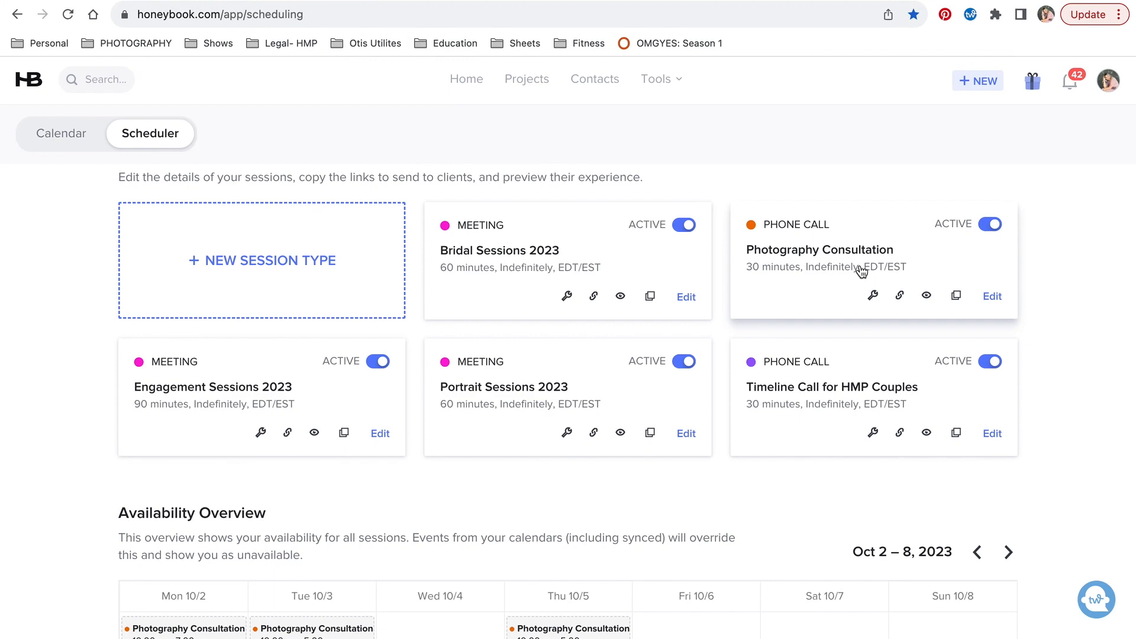
pyautogui.scroll(-3)
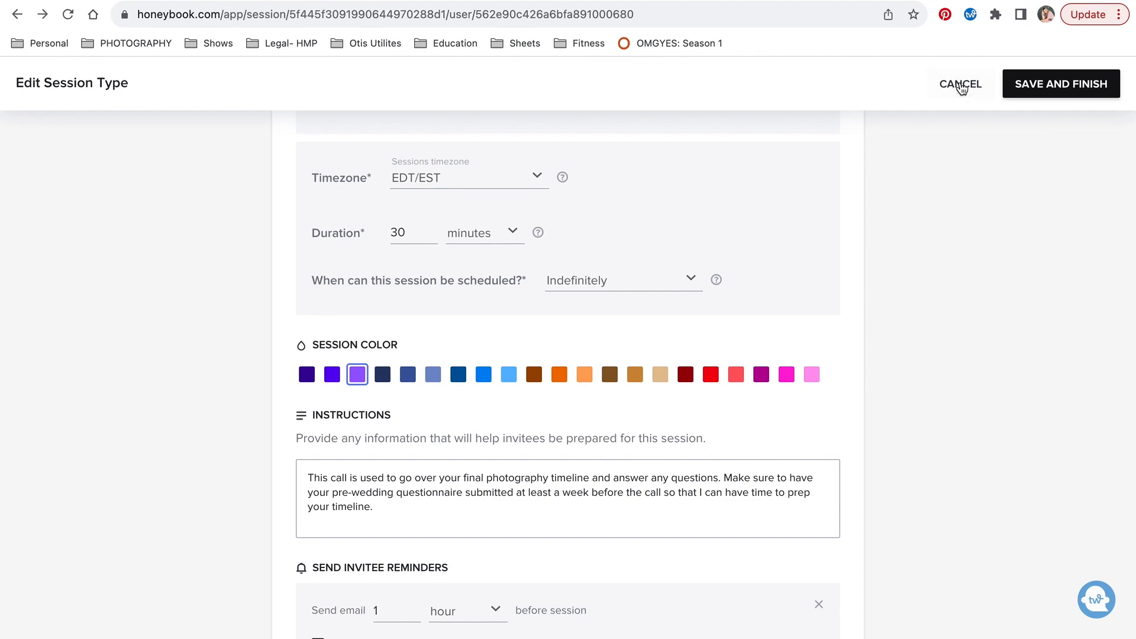
pyautogui.click(960, 83)
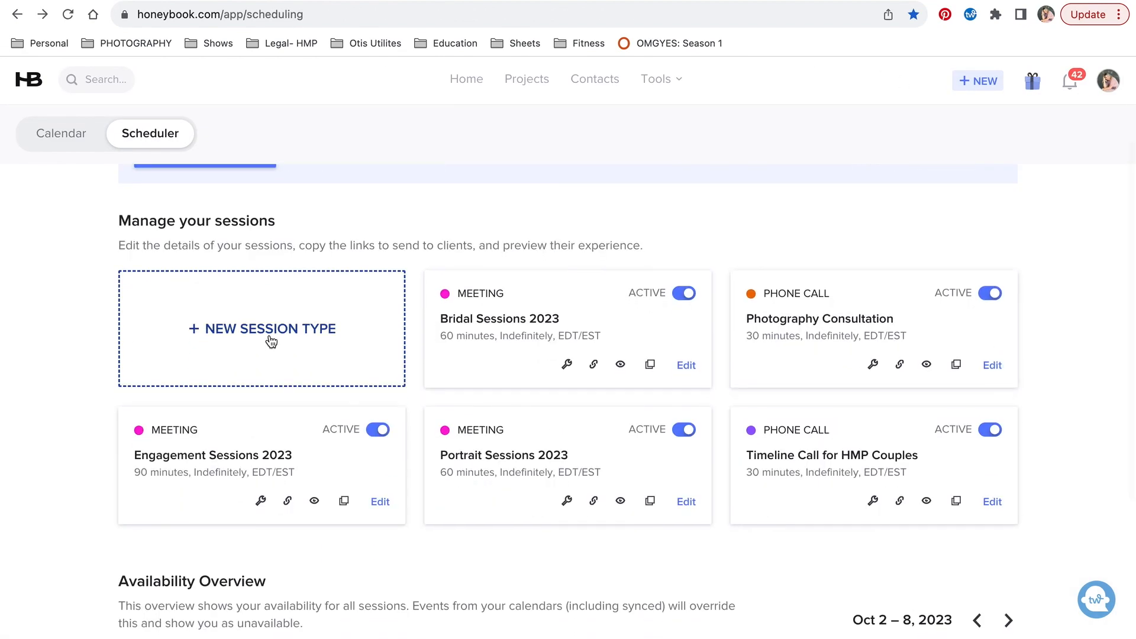
# - Begin a new session type and review its session kinds, colour, instructions and invitee reminders
pyautogui.click(262, 327)
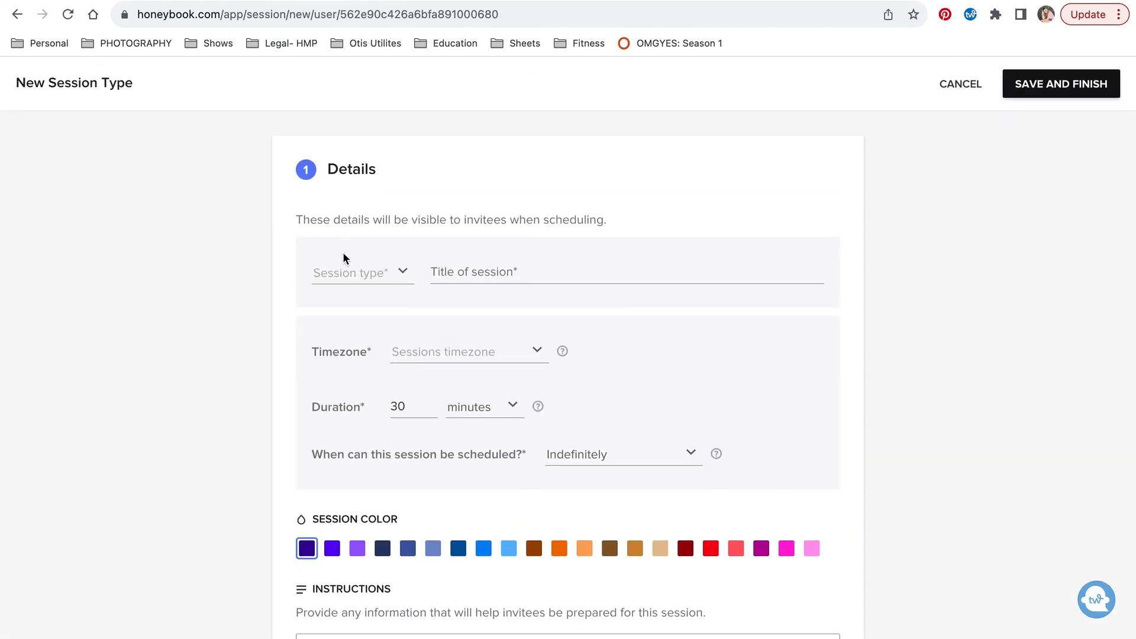
pyautogui.click(359, 272)
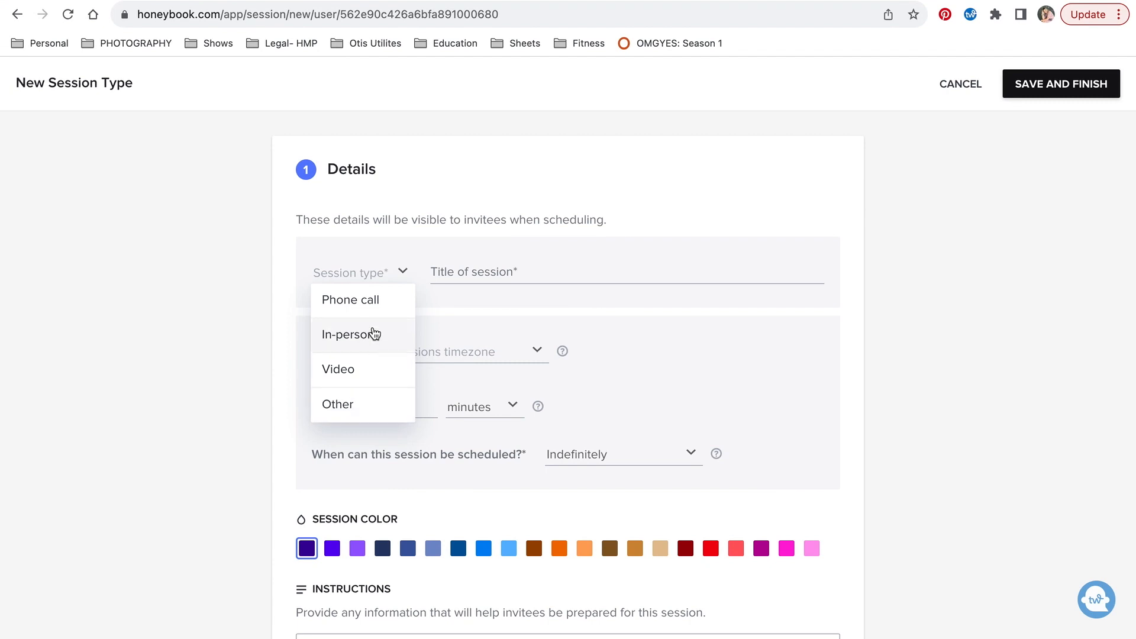
pyautogui.moveTo(370, 363)
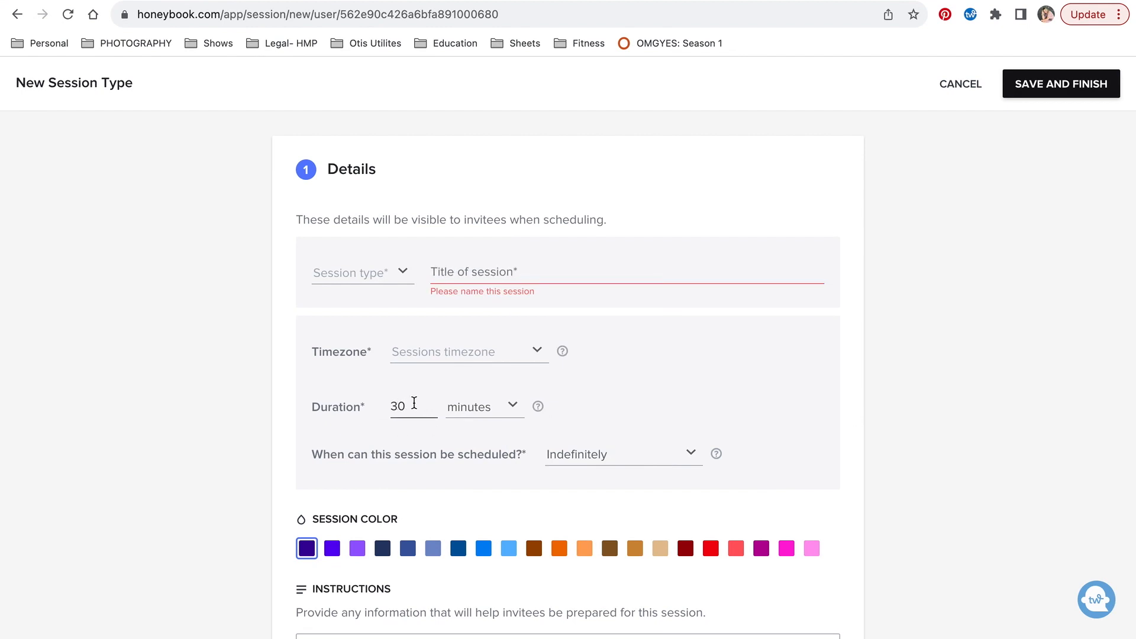
pyautogui.moveTo(415, 402)
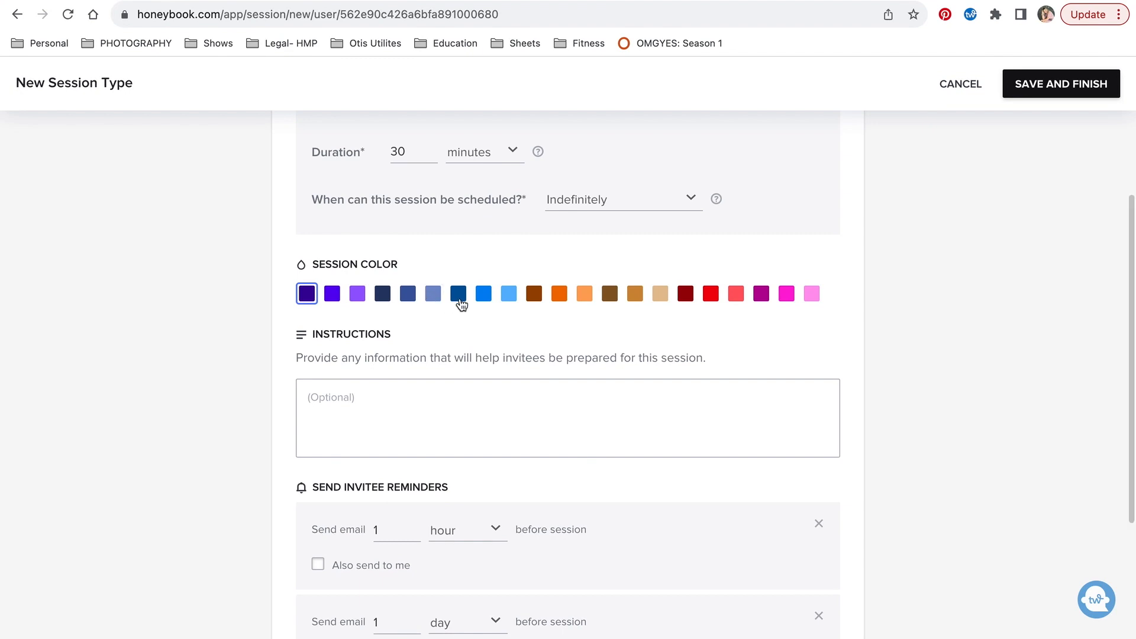
pyautogui.scroll(-3)
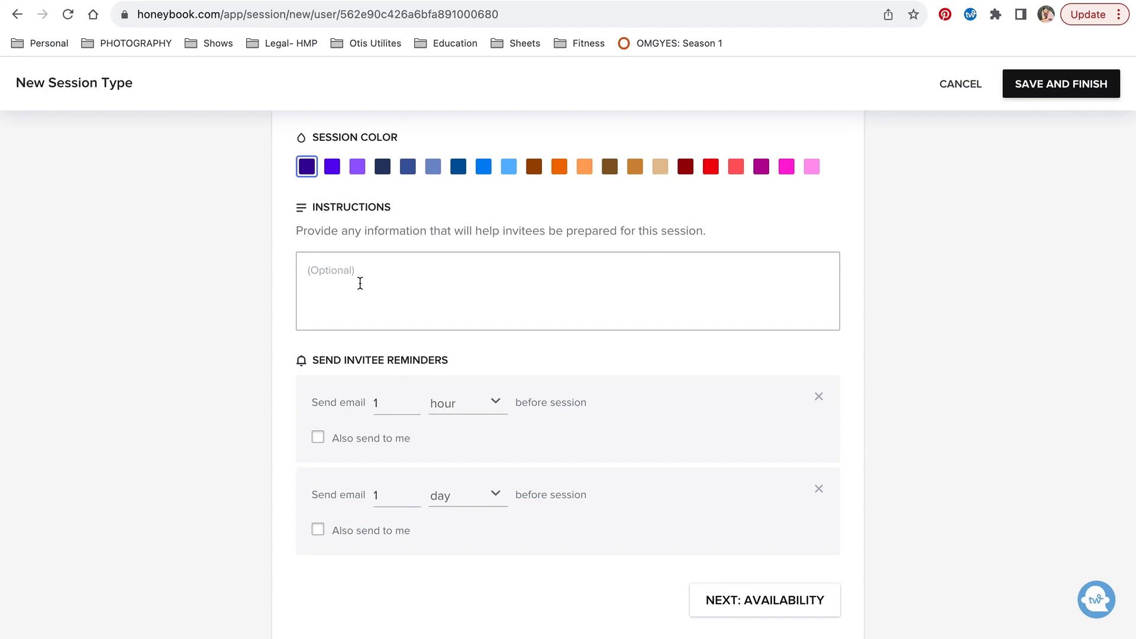
pyautogui.scroll(-3)
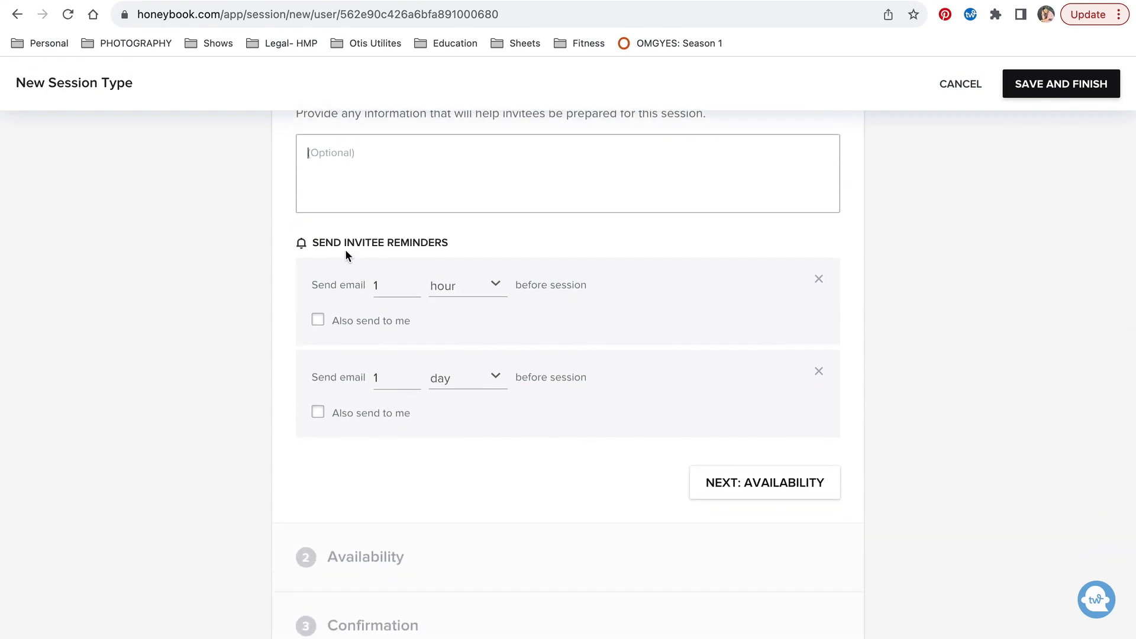
pyautogui.moveTo(433, 327)
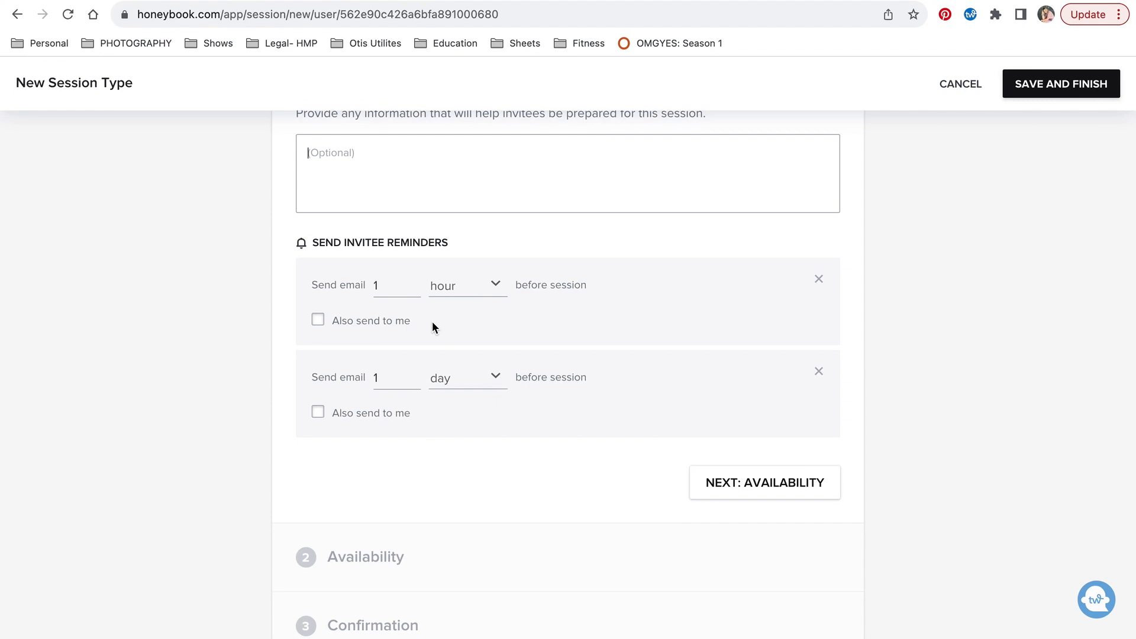
# - Review the availability and confirmation steps, then discard the unsaved session type
pyautogui.click(764, 482)
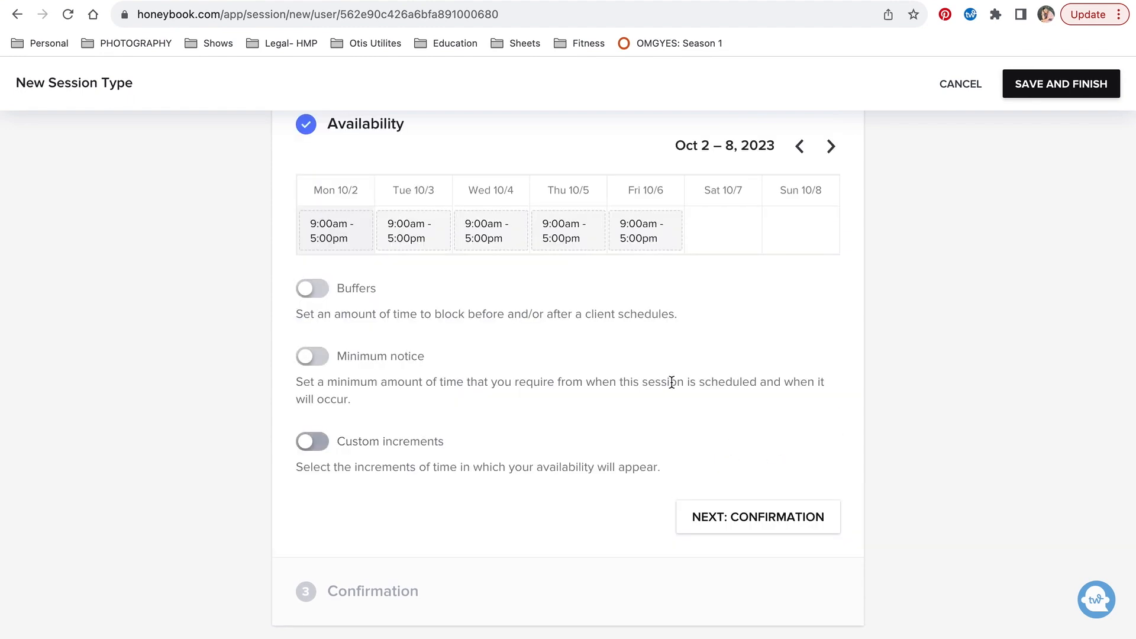
pyautogui.moveTo(490, 229)
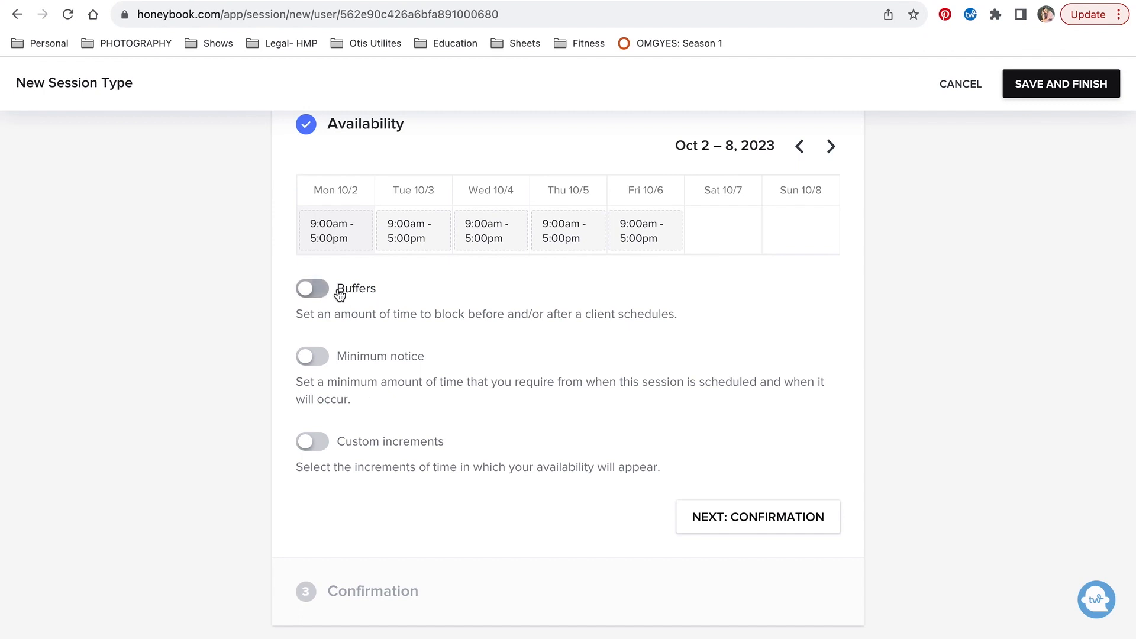
pyautogui.moveTo(373, 318)
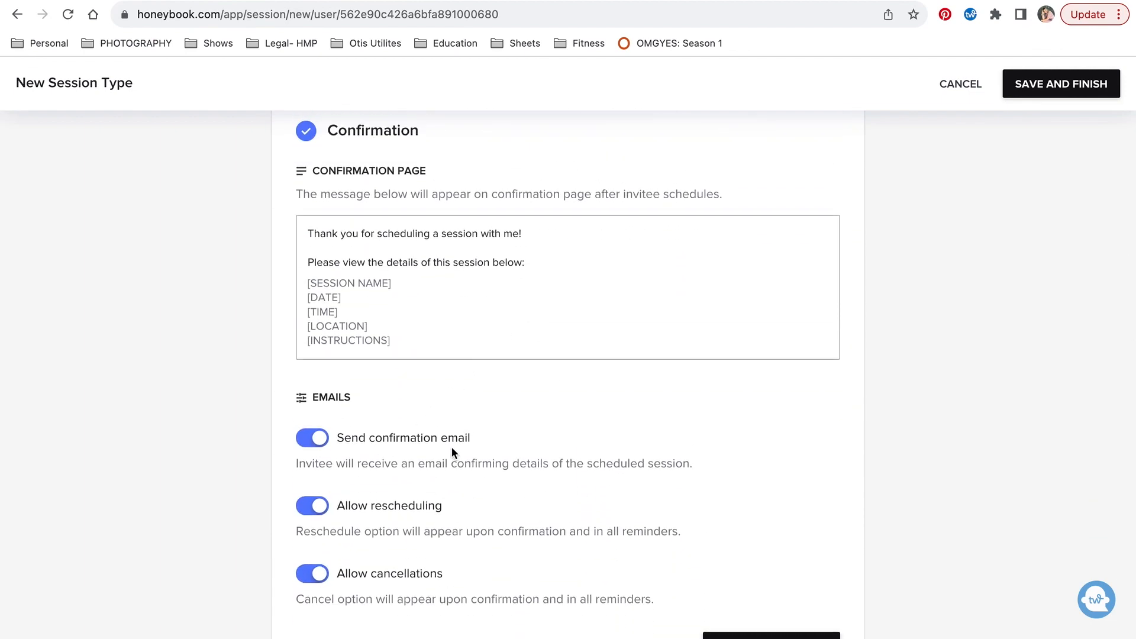
pyautogui.moveTo(453, 558)
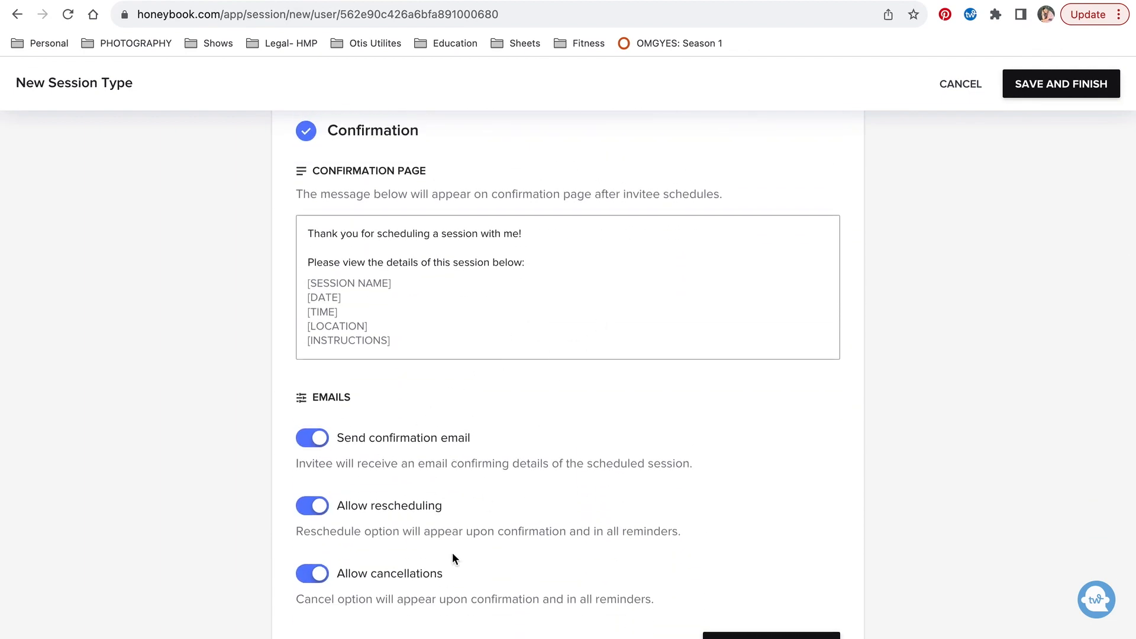
pyautogui.moveTo(436, 589)
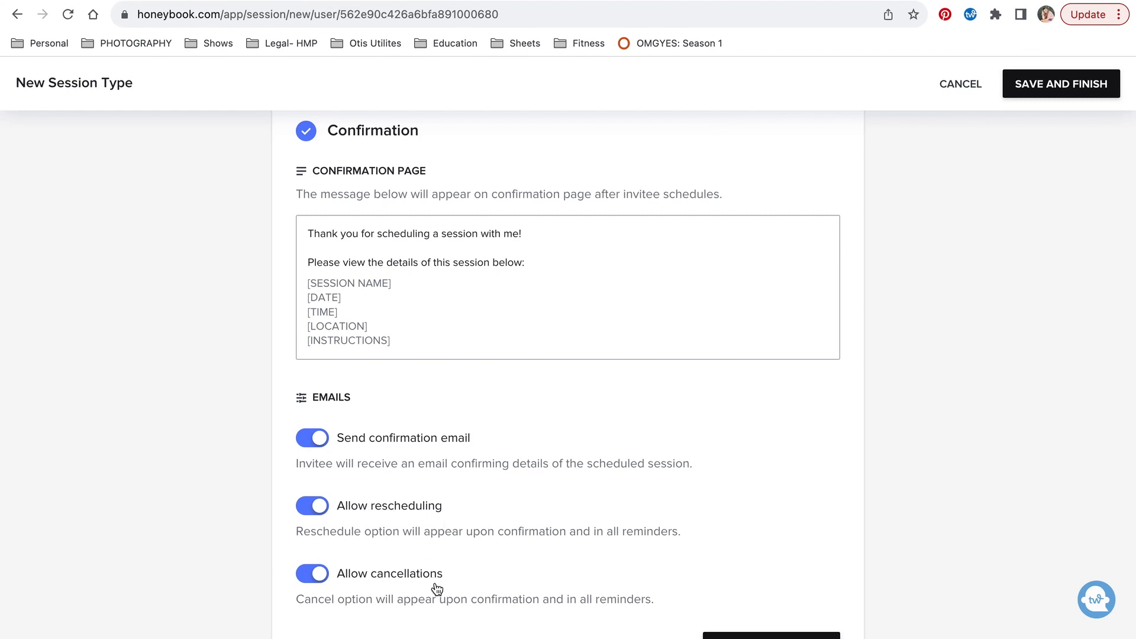
pyautogui.moveTo(456, 502)
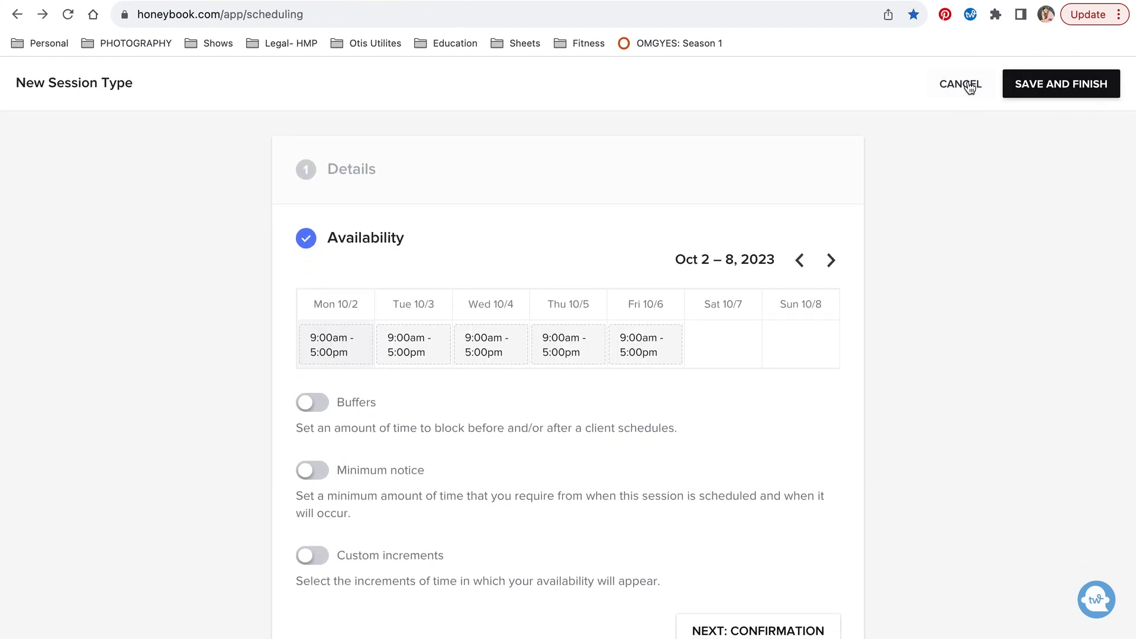
pyautogui.click(961, 83)
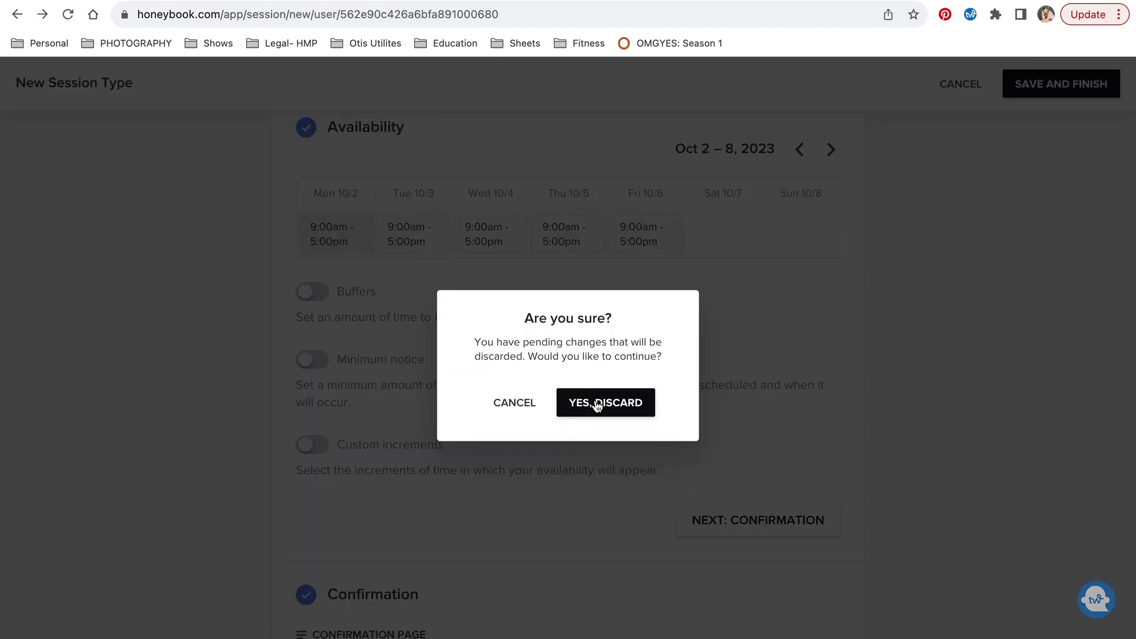
pyautogui.click(605, 402)
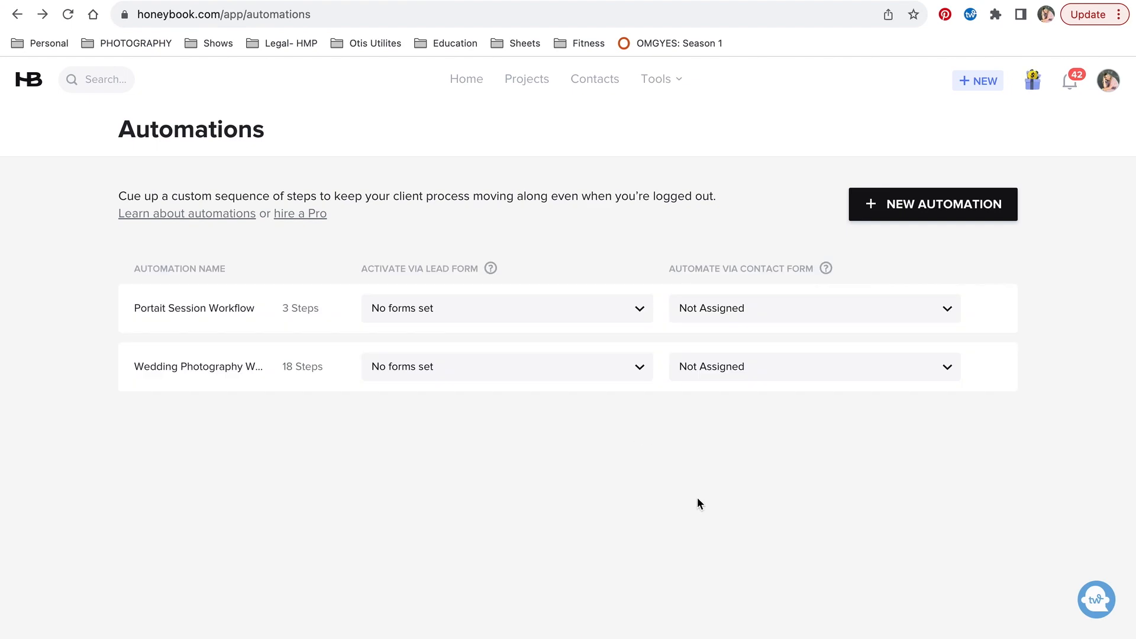
# - Go back to the Scheduler via the Tools menu to see the five session types
pyautogui.click(655, 78)
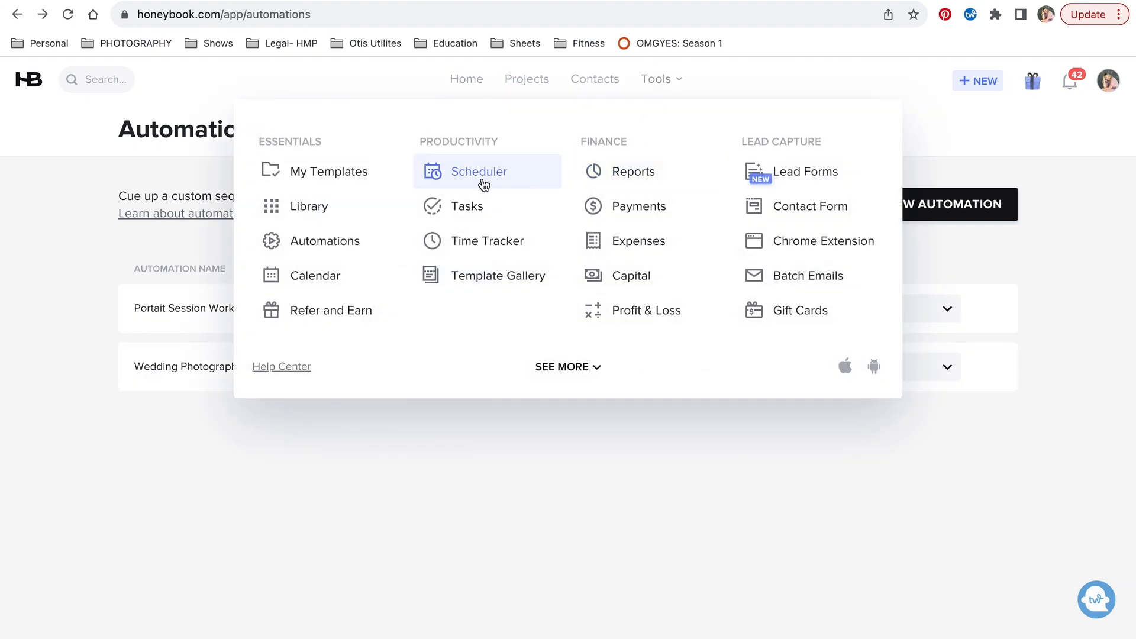
pyautogui.click(478, 171)
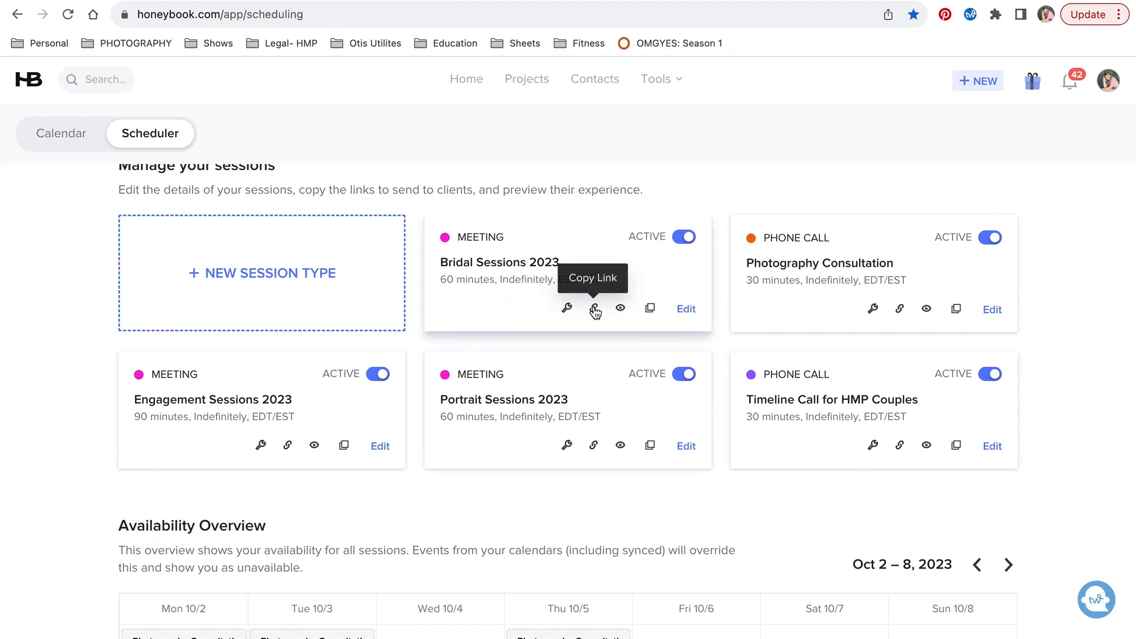
pyautogui.moveTo(621, 309)
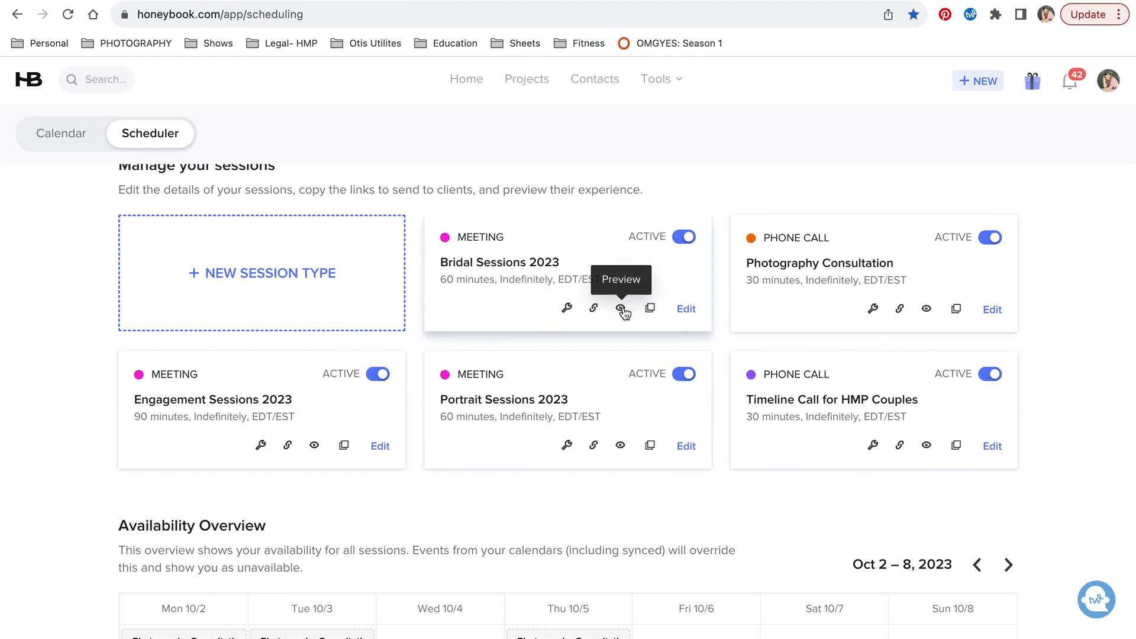
# - Preview the Bridal Sessions 2023 booking page and browse ahead to November 2023
pyautogui.click(622, 309)
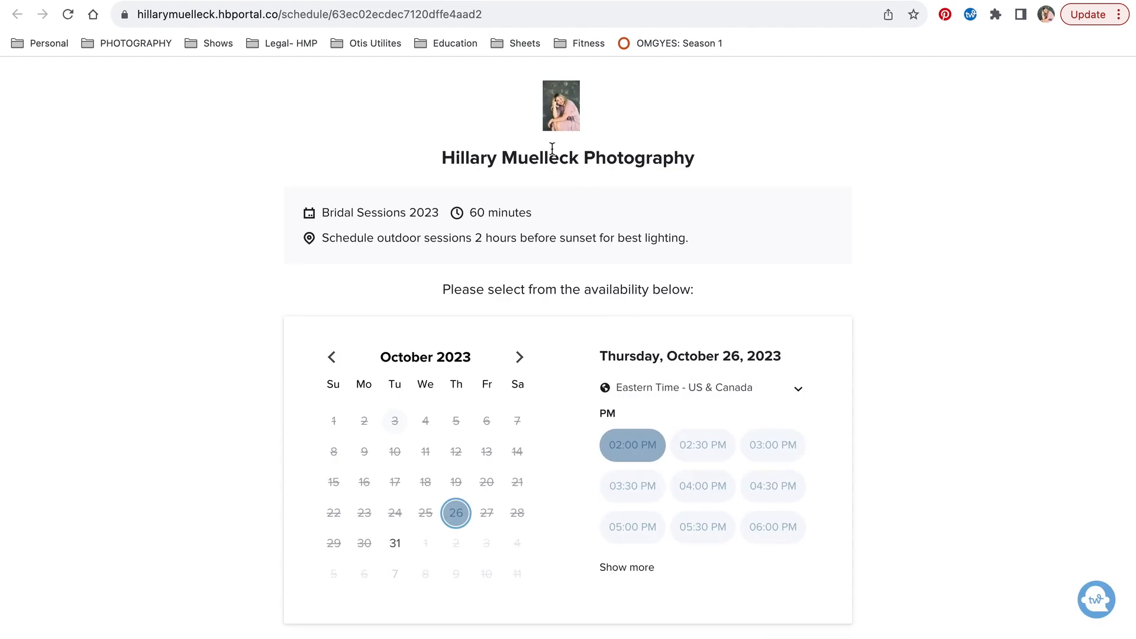
pyautogui.moveTo(464, 226)
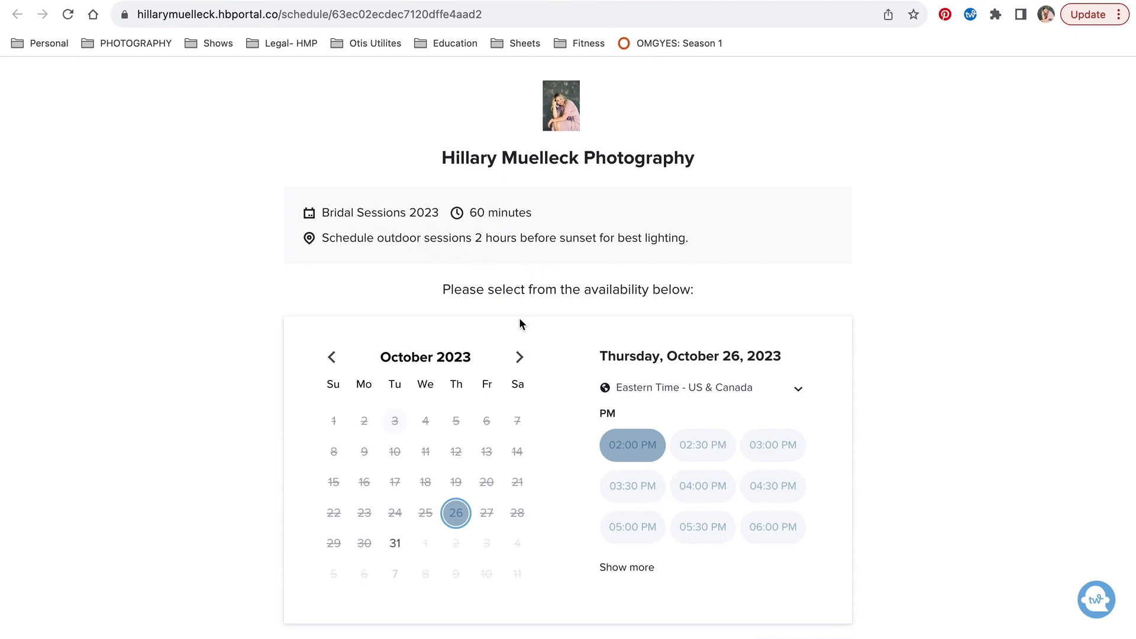
pyautogui.click(518, 356)
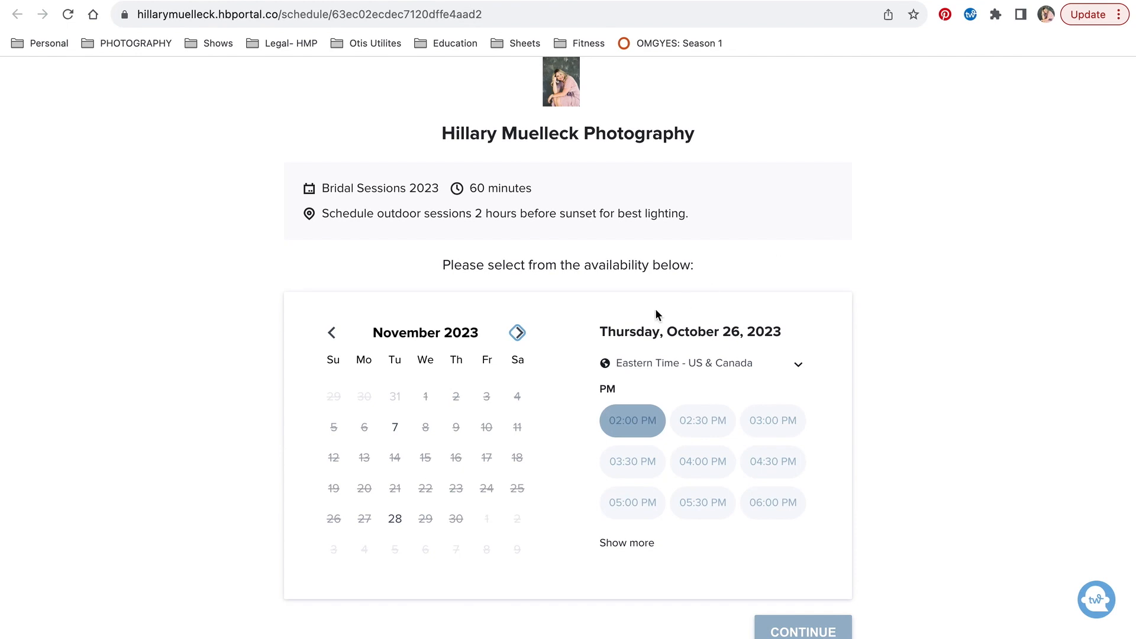
pyautogui.moveTo(1041, 579)
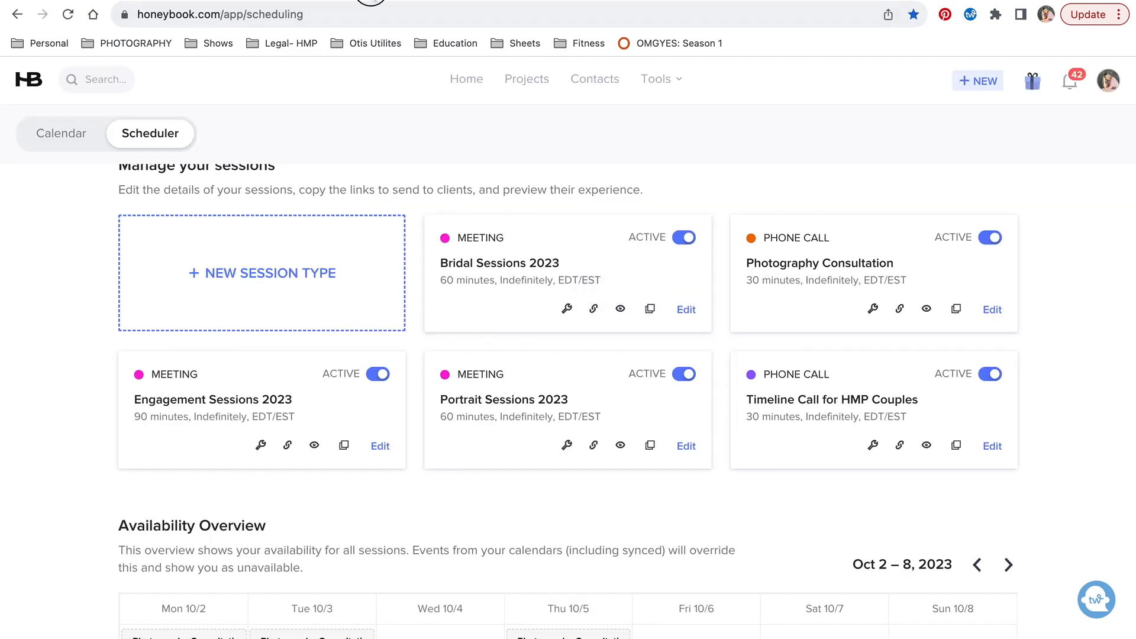
pyautogui.moveTo(526, 80)
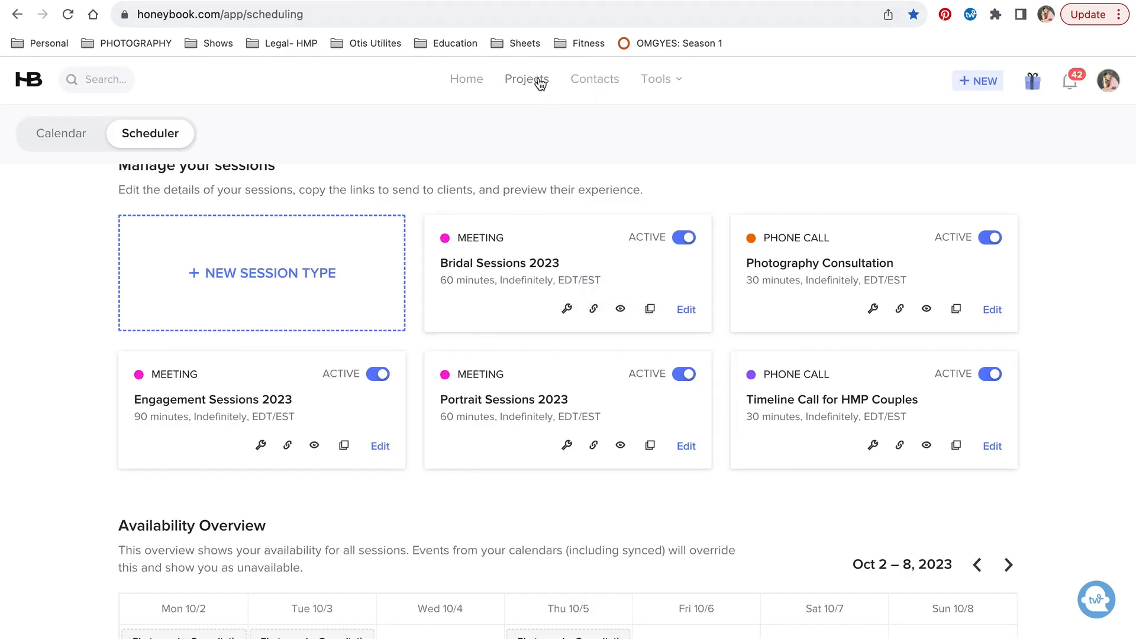
# - Show the full Tools menu from the Scheduler sessions list
pyautogui.click(656, 80)
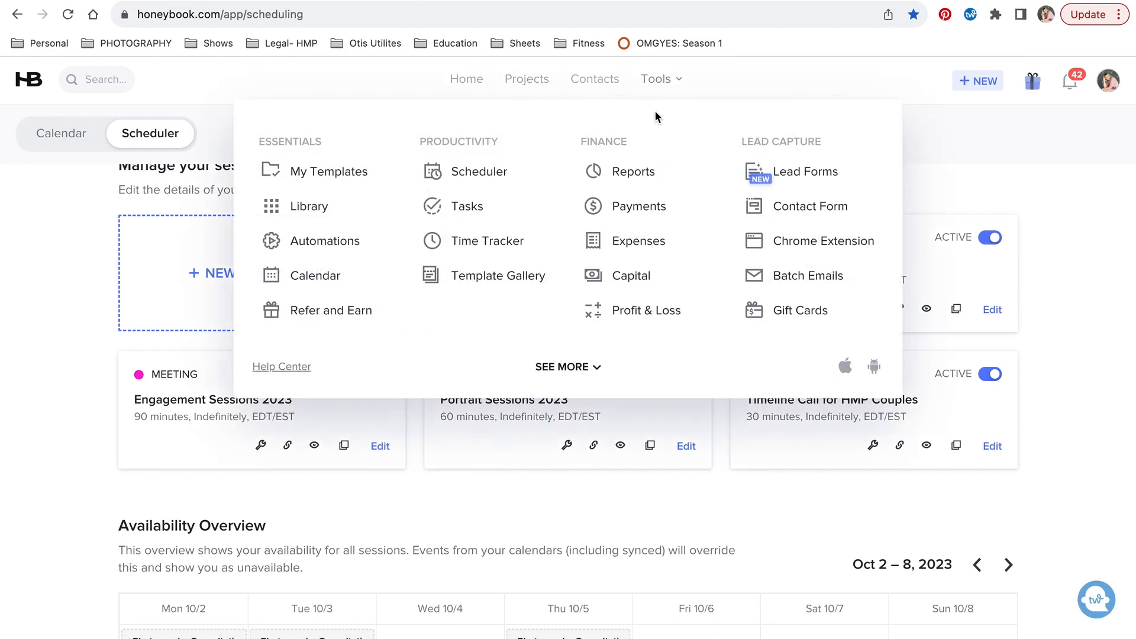